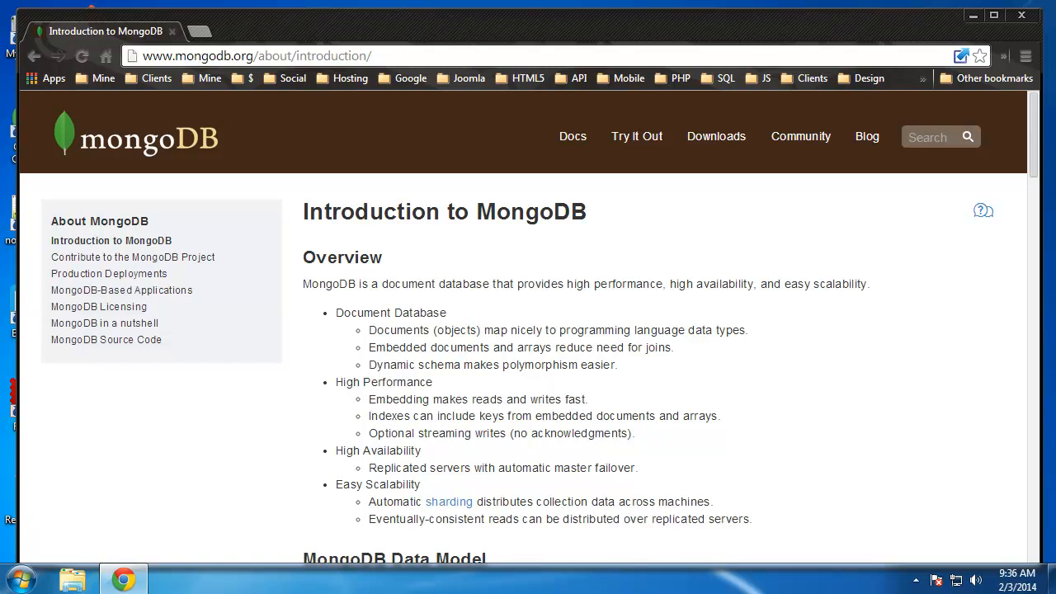
Scroll through the MongoDB data model page and highlight the word 'collections'.
{"action": "scroll", "scroll_direction": "down", "scroll_amount": 3}
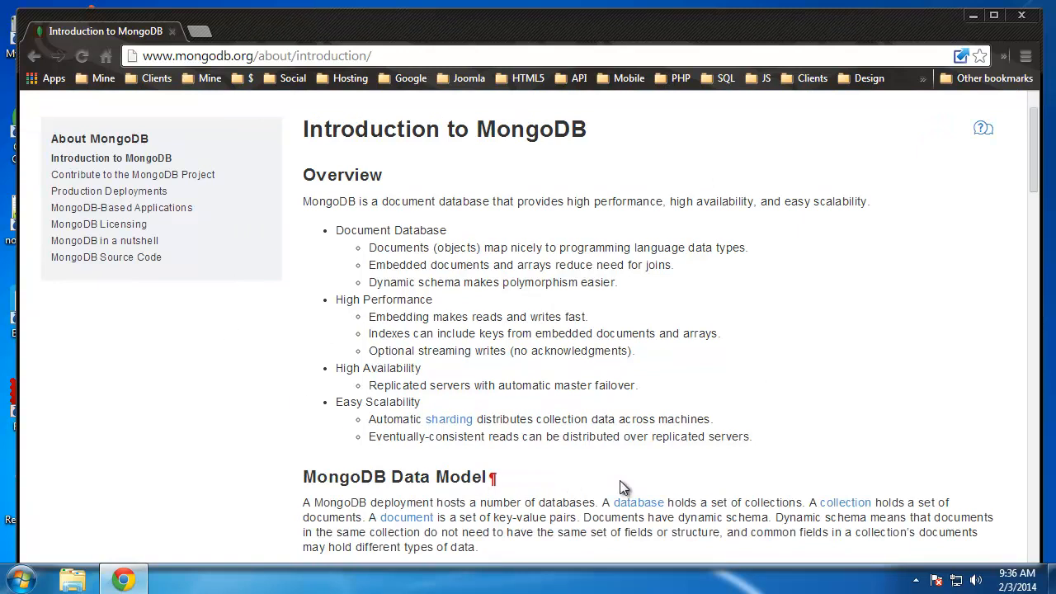
{"action": "mouse_move", "coordinate": [446, 277]}
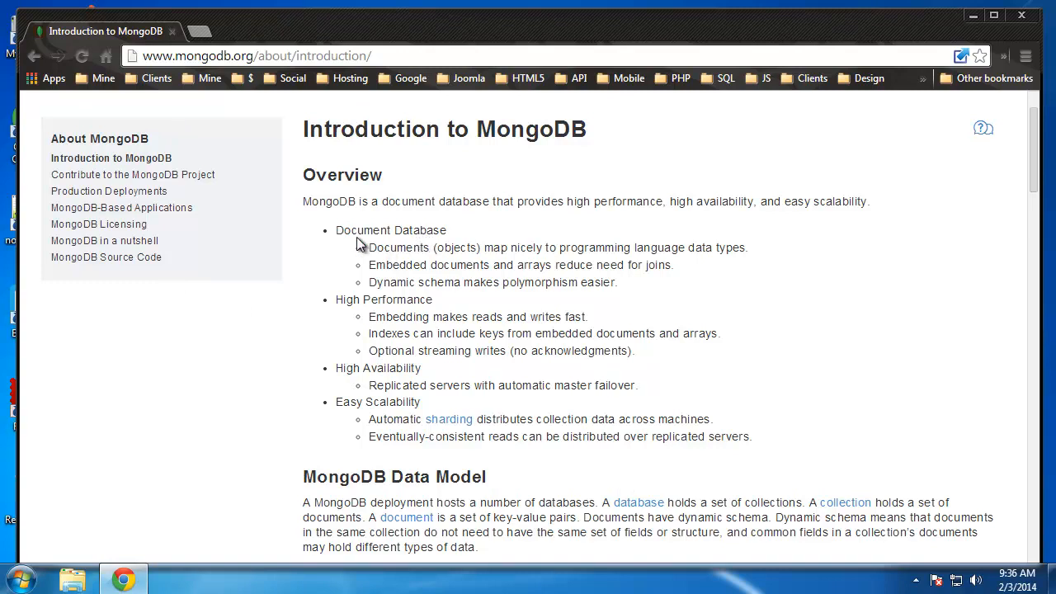
{"action": "mouse_move", "coordinate": [399, 259]}
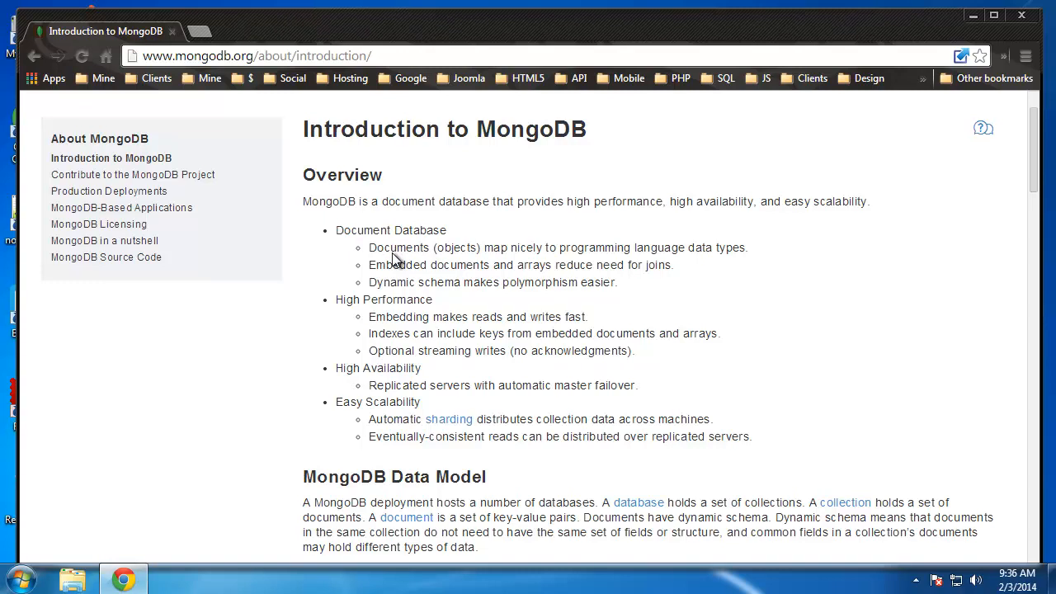
{"action": "mouse_move", "coordinate": [467, 275]}
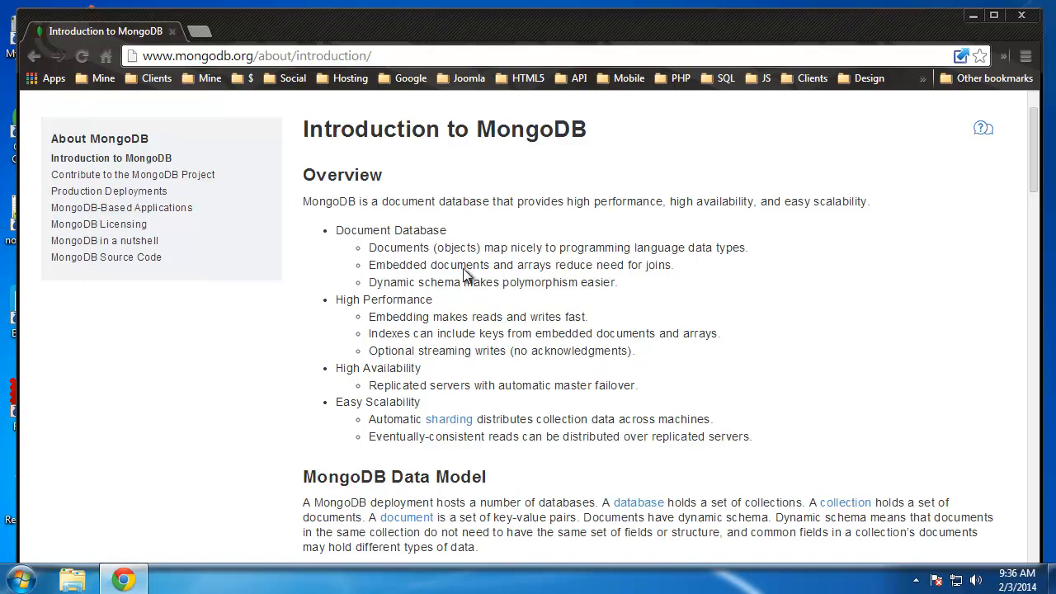
{"action": "mouse_move", "coordinate": [534, 270]}
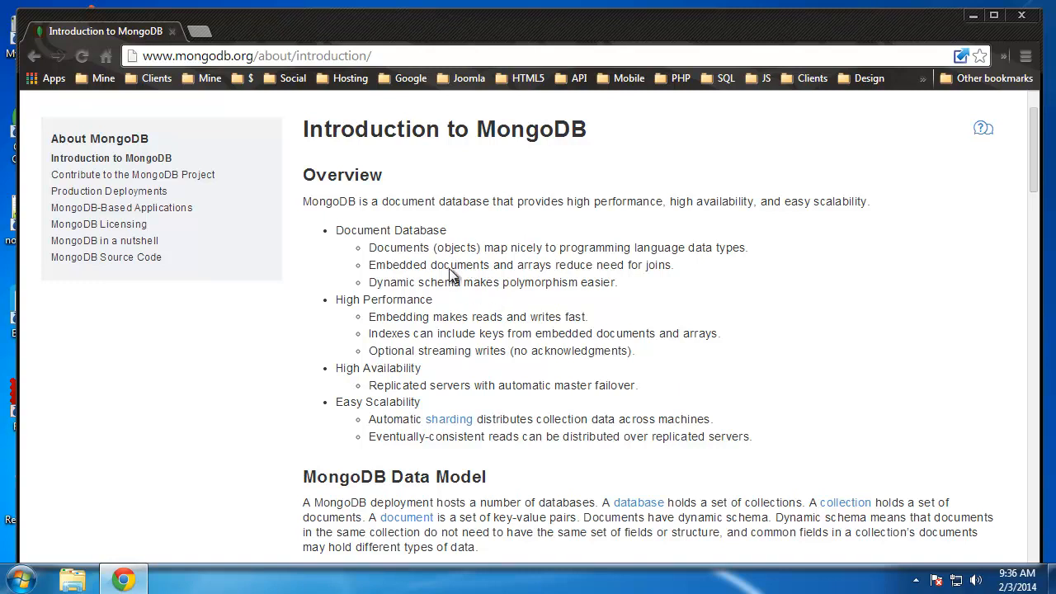
{"action": "mouse_move", "coordinate": [443, 298]}
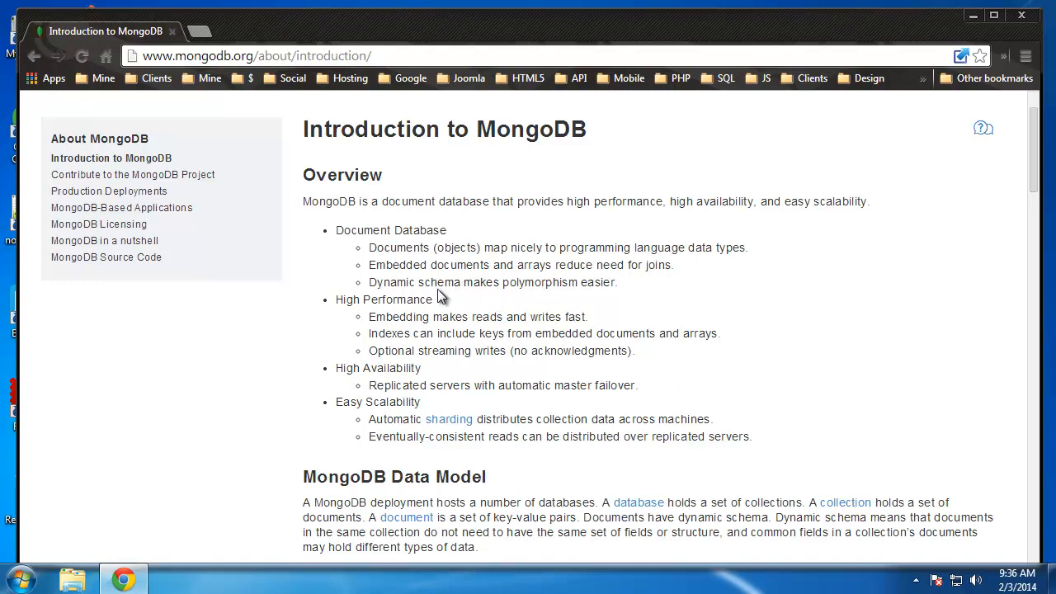
{"action": "mouse_move", "coordinate": [265, 335]}
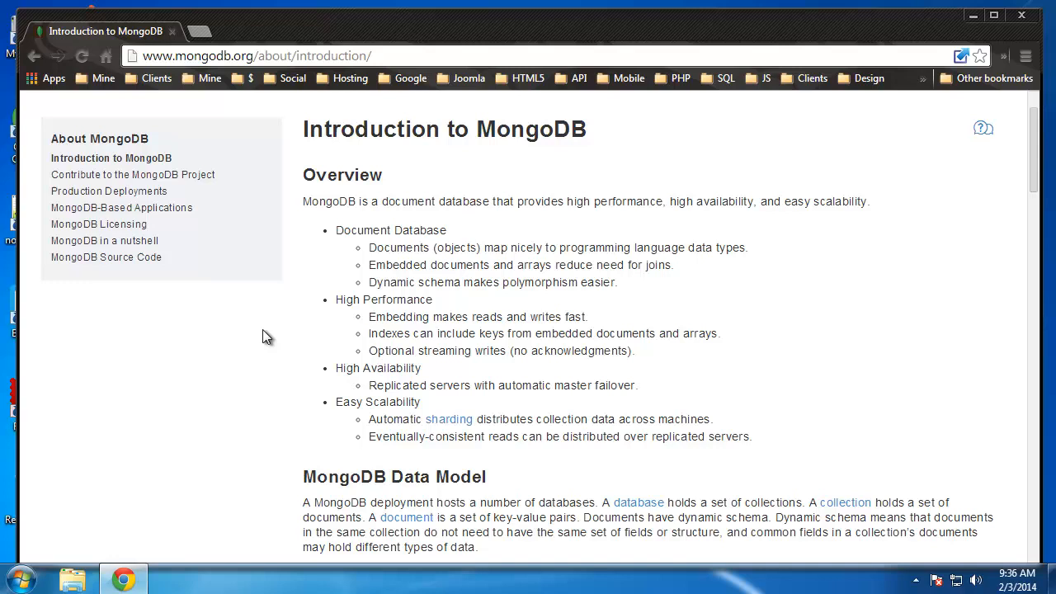
{"action": "mouse_move", "coordinate": [441, 310]}
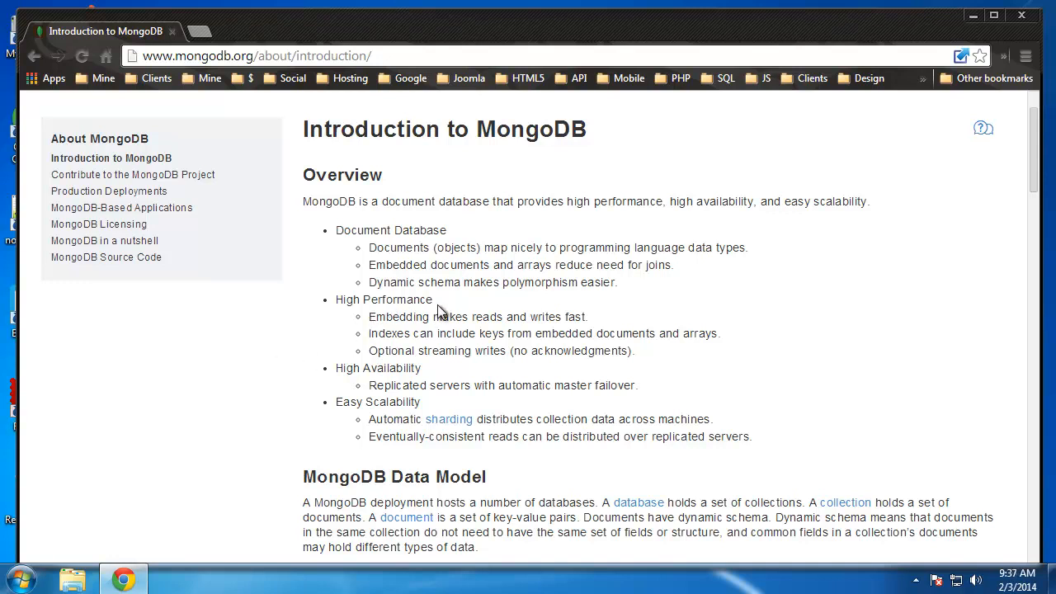
{"action": "mouse_move", "coordinate": [550, 327]}
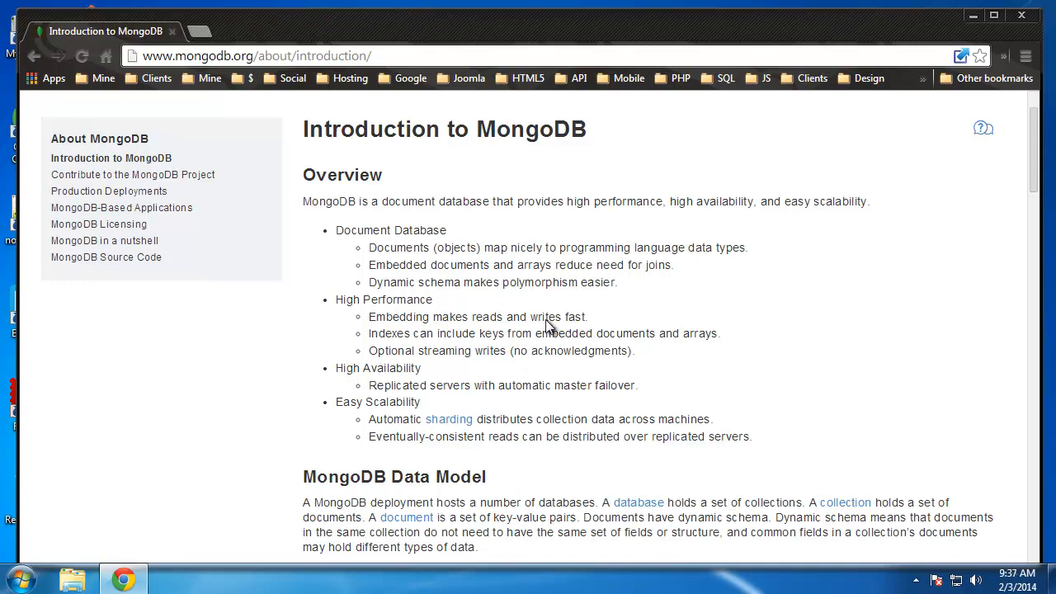
{"action": "mouse_move", "coordinate": [250, 124]}
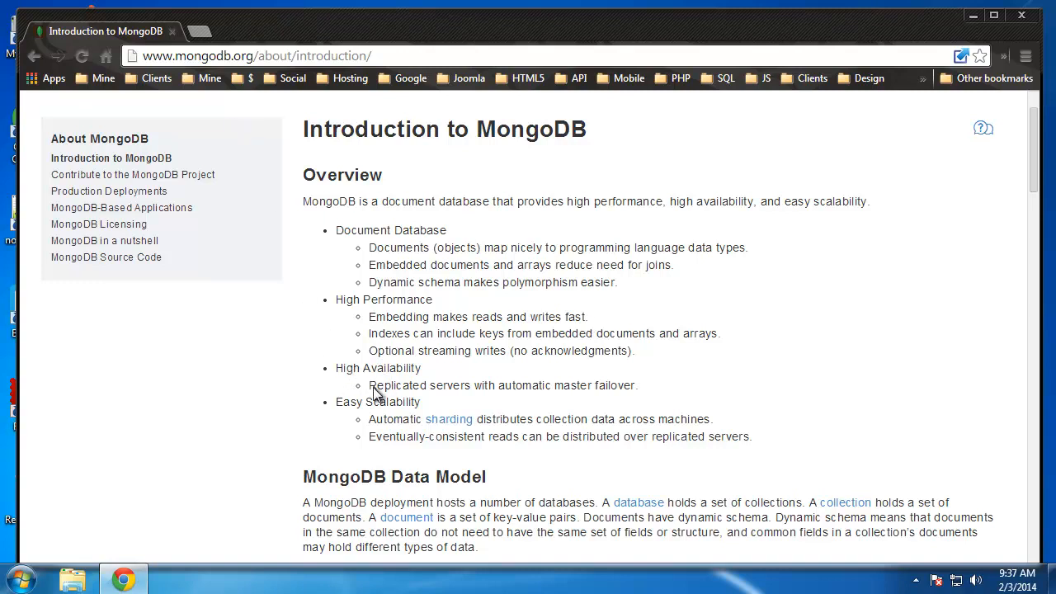
{"action": "mouse_move", "coordinate": [363, 418]}
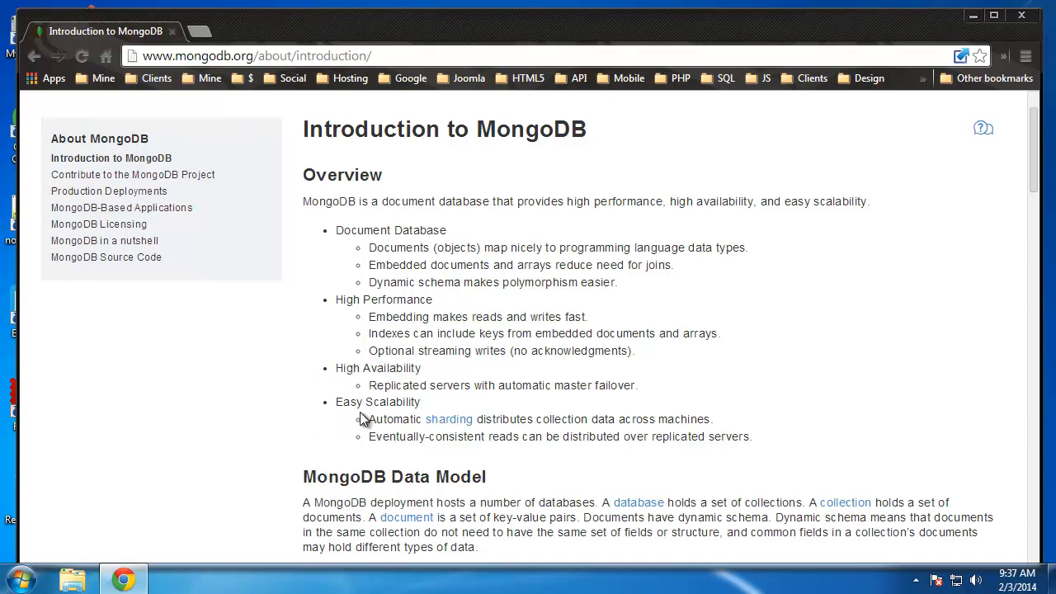
{"action": "mouse_move", "coordinate": [501, 361]}
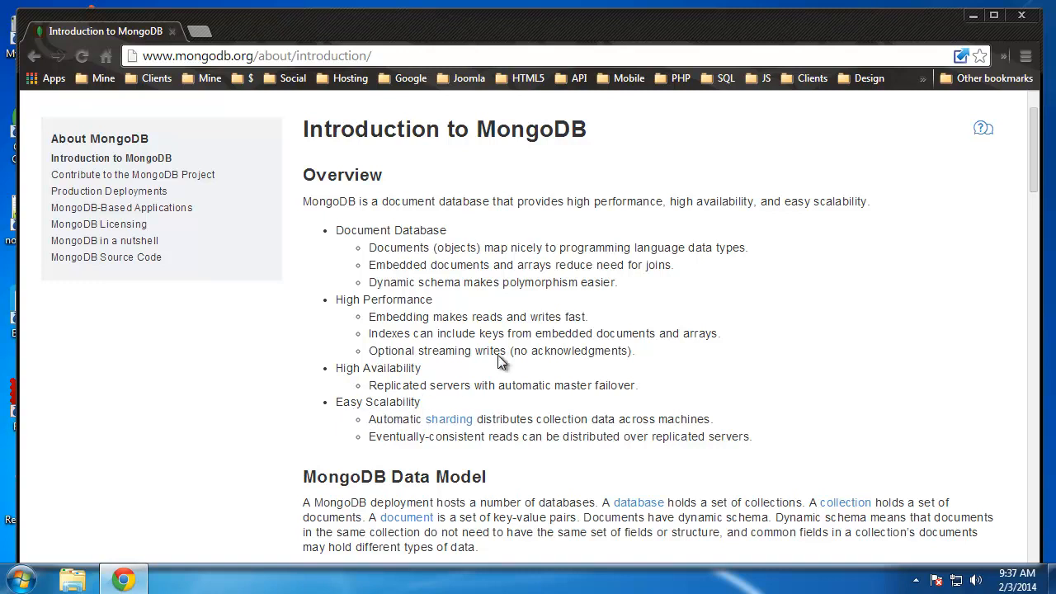
{"action": "mouse_move", "coordinate": [449, 426]}
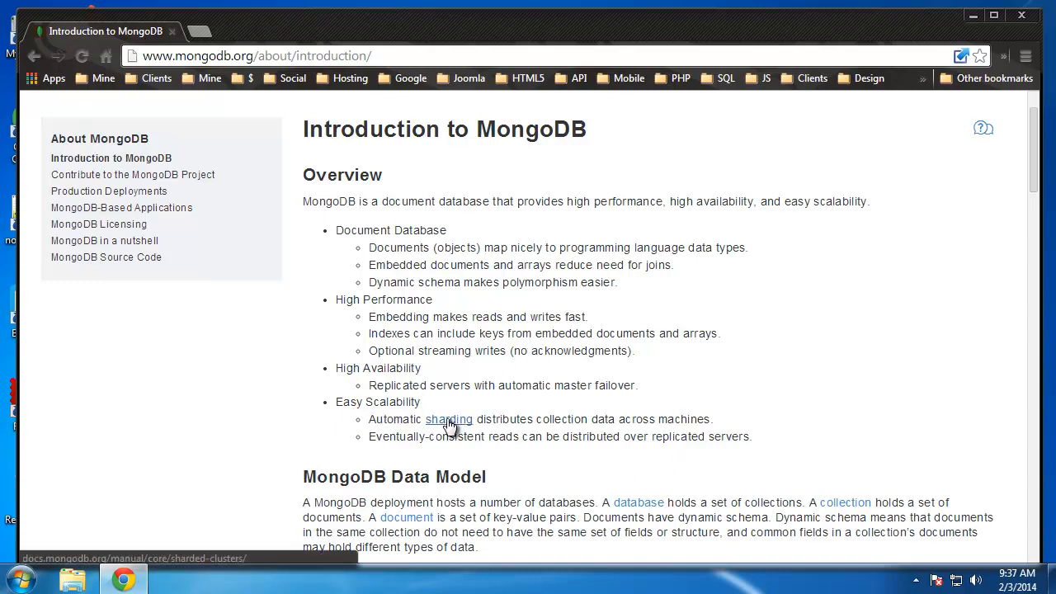
{"action": "mouse_move", "coordinate": [633, 435]}
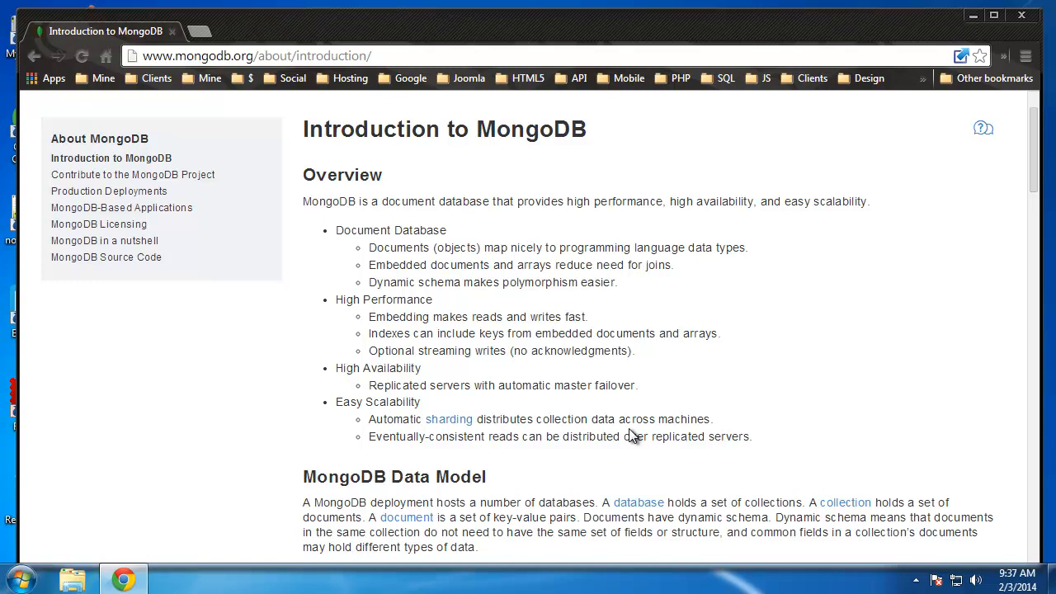
{"action": "mouse_move", "coordinate": [469, 440]}
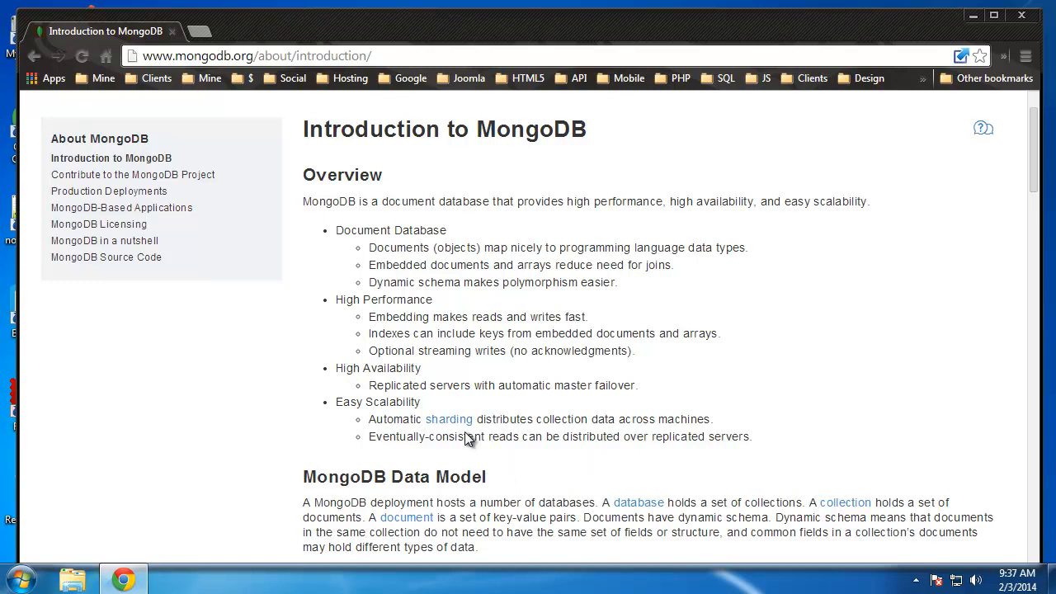
{"action": "mouse_move", "coordinate": [460, 434]}
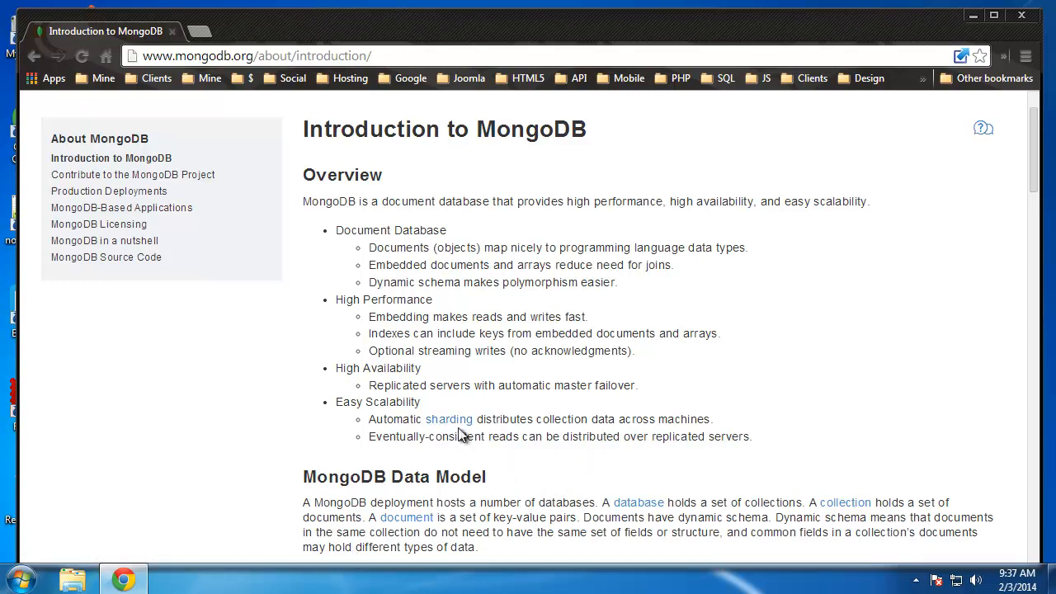
{"action": "mouse_move", "coordinate": [400, 342]}
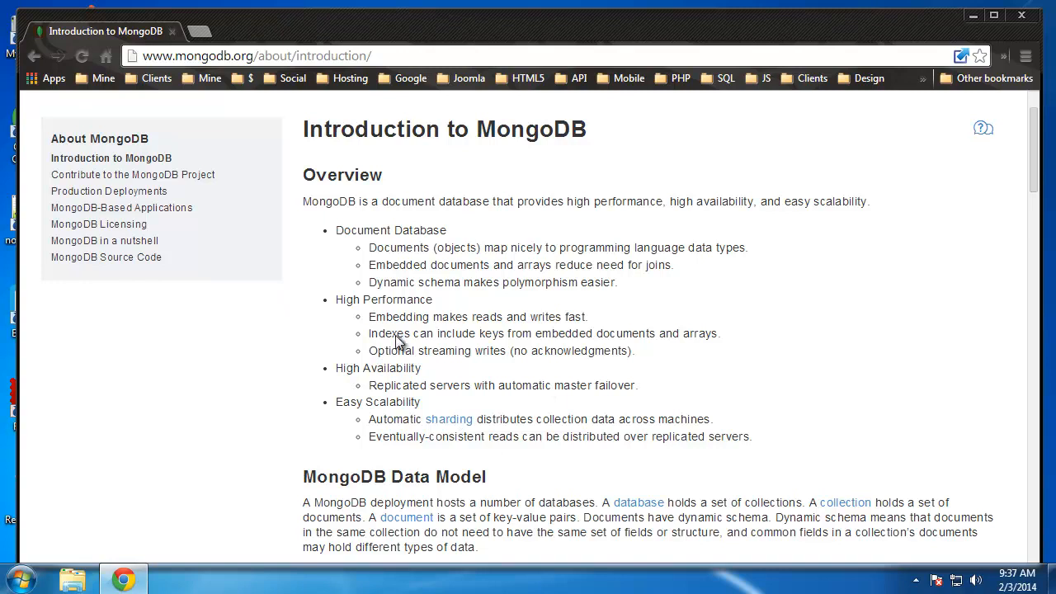
{"action": "scroll", "scroll_direction": "down", "scroll_amount": 3}
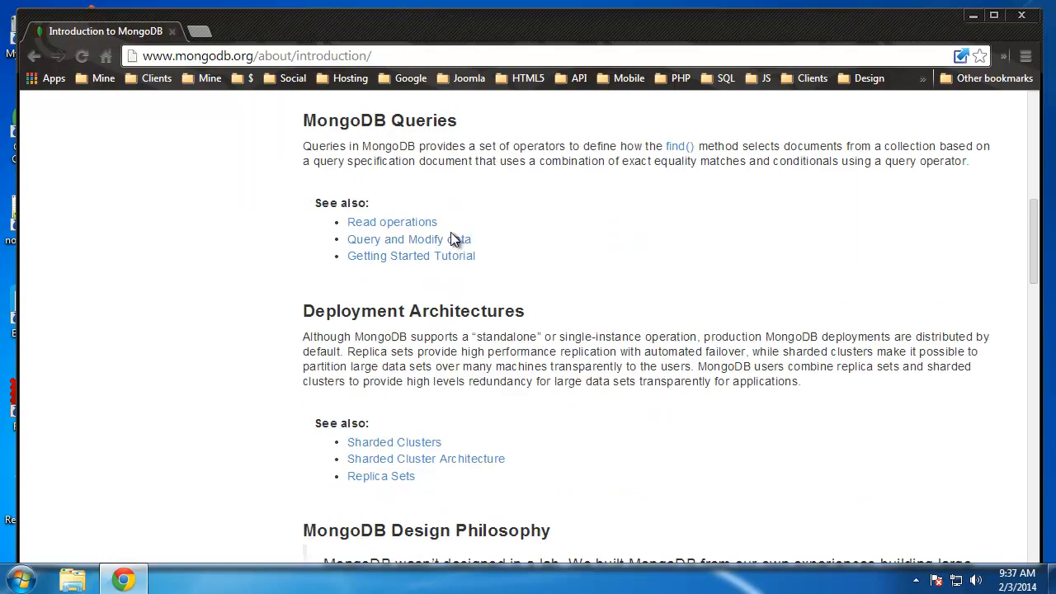
{"action": "scroll", "scroll_direction": "up", "scroll_amount": 3}
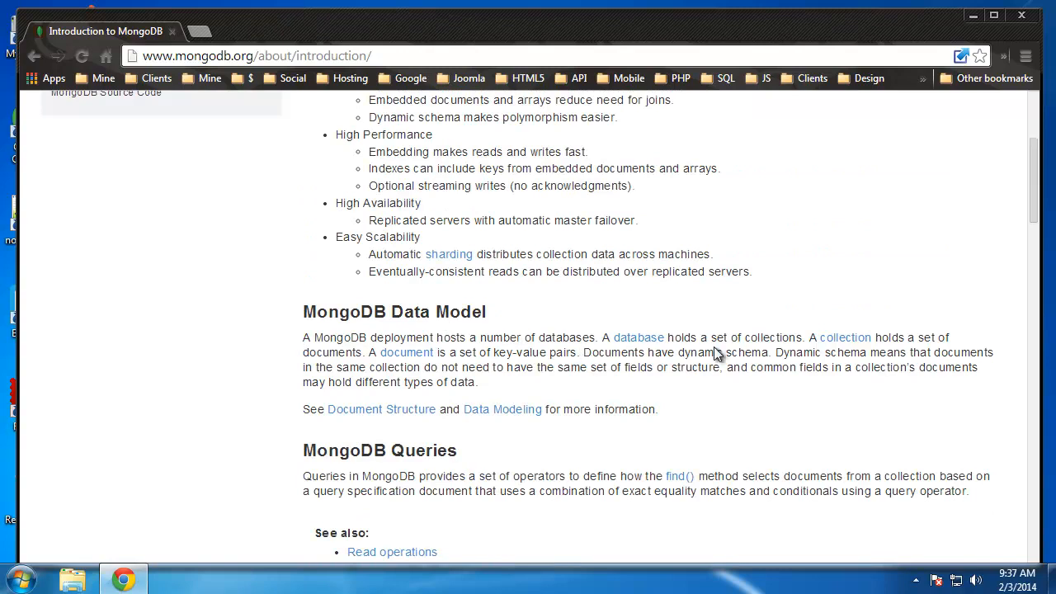
{"action": "double_click", "coordinate": [773, 338]}
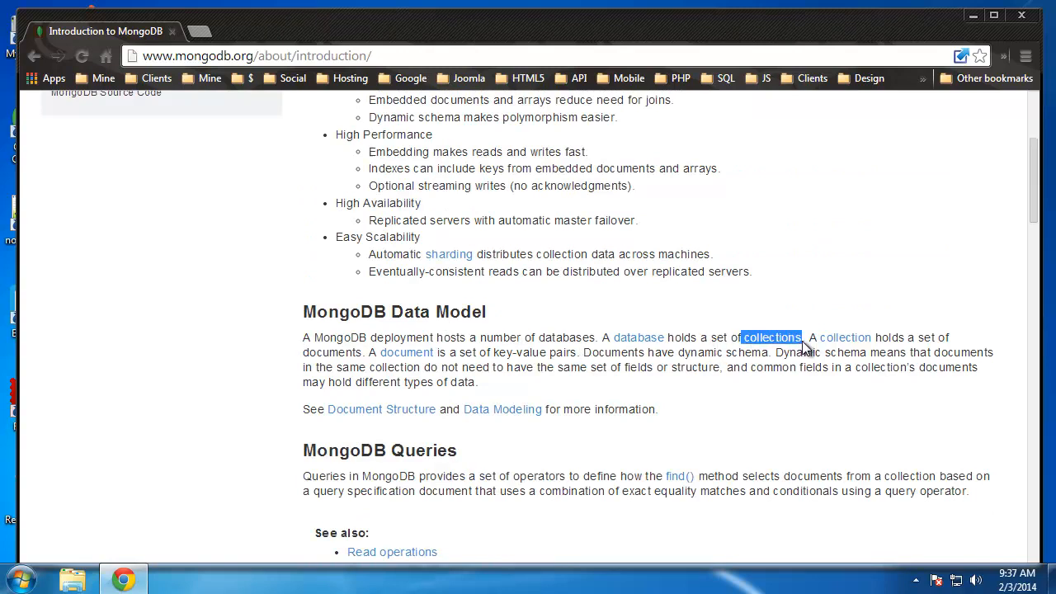
{"action": "mouse_move", "coordinate": [297, 353]}
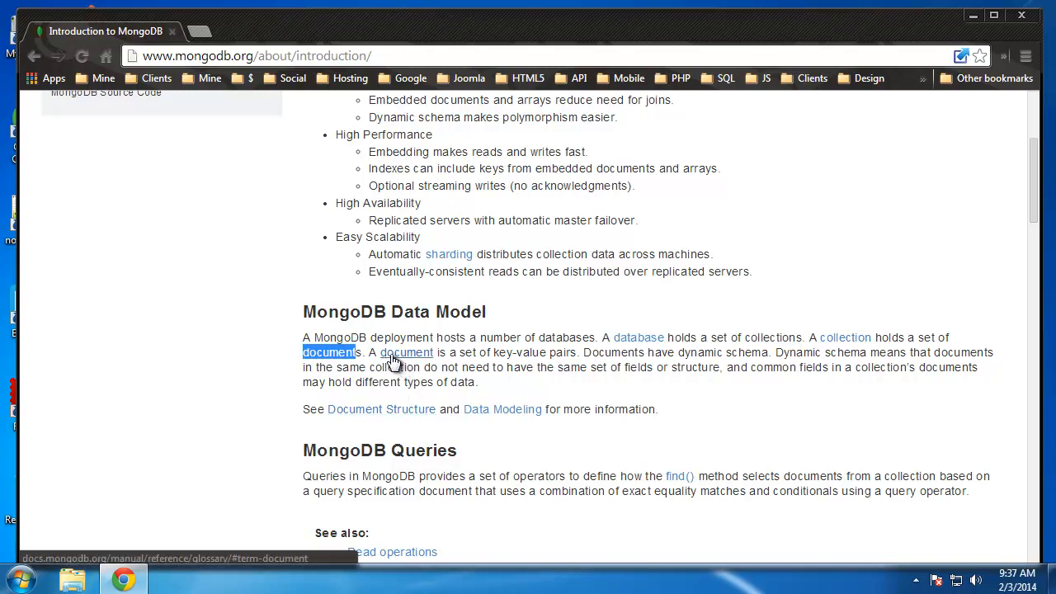
{"action": "mouse_move", "coordinate": [565, 366]}
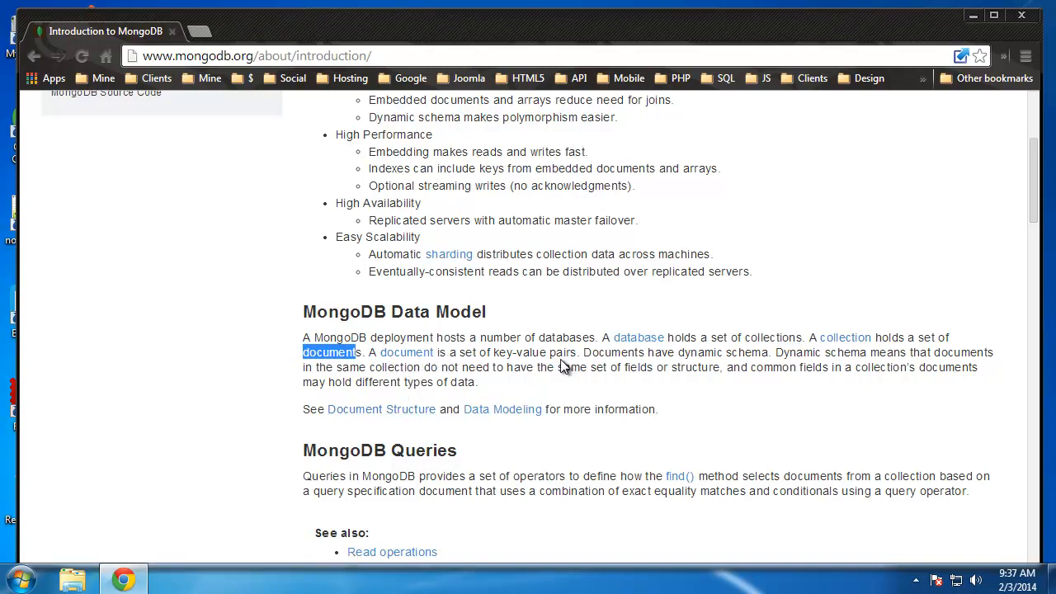
{"action": "scroll", "scroll_direction": "up", "scroll_amount": 3}
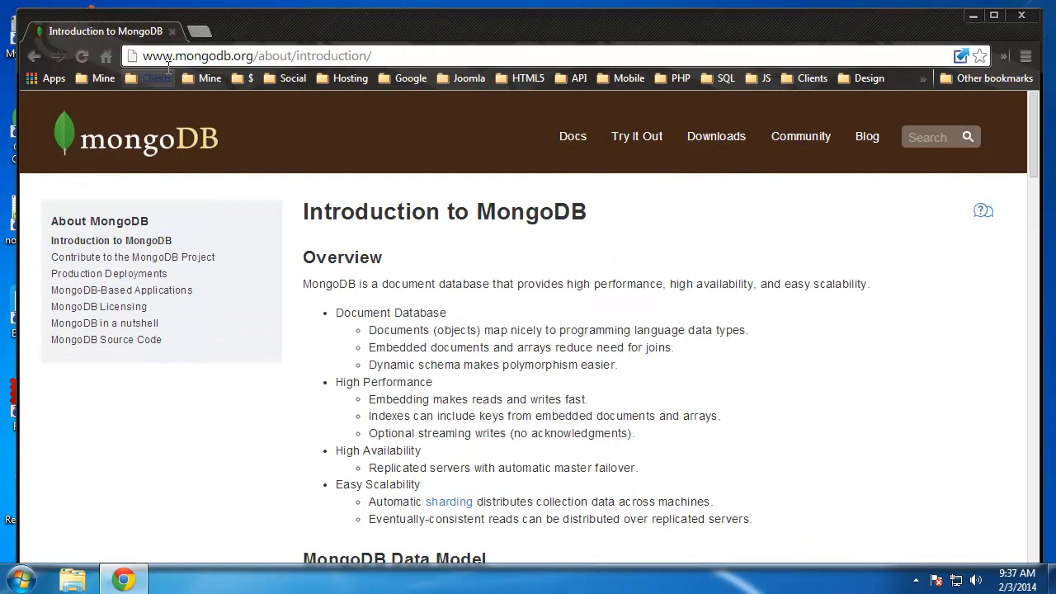
{"action": "mouse_move", "coordinate": [930, 114]}
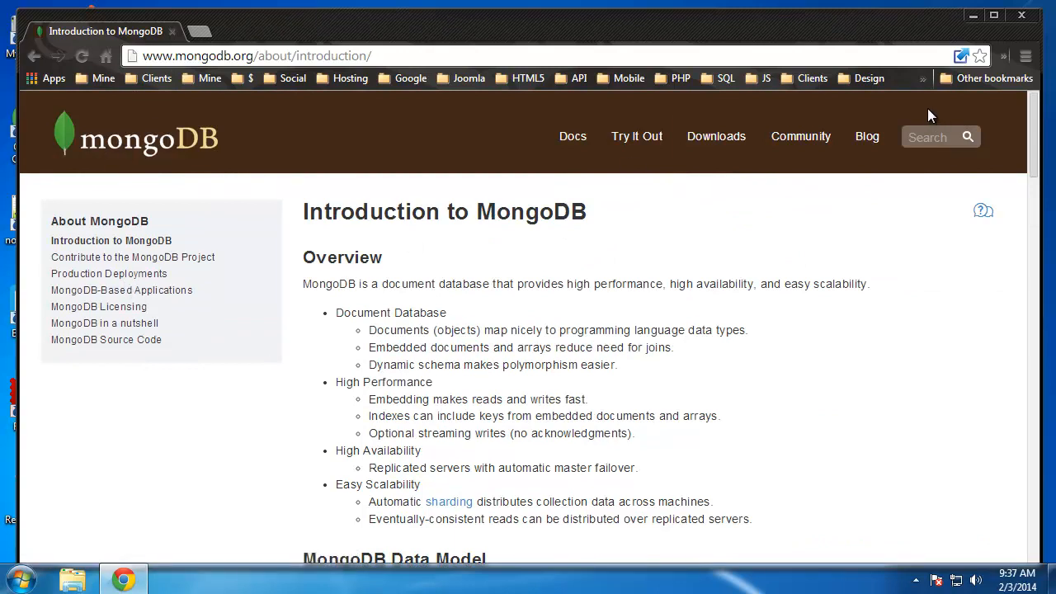
{"action": "mouse_move", "coordinate": [723, 142]}
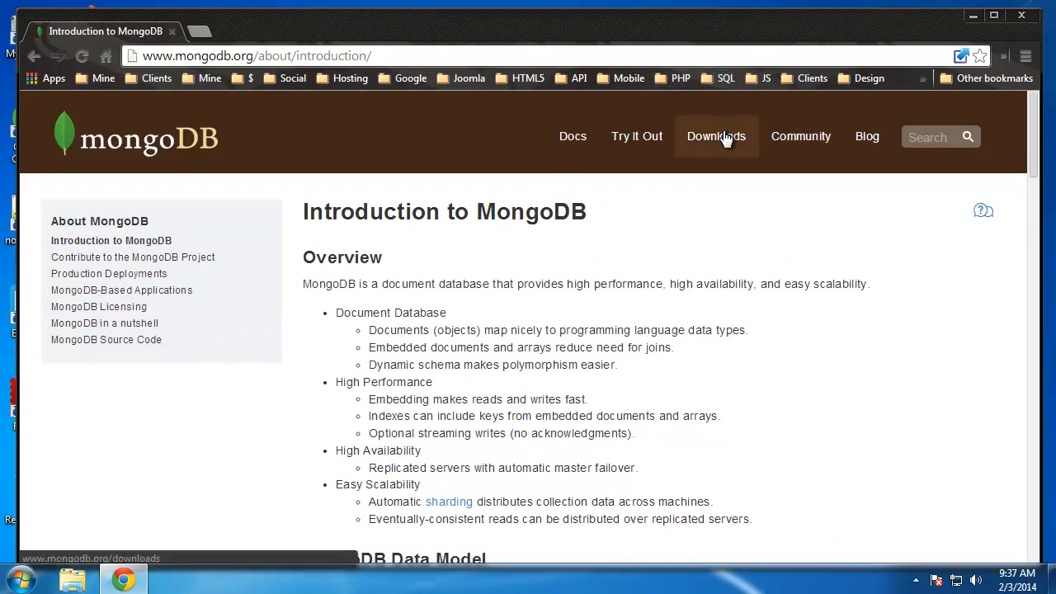
Start downloading the Windows 64-bit production release, then cancel saving the duplicate zip.
{"action": "left_click", "coordinate": [717, 136]}
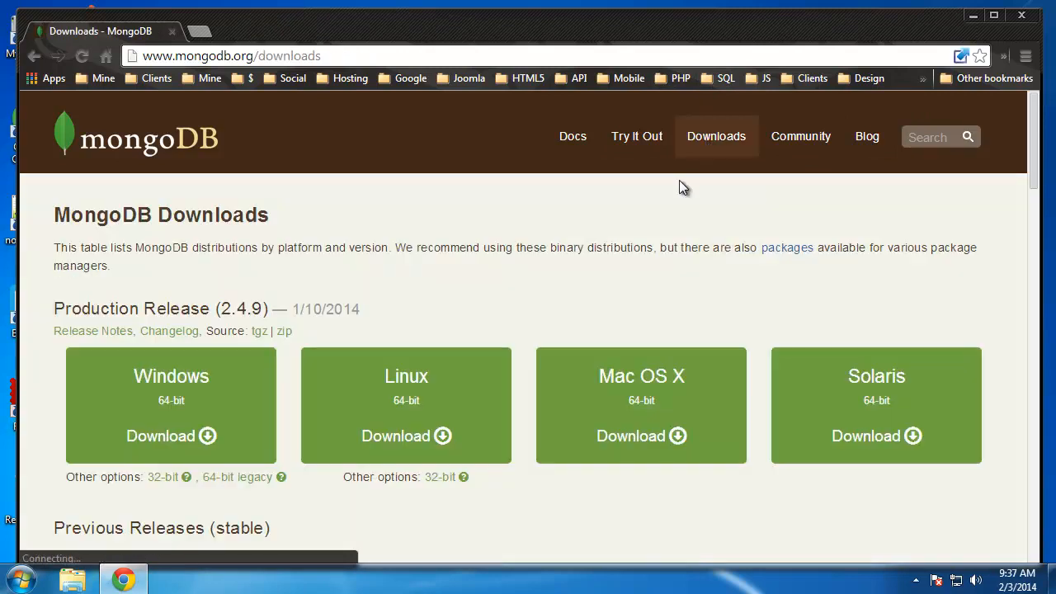
{"action": "left_click", "coordinate": [171, 436]}
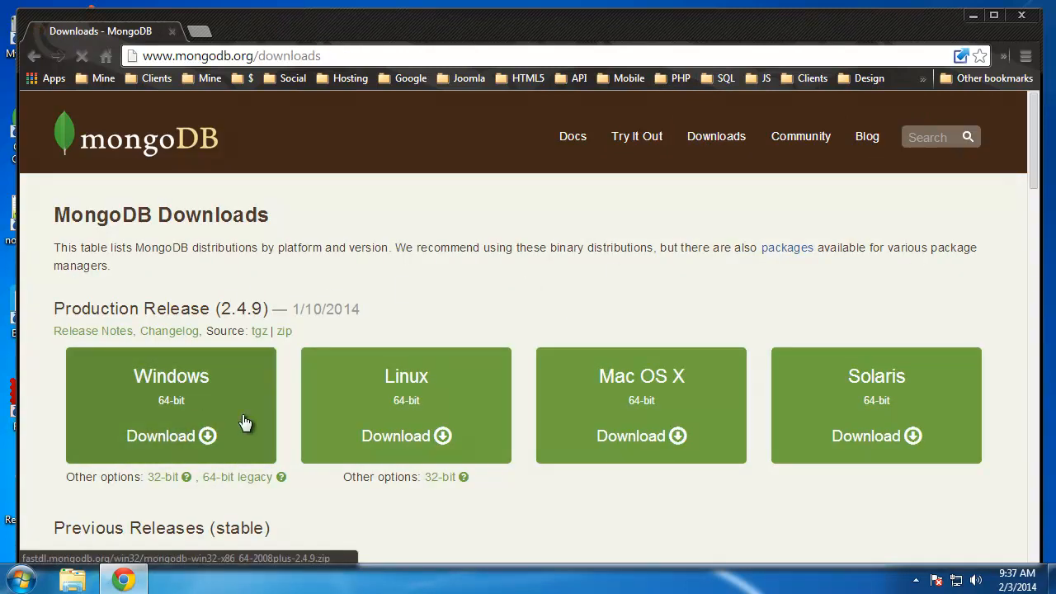
{"action": "left_click", "coordinate": [160, 436]}
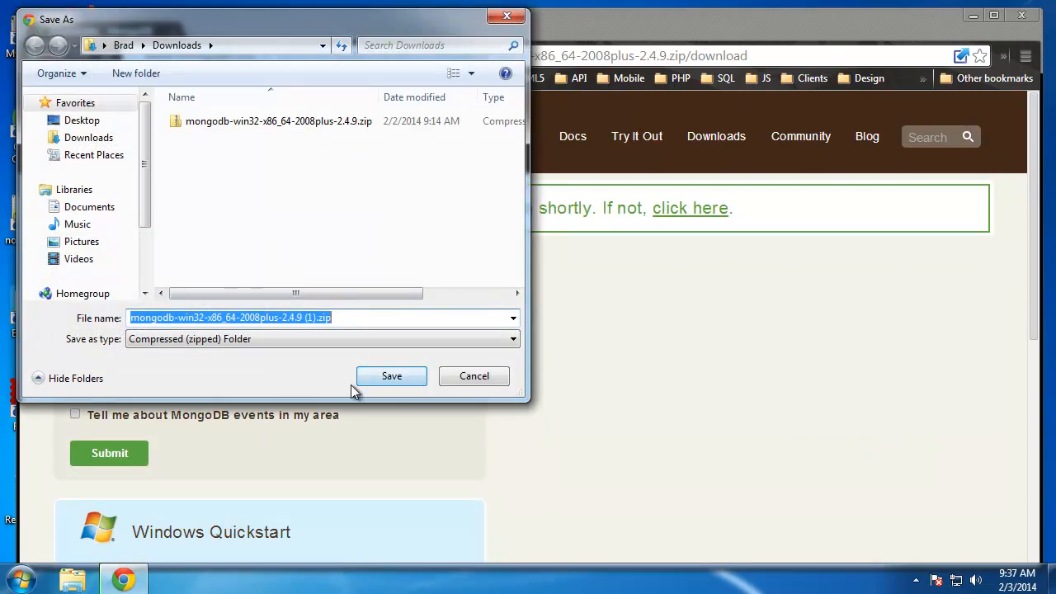
{"action": "mouse_move", "coordinate": [468, 381]}
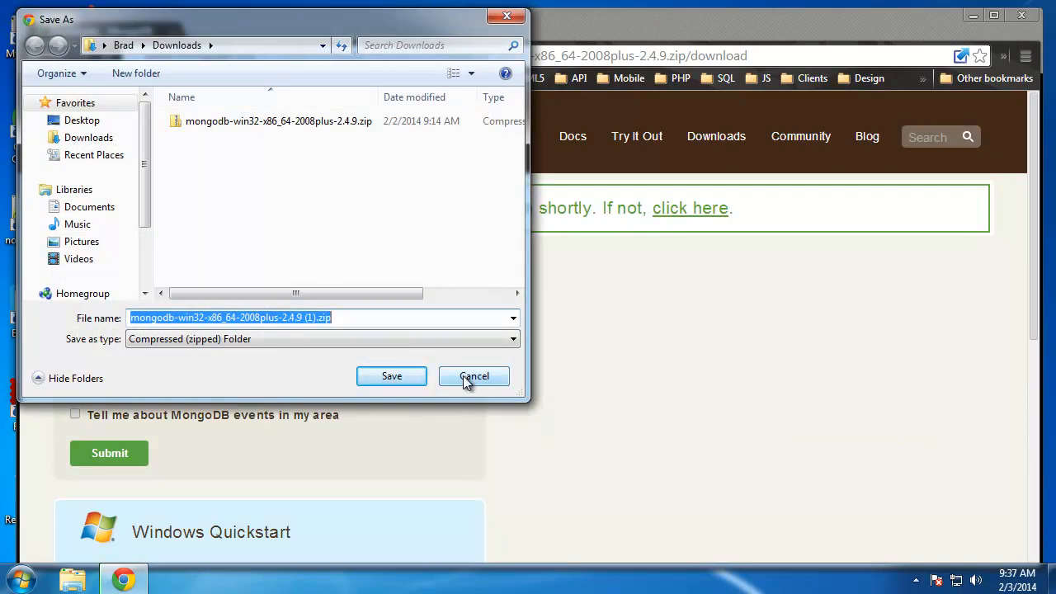
{"action": "left_click", "coordinate": [474, 376]}
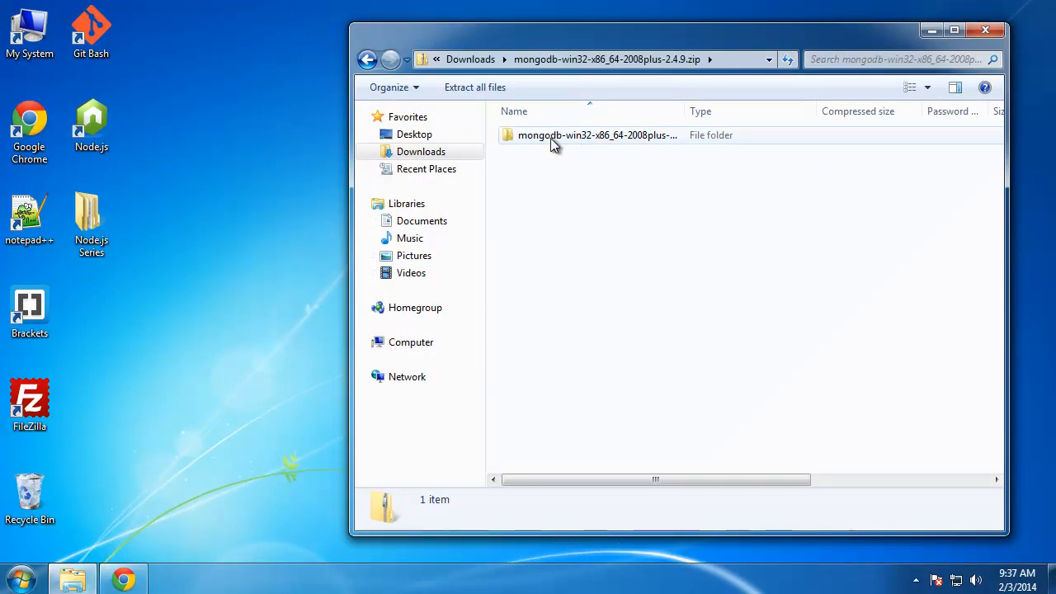
Open the mongodb-win32-x86_64-2008plus-2.4.9 folder inside the zip archive.
{"action": "double_click", "coordinate": [584, 135]}
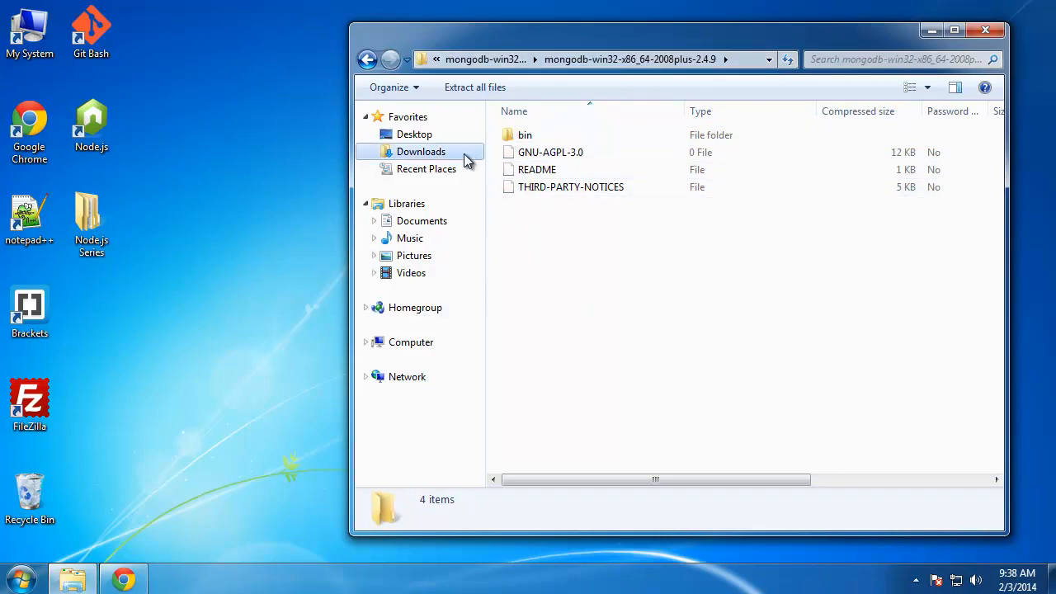
{"action": "mouse_move", "coordinate": [397, 230]}
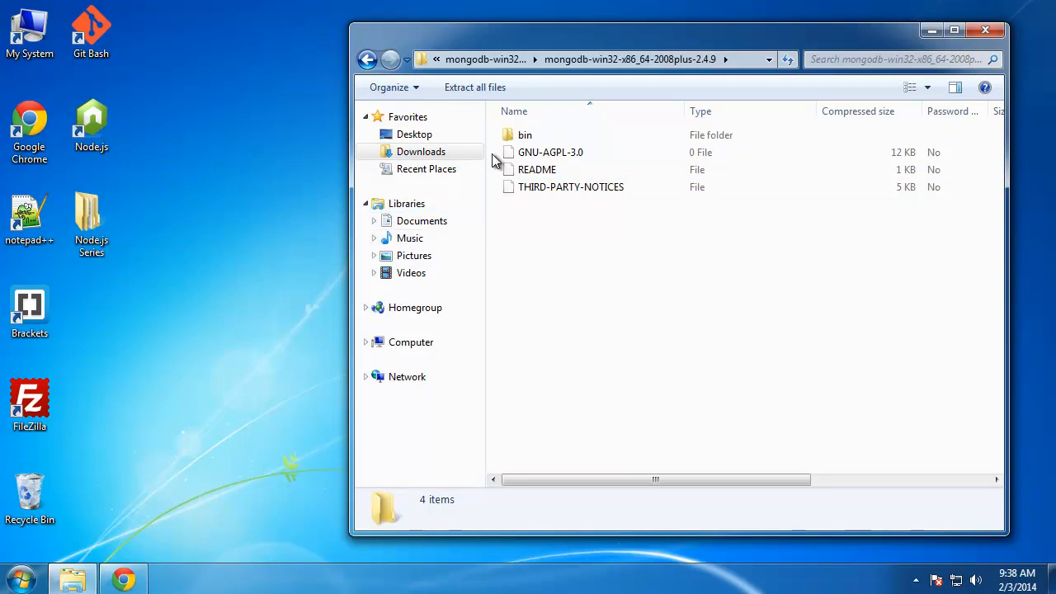
{"action": "mouse_move", "coordinate": [108, 167]}
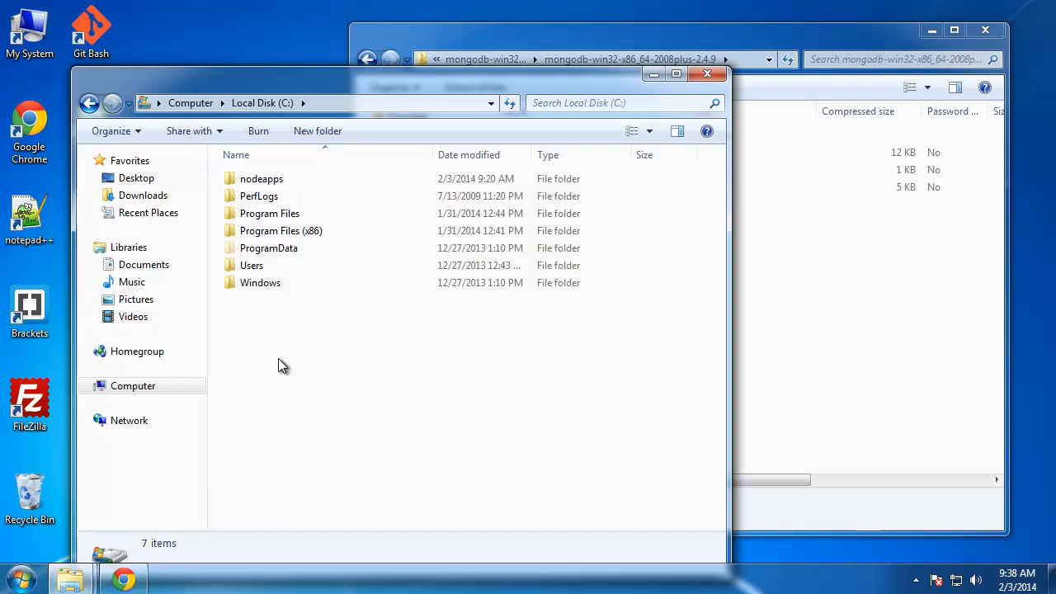
Create a new folder named mongodb on Local Disk (C:).
{"action": "right_click", "coordinate": [284, 366]}
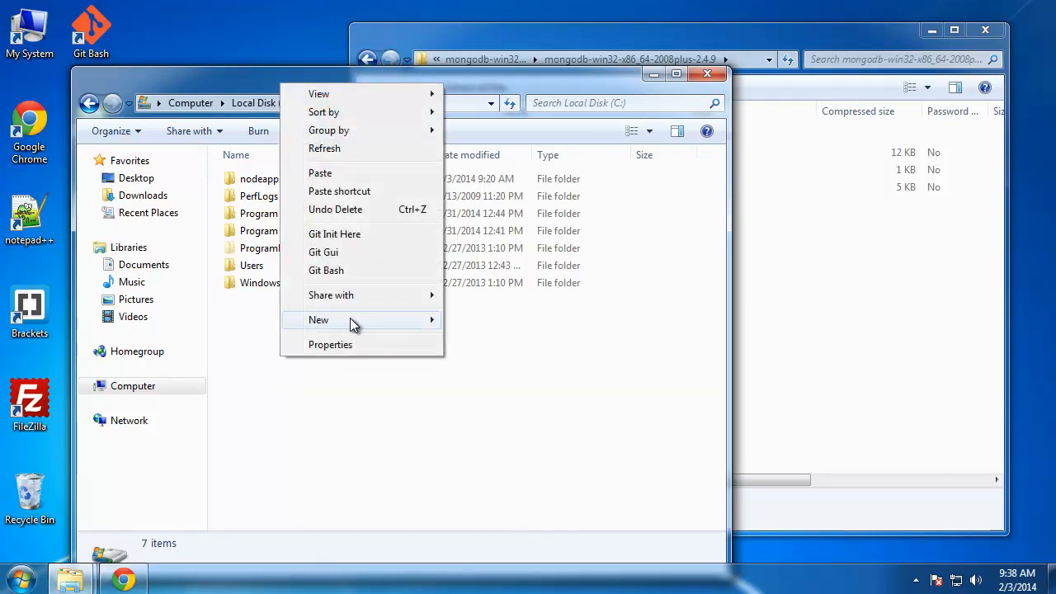
{"action": "left_click", "coordinate": [318, 320]}
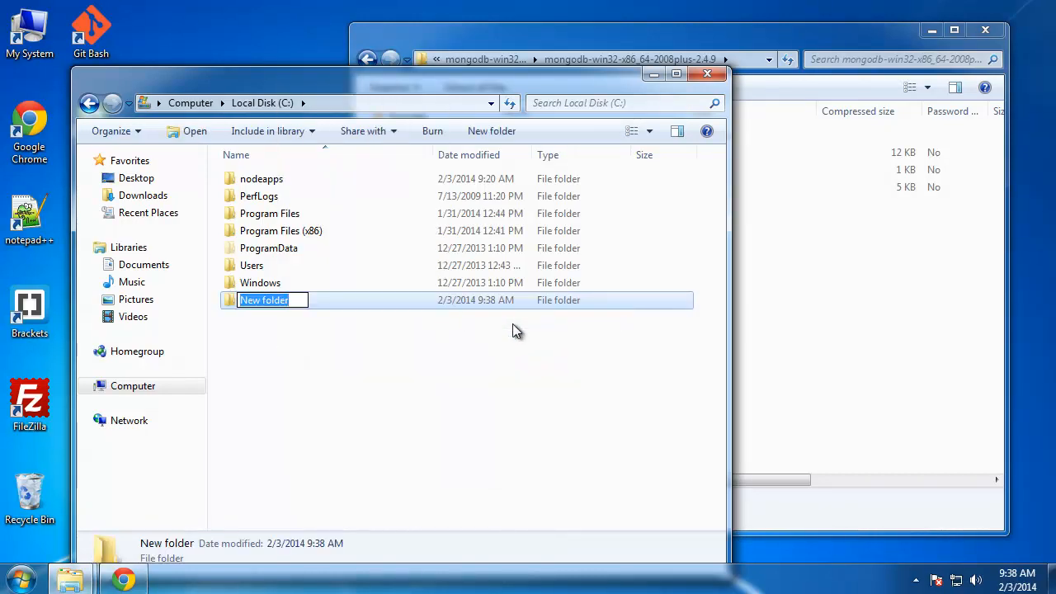
{"action": "type", "text": "mongodb"}
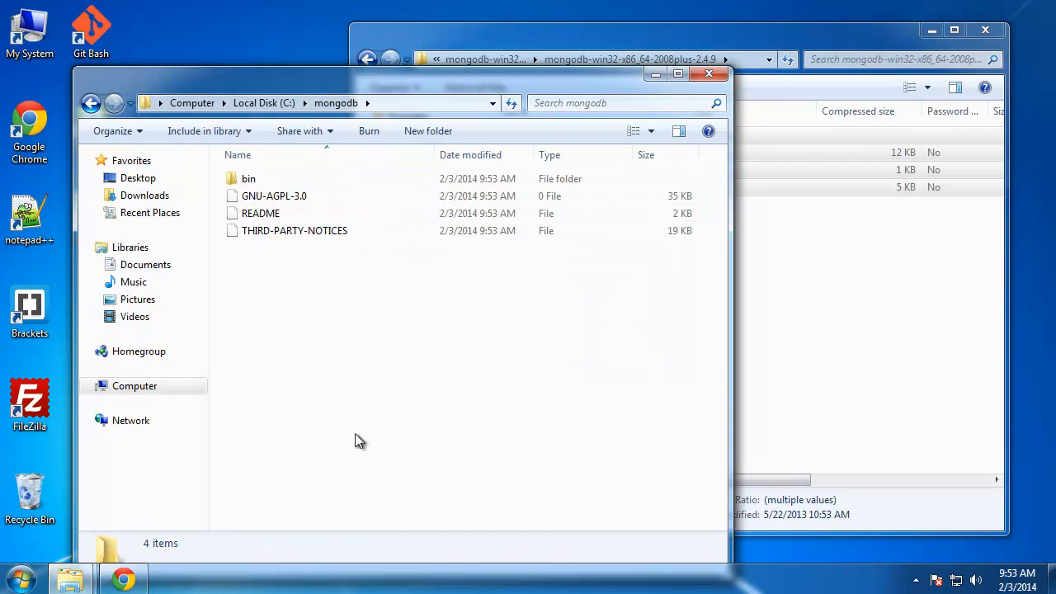
Create two new folders, data and log, inside C:\mongodb.
{"action": "right_click", "coordinate": [359, 440]}
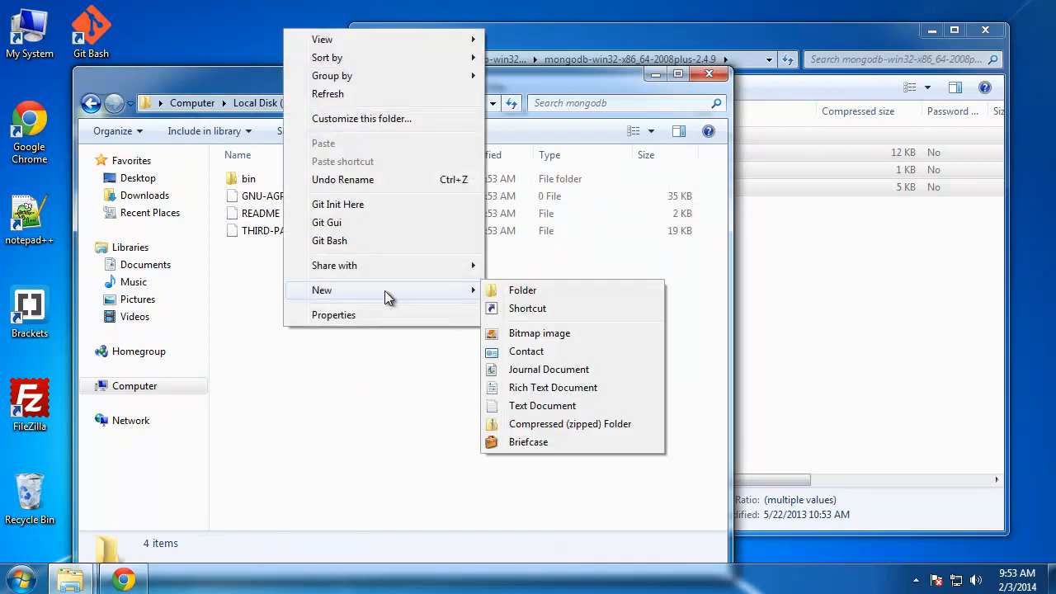
{"action": "left_click", "coordinate": [522, 289]}
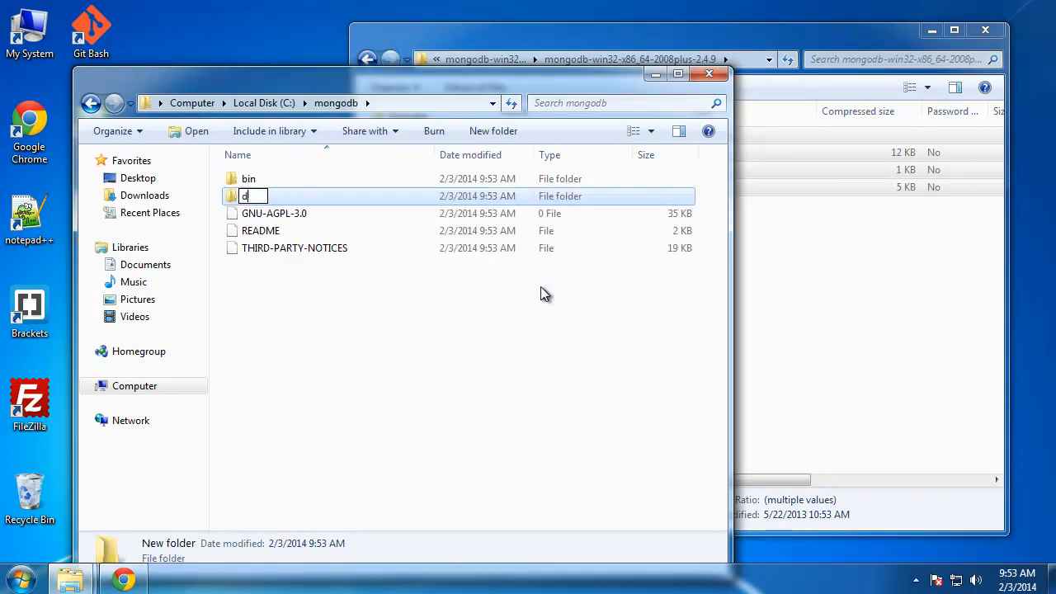
{"action": "type", "text": "ata"}
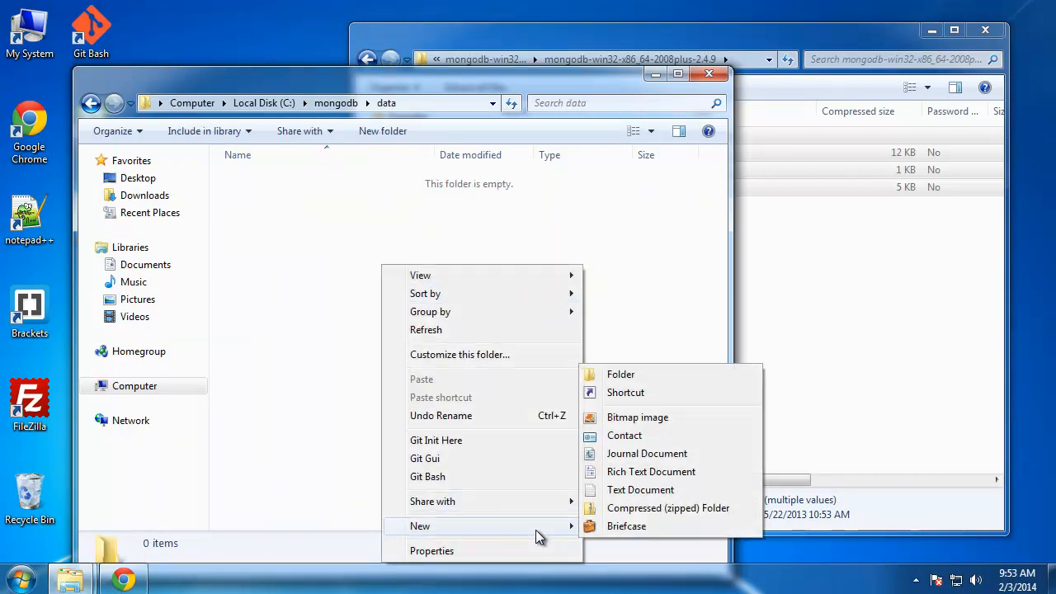
{"action": "left_click", "coordinate": [620, 374]}
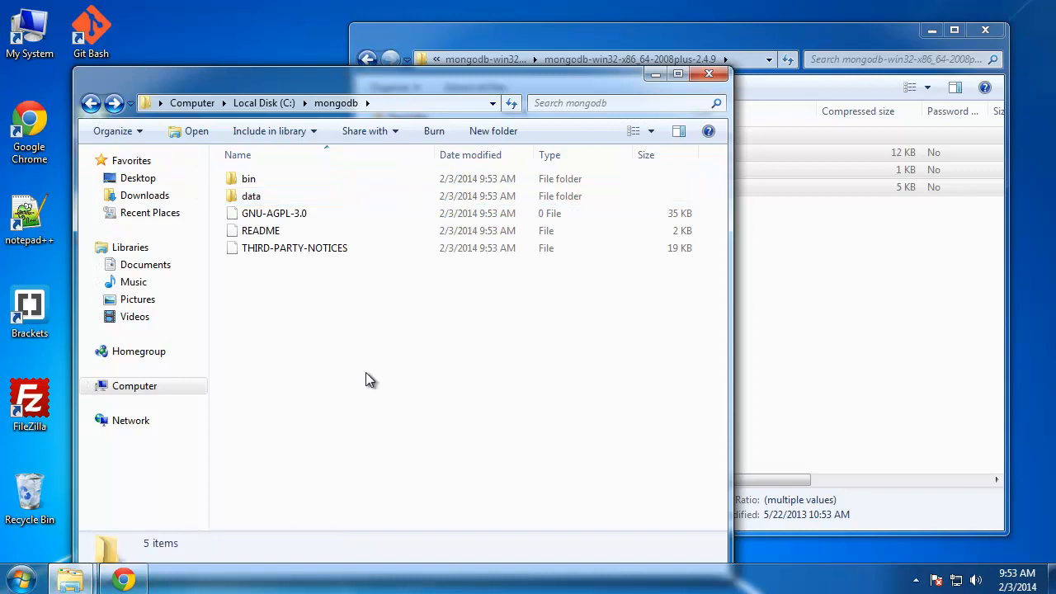
{"action": "right_click", "coordinate": [370, 380]}
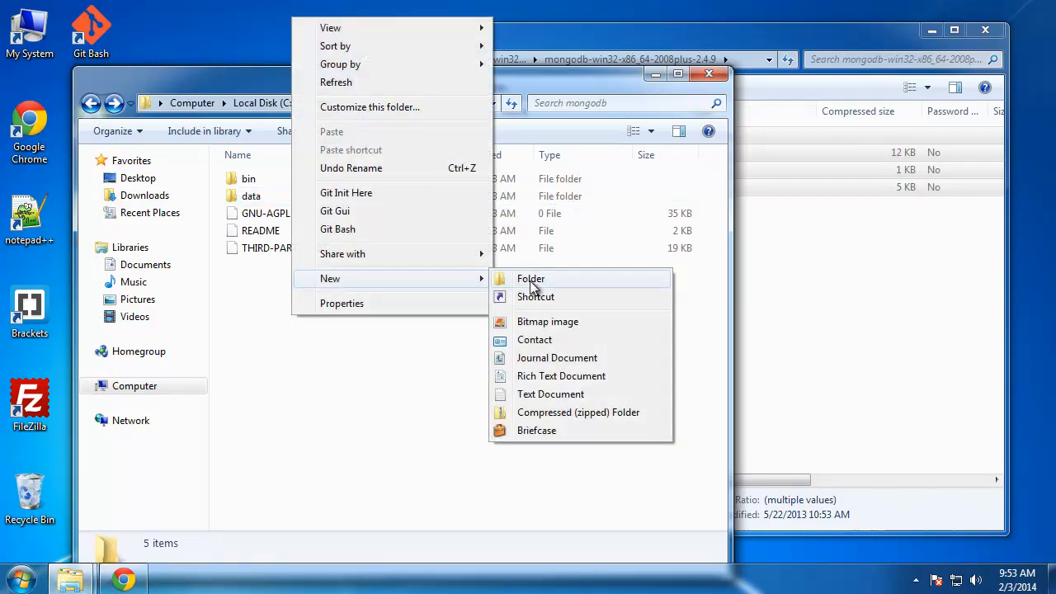
{"action": "left_click", "coordinate": [531, 278]}
{"action": "type", "text": "log"}
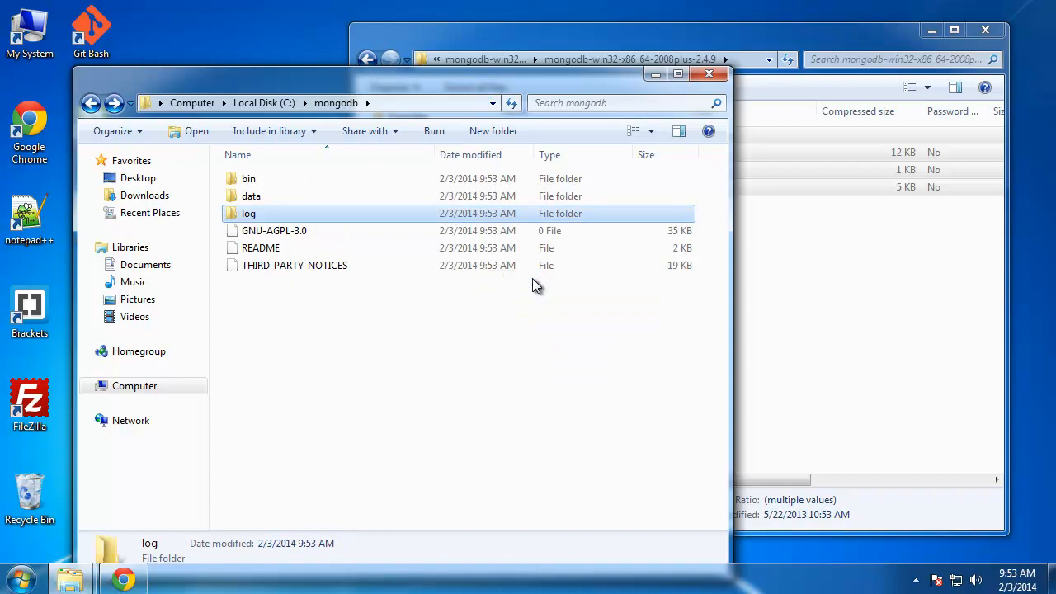
{"action": "mouse_move", "coordinate": [312, 336]}
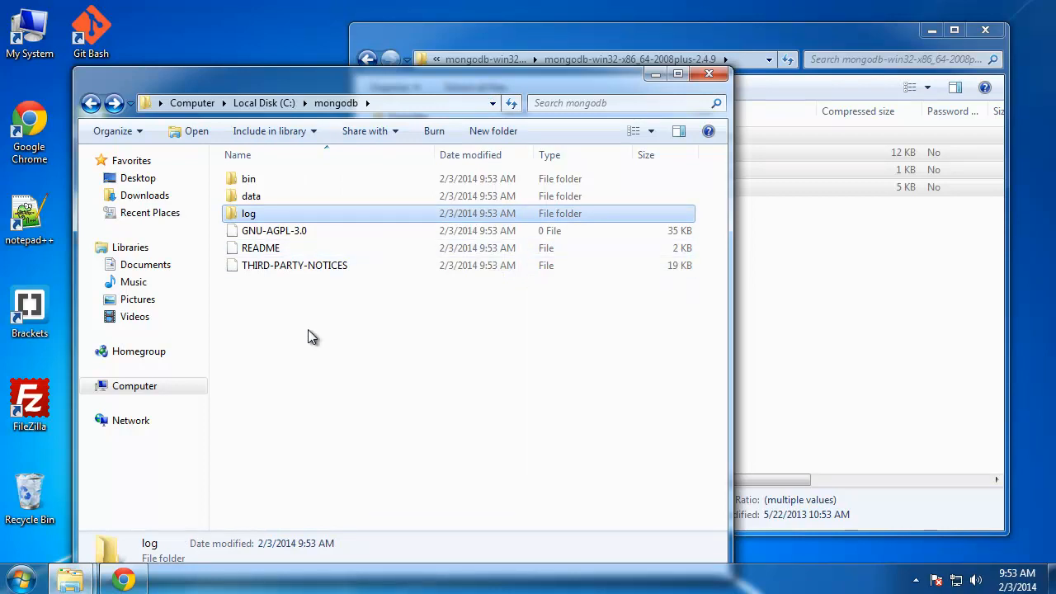
{"action": "mouse_move", "coordinate": [252, 199]}
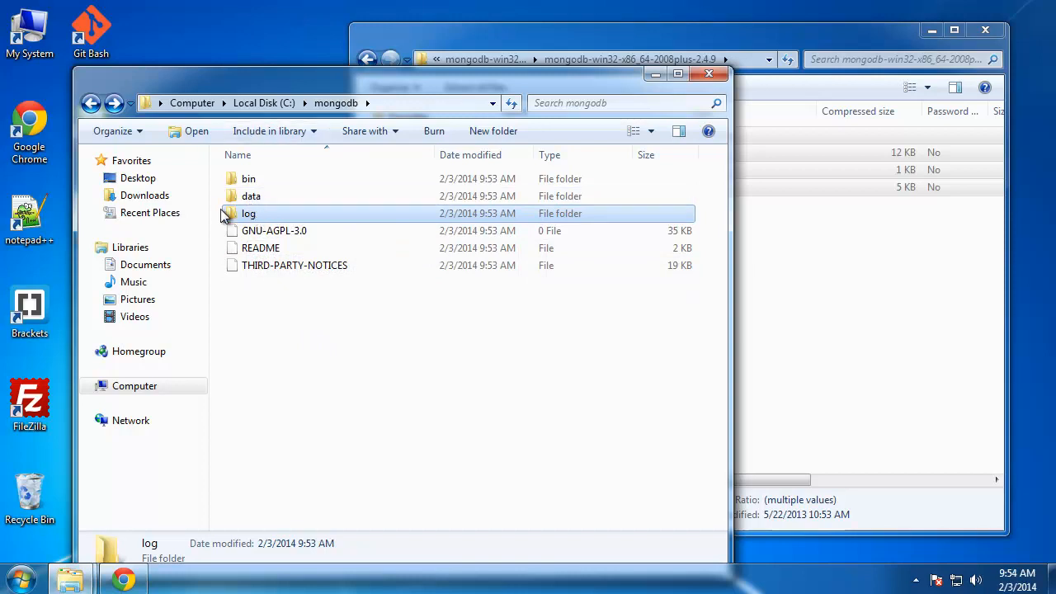
{"action": "mouse_move", "coordinate": [278, 180]}
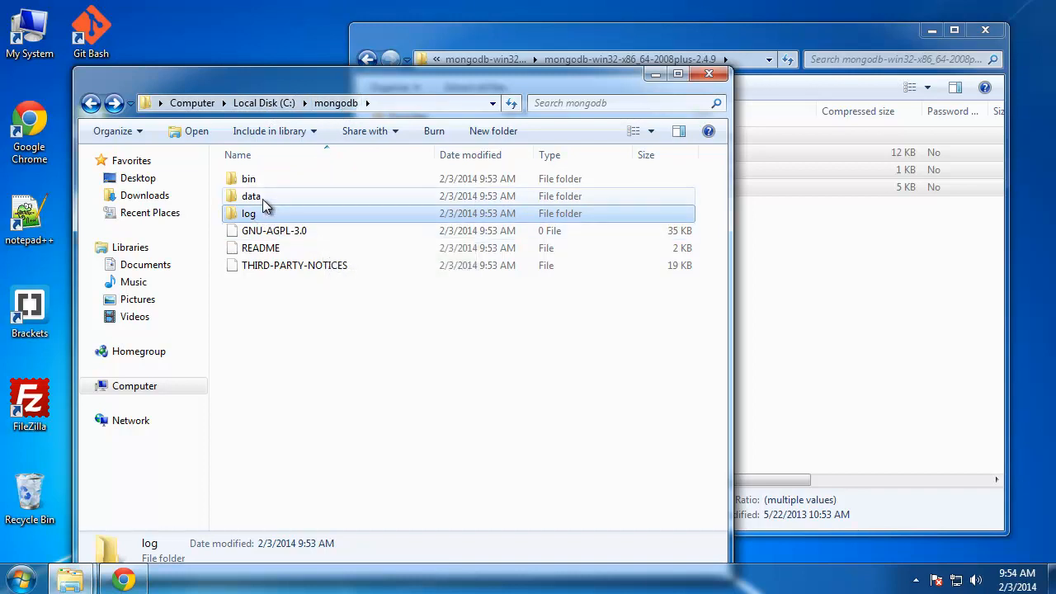
{"action": "mouse_move", "coordinate": [248, 178]}
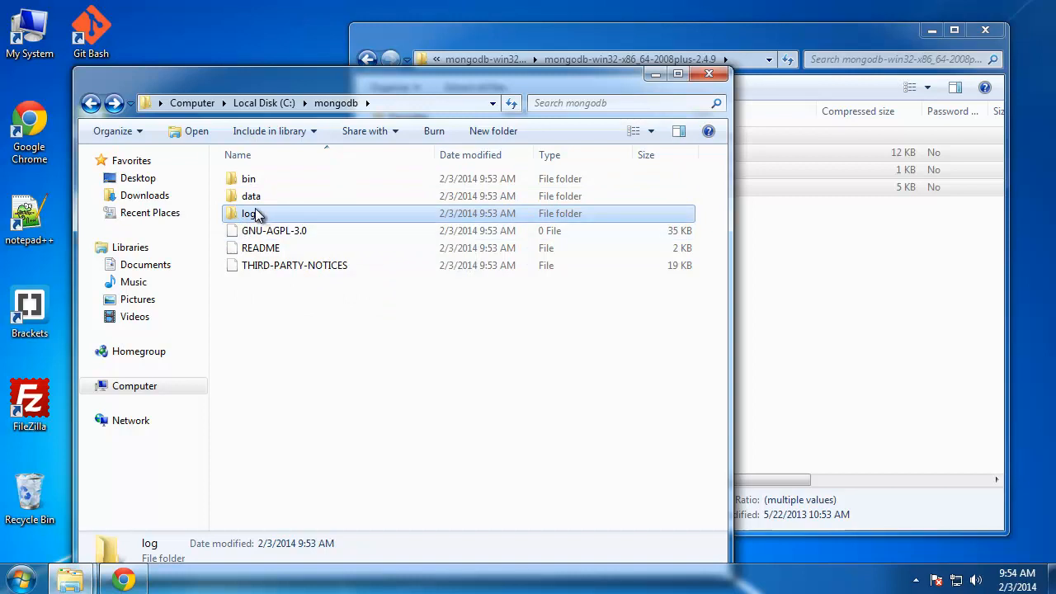
{"action": "double_click", "coordinate": [248, 178]}
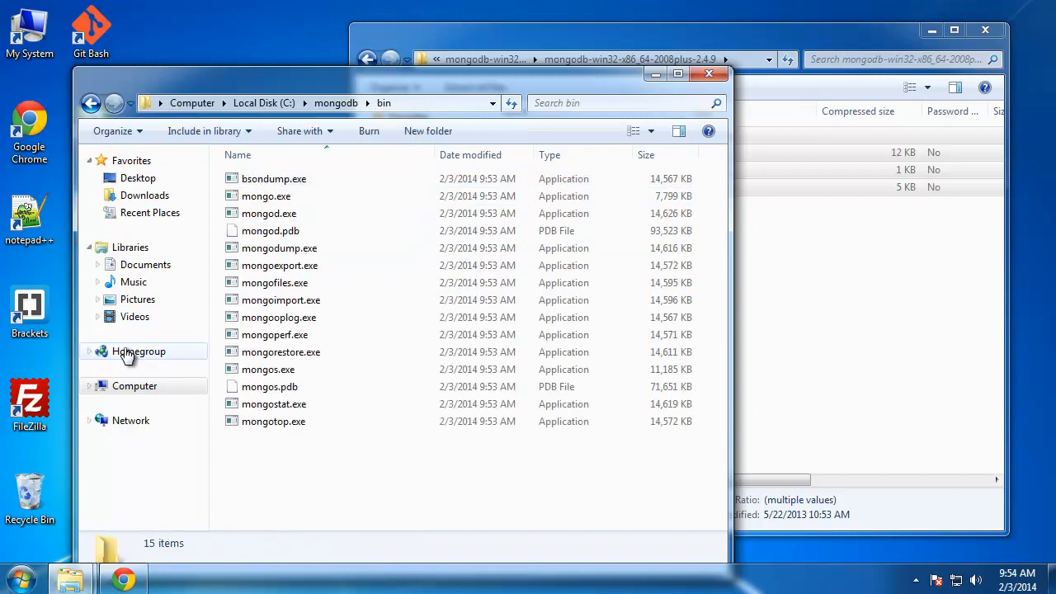
{"action": "left_click", "coordinate": [269, 213]}
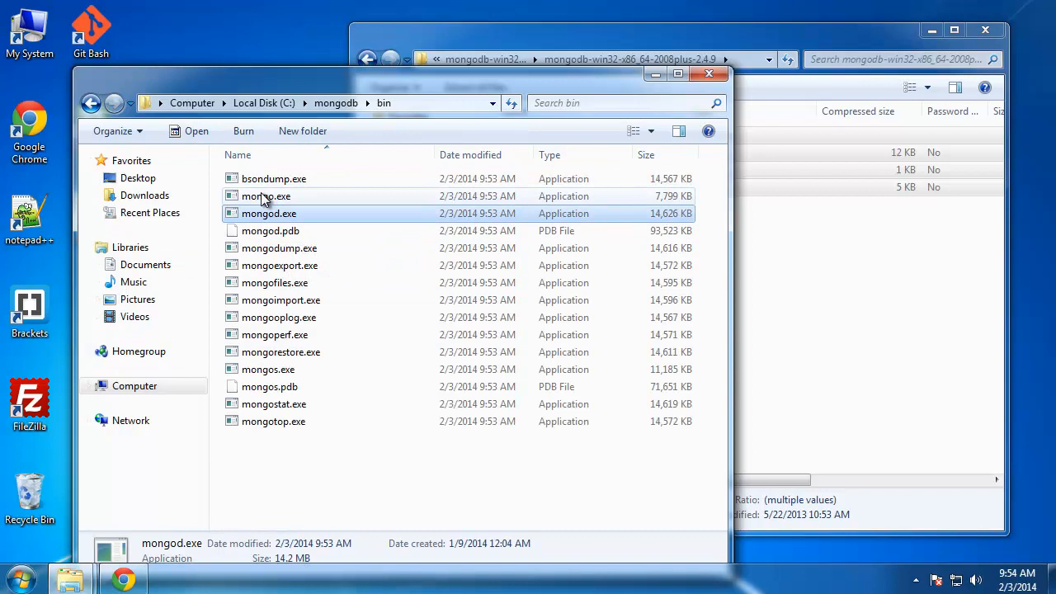
{"action": "left_click", "coordinate": [266, 196]}
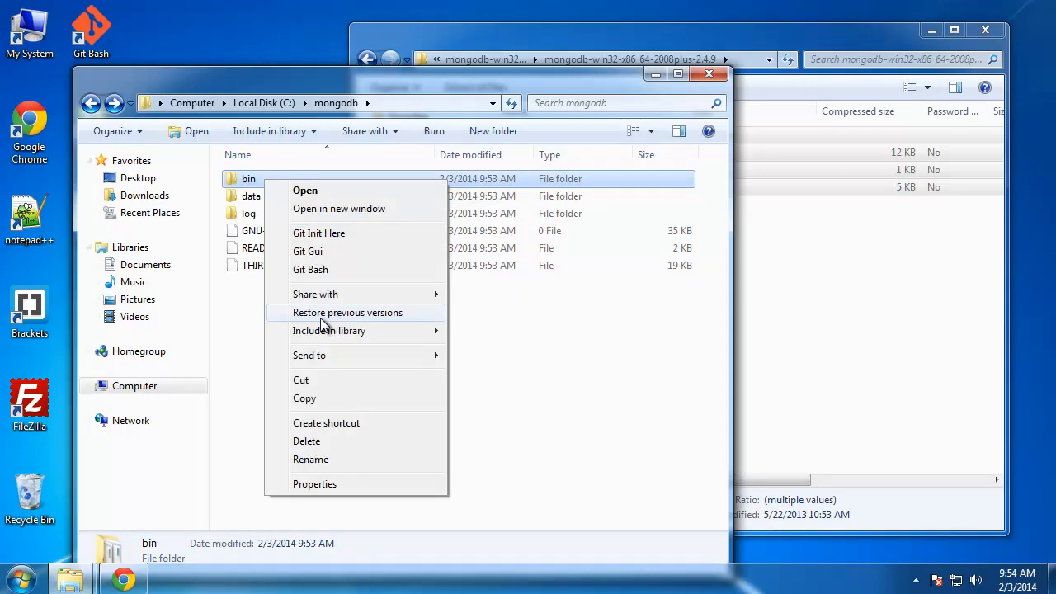
{"action": "mouse_move", "coordinate": [323, 273]}
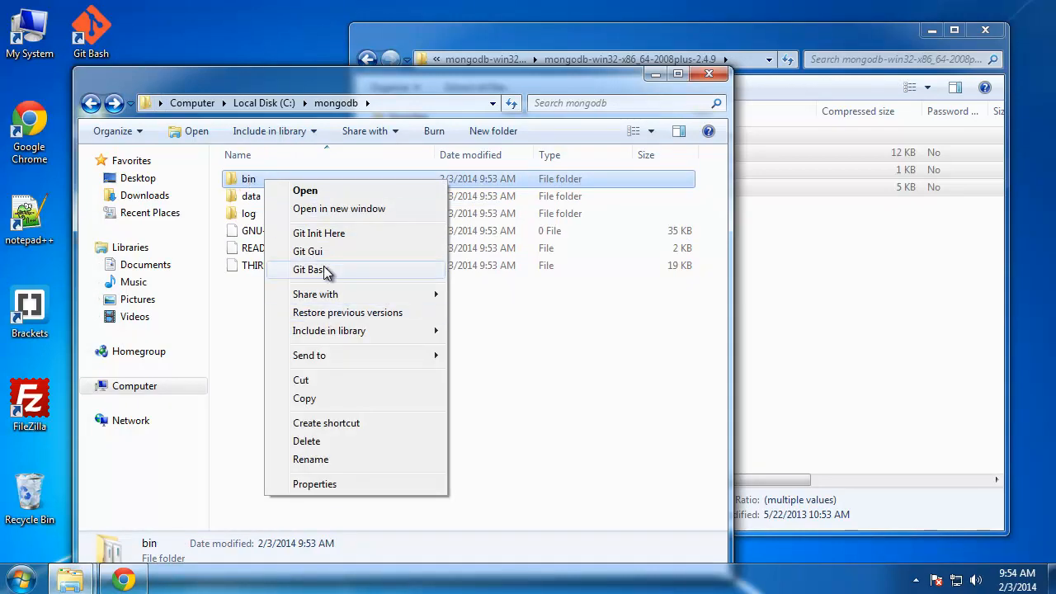
{"action": "mouse_move", "coordinate": [318, 272]}
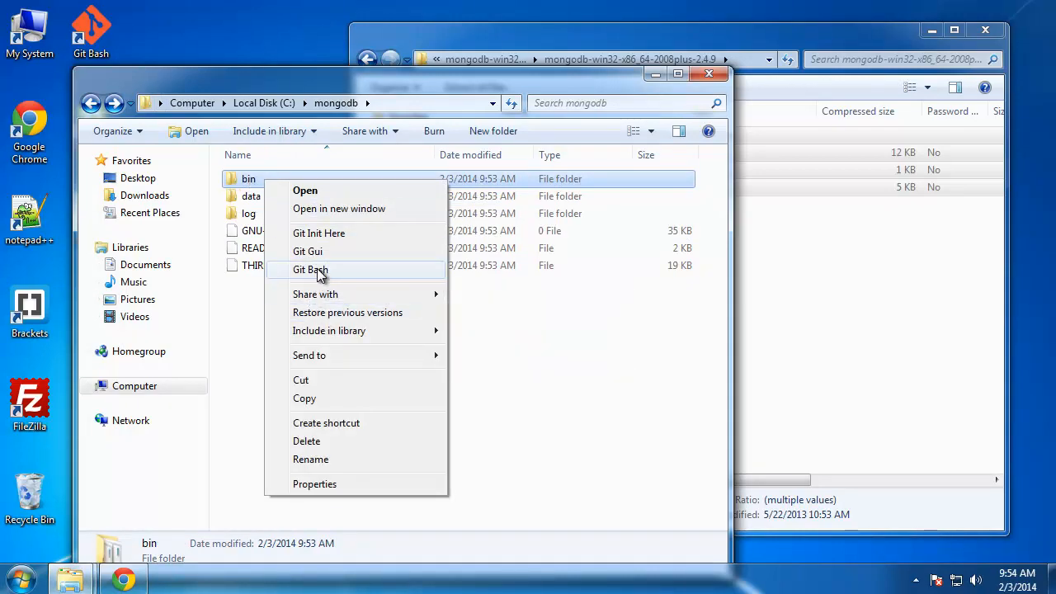
Launch Git Bash from the bin folder so it opens at C:/mongodb/bin.
{"action": "left_click", "coordinate": [310, 269]}
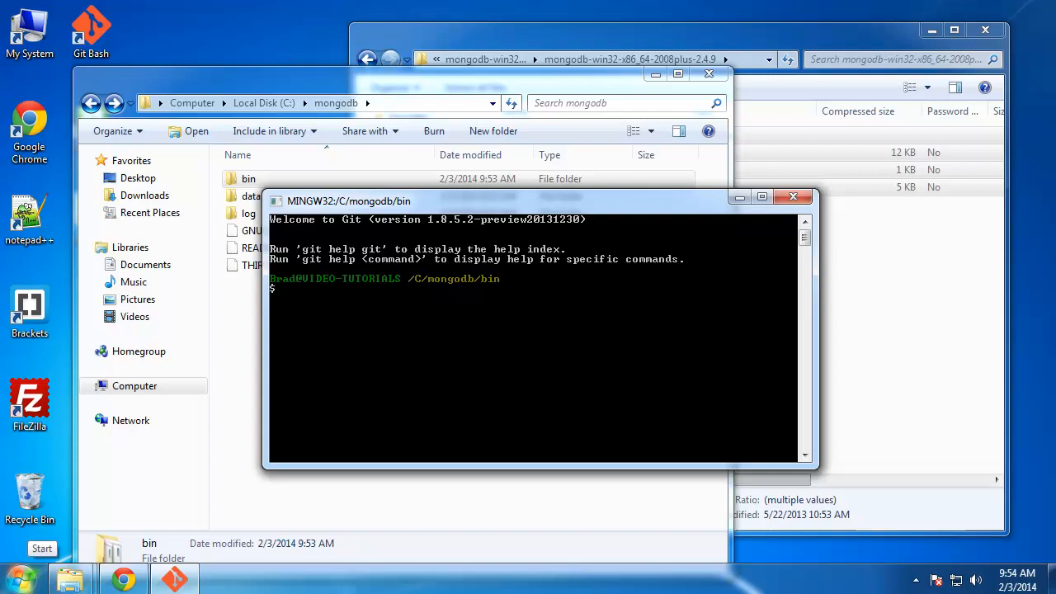
{"action": "mouse_move", "coordinate": [422, 347]}
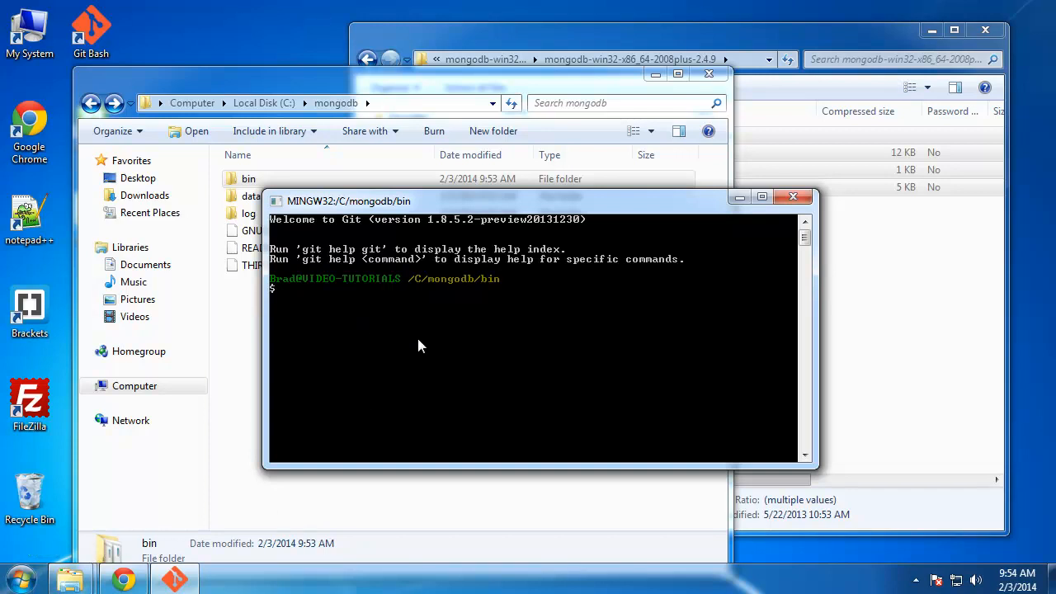
Enter the partial command 'mongod --directoryperdb --dbpath C:' without running it.
{"action": "type", "text": "mo"}
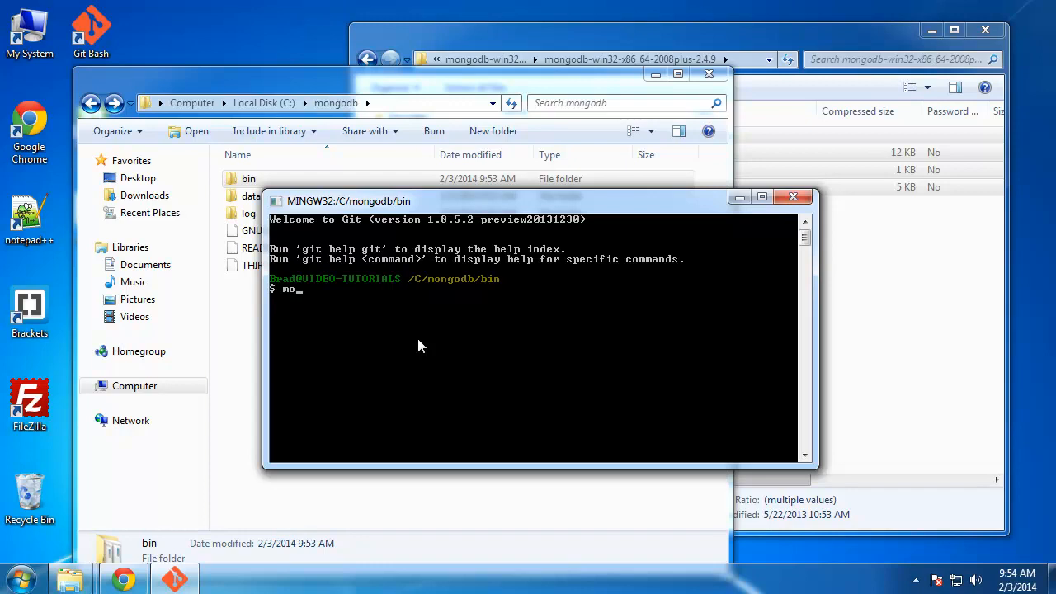
{"action": "type", "text": "ngod"}
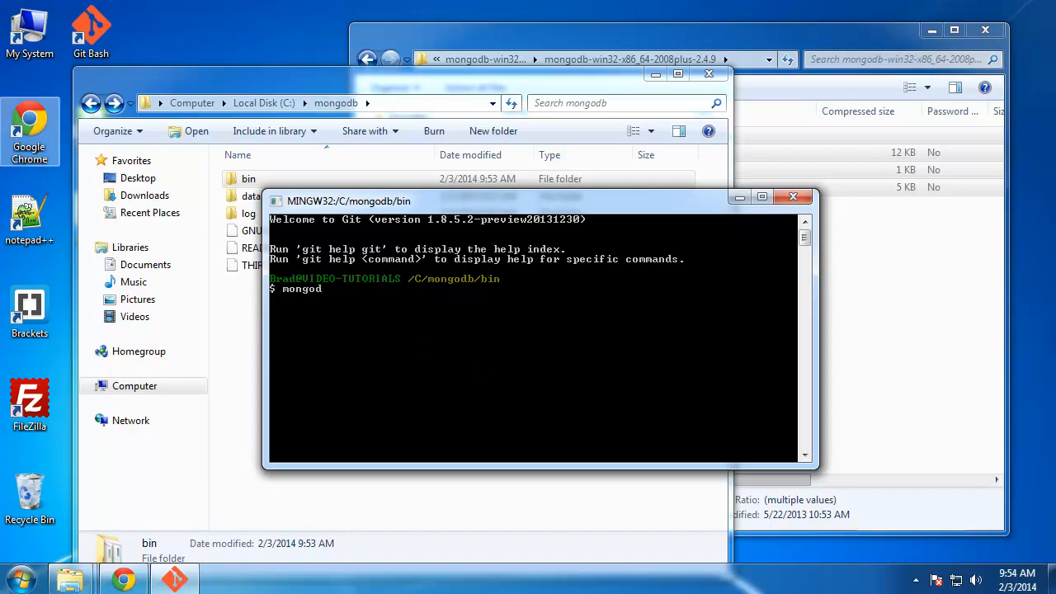
{"action": "mouse_move", "coordinate": [437, 301]}
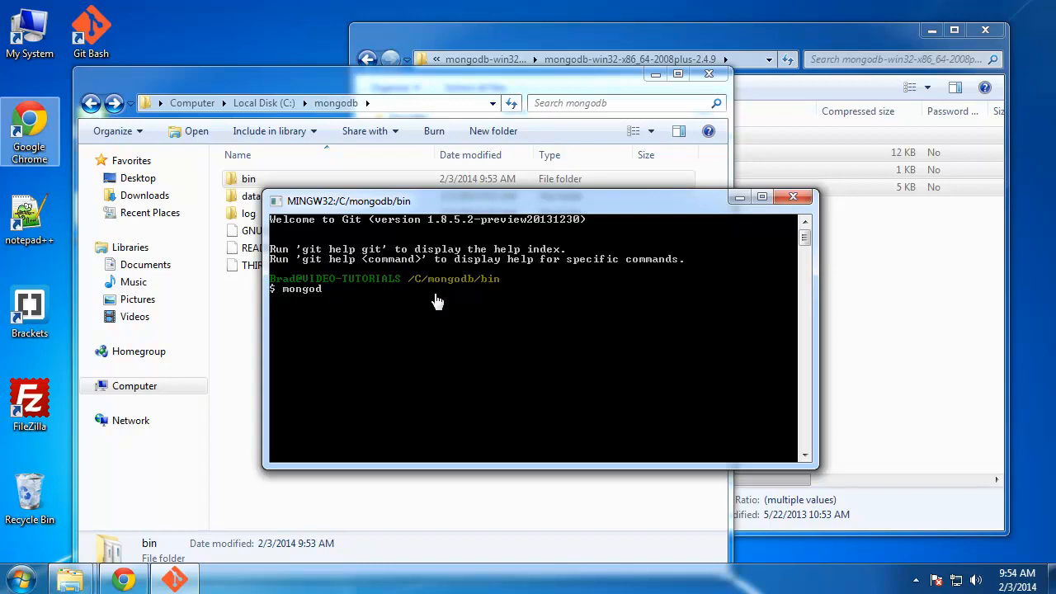
{"action": "mouse_move", "coordinate": [365, 297]}
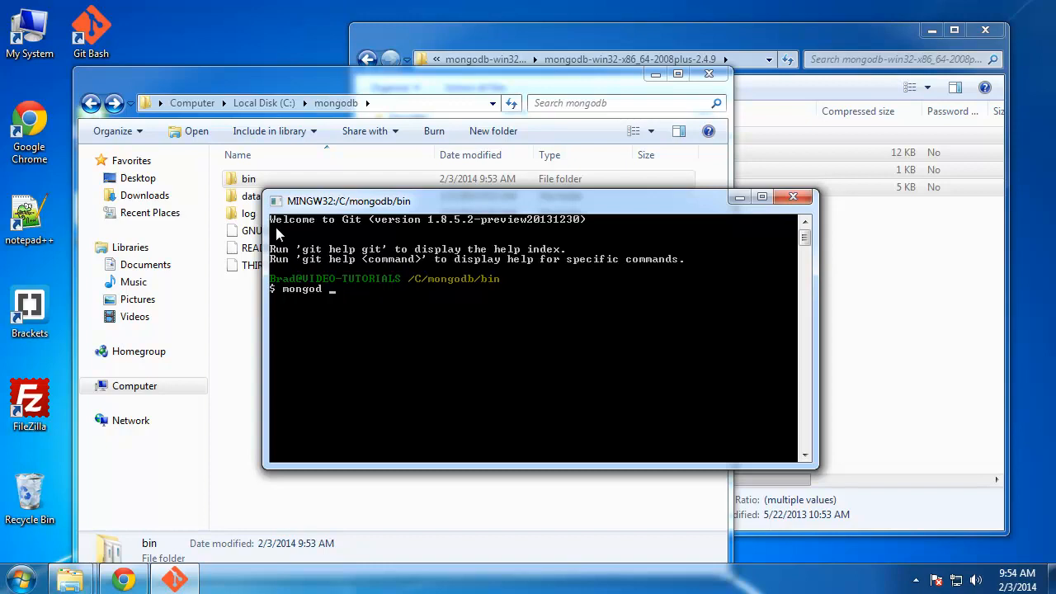
{"action": "mouse_move", "coordinate": [366, 302]}
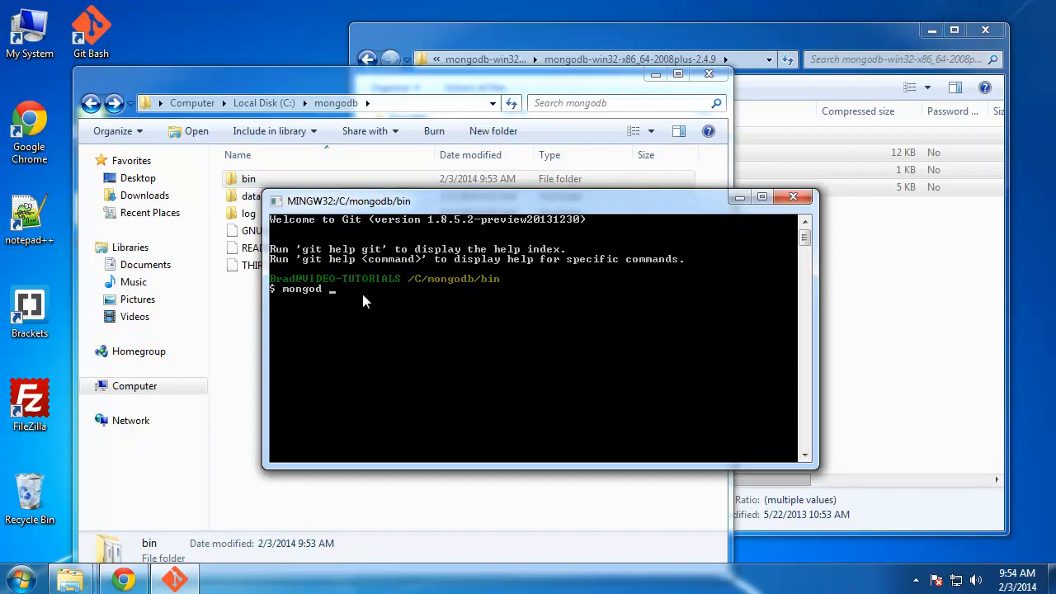
{"action": "mouse_move", "coordinate": [346, 288]}
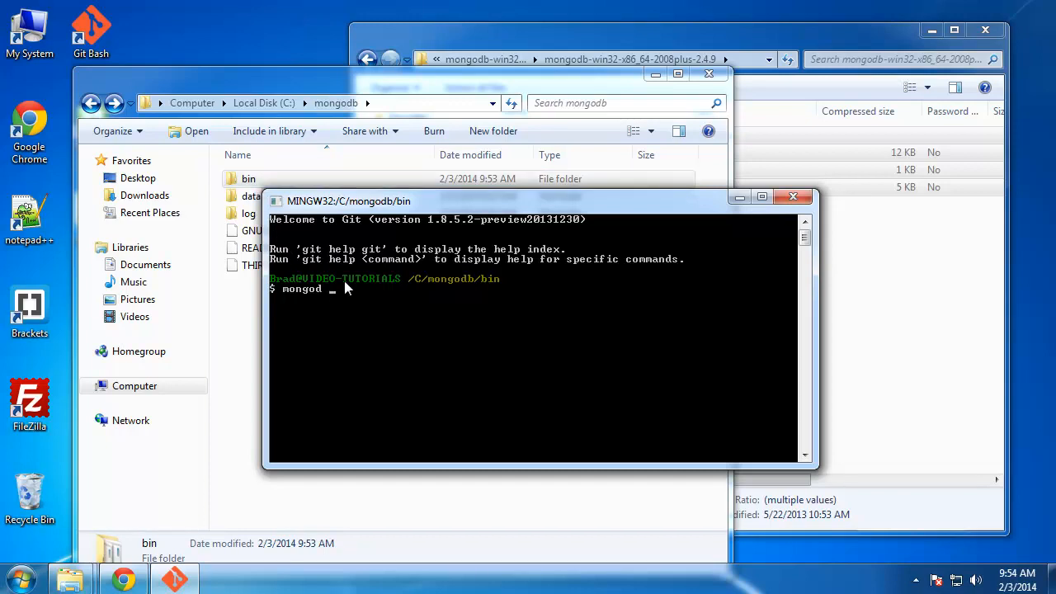
{"action": "type", "text": "--"}
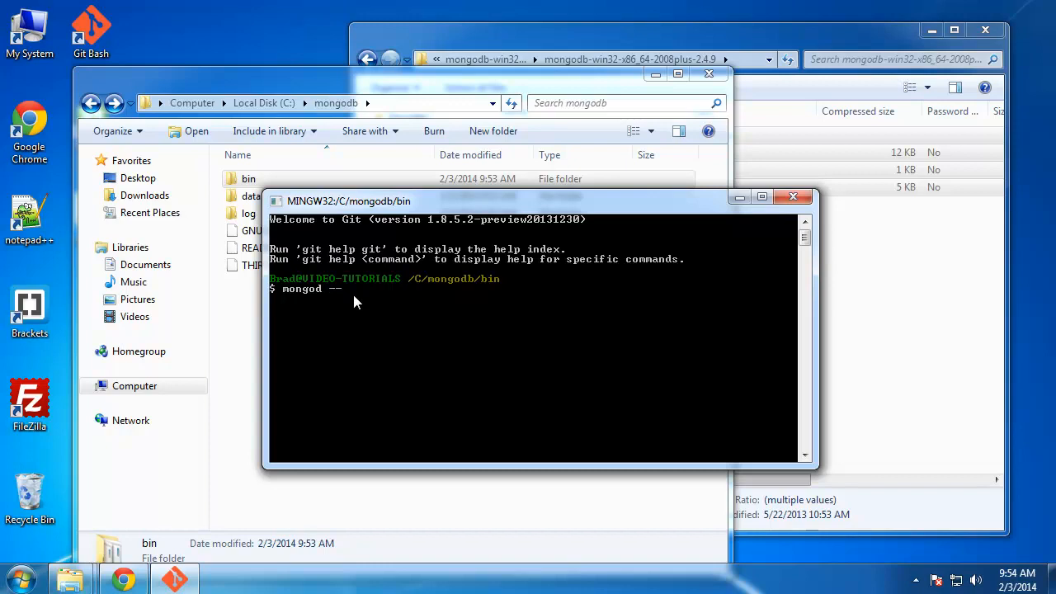
{"action": "type", "text": "directoryperdb"}
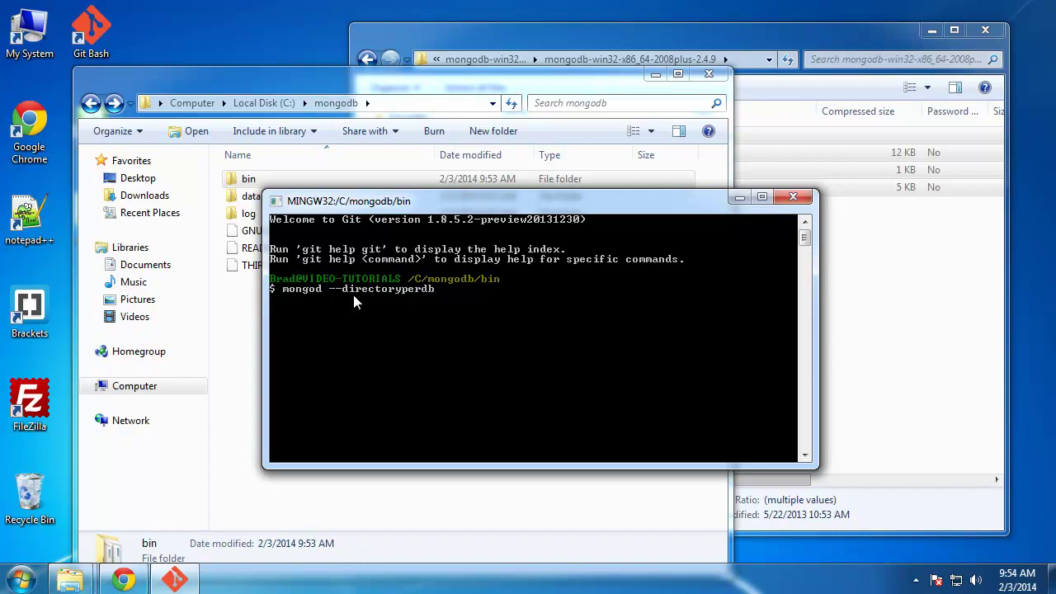
{"action": "type", "text": "--dbp"}
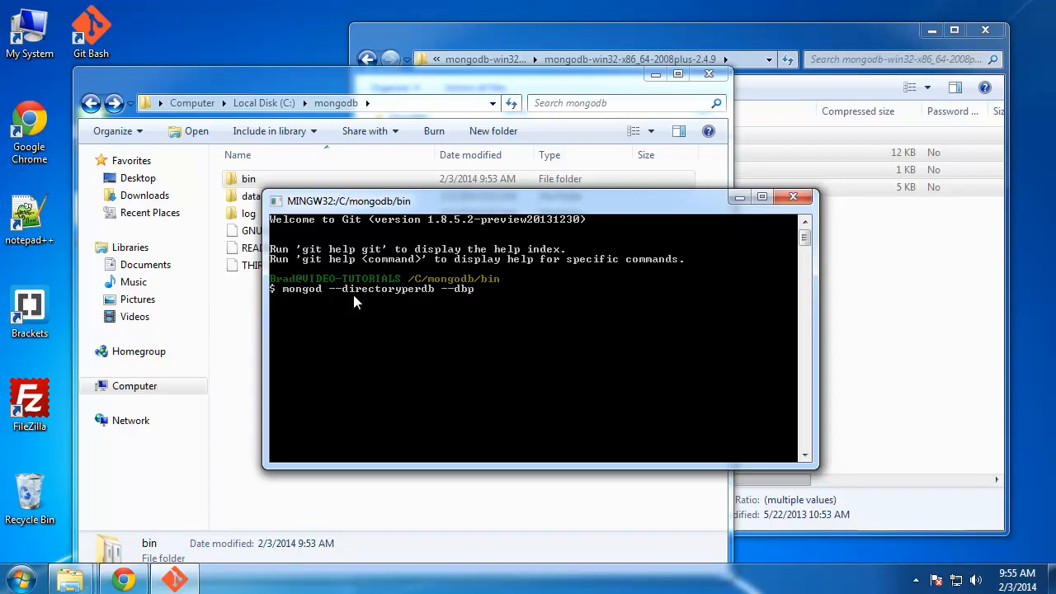
{"action": "type", "text": "ath"}
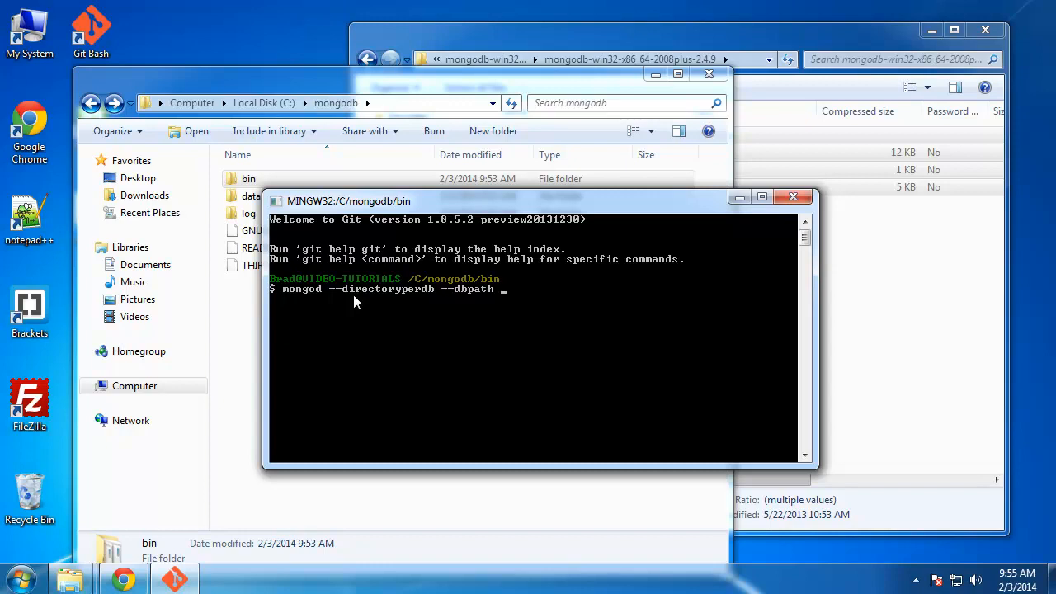
{"action": "type", "text": "C"}
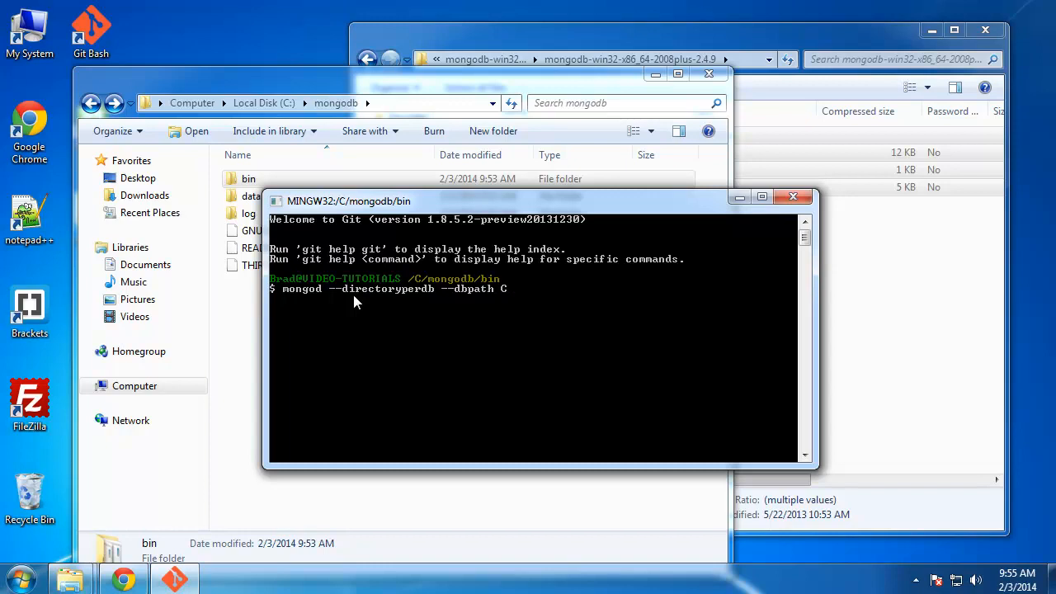
{"action": "type", "text": ":"}
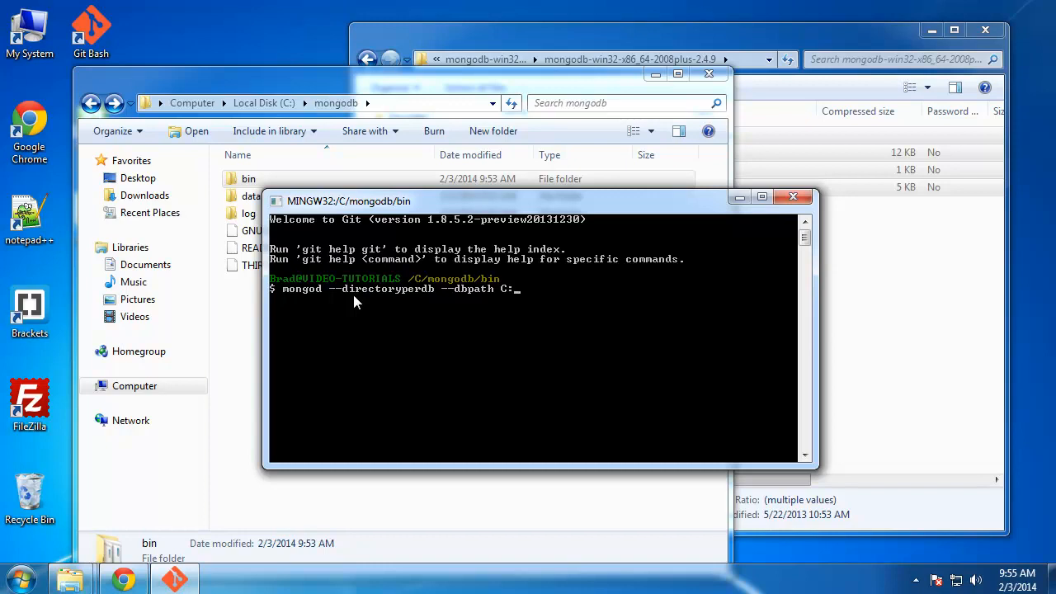
{"action": "mouse_move", "coordinate": [547, 316]}
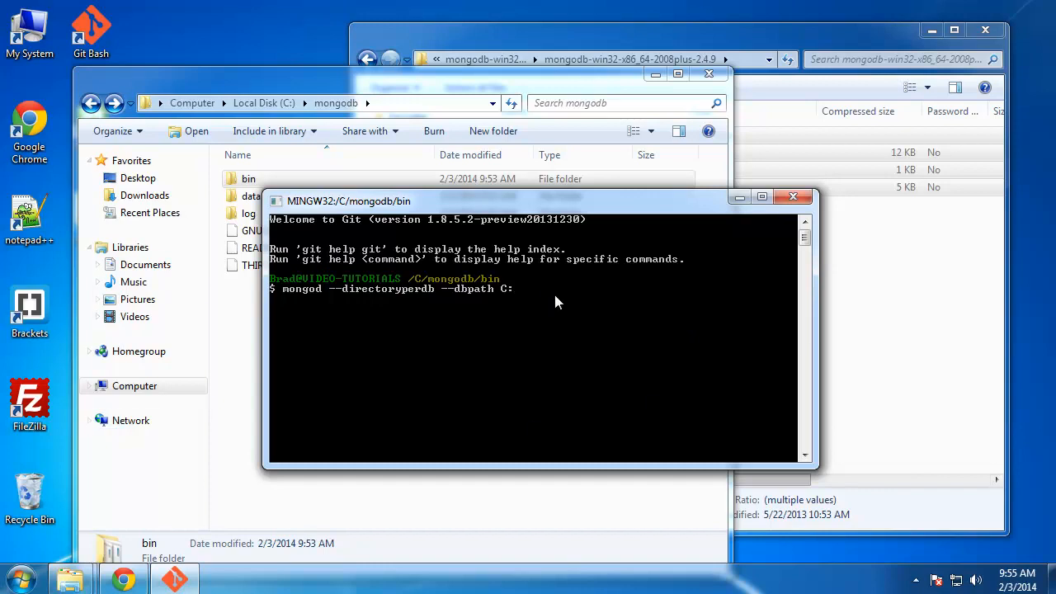
{"action": "mouse_move", "coordinate": [567, 299]}
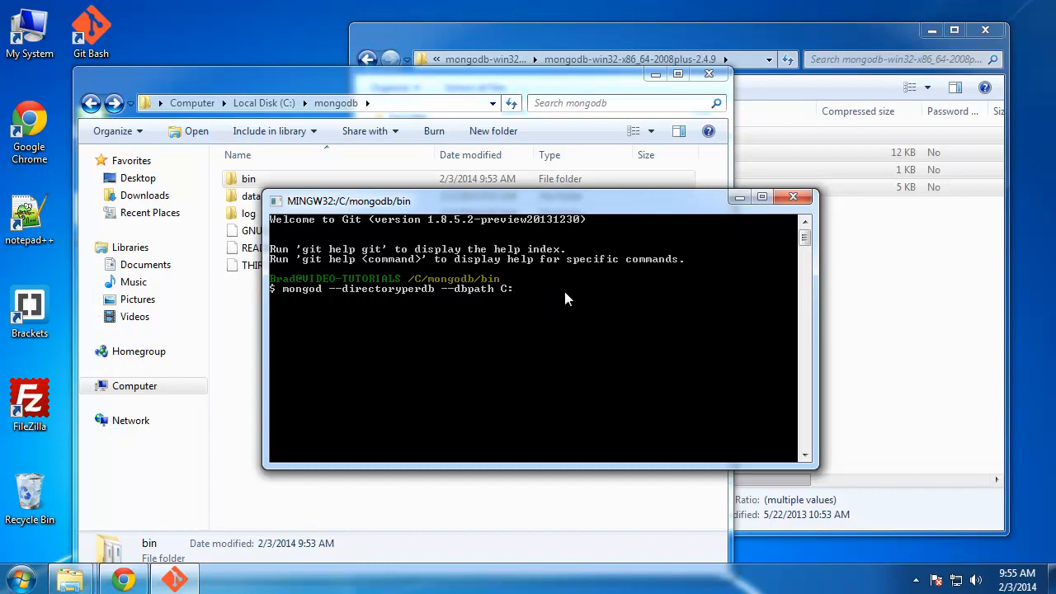
Erase the misspelled backslash path so the dbpath begins with C:/.
{"action": "type", "text": "\\monogodb"}
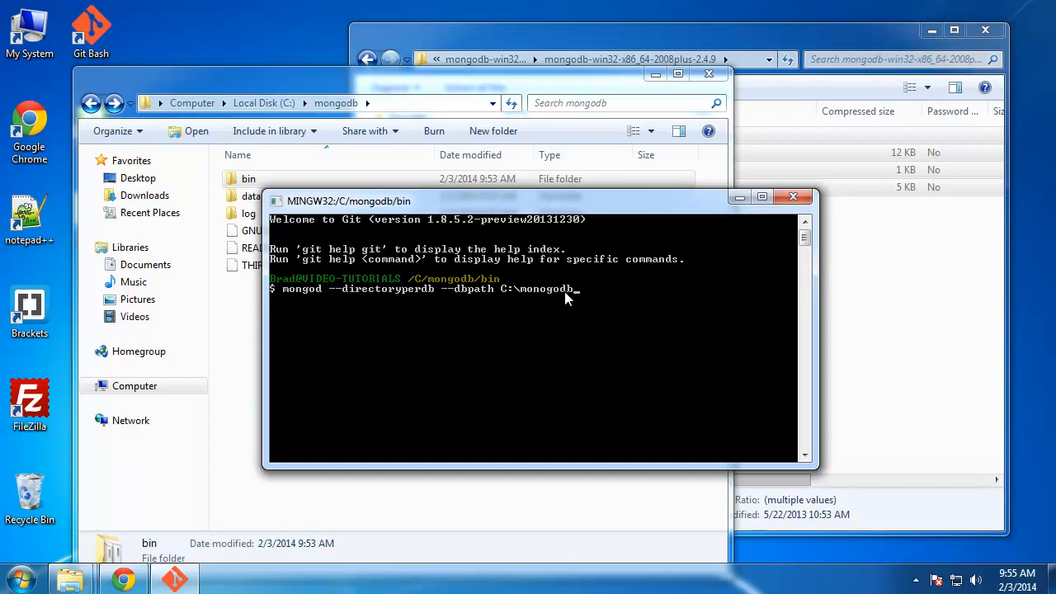
{"action": "key", "text": "BackSpace"}
{"action": "type", "text": "/"}
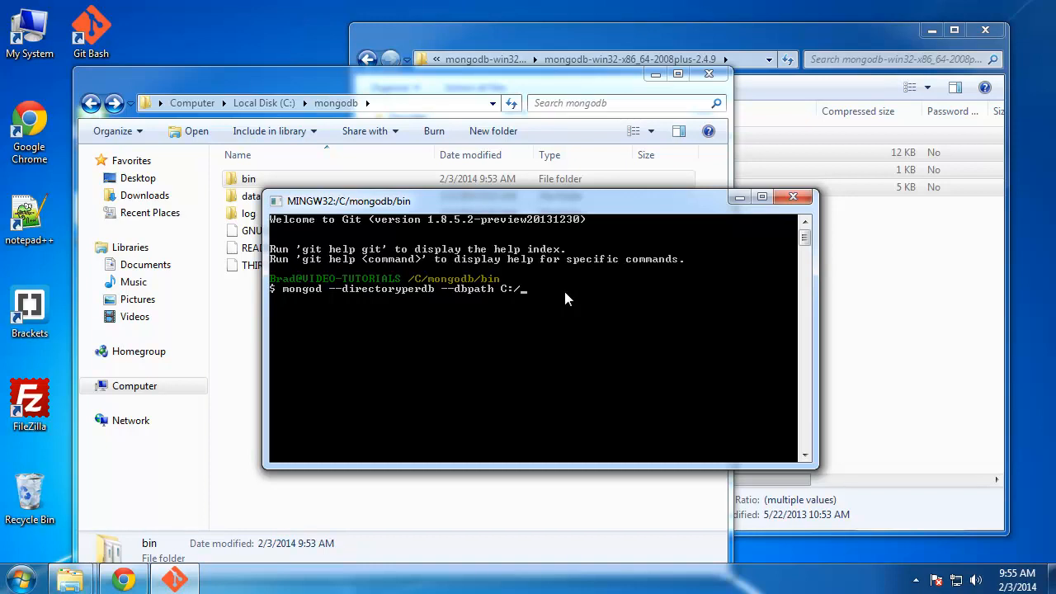
{"action": "mouse_move", "coordinate": [520, 318]}
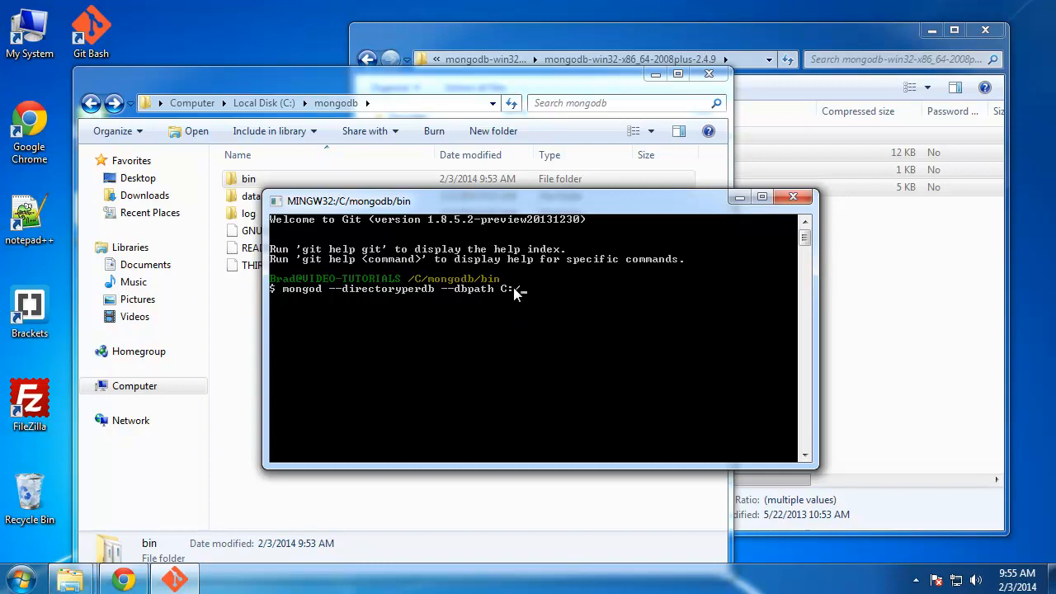
{"action": "type", "text": "/"}
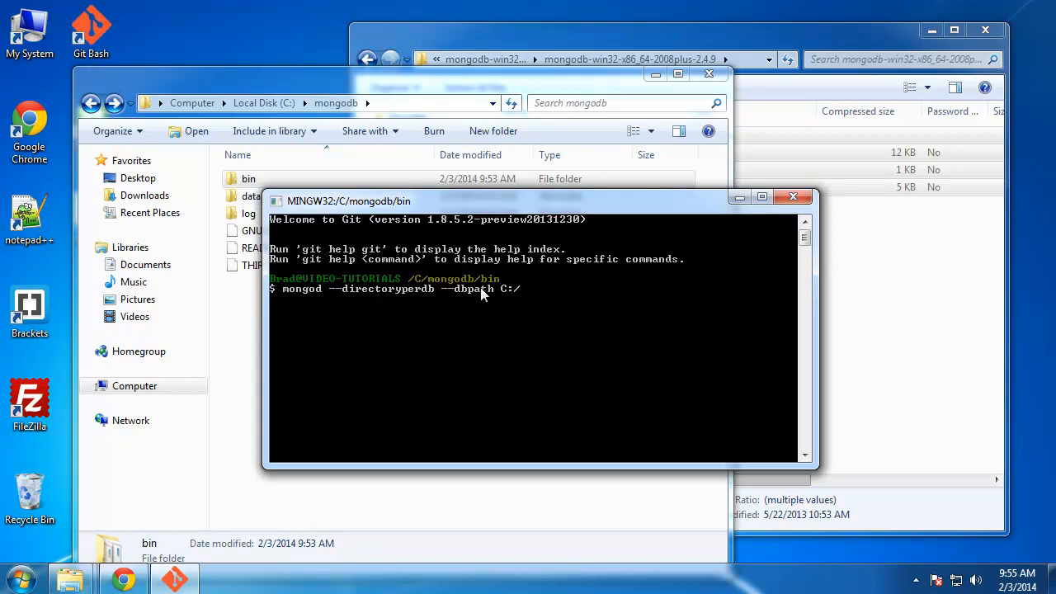
{"action": "mouse_move", "coordinate": [524, 297]}
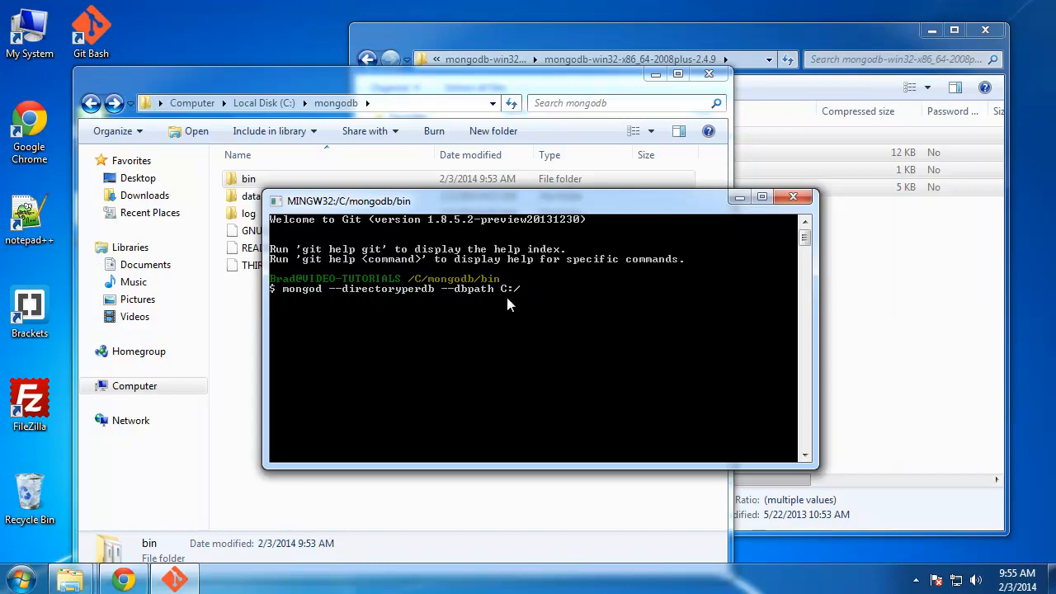
{"action": "mouse_move", "coordinate": [499, 381]}
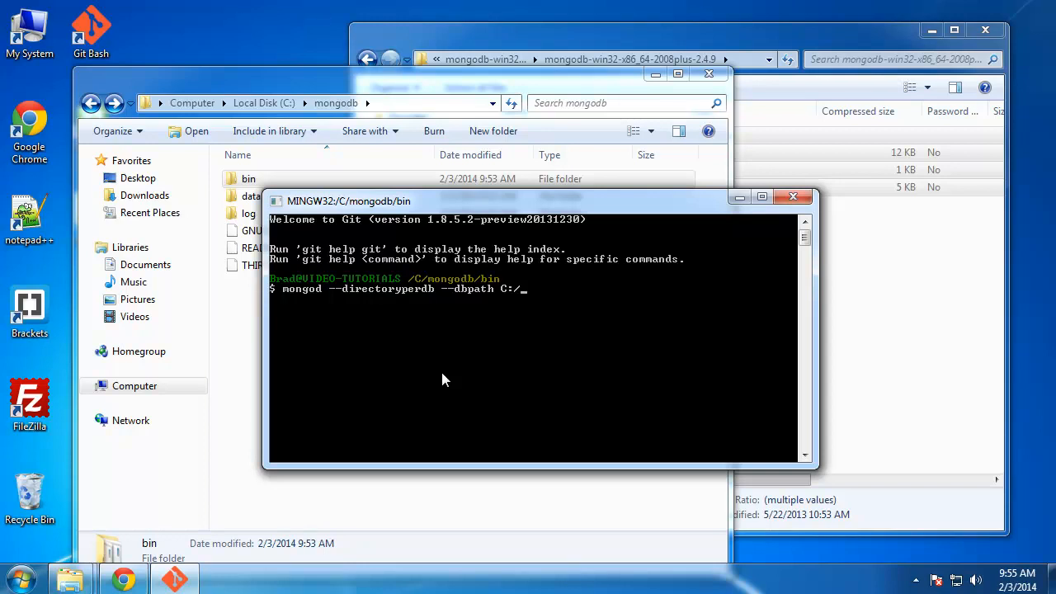
{"action": "mouse_move", "coordinate": [605, 337]}
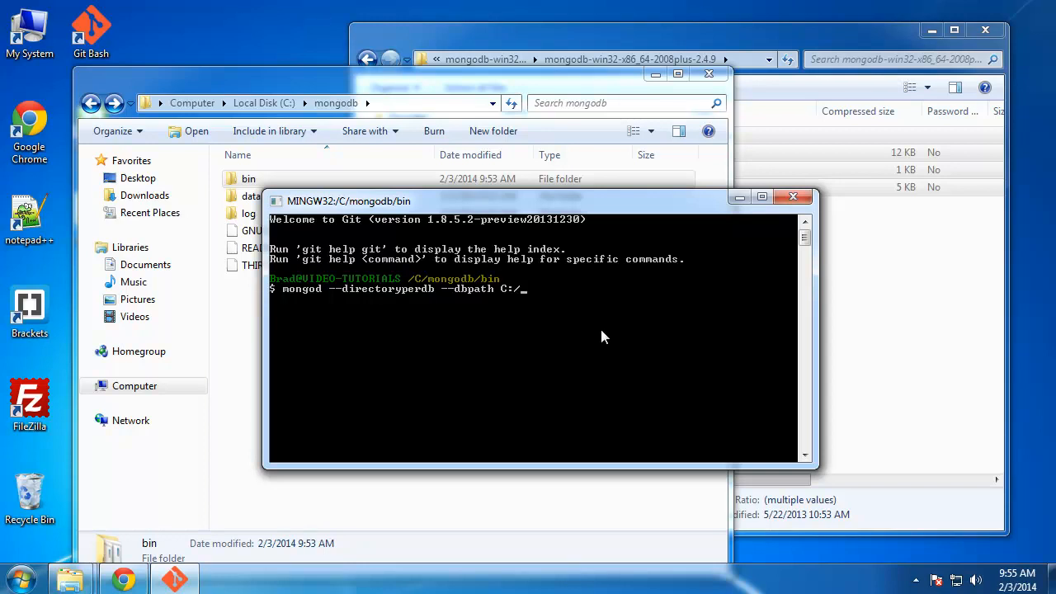
{"action": "mouse_move", "coordinate": [536, 302]}
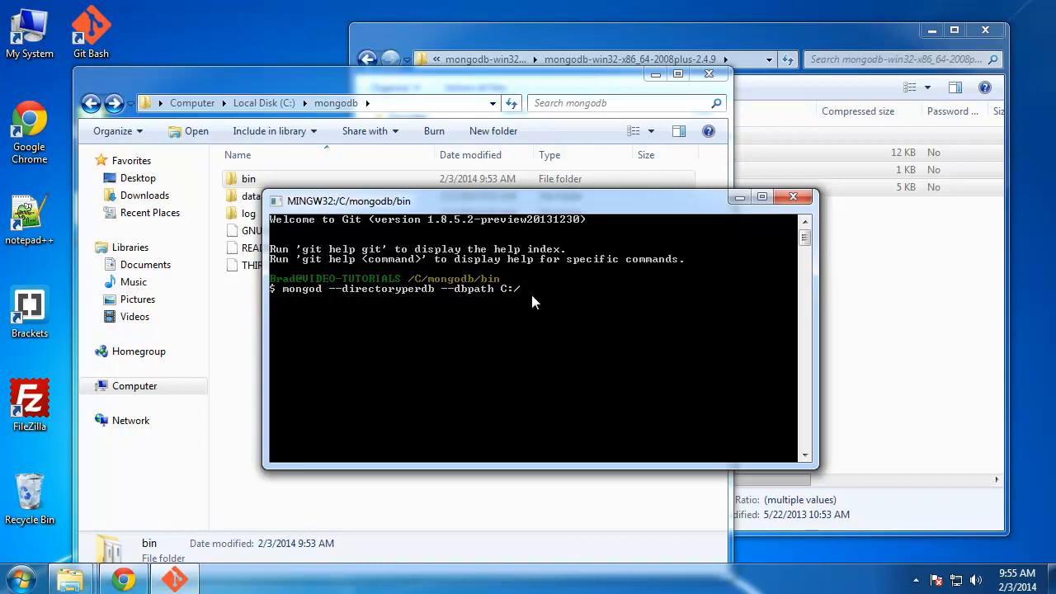
Complete the dbpath as C:/mongodb/data/db and confirm the db subfolder in Explorer.
{"action": "type", "text": "mong"}
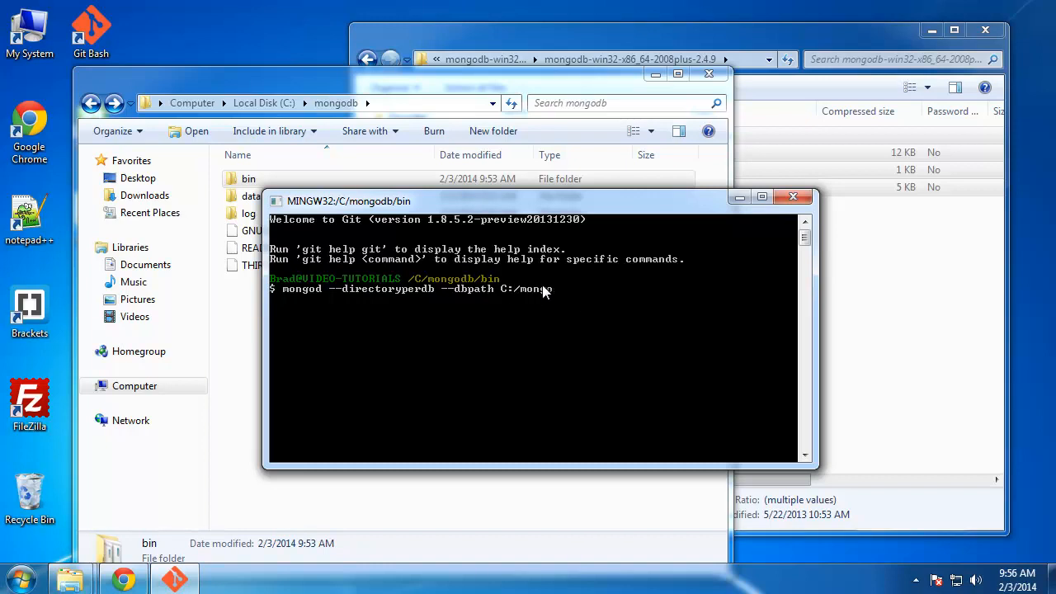
{"action": "type", "text": "db"}
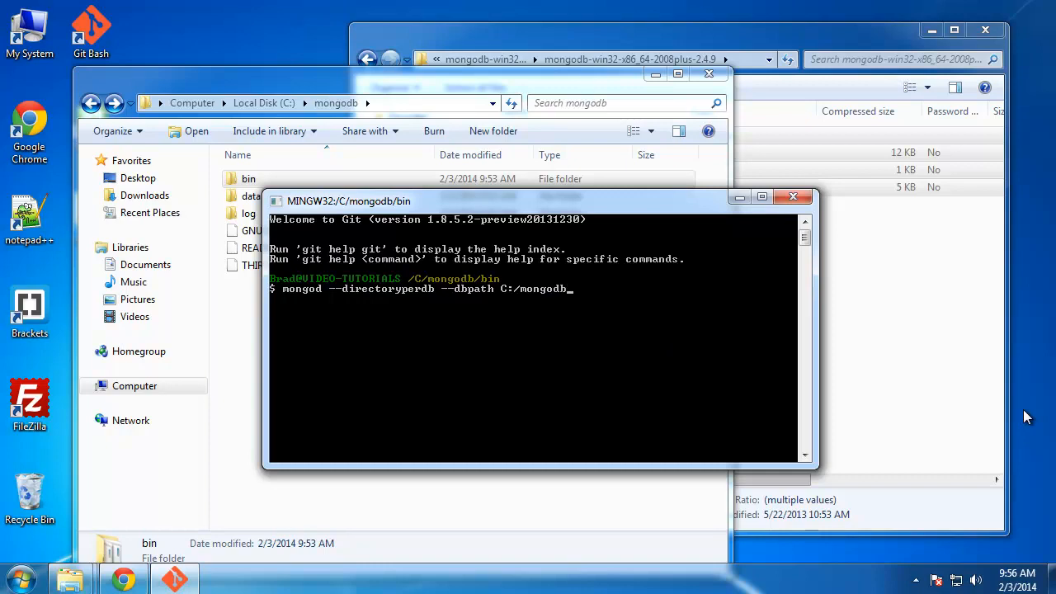
{"action": "type", "text": "/"}
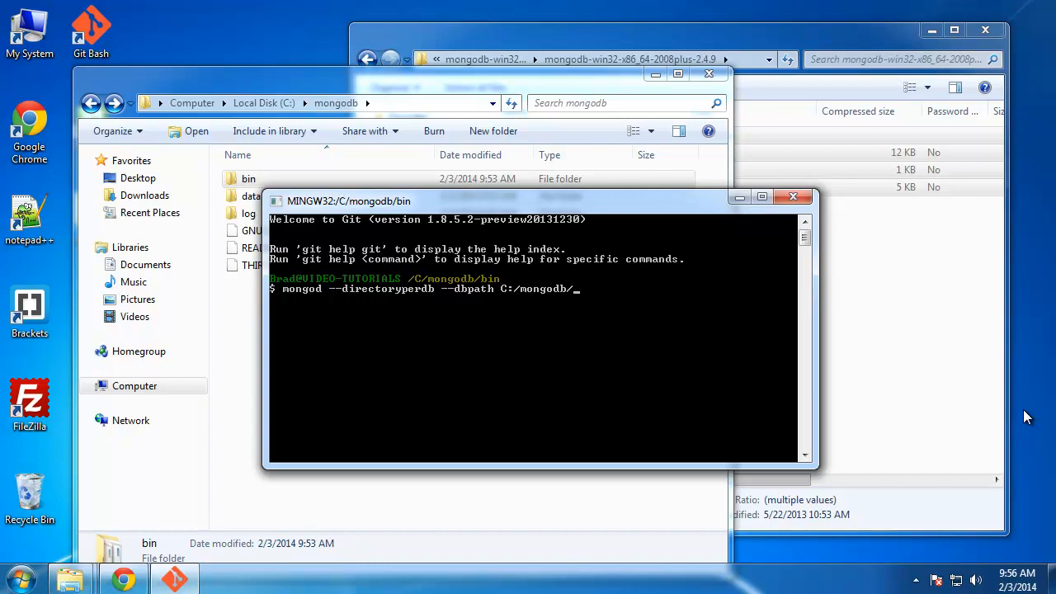
{"action": "type", "text": "data"}
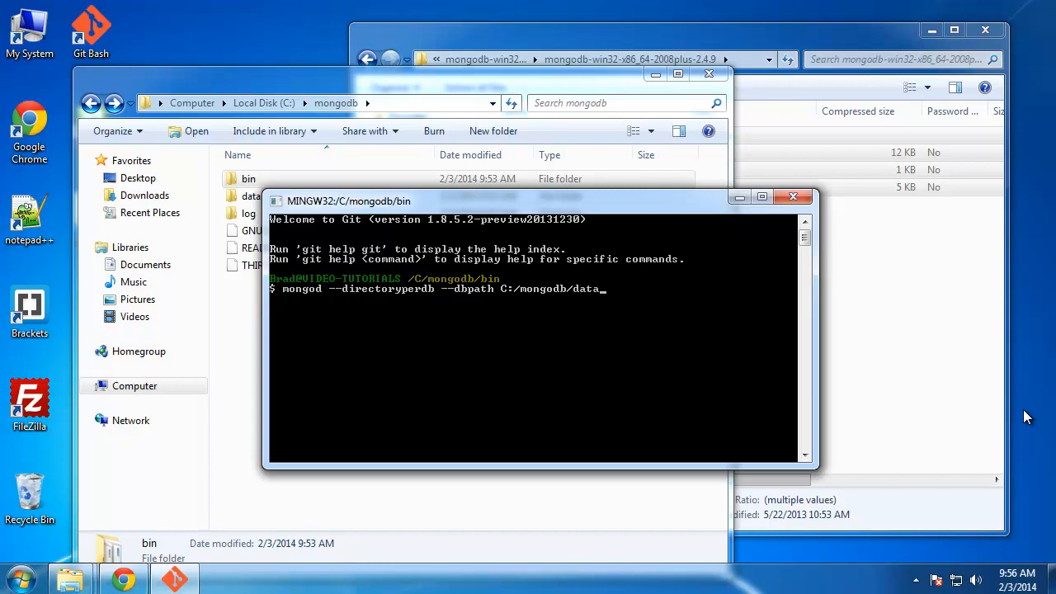
{"action": "type", "text": "/db"}
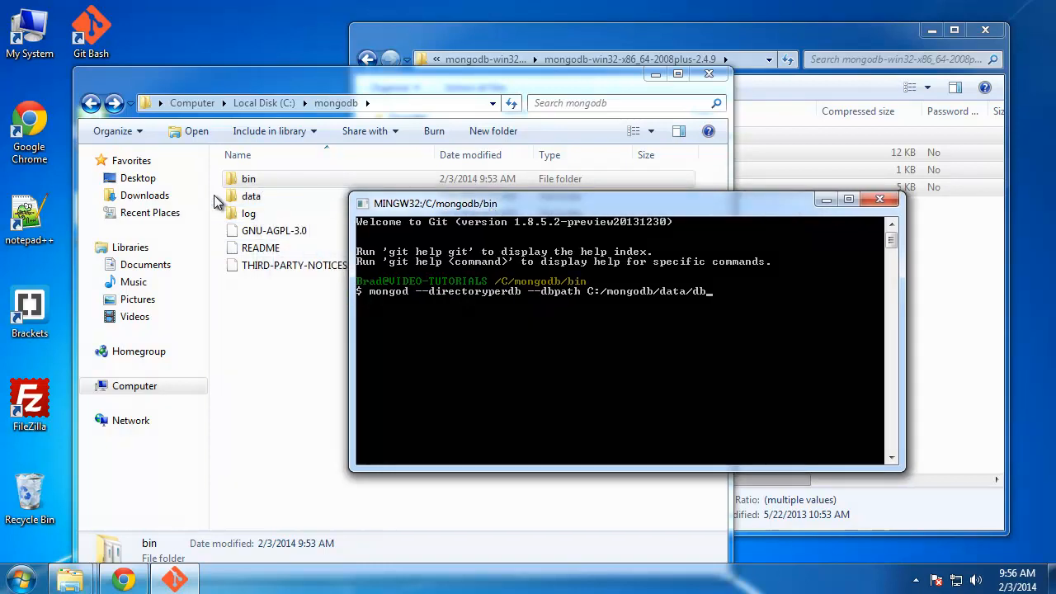
{"action": "double_click", "coordinate": [251, 196]}
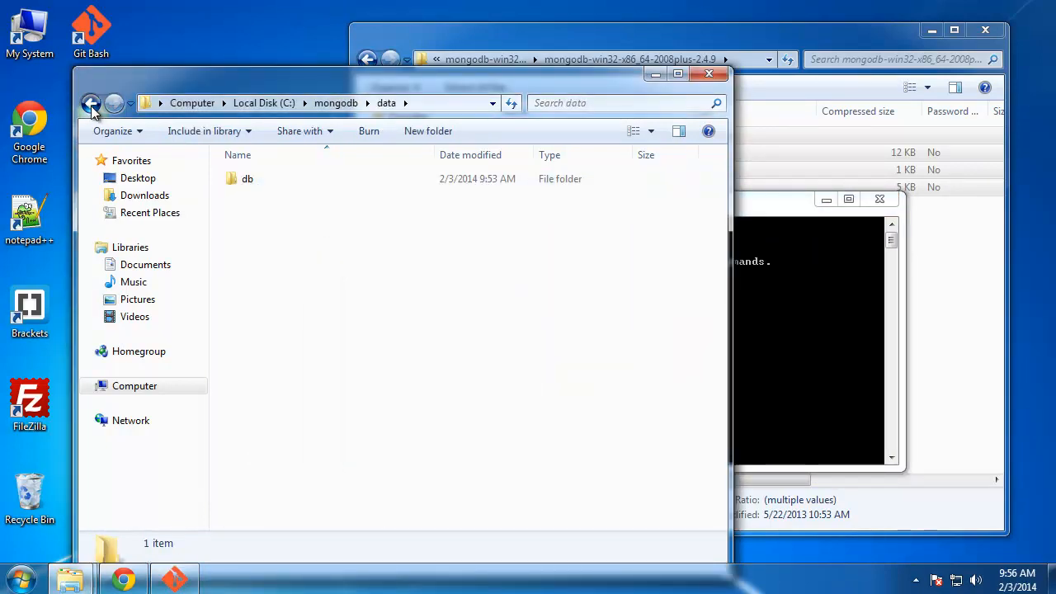
{"action": "left_click", "coordinate": [91, 103]}
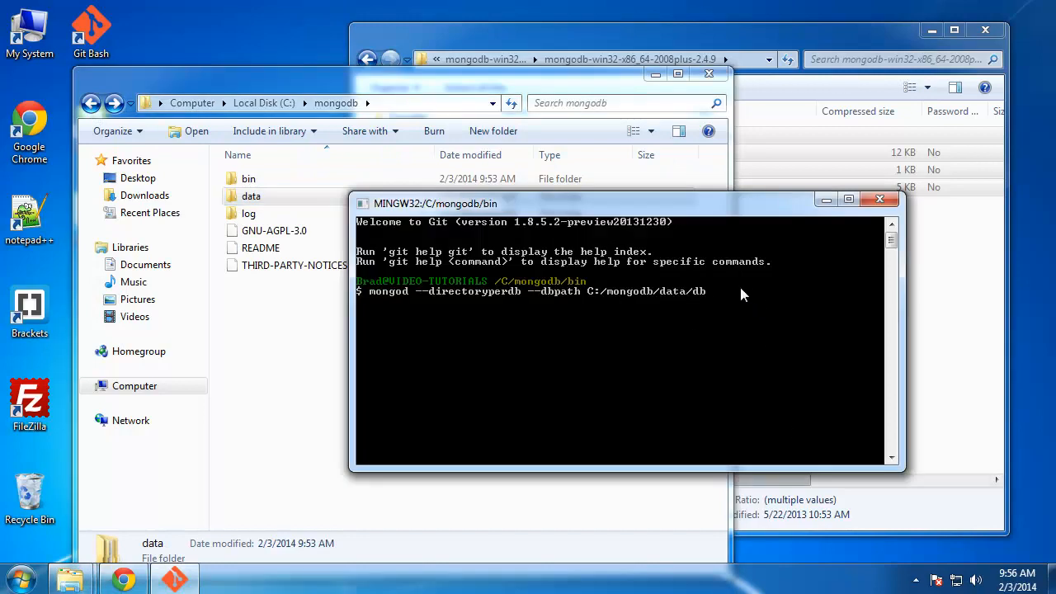
Add --logpath C:/mongodb/log/mongodb.log to the mongod command.
{"action": "type", "text": "--lo"}
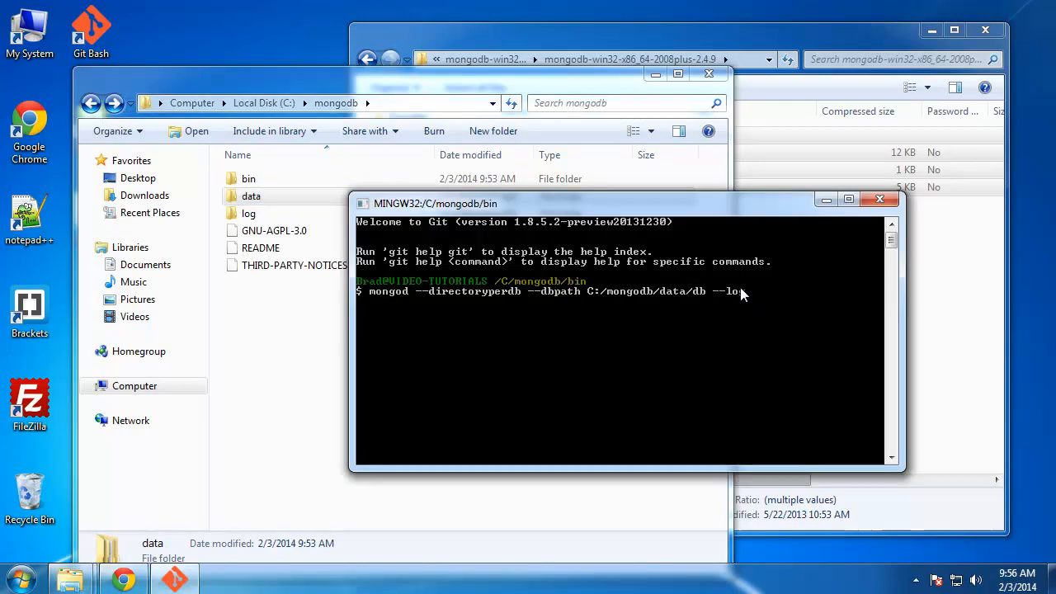
{"action": "type", "text": "gpath"}
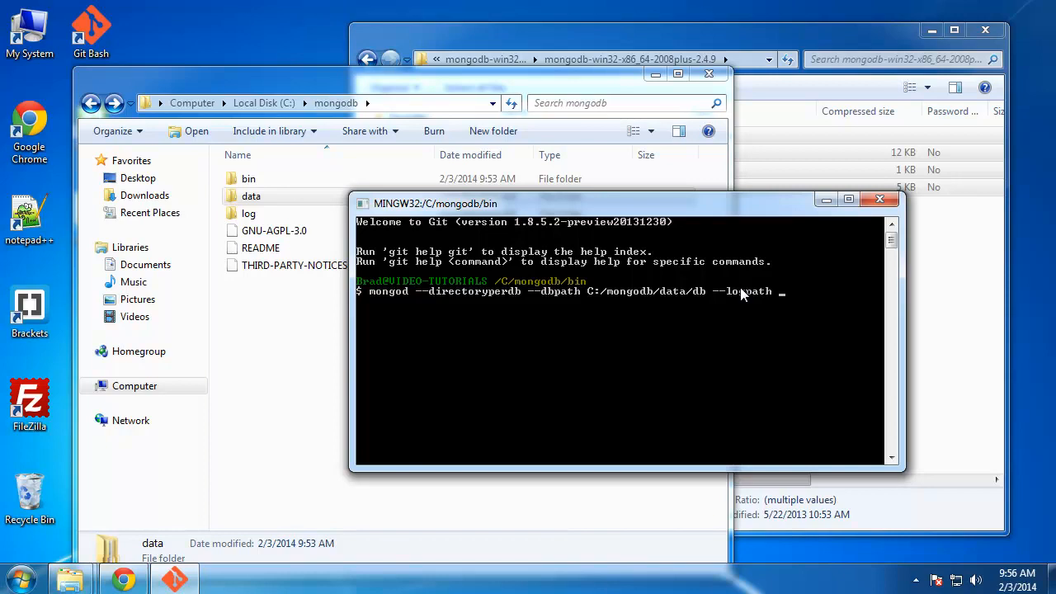
{"action": "type", "text": "C:/"}
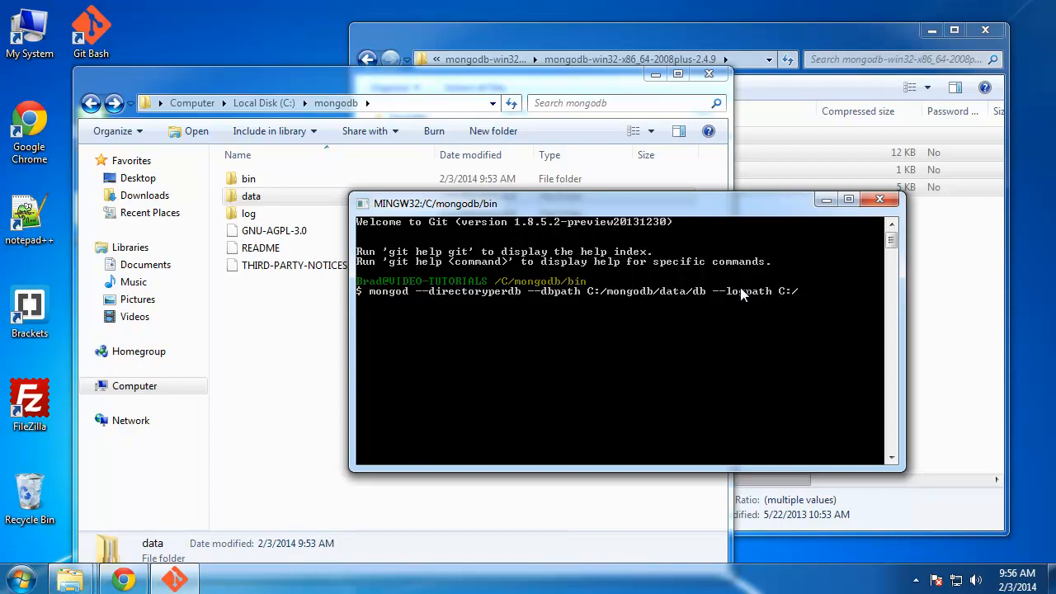
{"action": "type", "text": "mongo"}
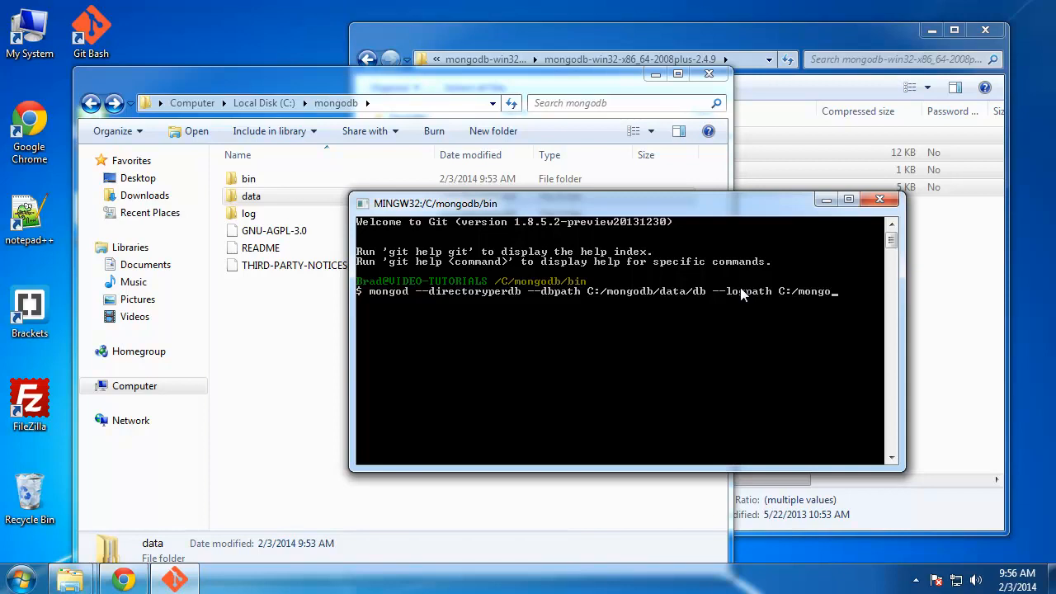
{"action": "type", "text": "db/"}
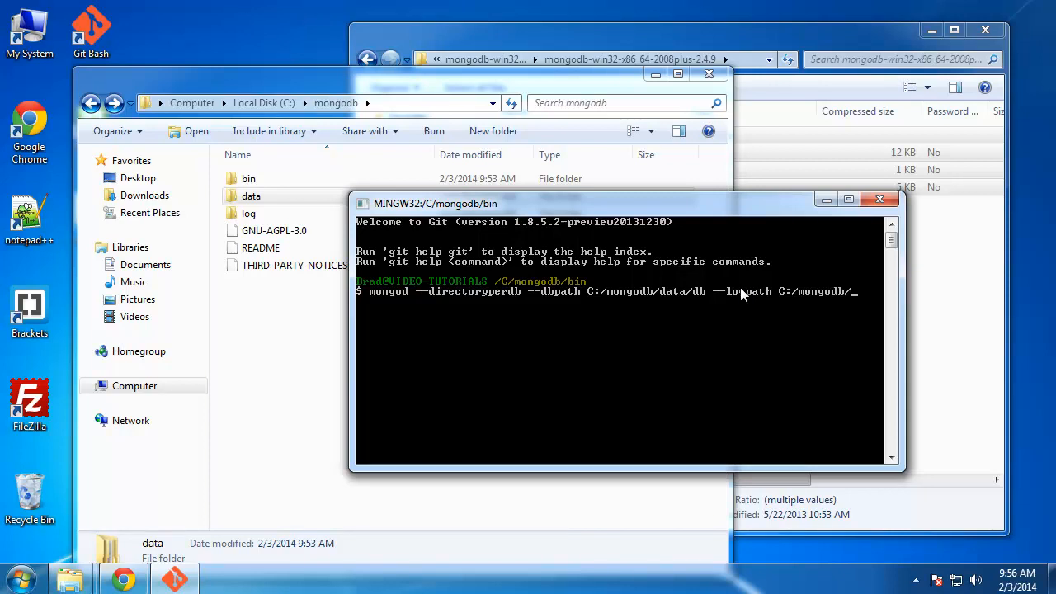
{"action": "type", "text": "log/"}
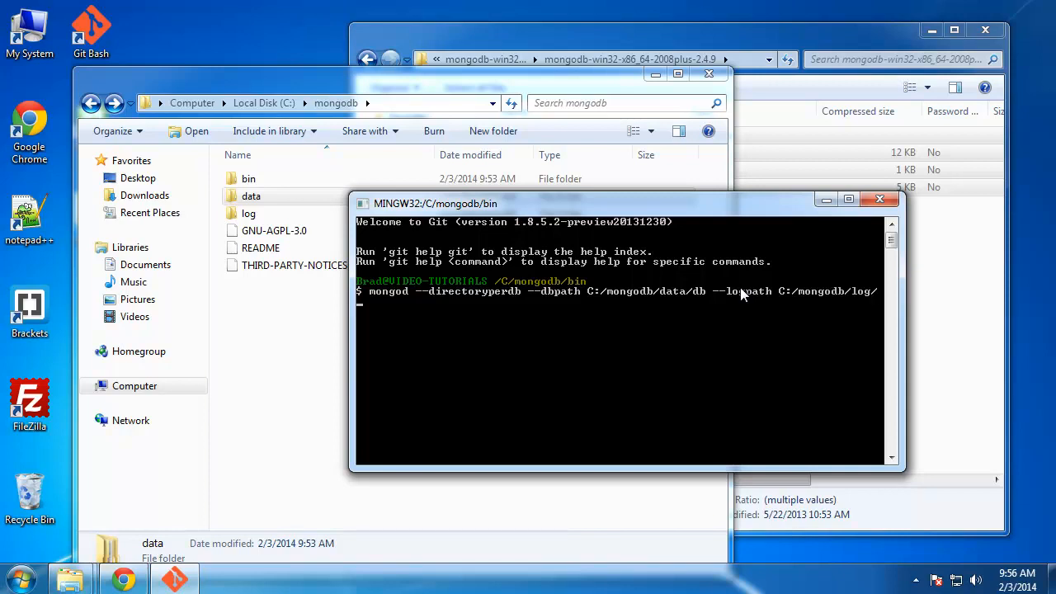
{"action": "type", "text": "m"}
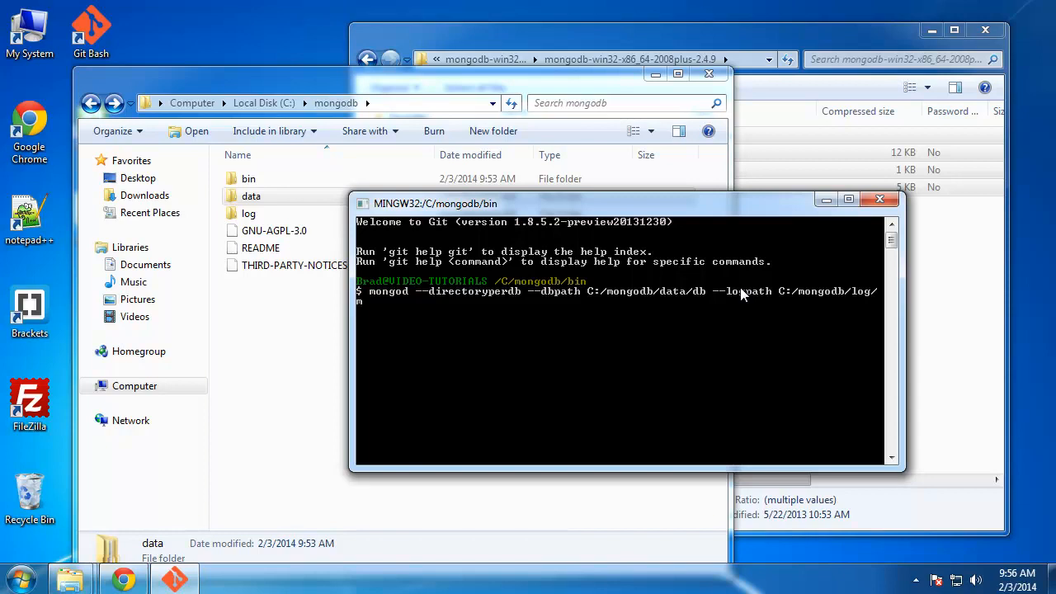
{"action": "type", "text": "ongodb.log"}
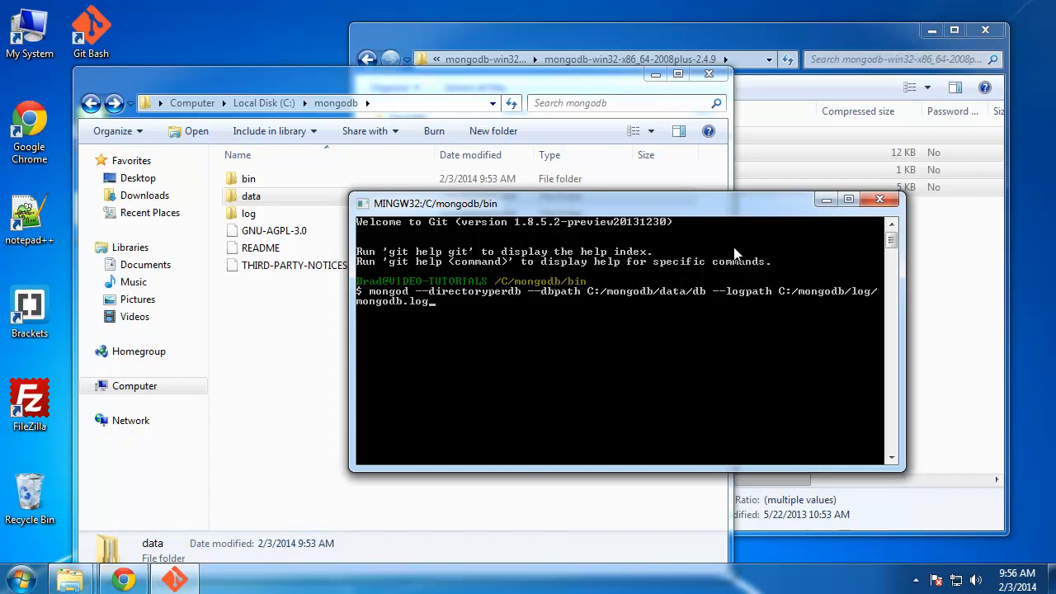
{"action": "mouse_move", "coordinate": [913, 289]}
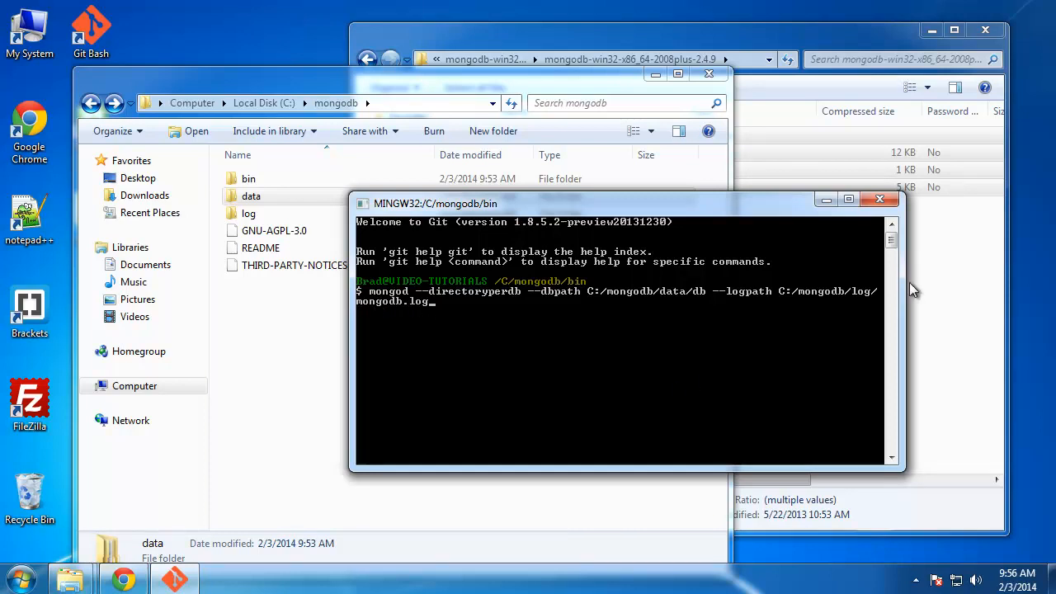
{"action": "mouse_move", "coordinate": [413, 305]}
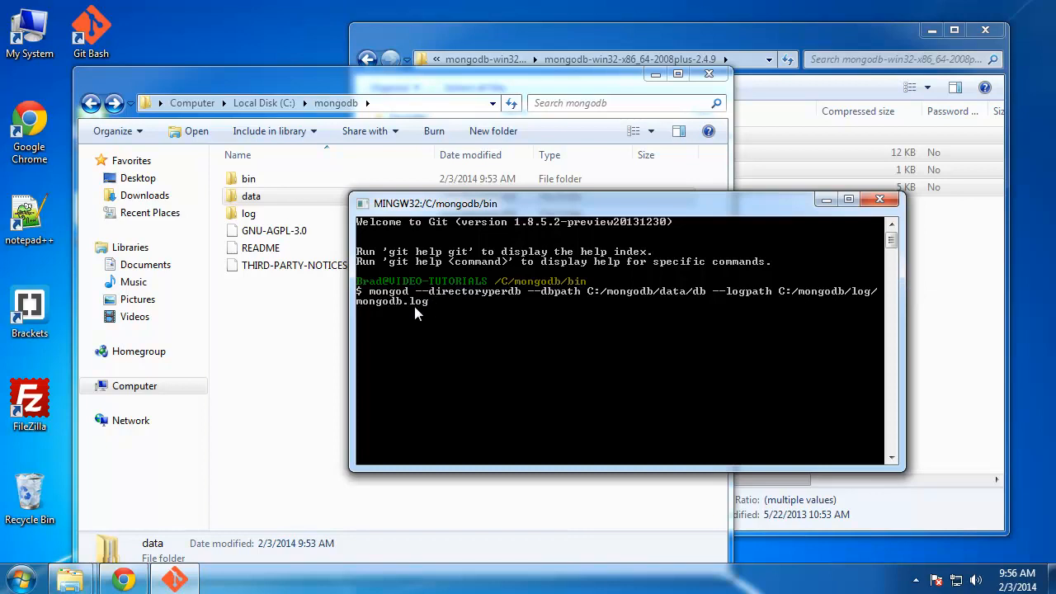
{"action": "mouse_move", "coordinate": [612, 361]}
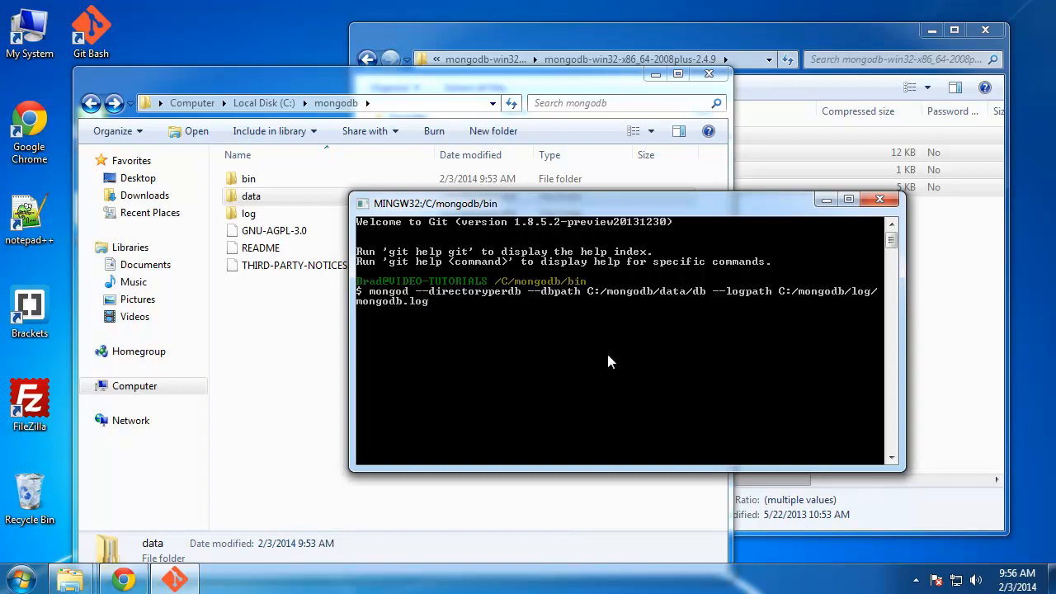
Add the --logappend and --rest flags and start the server.
{"action": "type", "text": "--l"}
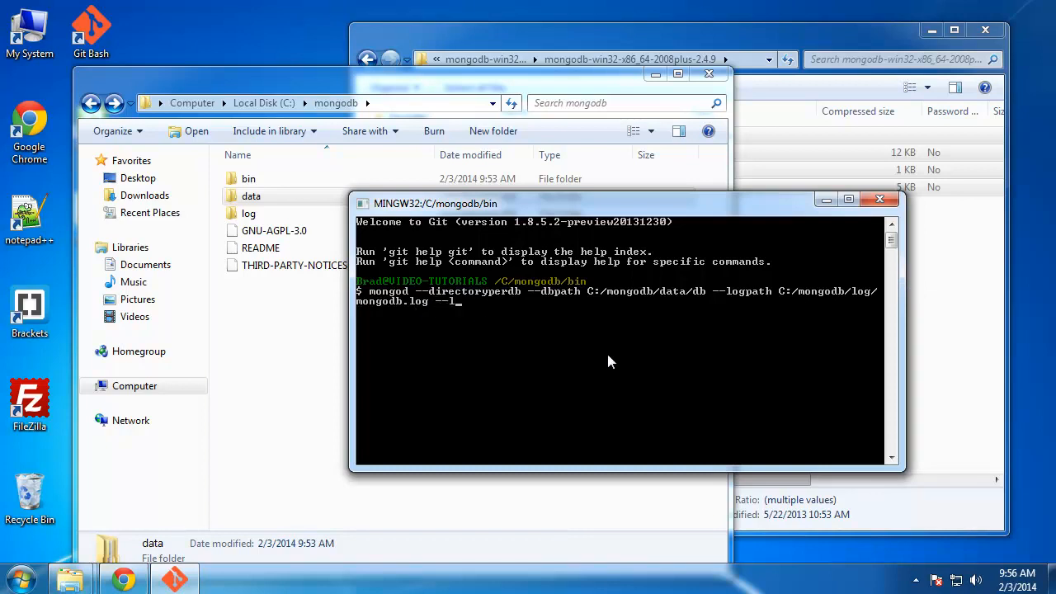
{"action": "type", "text": "ogappend"}
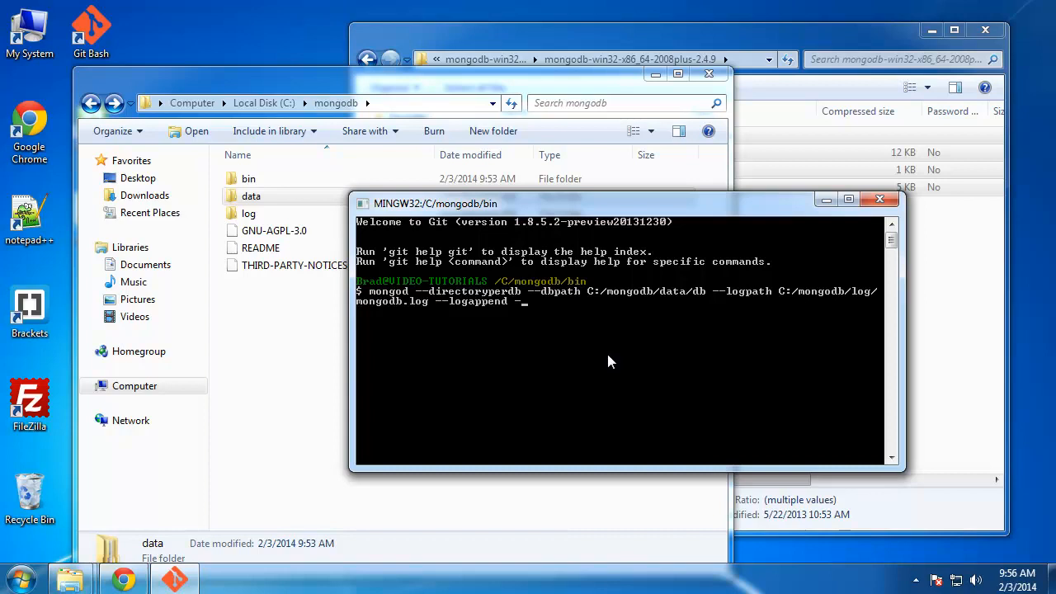
{"action": "type", "text": "--rest"}
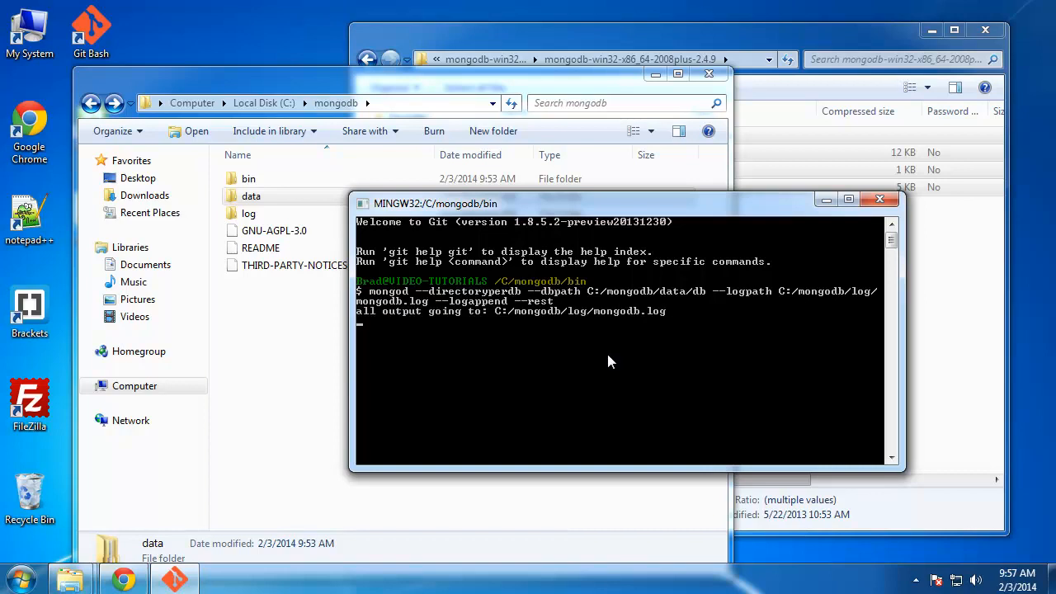
{"action": "left_click", "coordinate": [274, 230]}
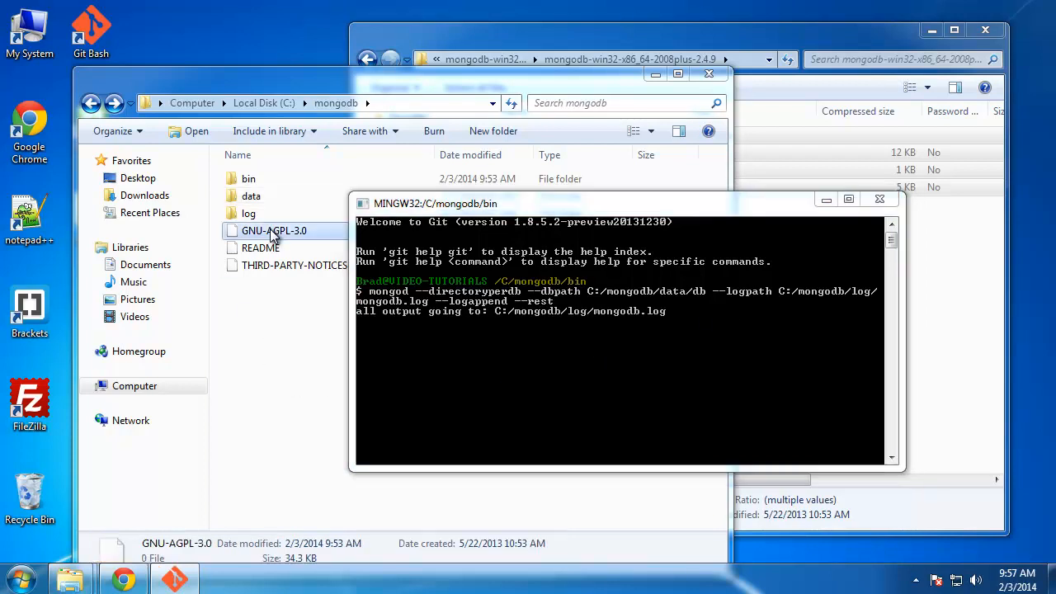
Open mongodb.log in Notepad++, select the 'waiting for connections on port 27017' line, and close it.
{"action": "double_click", "coordinate": [248, 213]}
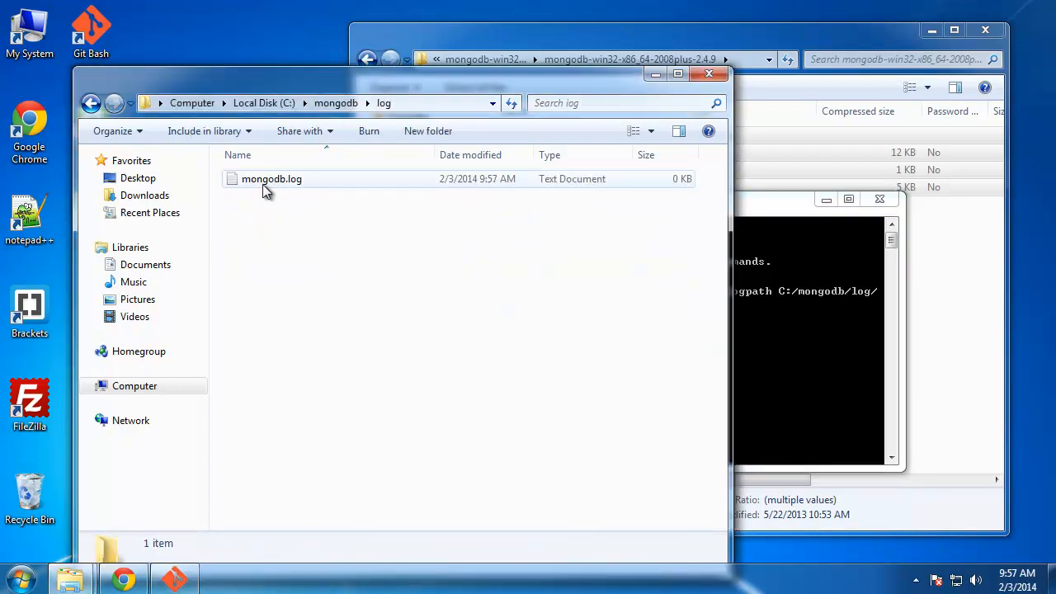
{"action": "left_click", "coordinate": [271, 180]}
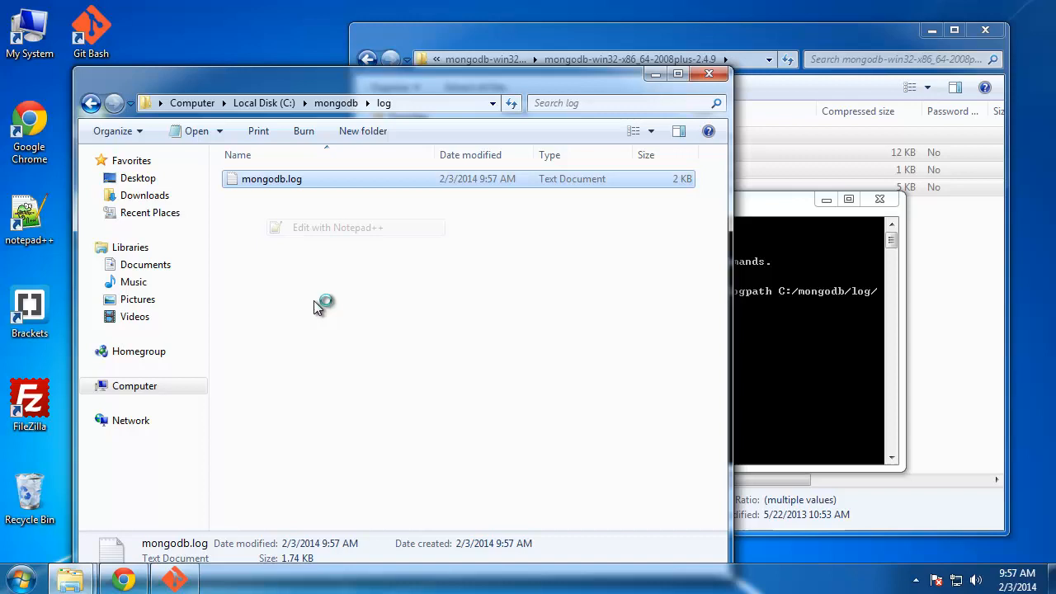
{"action": "double_click", "coordinate": [272, 179]}
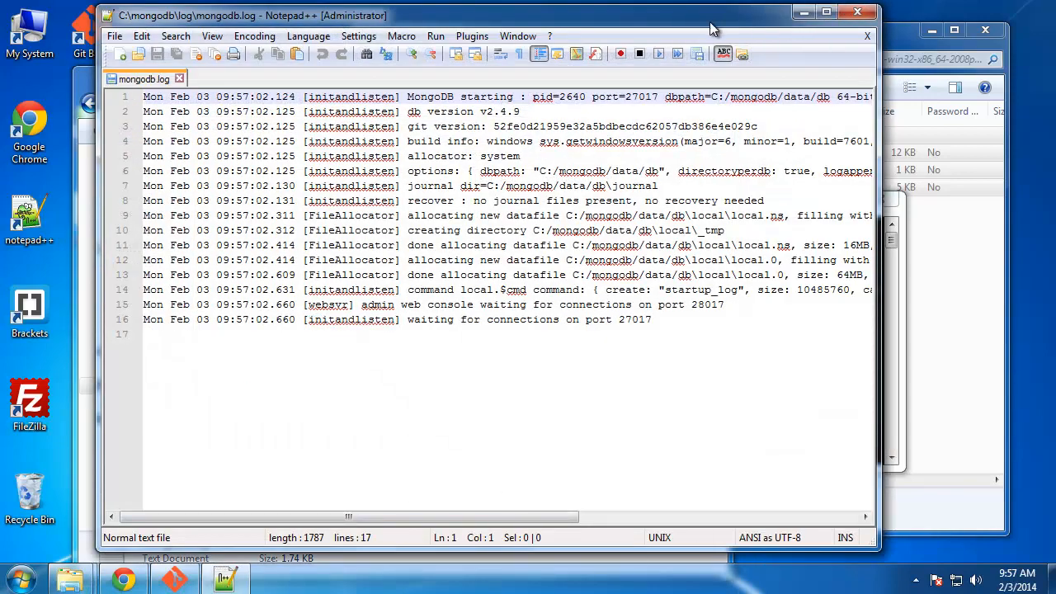
{"action": "left_click_drag", "start_coordinate": [406, 320], "coordinate": [652, 319]}
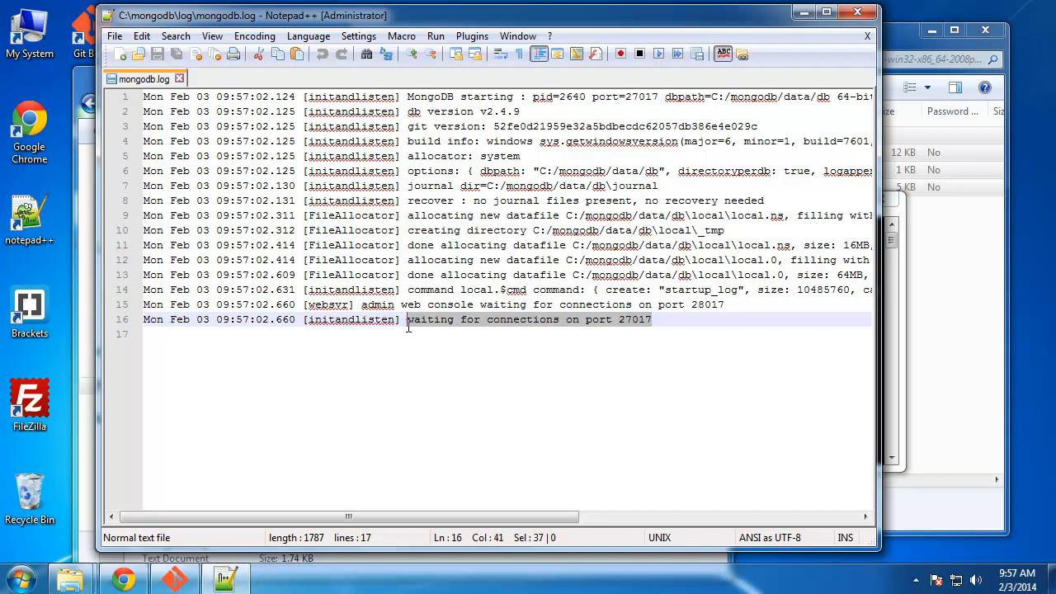
{"action": "key", "text": "ctrl+n"}
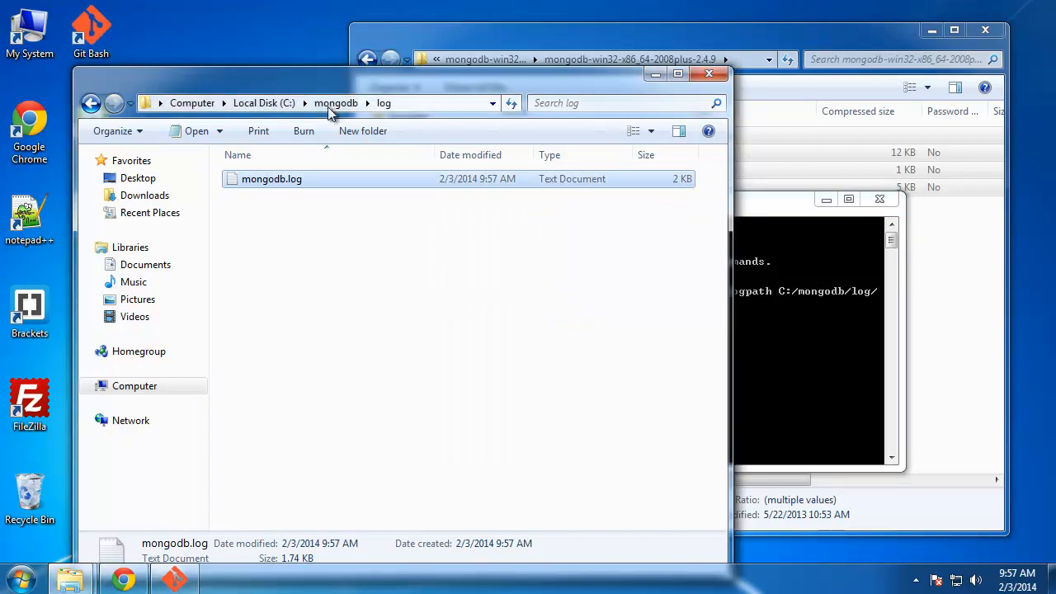
{"action": "mouse_move", "coordinate": [334, 103]}
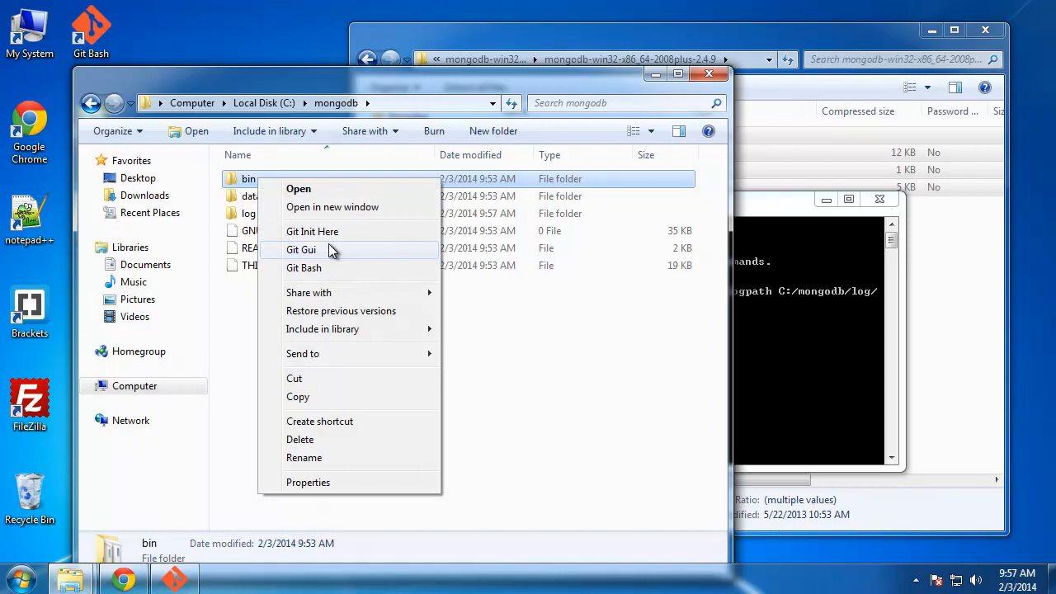
Open a second Git Bash in C:/mongodb/bin, start the mongo shell and run show dbs.
{"action": "left_click", "coordinate": [301, 267]}
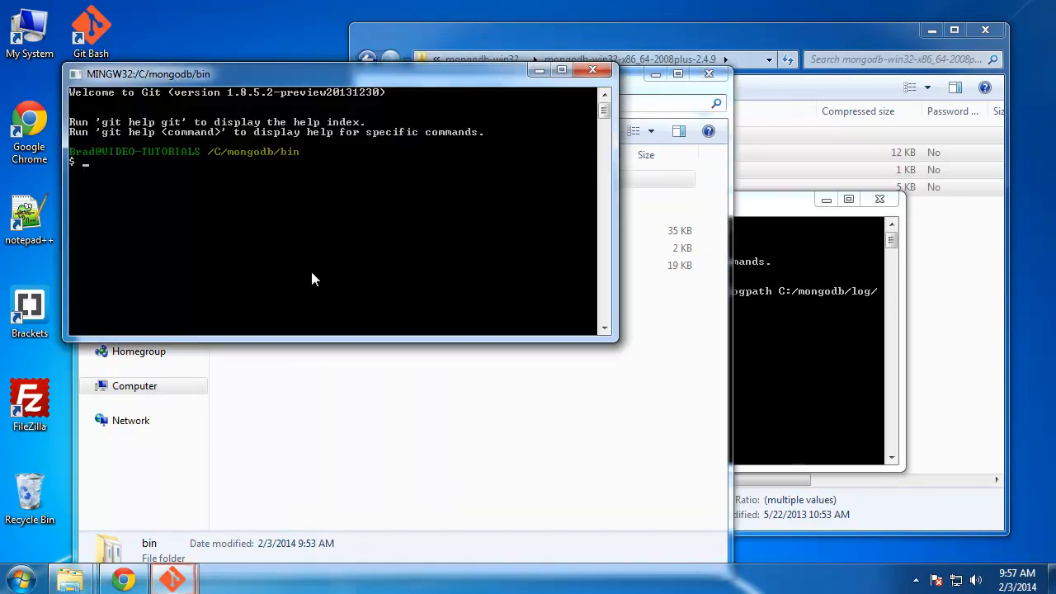
{"action": "type", "text": "mongo"}
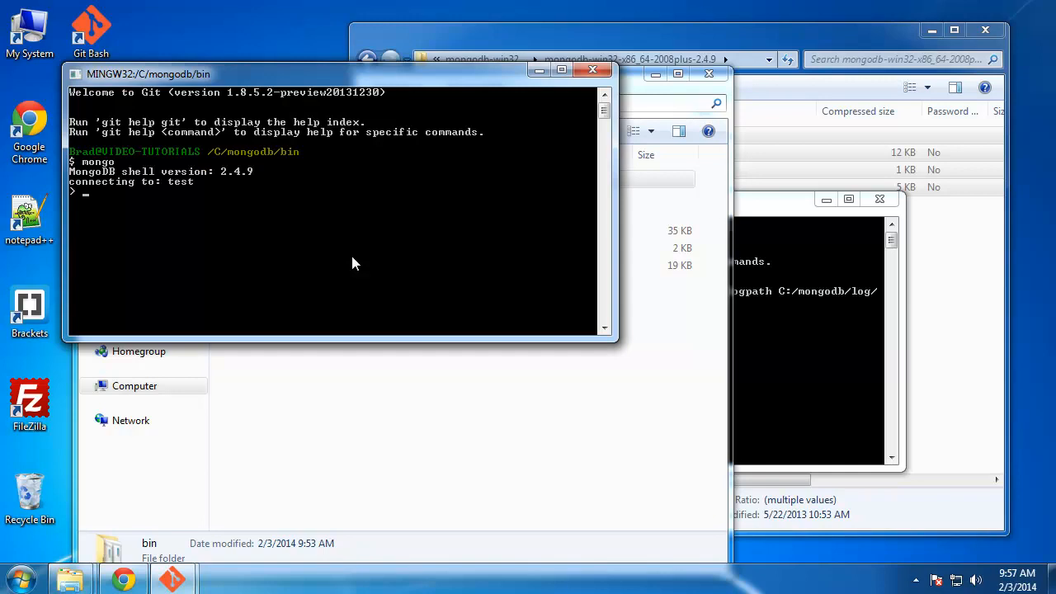
{"action": "mouse_move", "coordinate": [783, 234]}
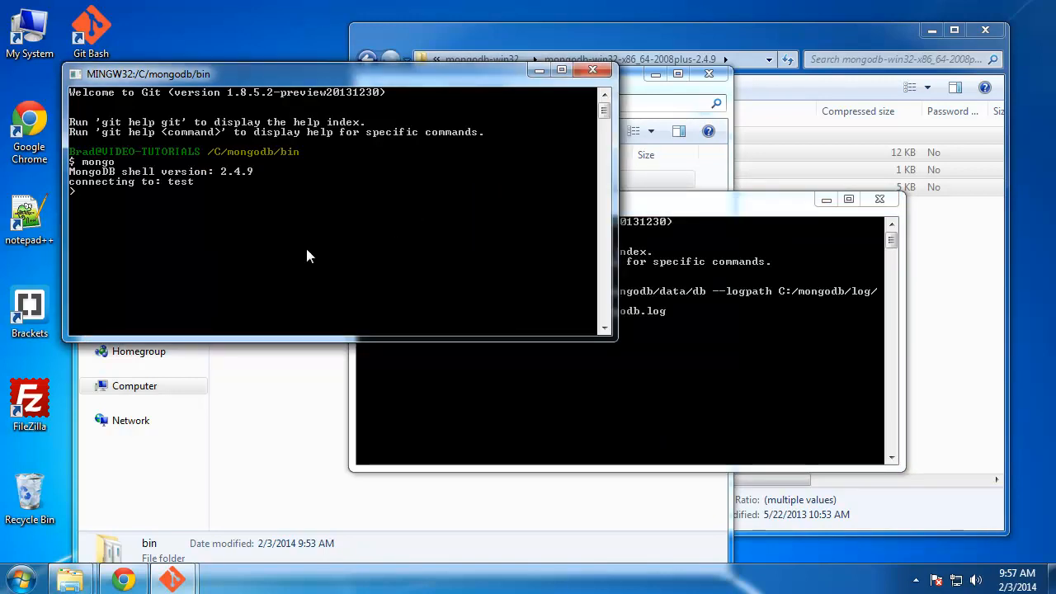
{"action": "type", "text": "show dbs"}
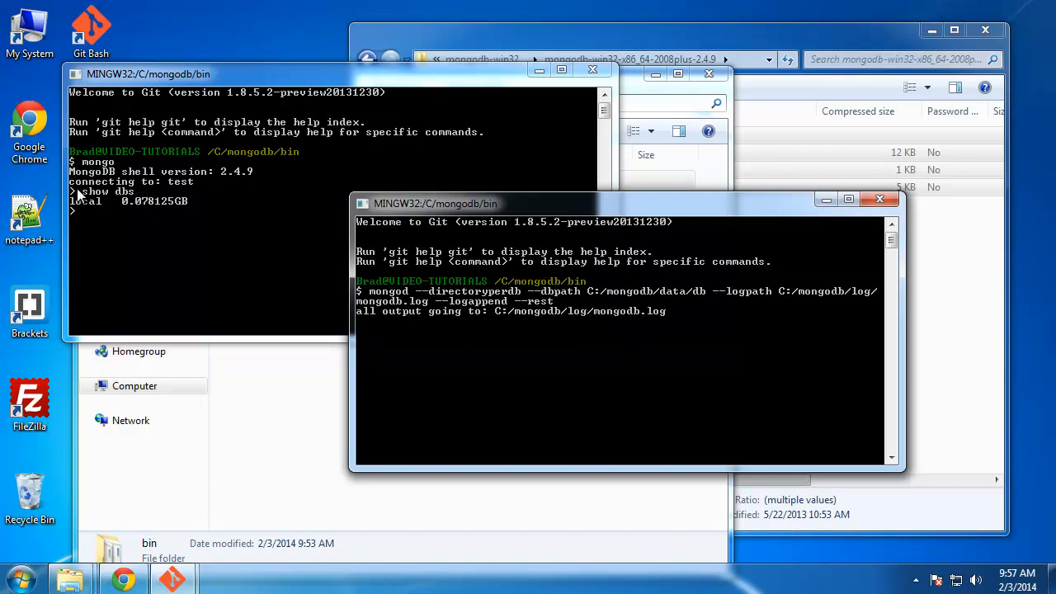
{"action": "mouse_move", "coordinate": [514, 354]}
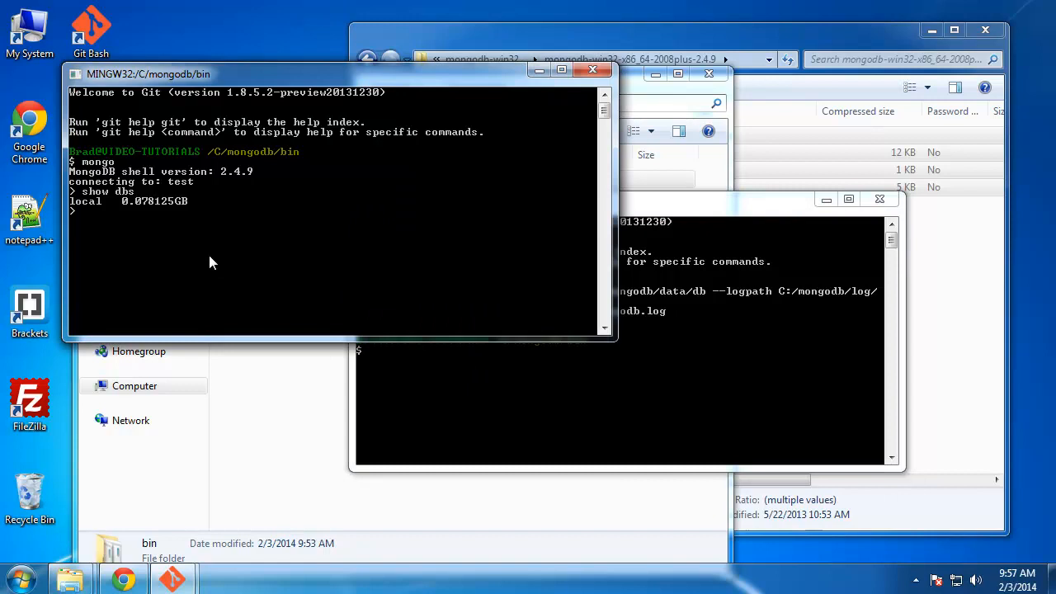
Stop the MongoDB server and exit the mongo shell, so reconnecting fails.
{"action": "key", "text": "ctrl+c"}
{"action": "type", "text": "mongo"}
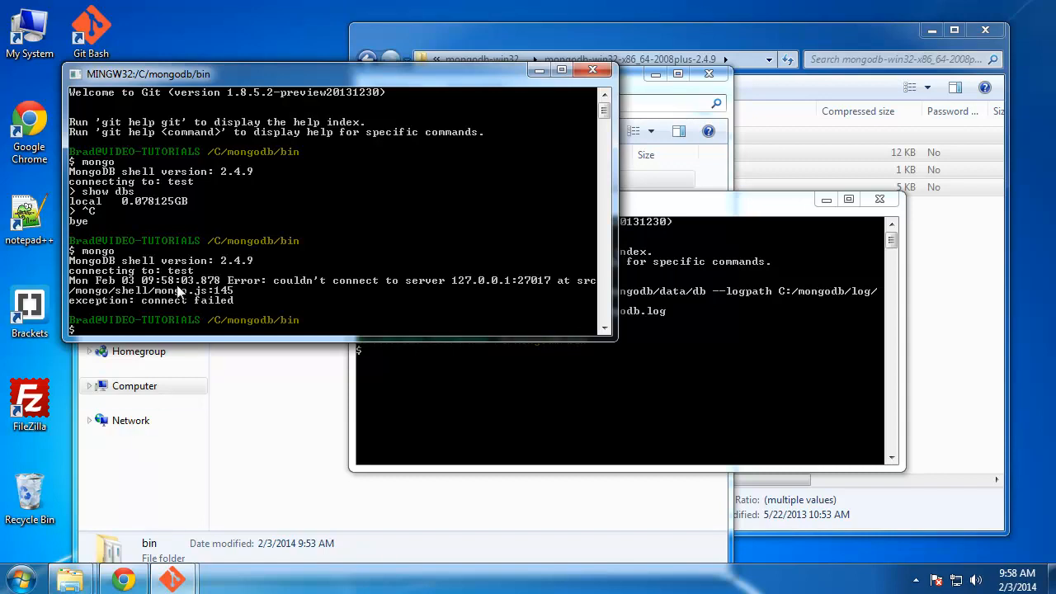
{"action": "mouse_move", "coordinate": [349, 308]}
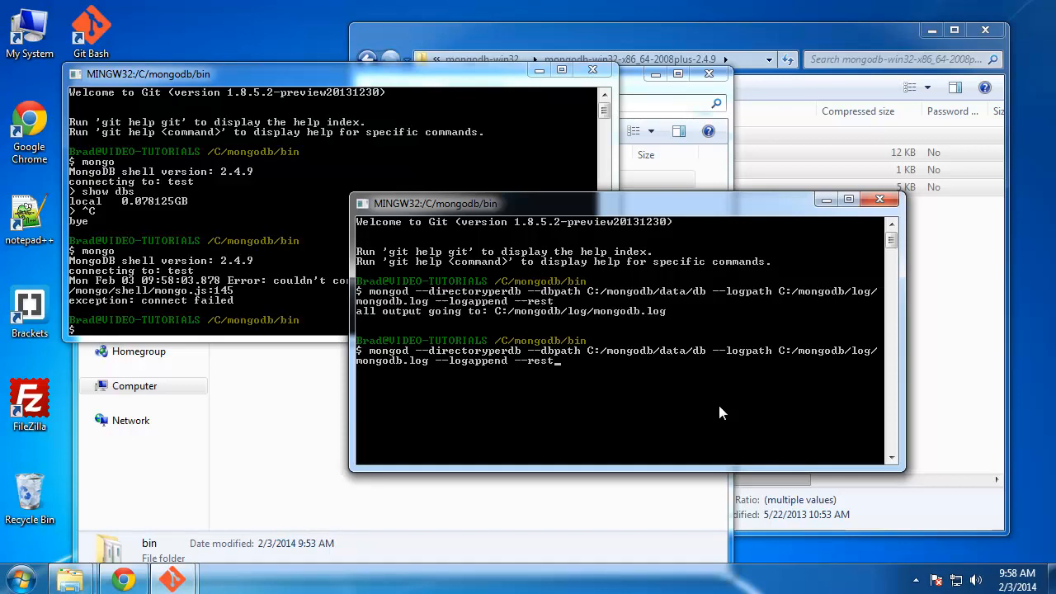
Install mongod as the MongoDB Windows service with --install and start it with net start mongoDB.
{"action": "type", "text": "--insta"}
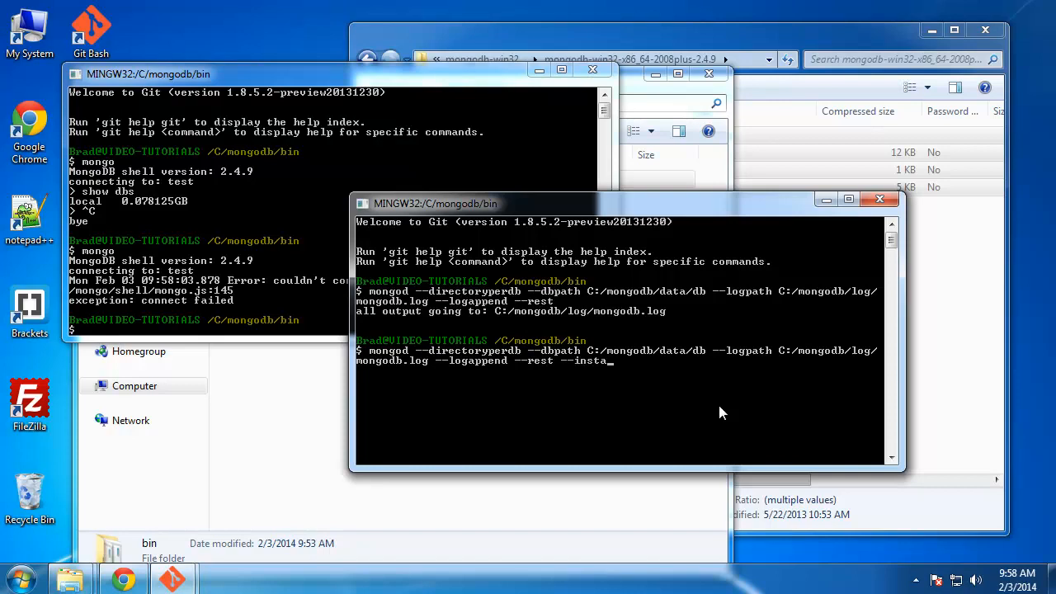
{"action": "type", "text": "ll"}
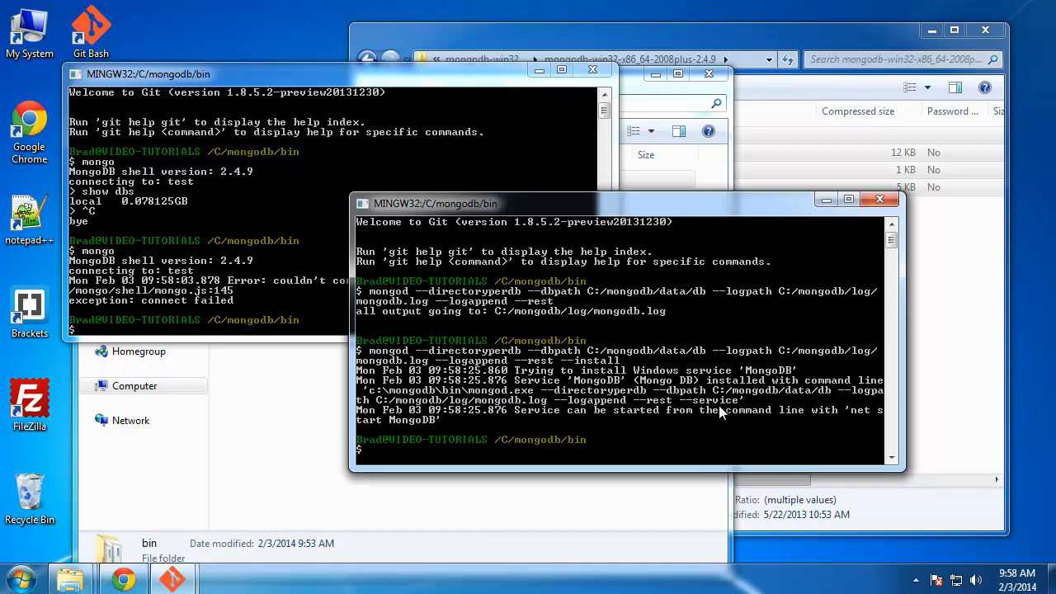
{"action": "mouse_move", "coordinate": [452, 416]}
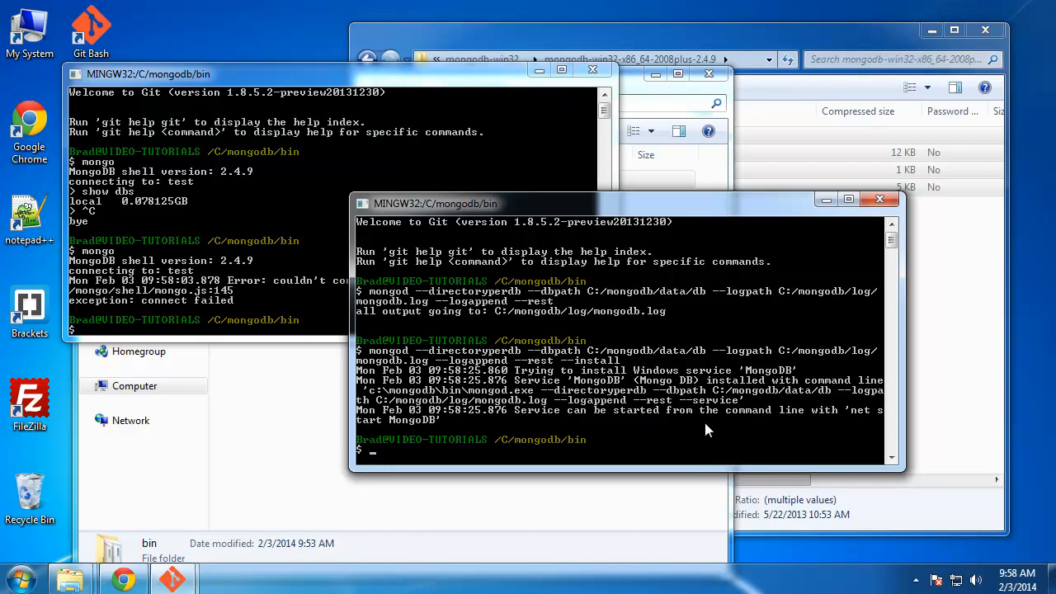
{"action": "mouse_move", "coordinate": [893, 423]}
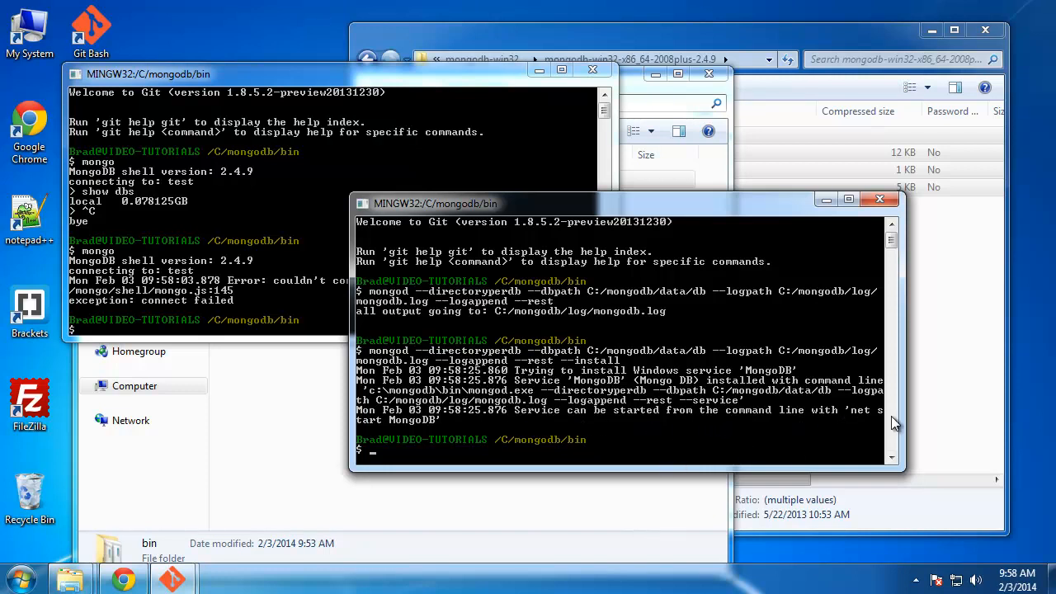
{"action": "mouse_move", "coordinate": [642, 456]}
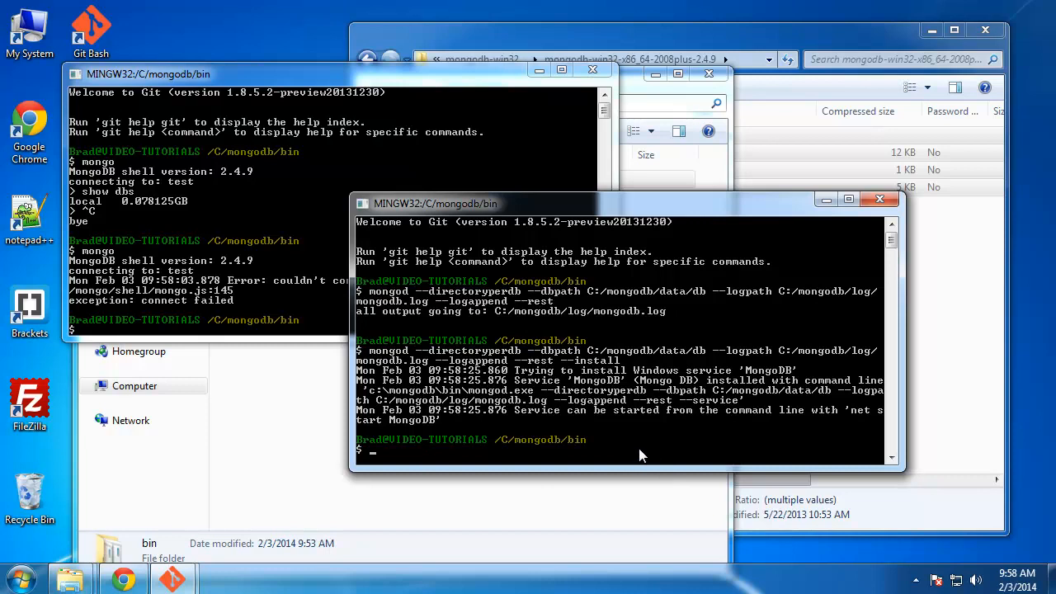
{"action": "type", "text": "net"}
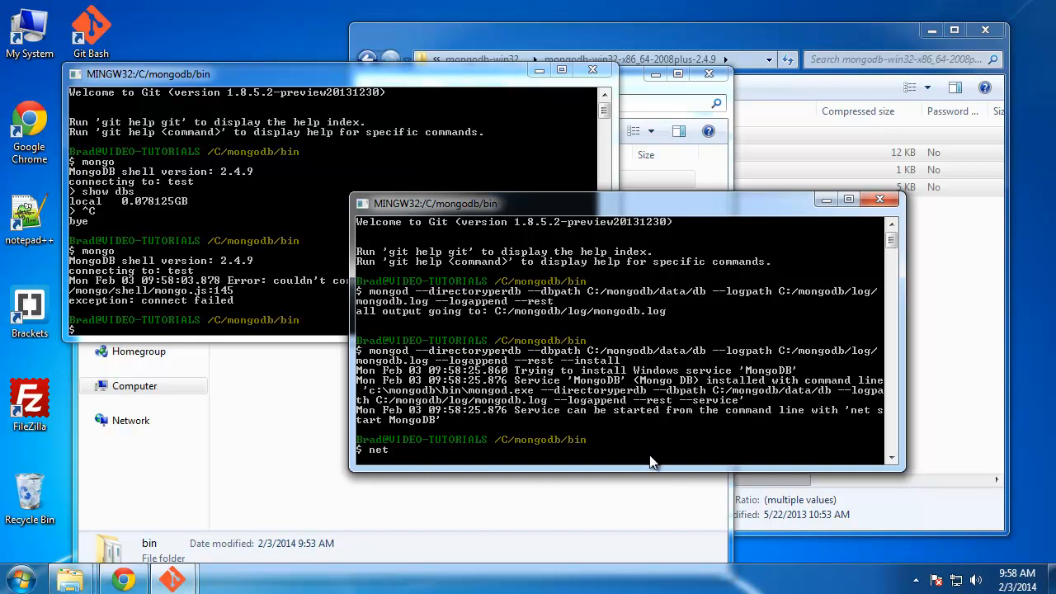
{"action": "type", "text": "start mongoDB"}
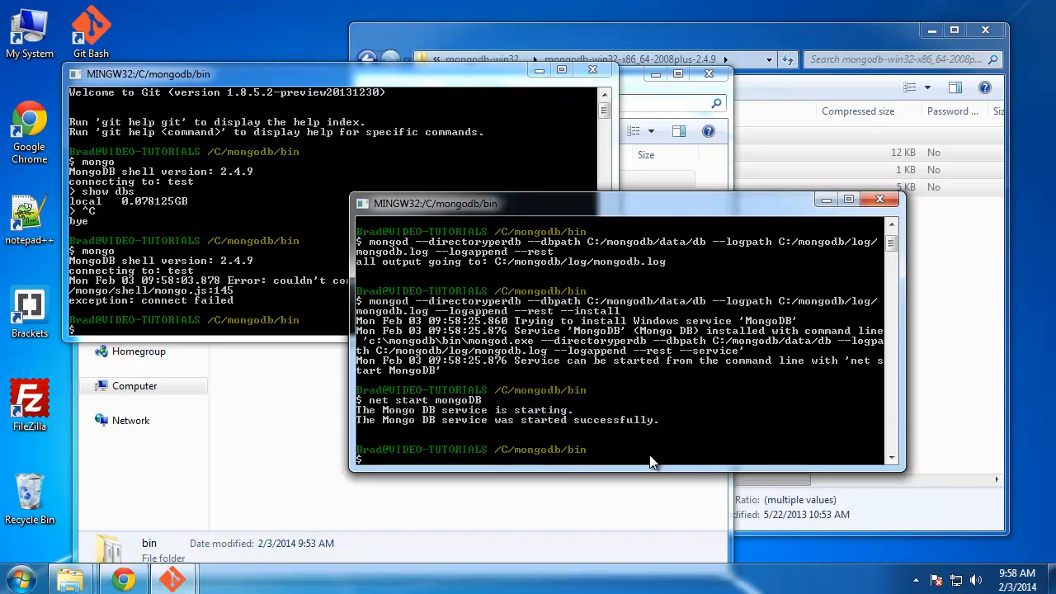
{"action": "mouse_move", "coordinate": [476, 431]}
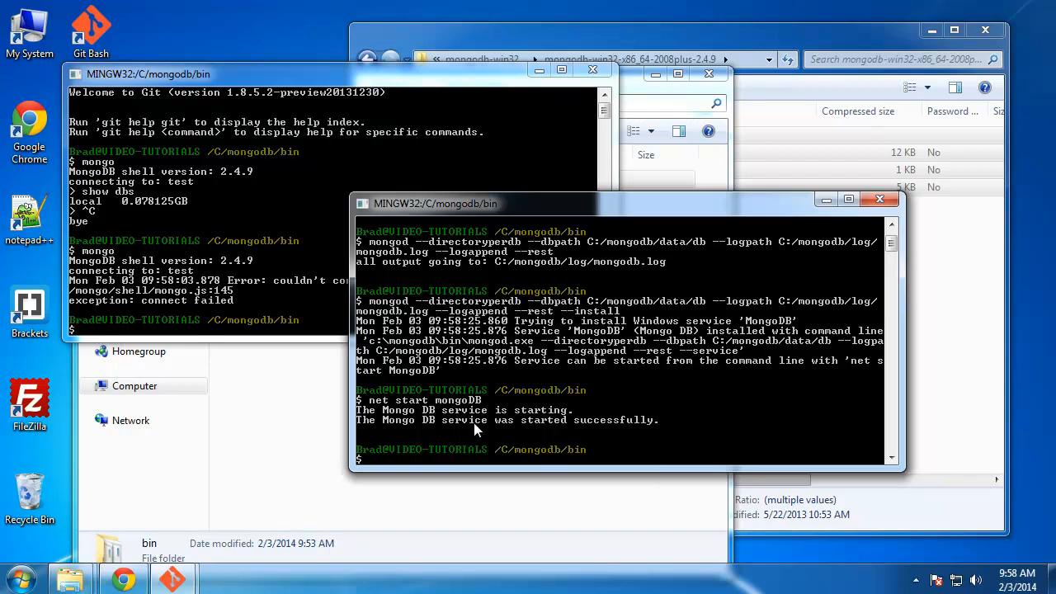
{"action": "mouse_move", "coordinate": [370, 466]}
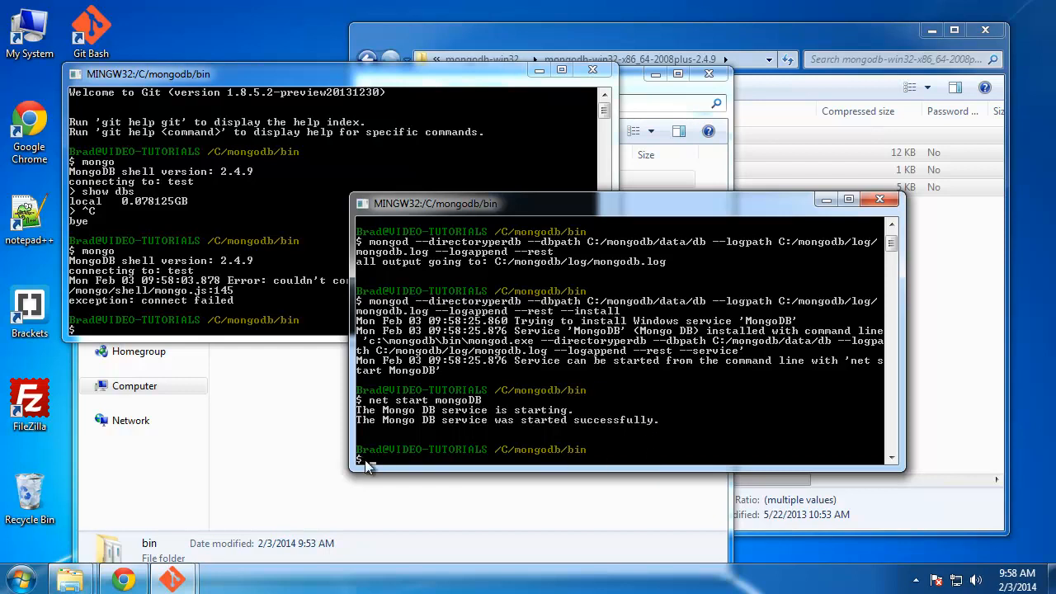
{"action": "mouse_move", "coordinate": [375, 456]}
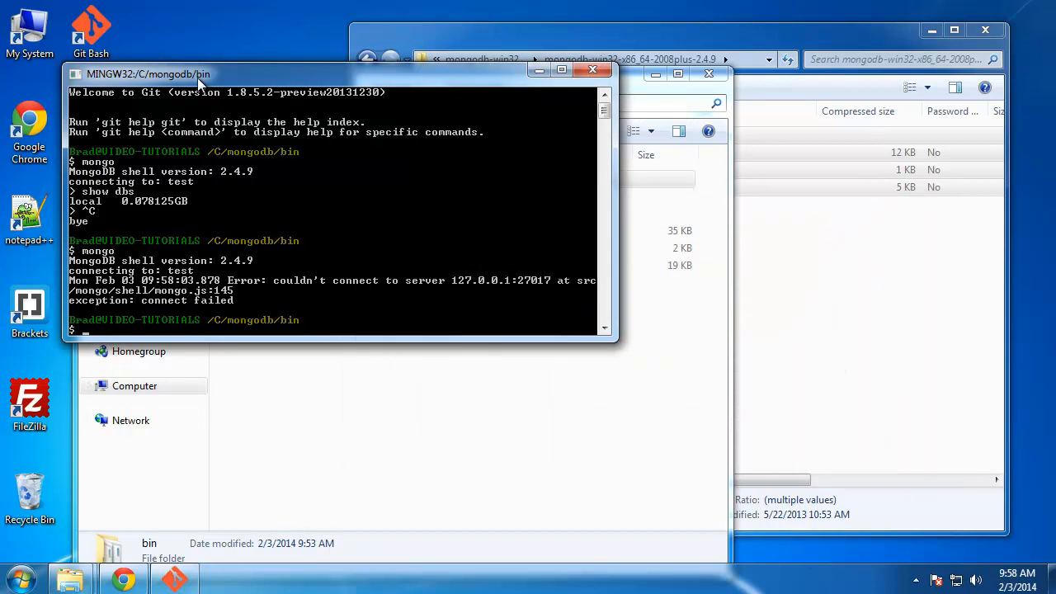
In Services, confirm Mongo DB is Started with Automatic startup, then close the console.
{"action": "left_click_drag", "start_coordinate": [173, 73], "coordinate": [231, 27]}
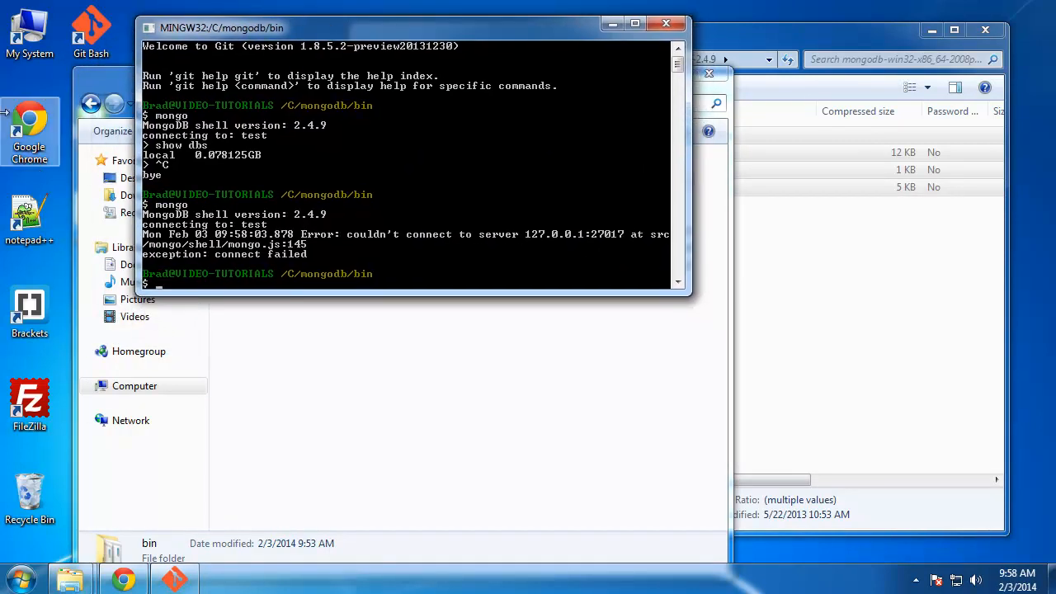
{"action": "left_click", "coordinate": [11, 574]}
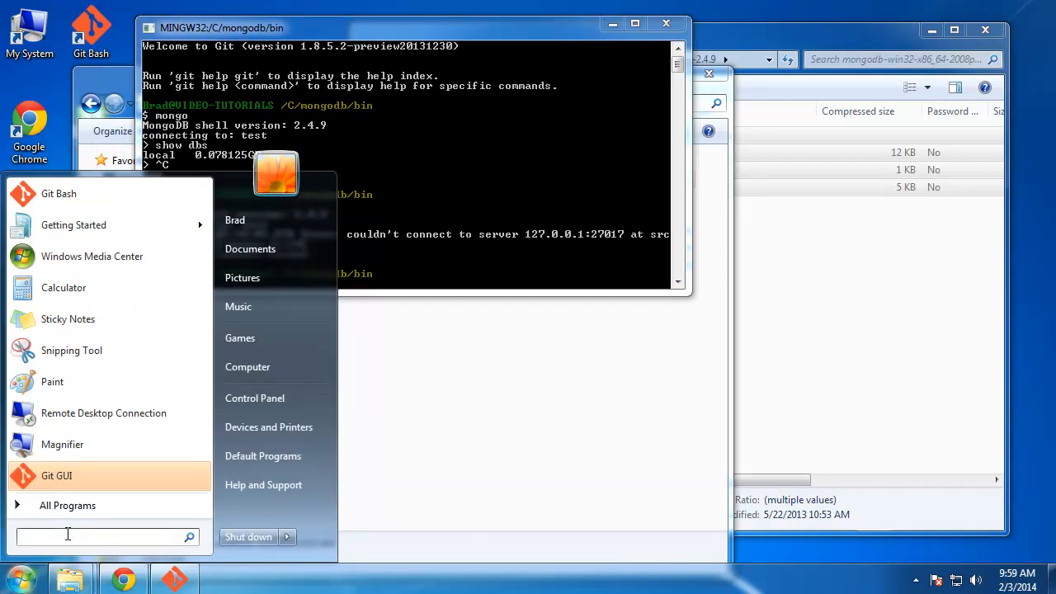
{"action": "type", "text": "servic"}
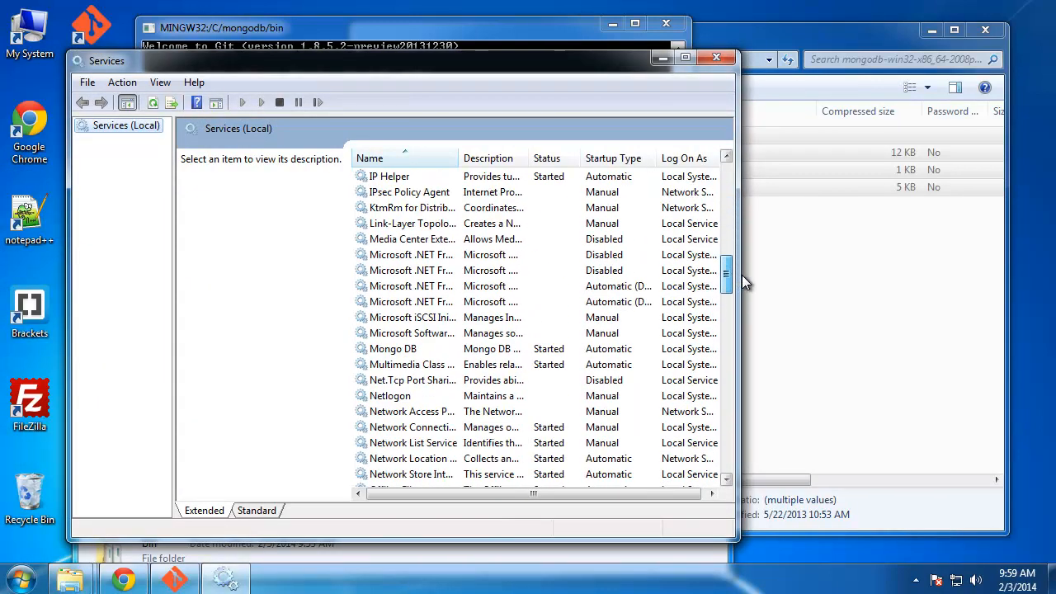
{"action": "left_click", "coordinate": [393, 348]}
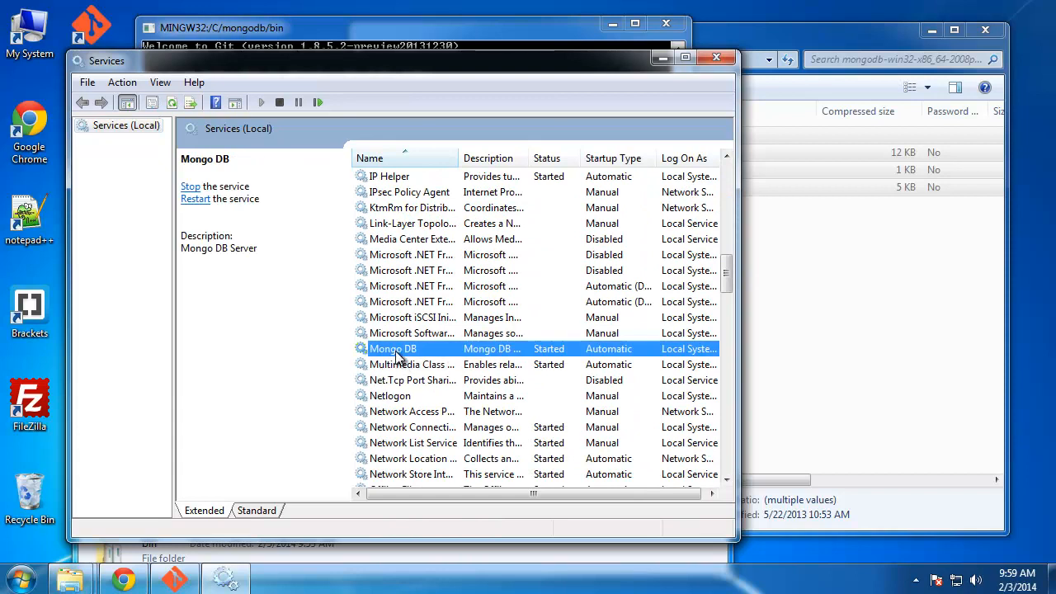
{"action": "mouse_move", "coordinate": [378, 387]}
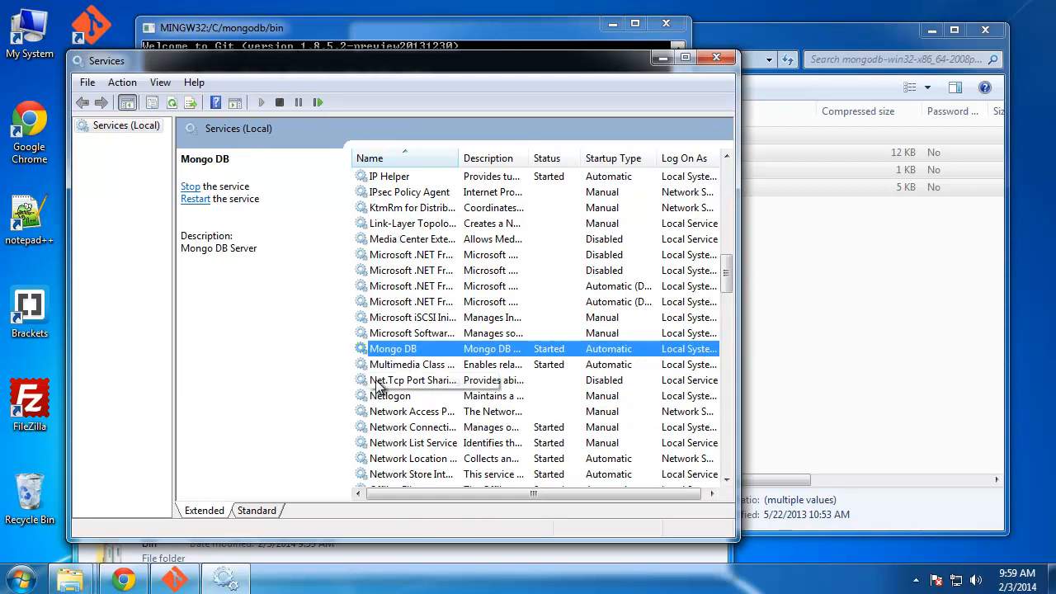
{"action": "mouse_move", "coordinate": [388, 380]}
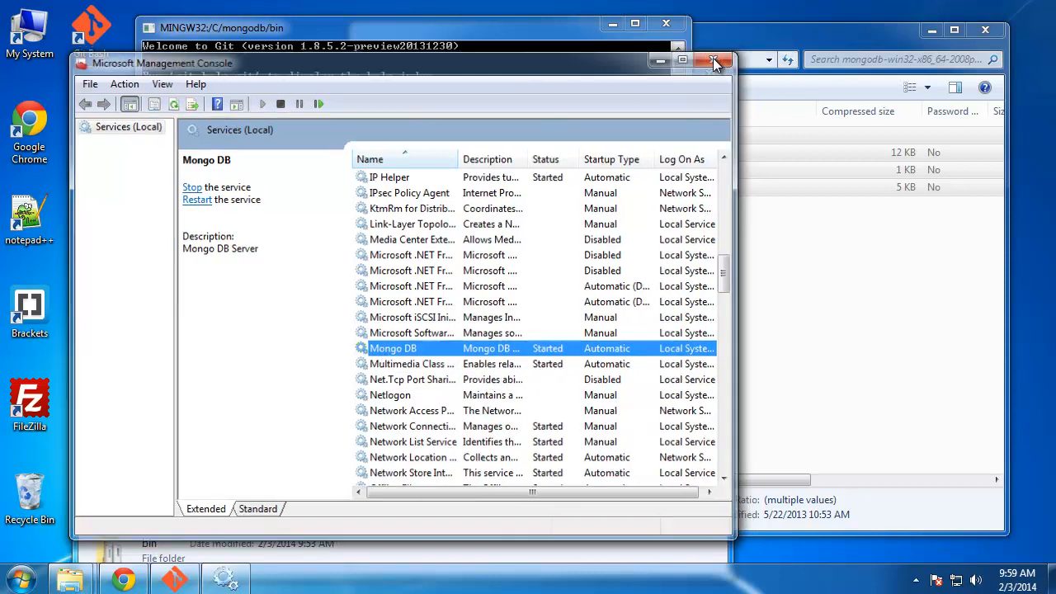
{"action": "left_click", "coordinate": [711, 61]}
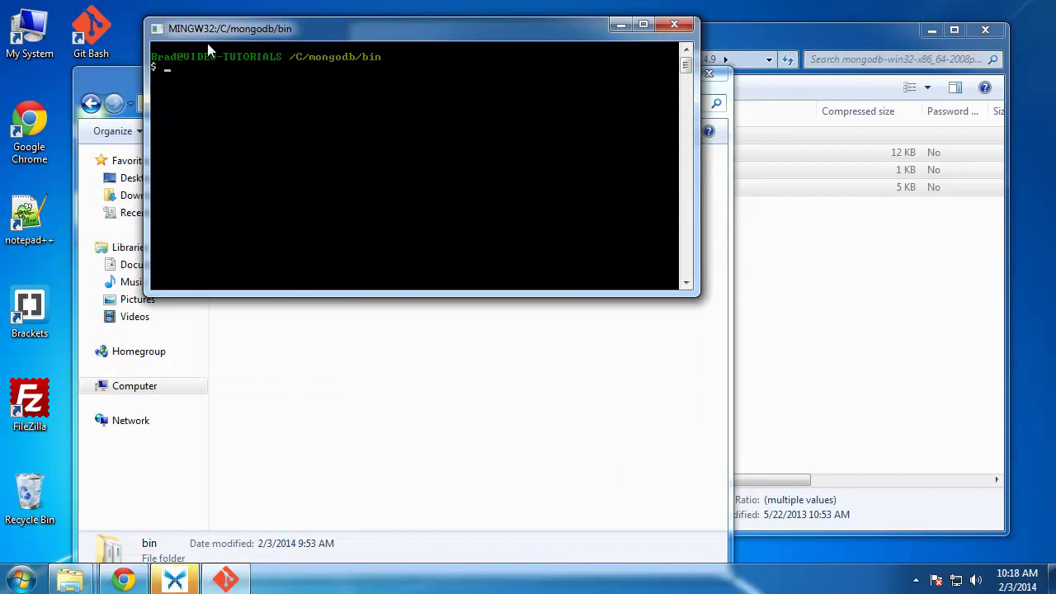
Start the mongo shell, switch to the kbase database and list its collections.
{"action": "type", "text": "mongo"}
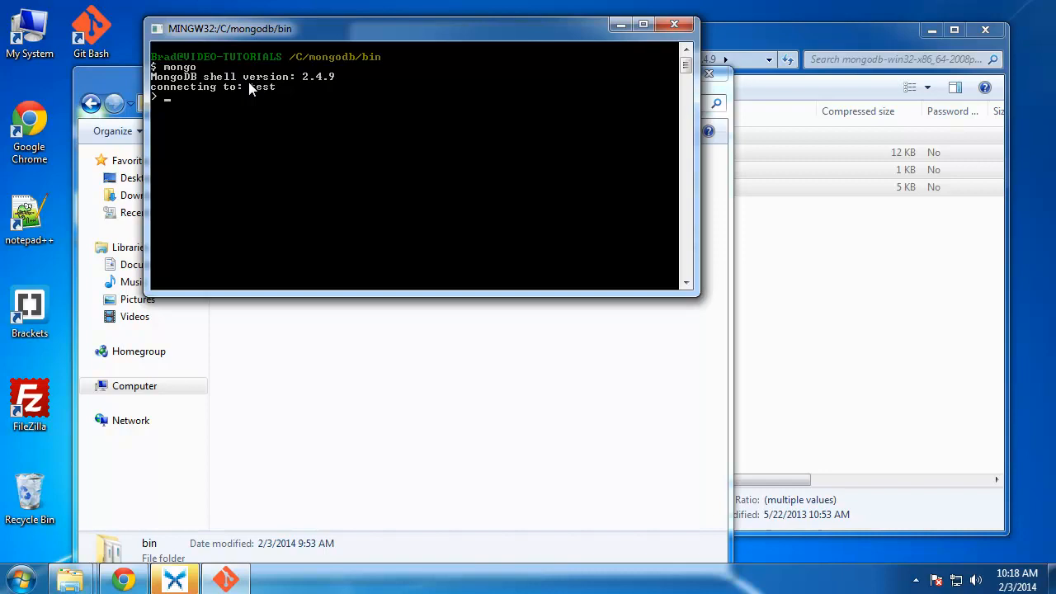
{"action": "mouse_move", "coordinate": [181, 99]}
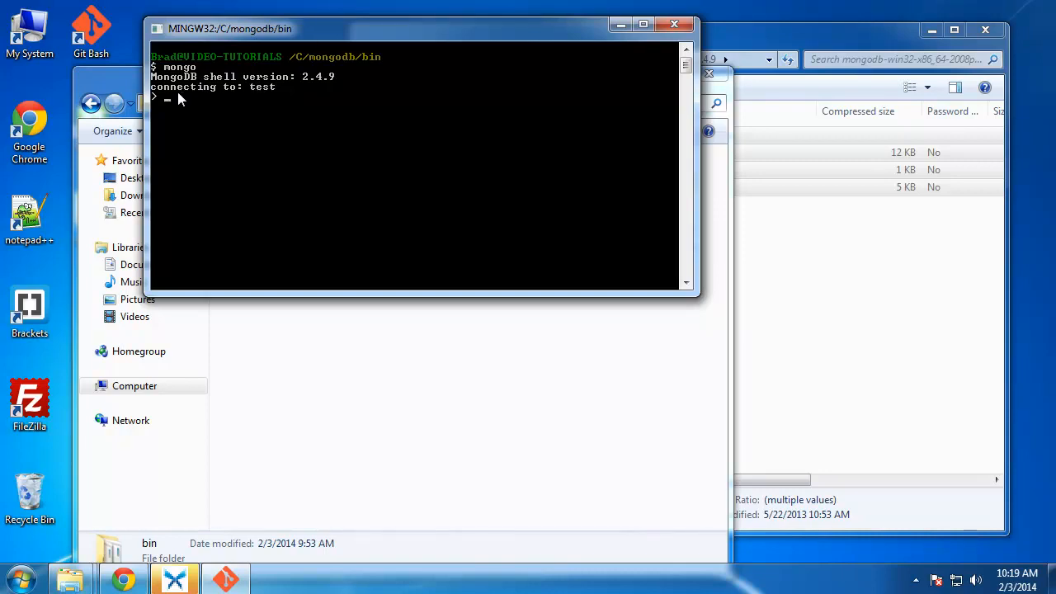
{"action": "mouse_move", "coordinate": [262, 68]}
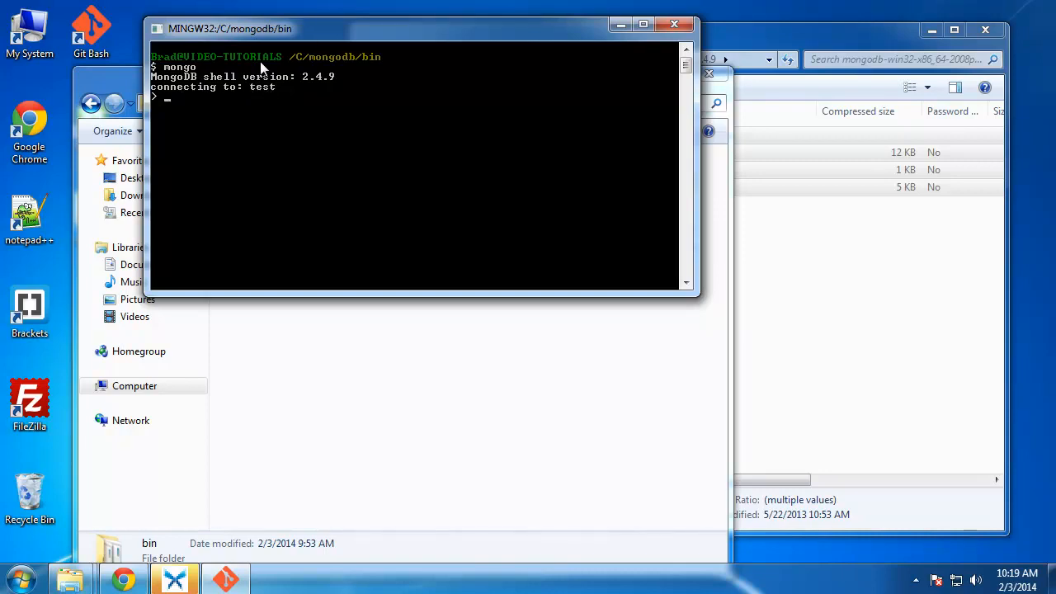
{"action": "type", "text": "use kbase"}
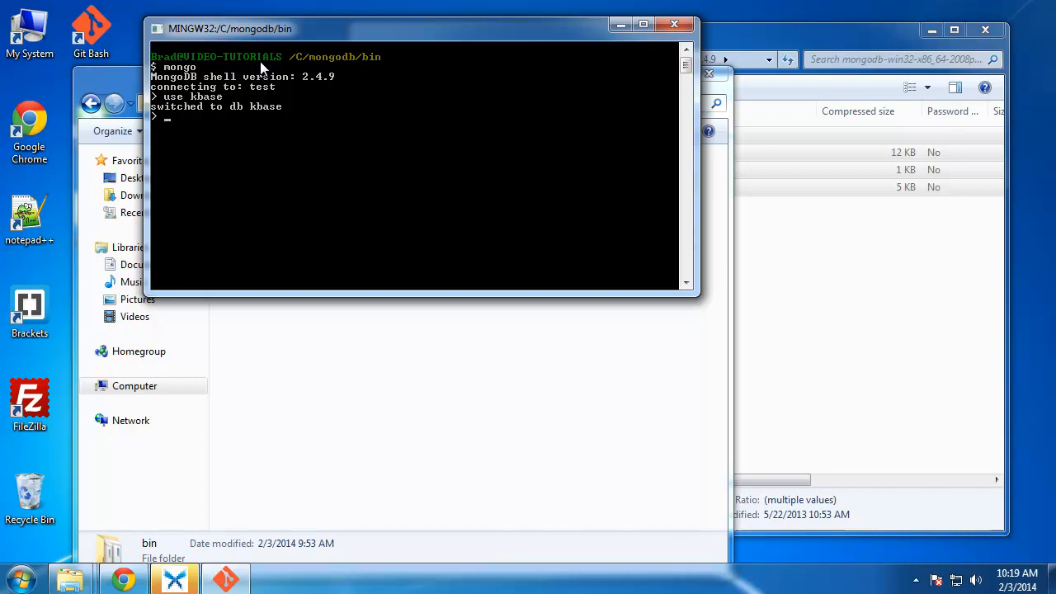
{"action": "type", "text": "show collections"}
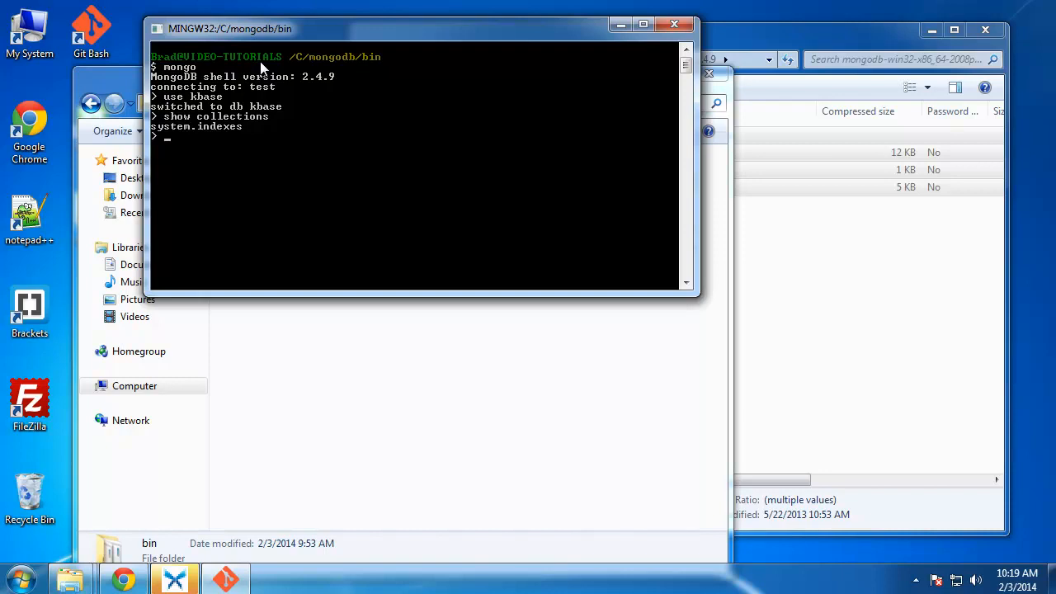
Create the articles collection with db.createCollection("articles") and list collections again.
{"action": "type", "text": "db.createColl"}
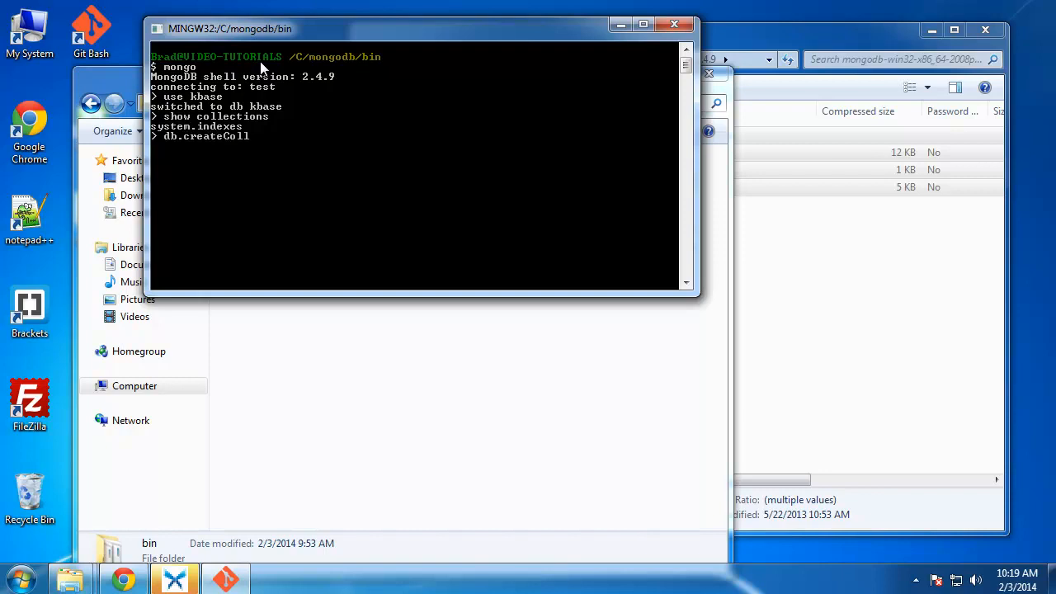
{"action": "type", "text": "ection()"}
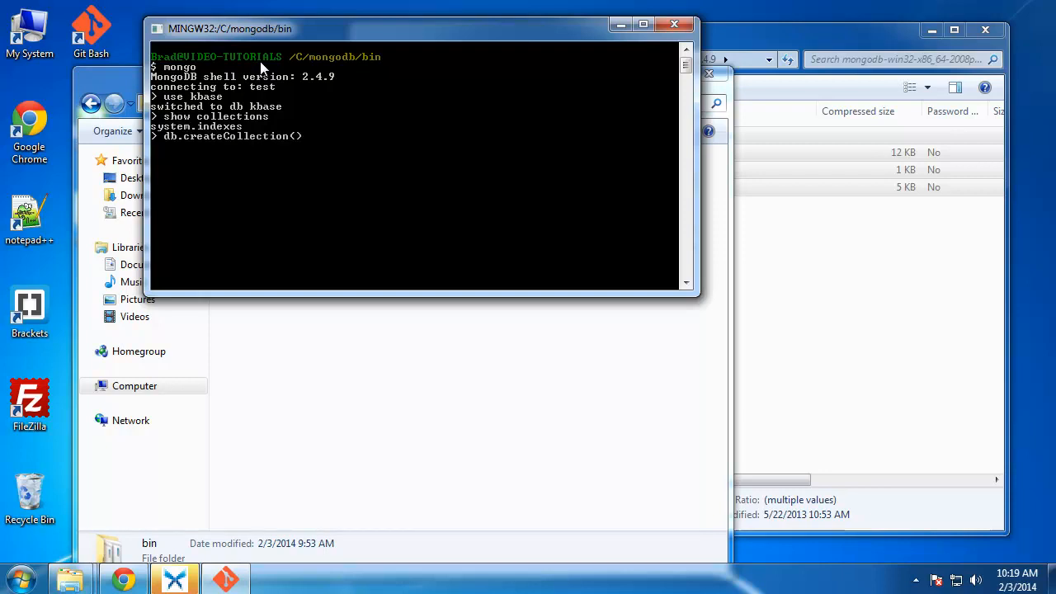
{"action": "type", "text": "\"\""}
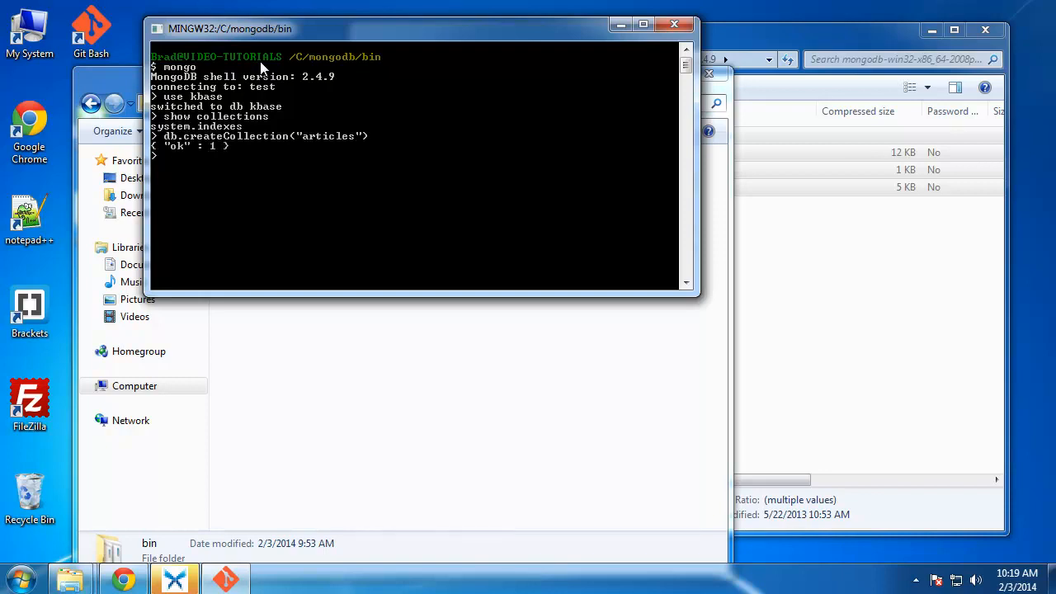
{"action": "type", "text": "db.createCollection(\"articles\")"}
{"action": "type", "text": "show collections"}
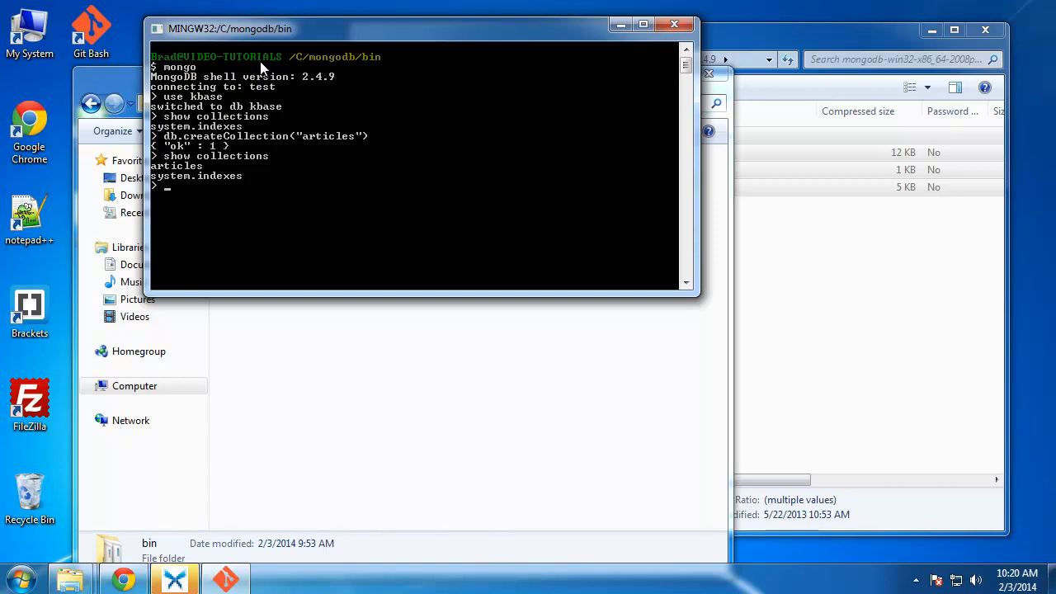
{"action": "type", "text": "db"}
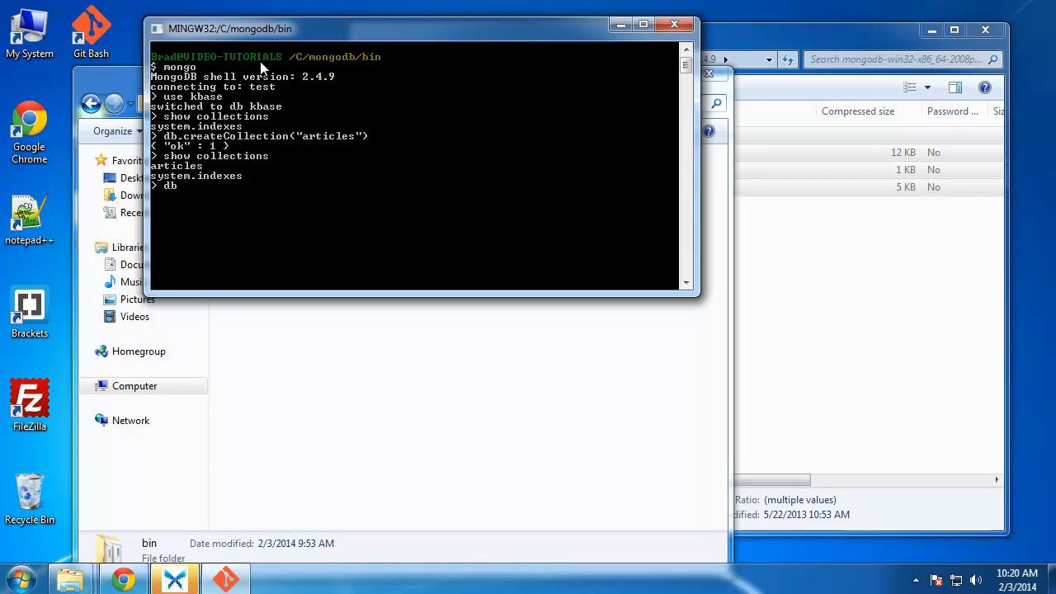
Insert the Foo article with body "This is a test body", retyping after a SyntaxError.
{"action": "type", "text": ".articles"}
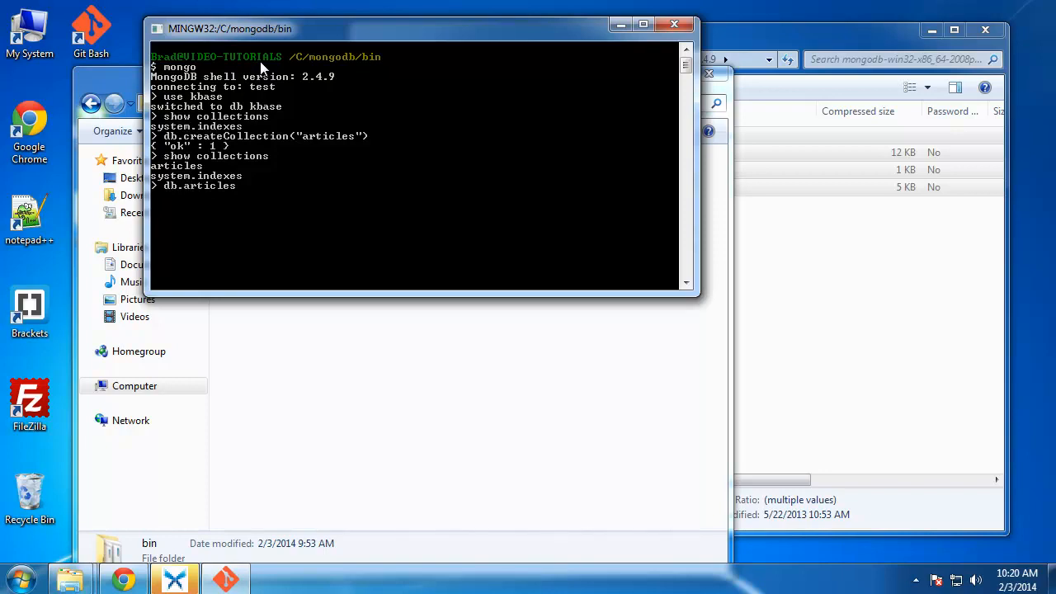
{"action": "type", "text": "inser"}
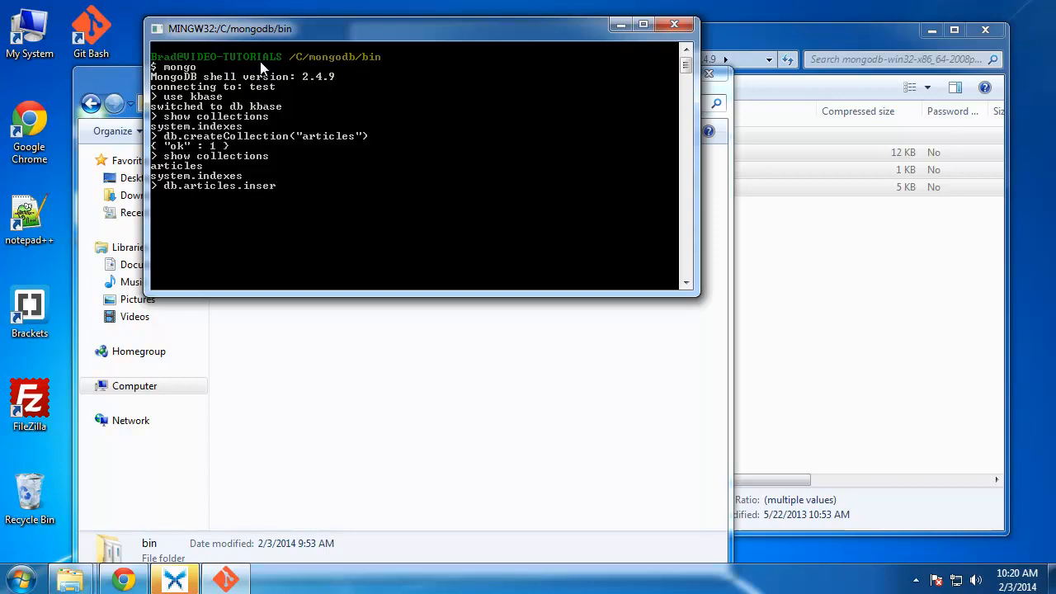
{"action": "type", "text": "t()"}
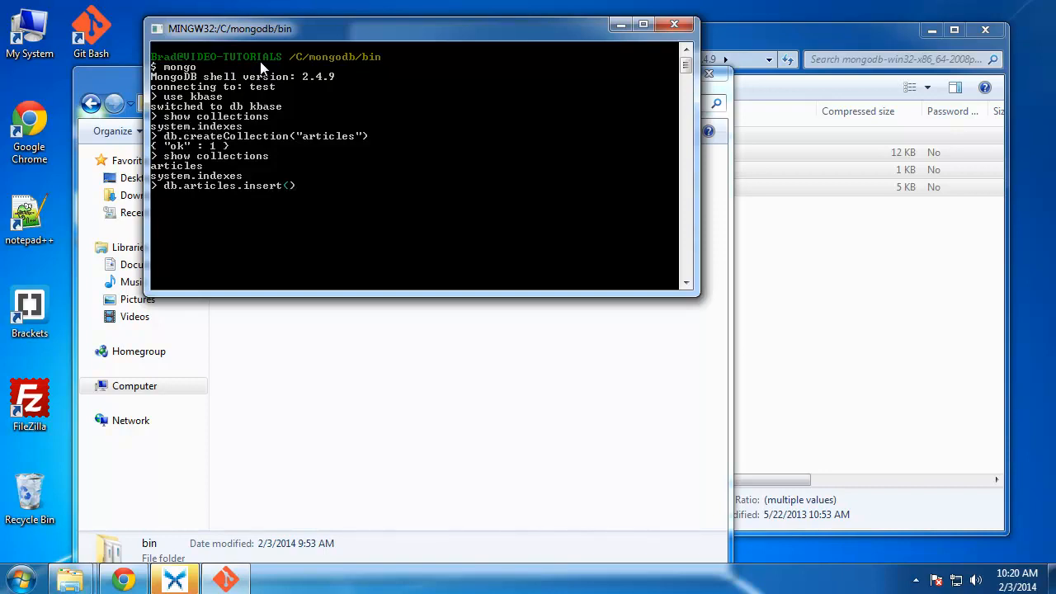
{"action": "type", "text": "\""}
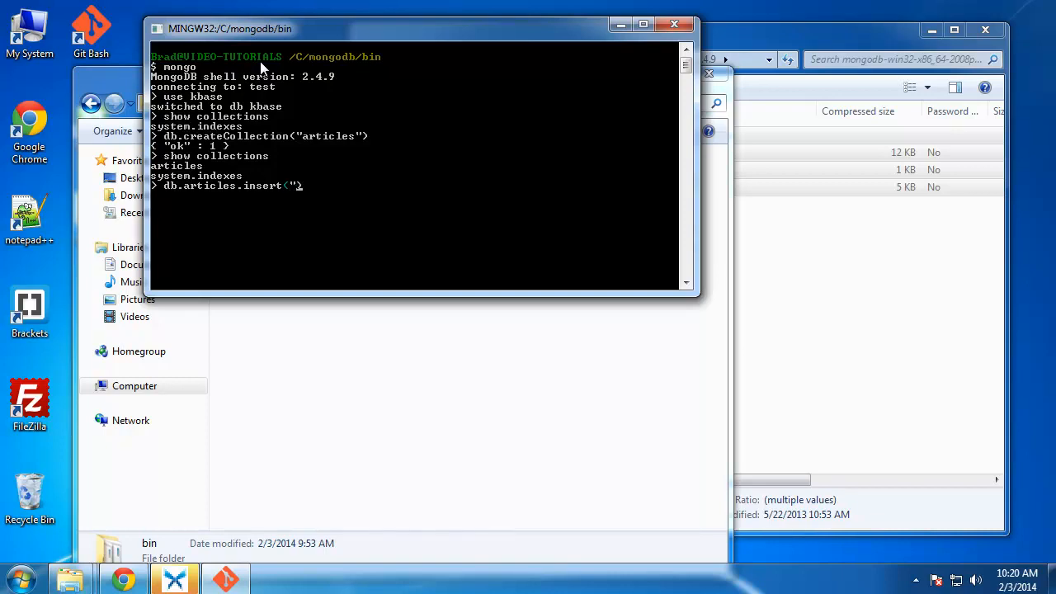
{"action": "type", "text": "tie"}
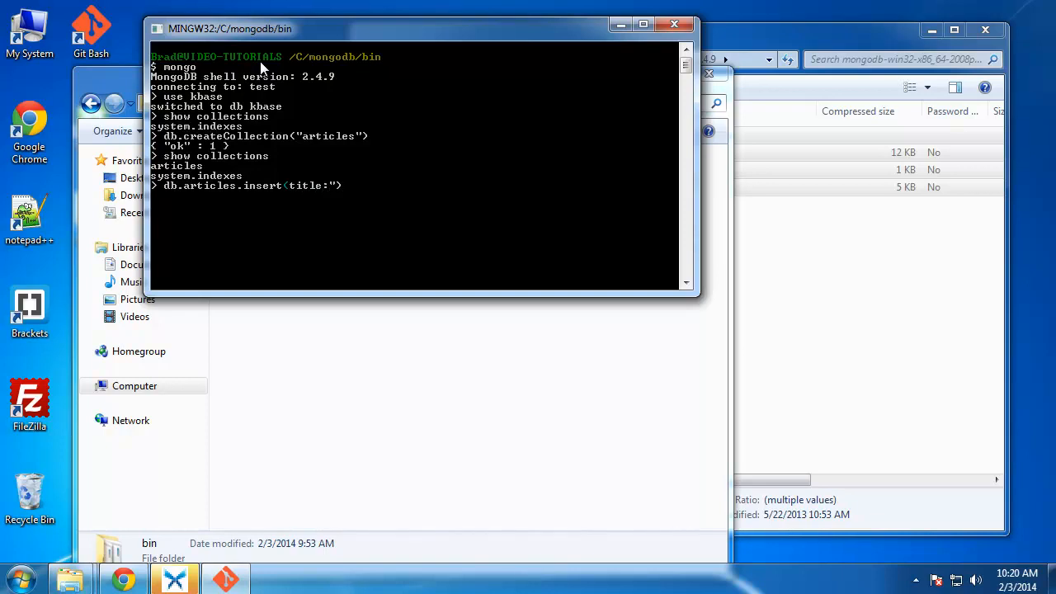
{"action": "type", "text": "T"}
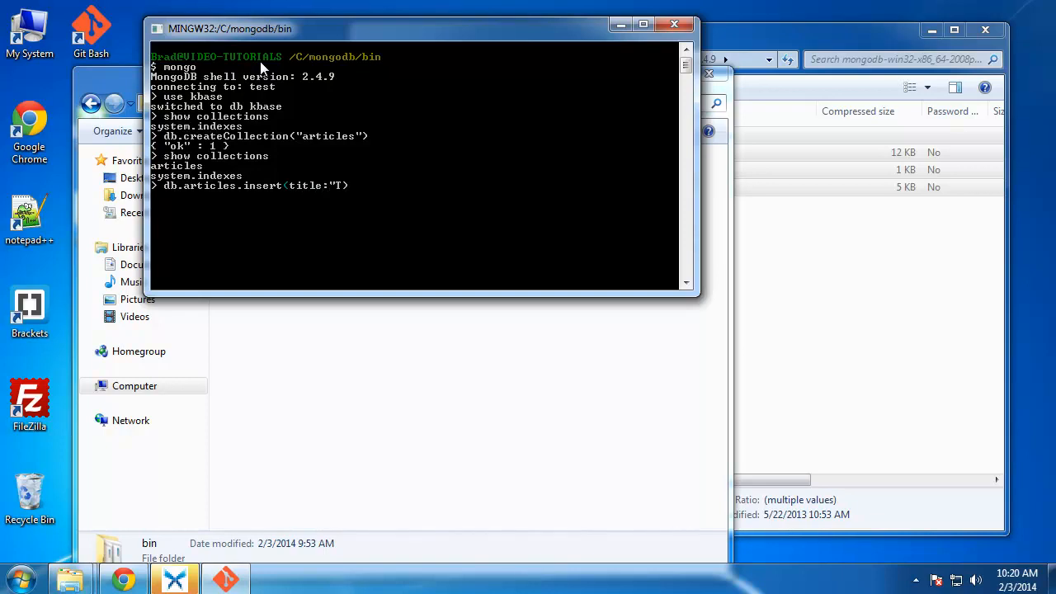
{"action": "type", "text": "est Titlw"}
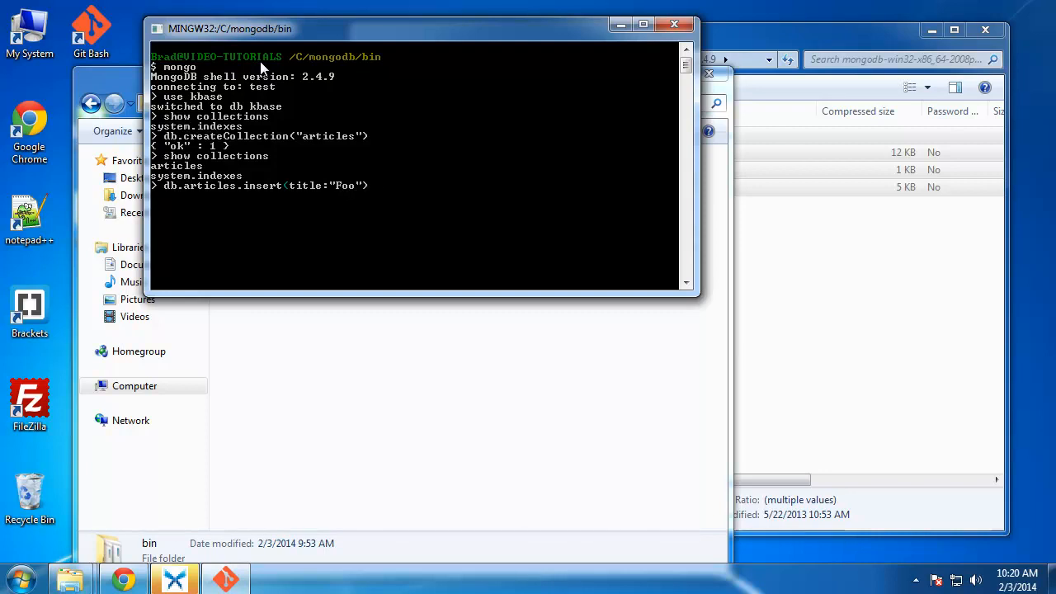
{"action": "type", "text": ","}
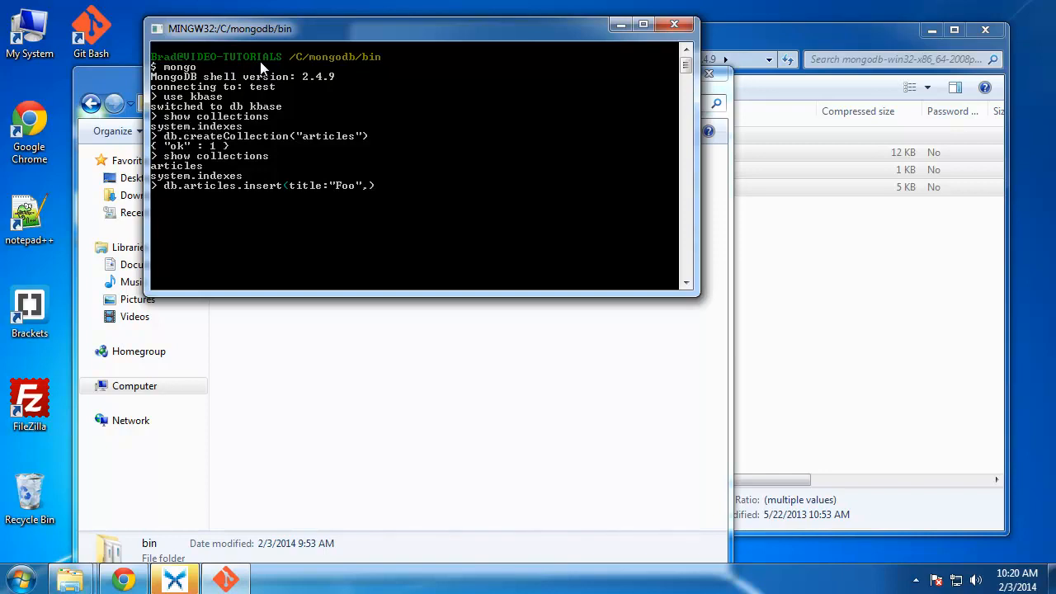
{"action": "type", "text": "body"}
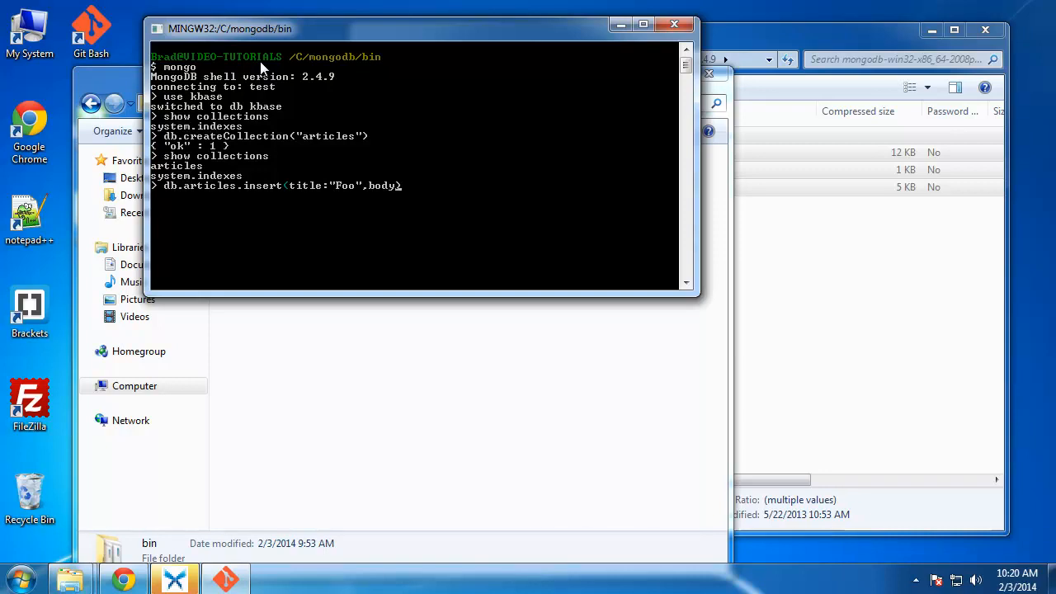
{"action": "type", "text": ")"}
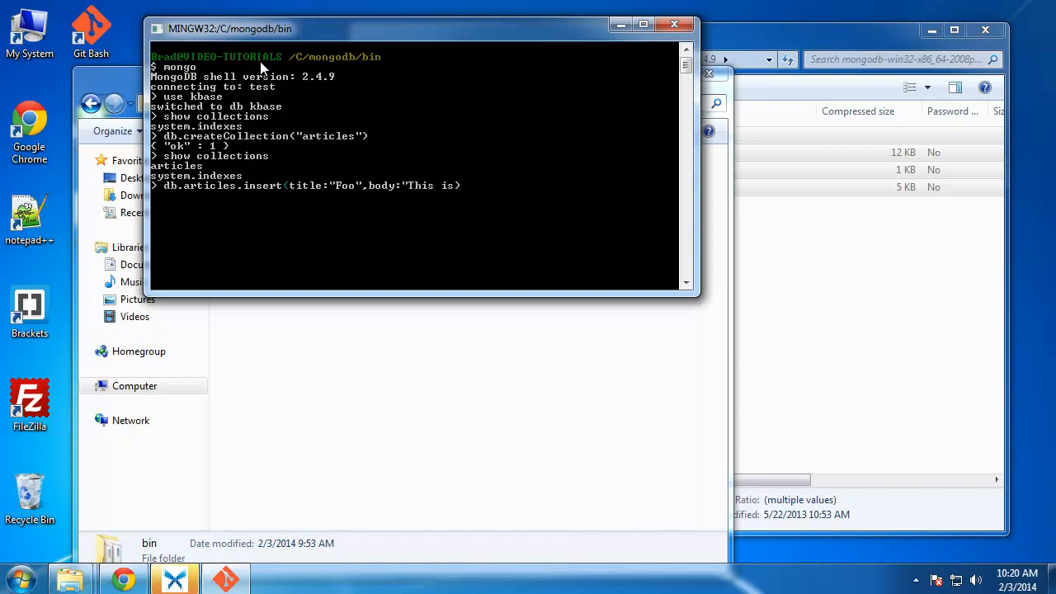
{"action": "type", "text": "a test body\")"}
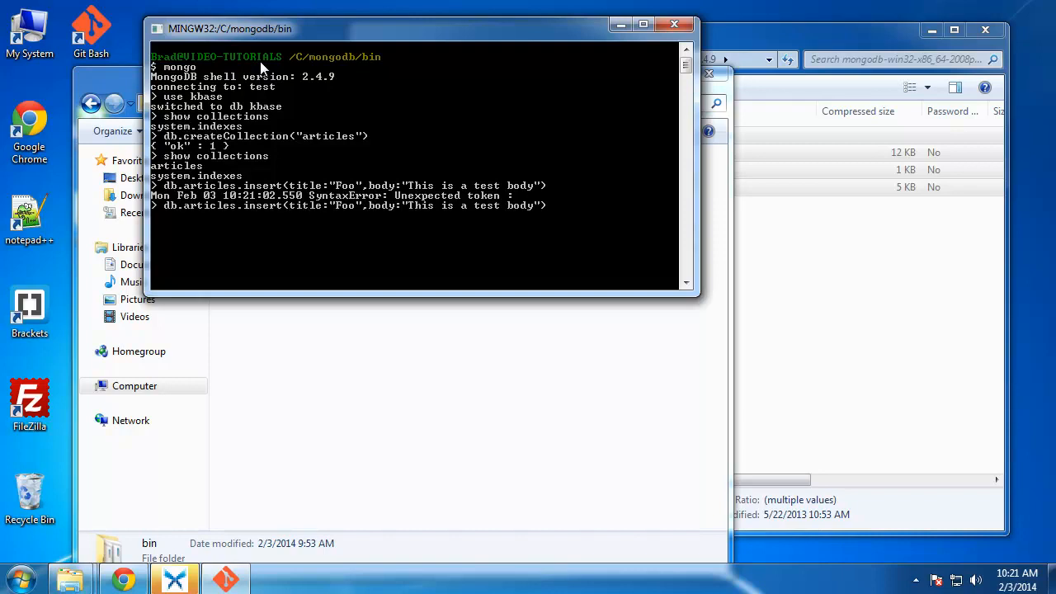
{"action": "type", "text": "("}
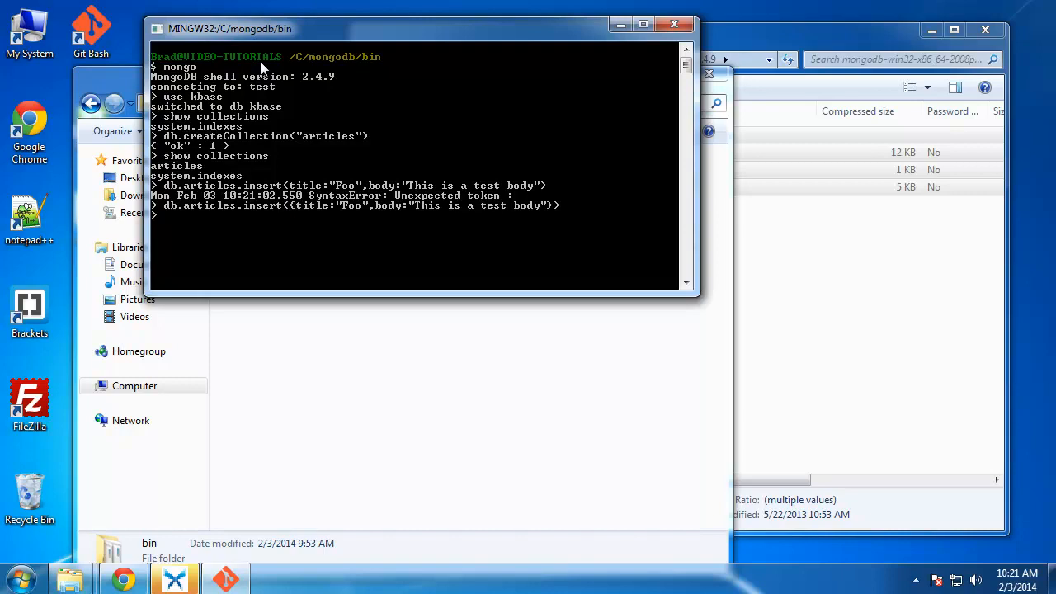
Pretty-print the articles, insert a Bar article with another test body, and list both.
{"action": "type", "text": "db.articles.find("}
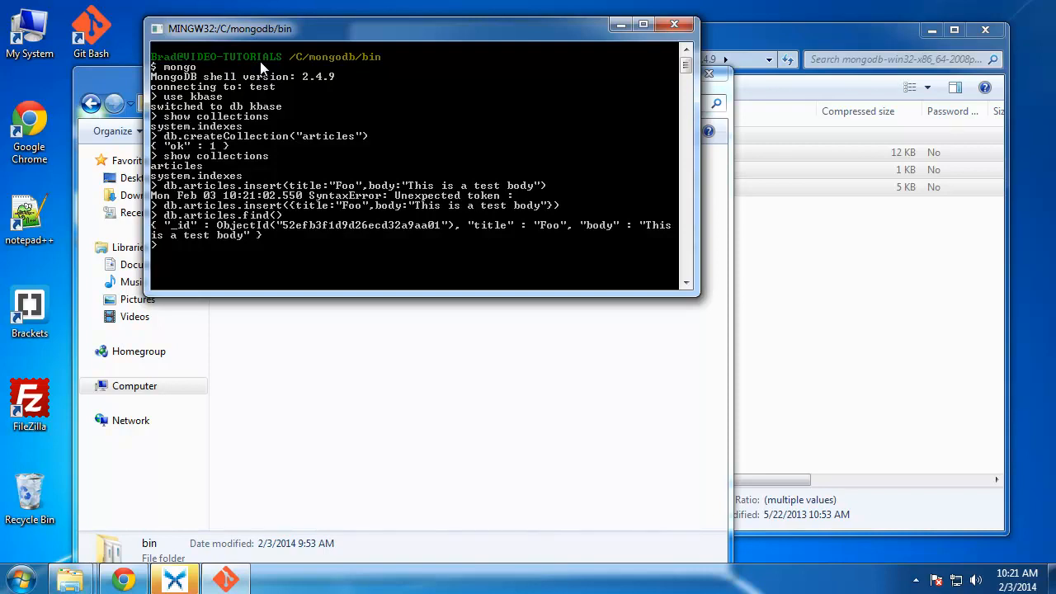
{"action": "type", "text": "db.articles.find()"}
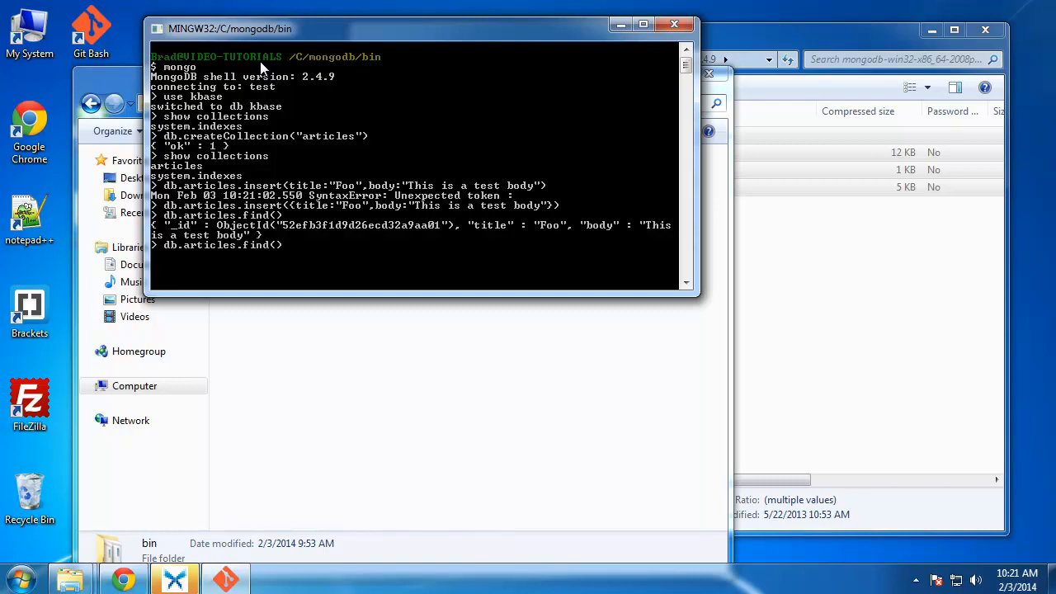
{"action": "type", "text": ".pretty("}
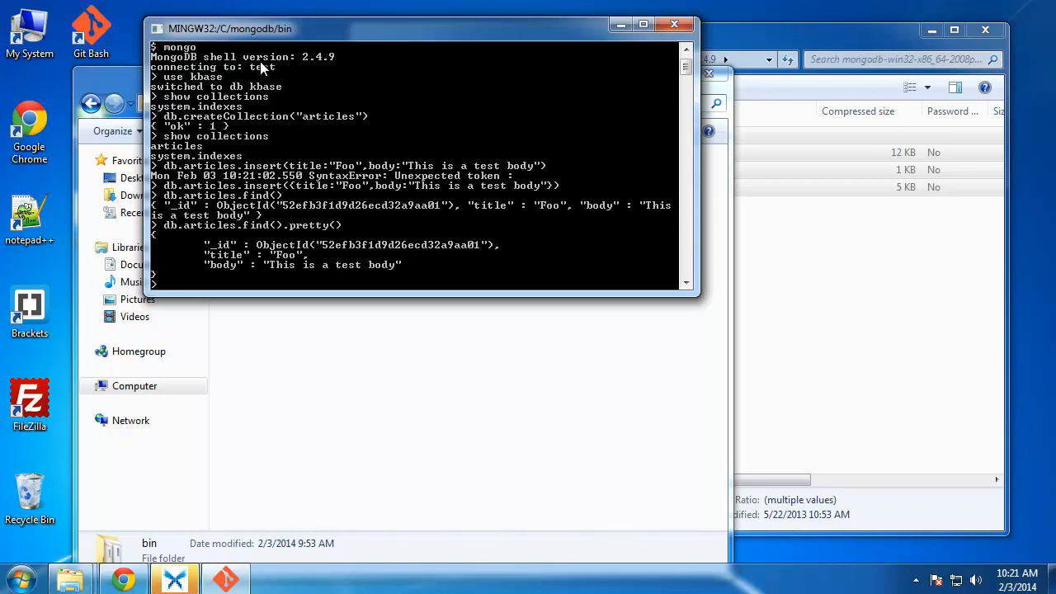
{"action": "type", "text": "db.articles.find()"}
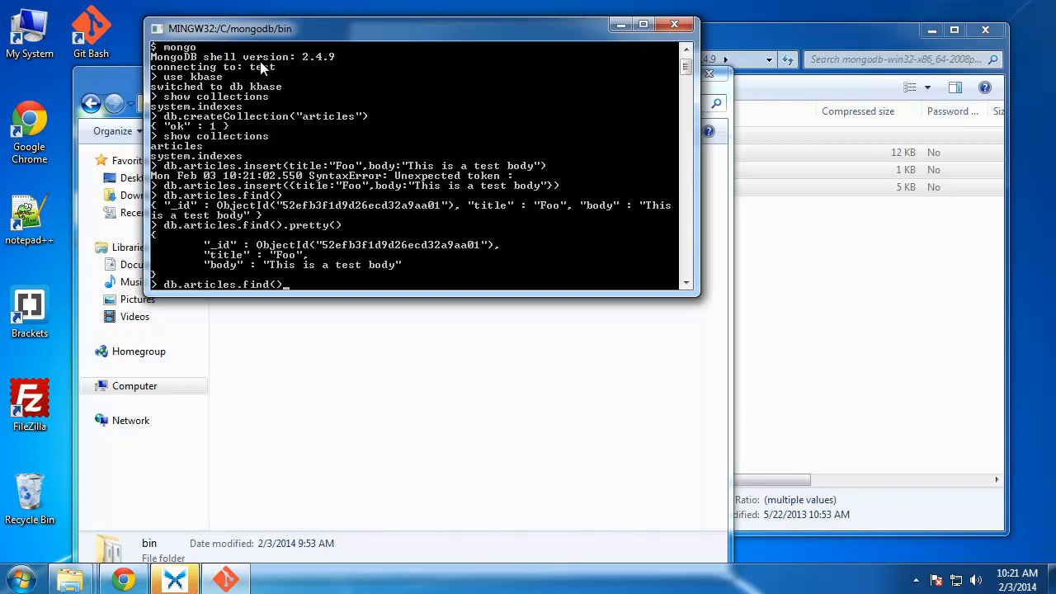
{"action": "type", "text": "db.articles.insert({title:\"Foo\",body:\"This is a test body\"})"}
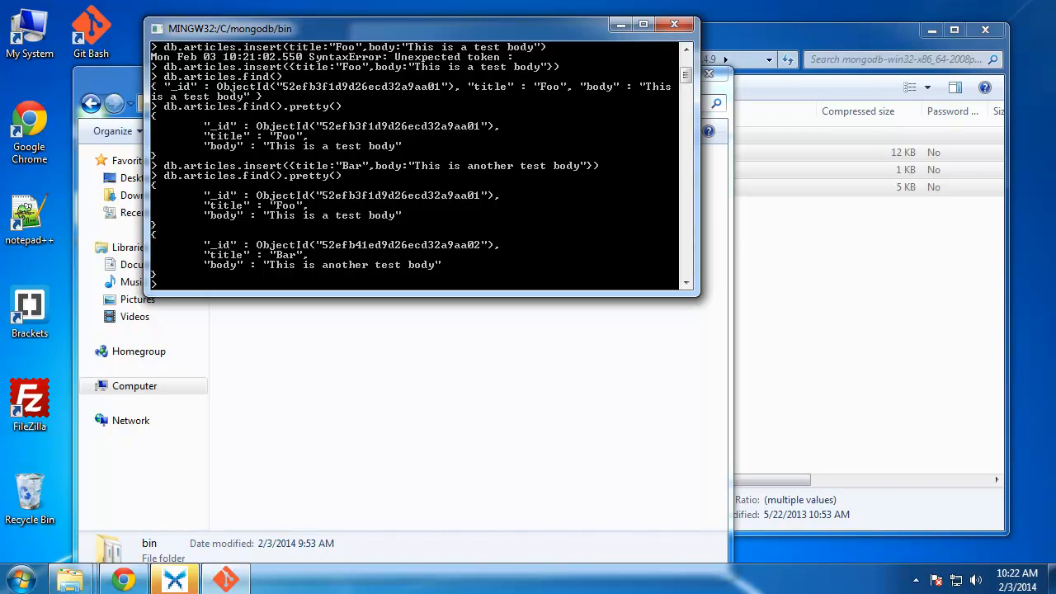
{"action": "mouse_move", "coordinate": [244, 283]}
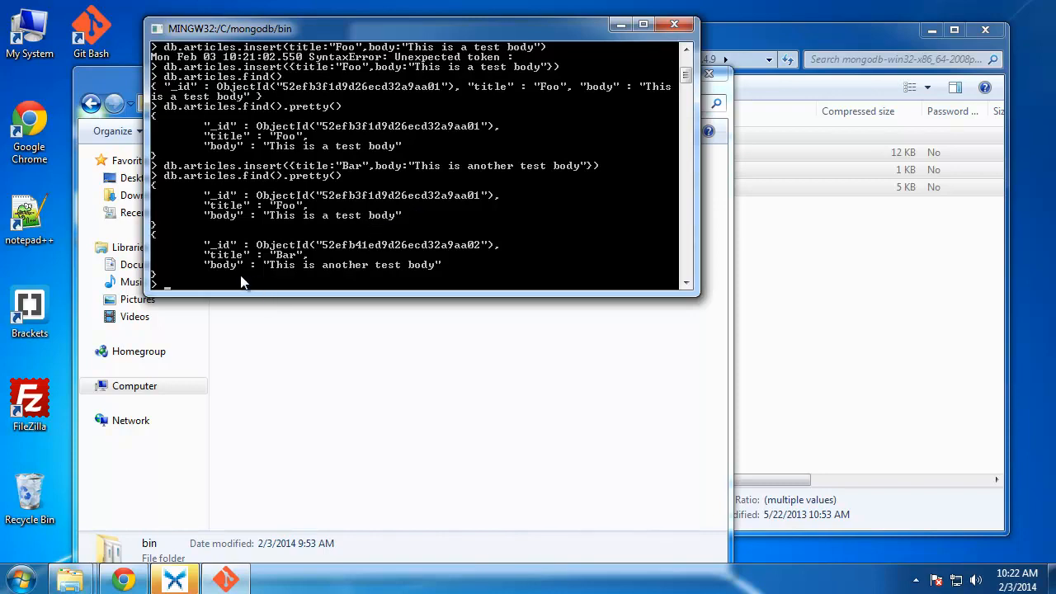
{"action": "mouse_move", "coordinate": [204, 282]}
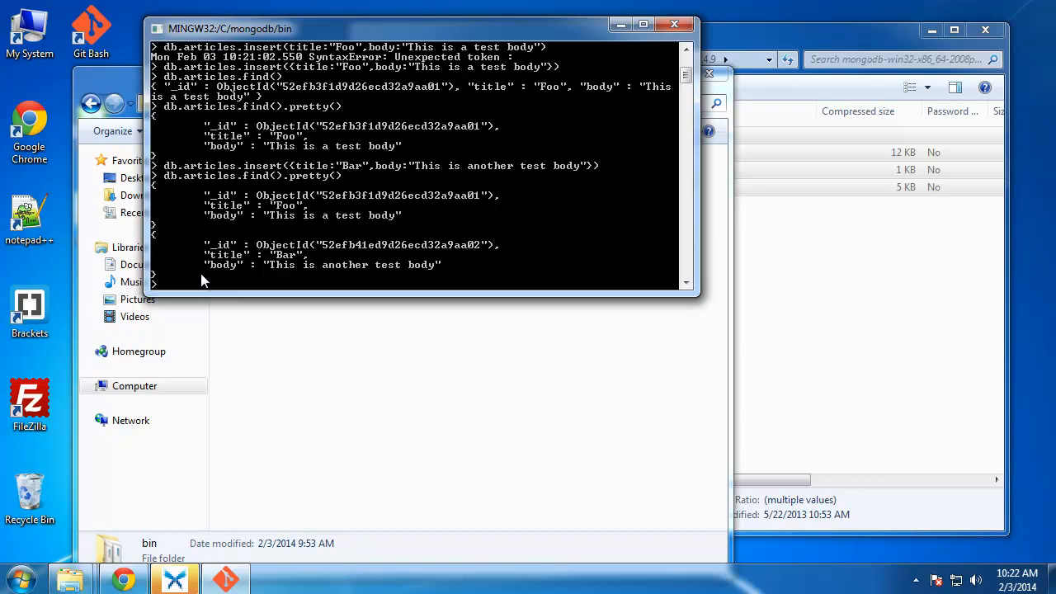
Run db.articles.findOne({title:"Foo"}) to return only the Foo article.
{"action": "type", "text": "db.articles.find().pretty()"}
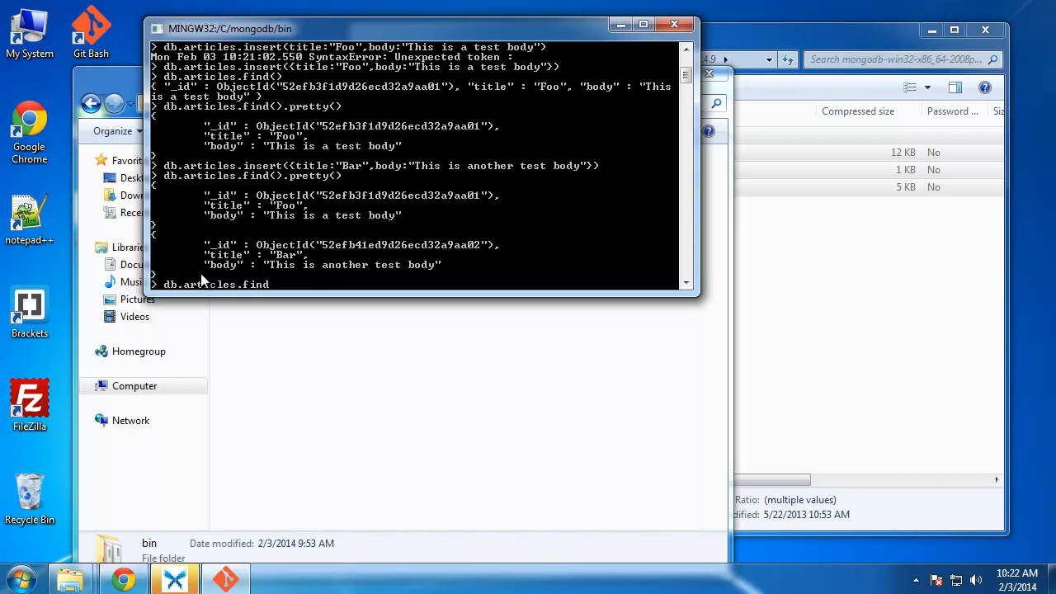
{"action": "type", "text": "One()"}
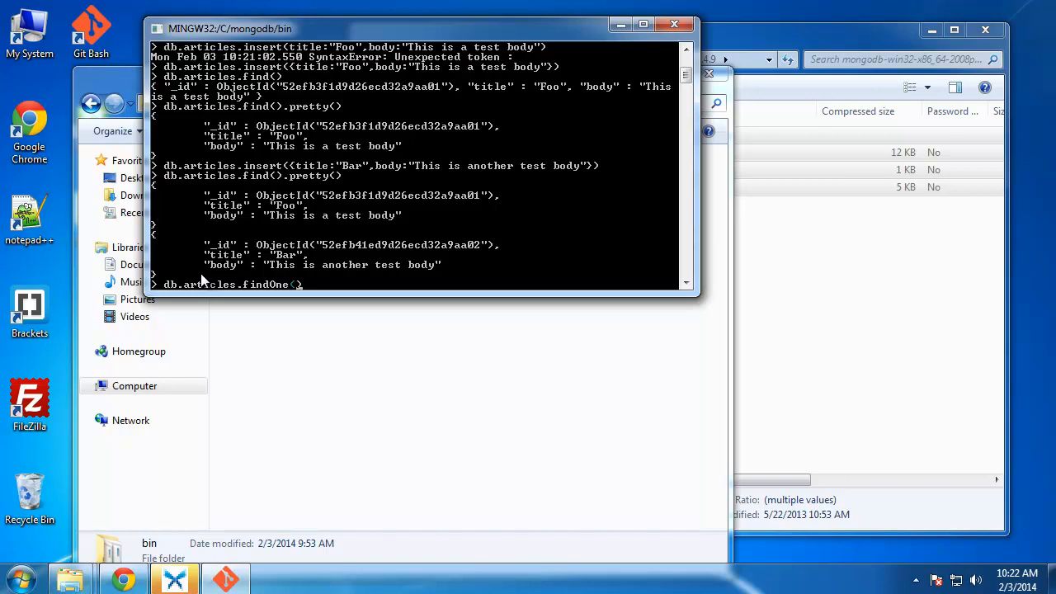
{"action": "type", "text": "title"}
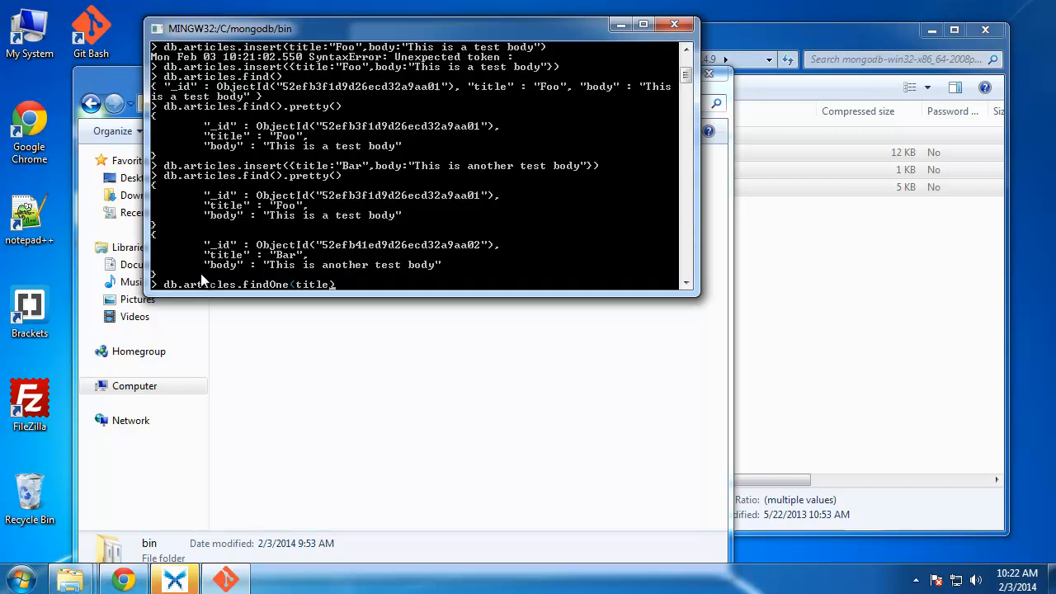
{"action": "type", "text": ":\"\""}
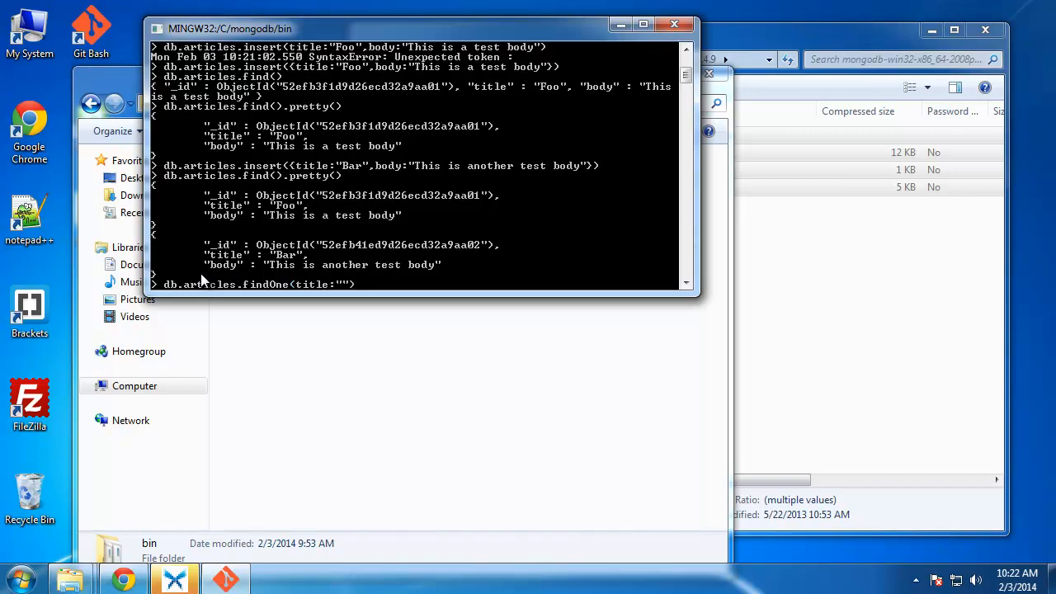
{"action": "type", "text": "Foo"}
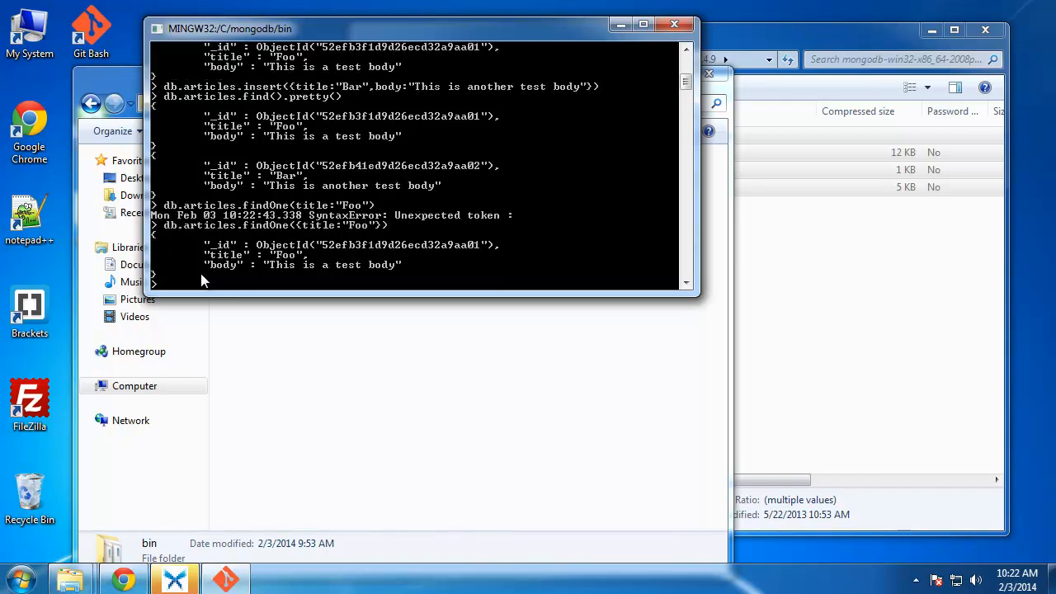
{"action": "mouse_move", "coordinate": [276, 250]}
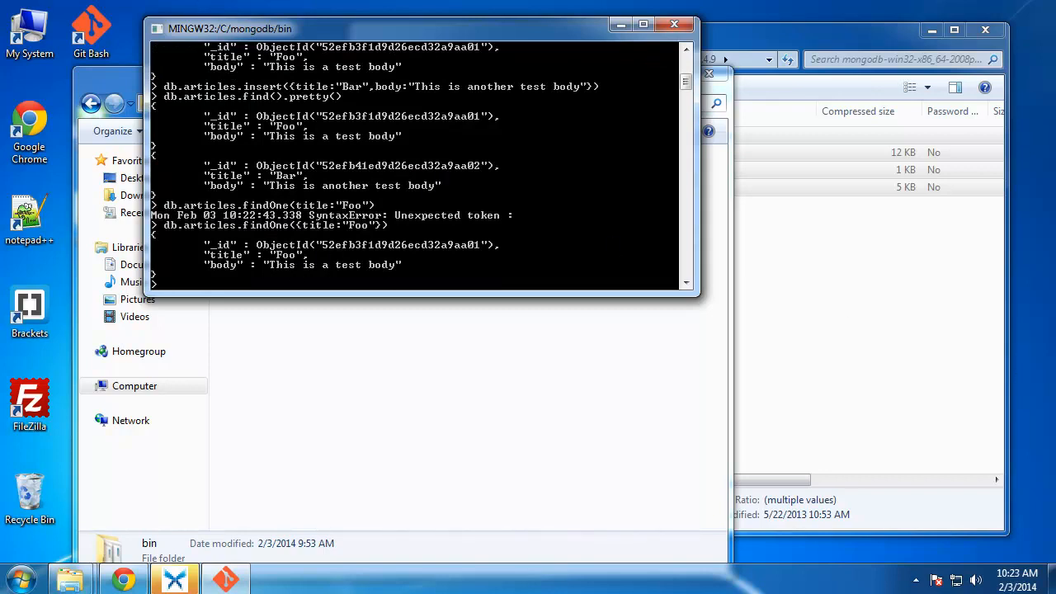
{"action": "mouse_move", "coordinate": [221, 277]}
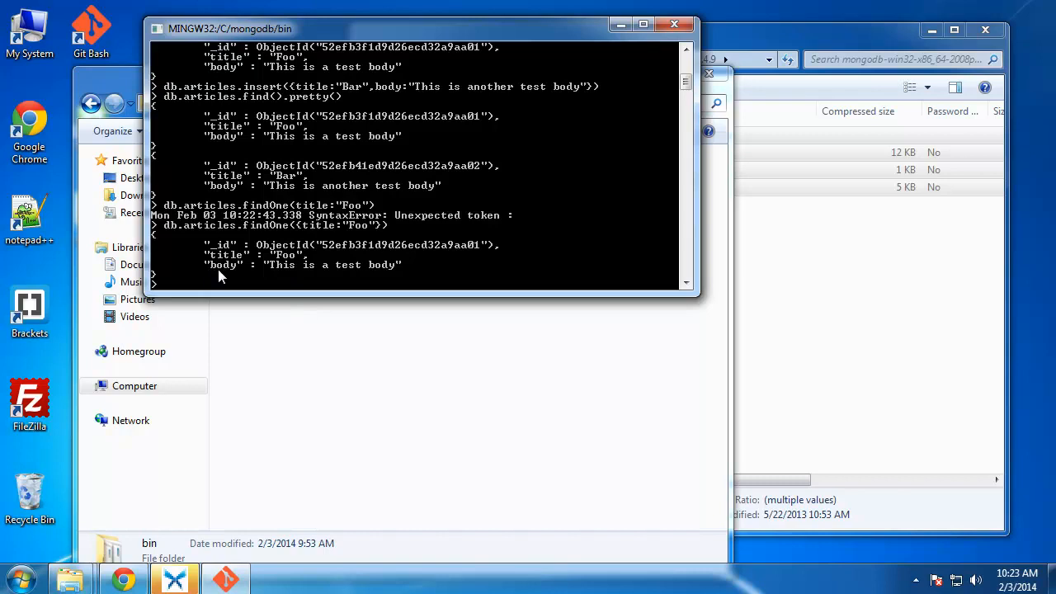
{"action": "mouse_move", "coordinate": [239, 296]}
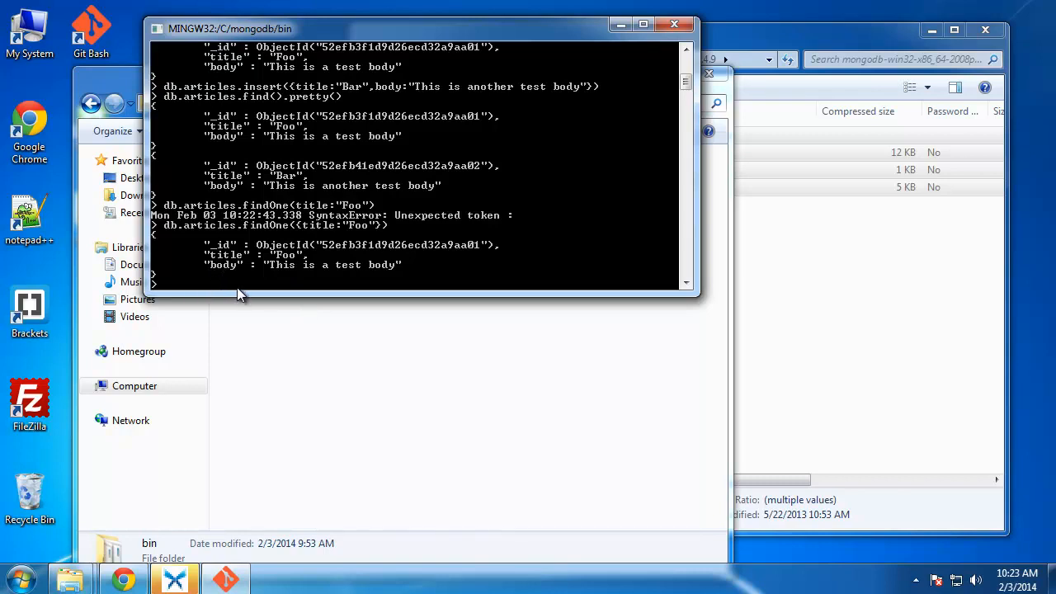
Begin an update that selects the article with title Foo.
{"action": "type", "text": "db.articles.findOne({title:\"Foo\"})"}
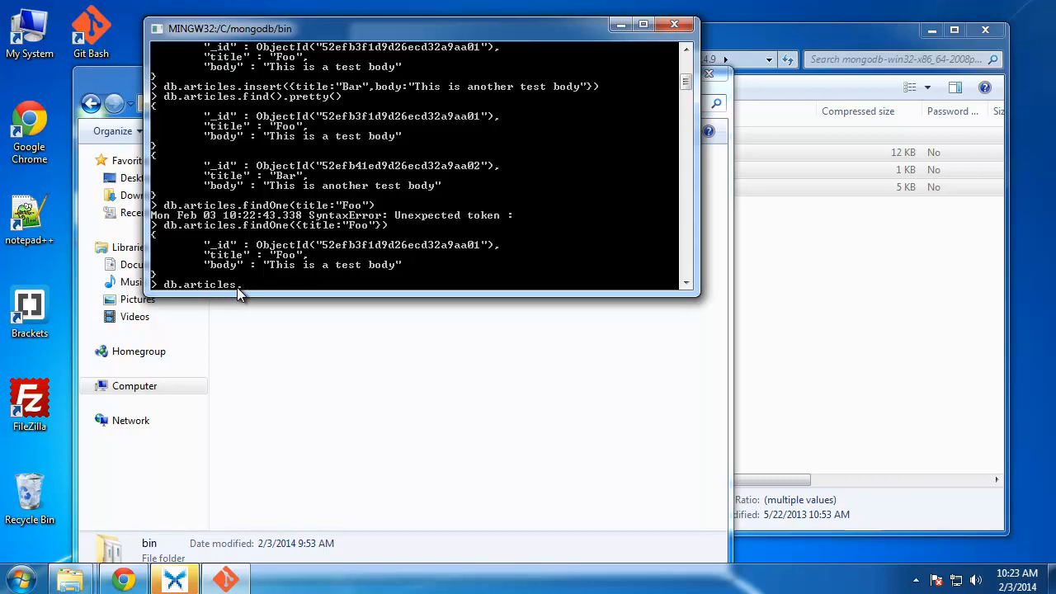
{"action": "type", "text": ".update({"}
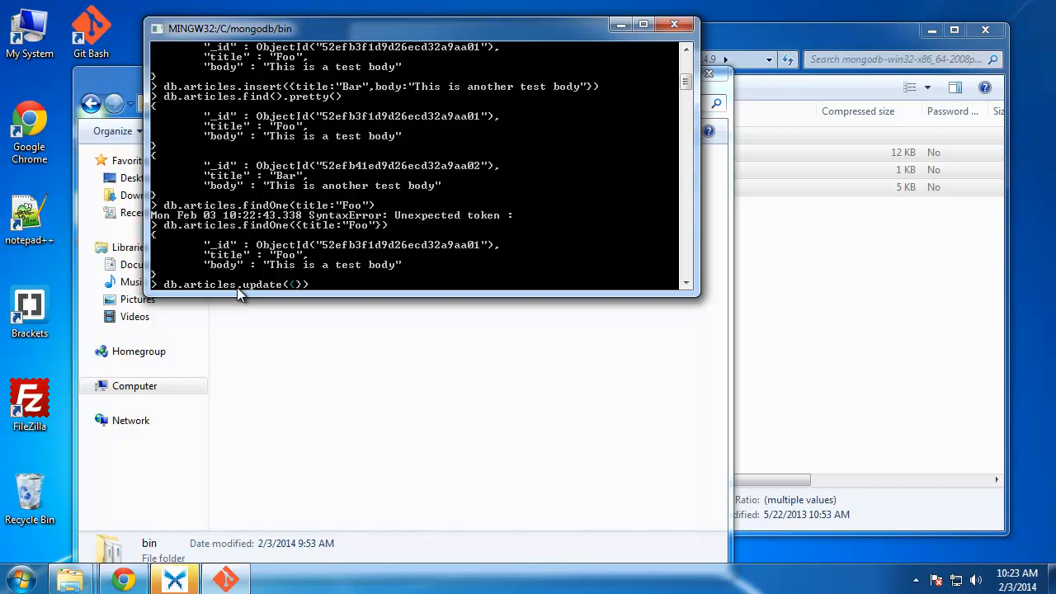
{"action": "type", "text": "title"}
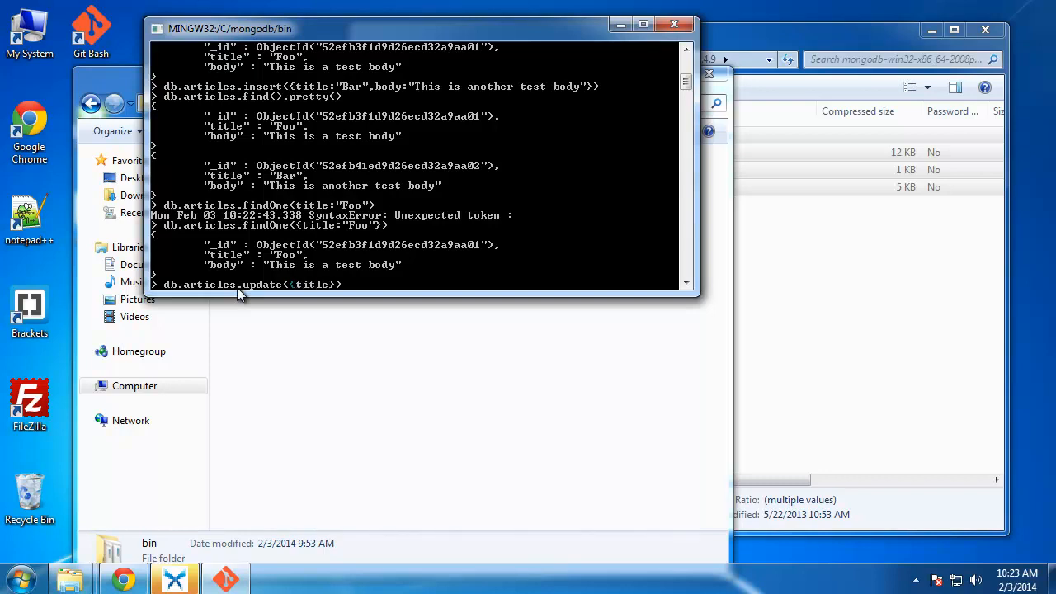
{"action": "type", "text": "\"\""}
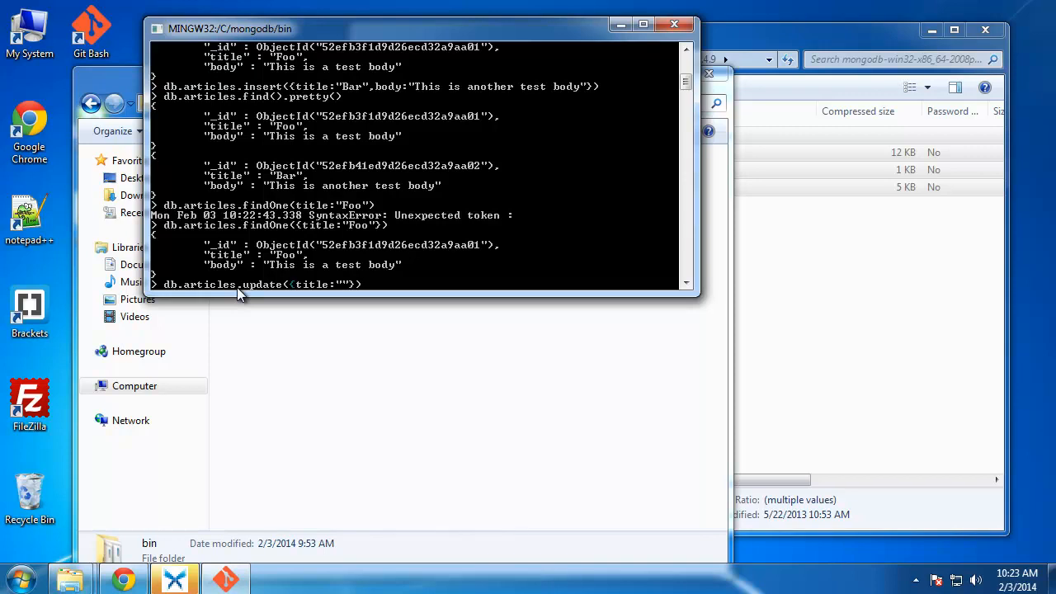
{"action": "type", "text": "Foor"}
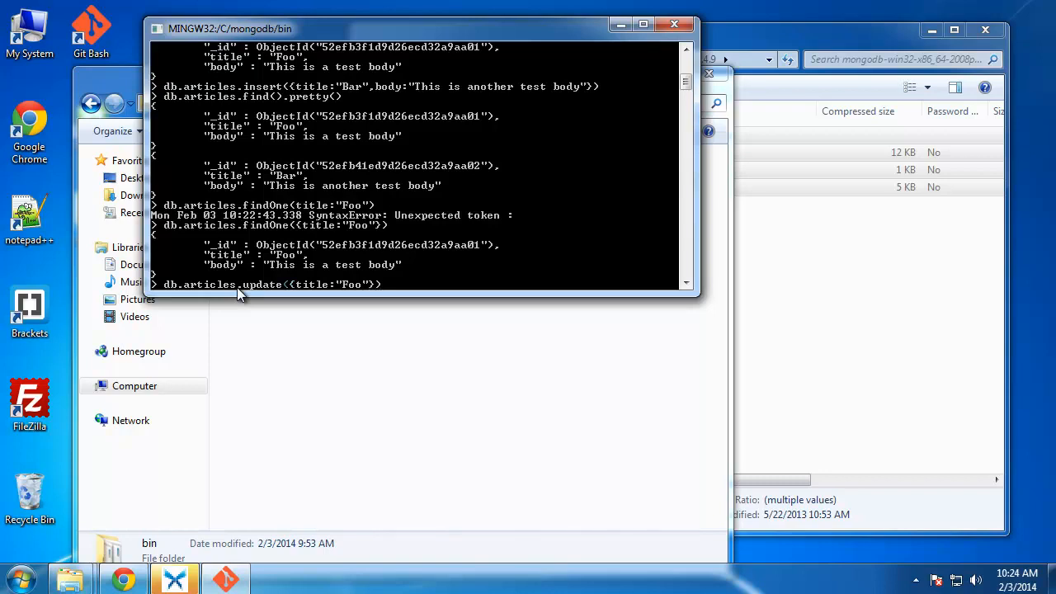
{"action": "type", "text": ","}
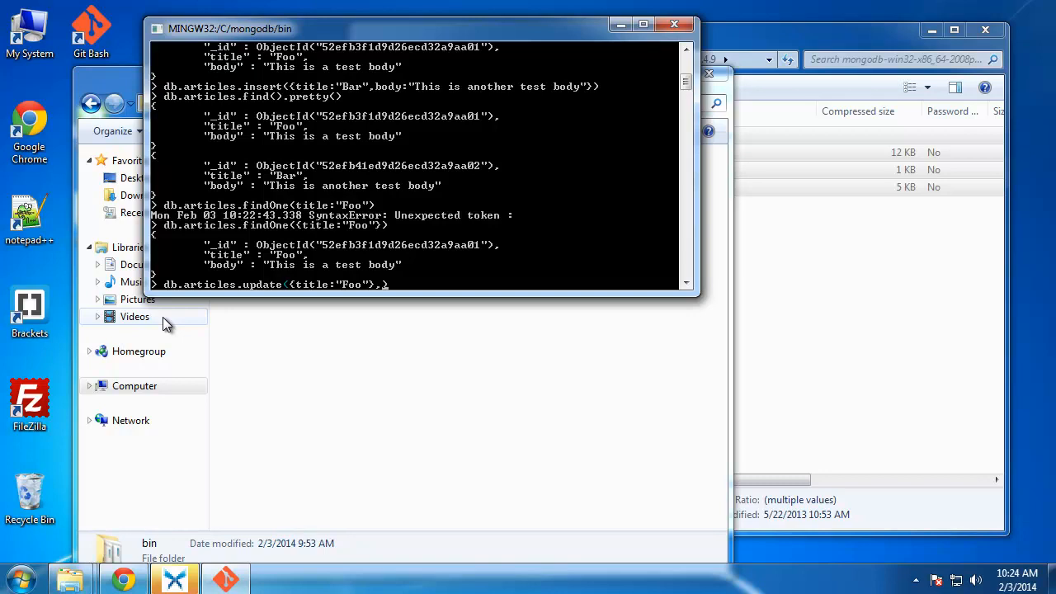
Add the replacement document with title FooBar and the upsert: true option.
{"action": "type", "text": "{}"}
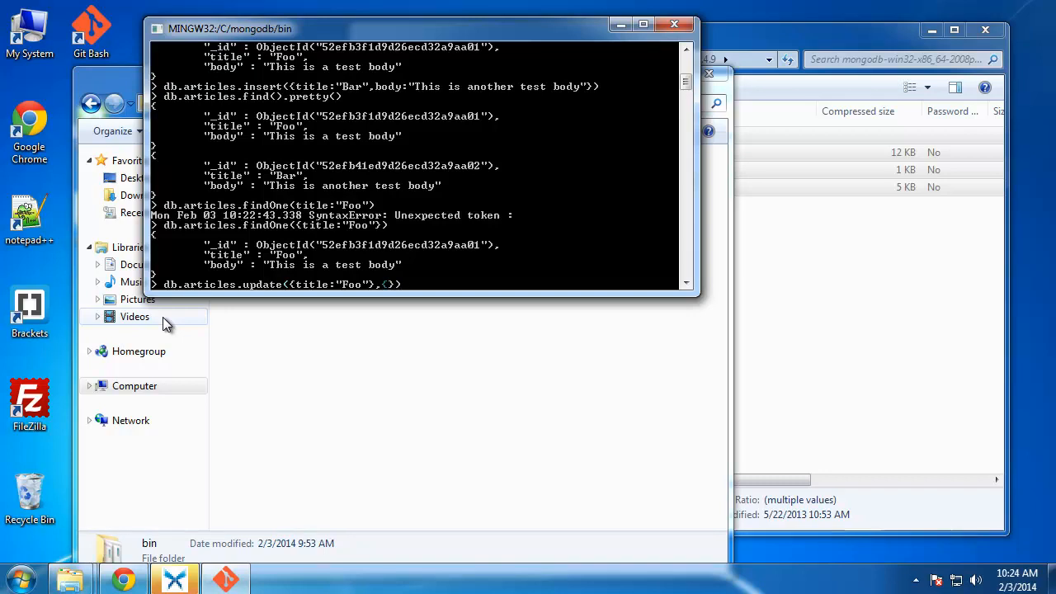
{"action": "type", "text": "title"}
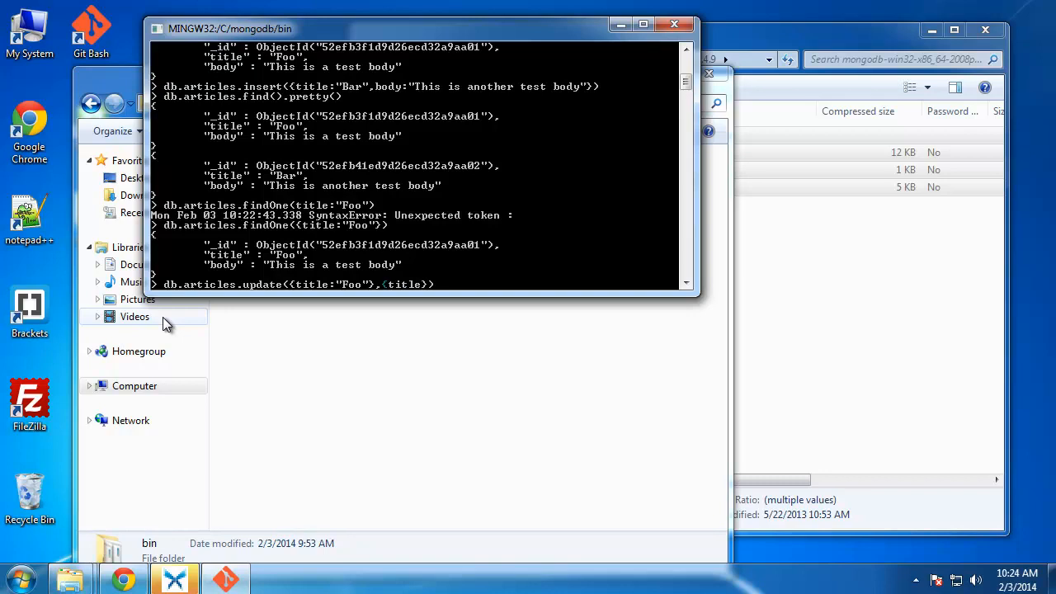
{"action": "type", "text": "\"\""}
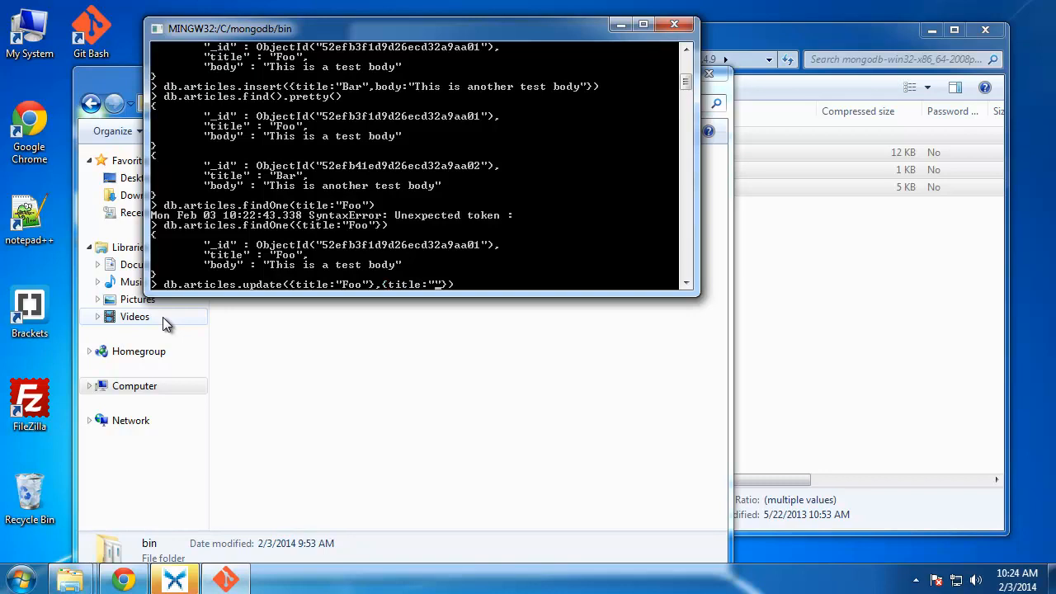
{"action": "type", "text": "Bar"}
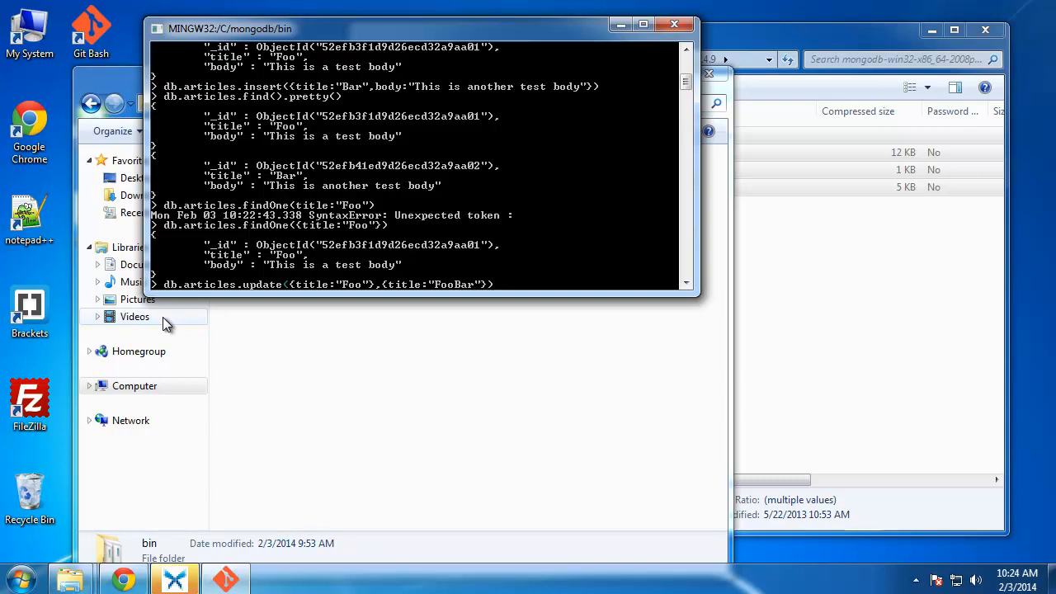
{"action": "type", "text": ","}
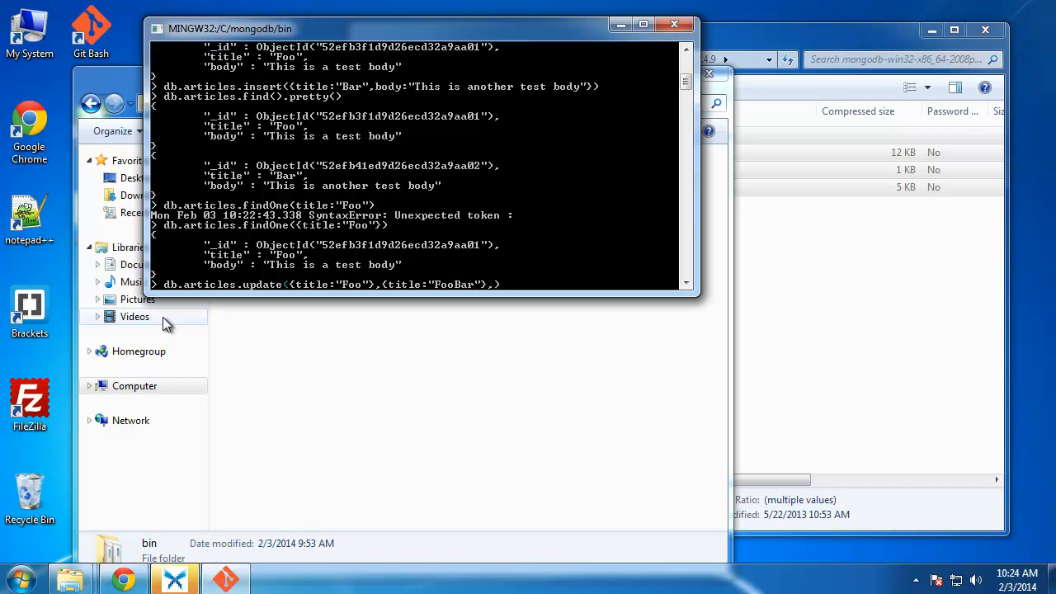
{"action": "type", "text": "{"}
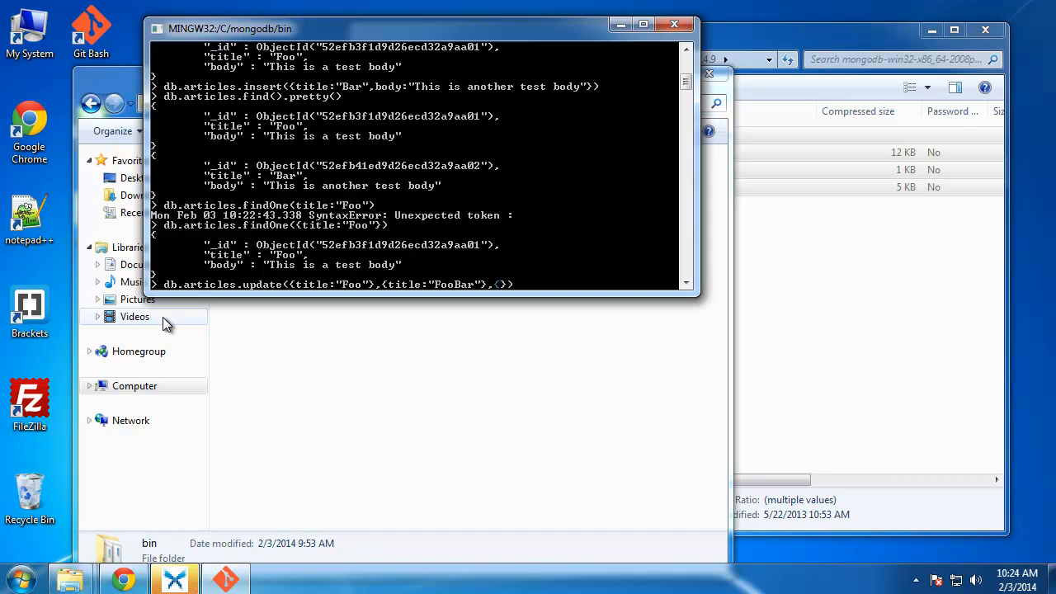
{"action": "type", "text": "upsert:"}
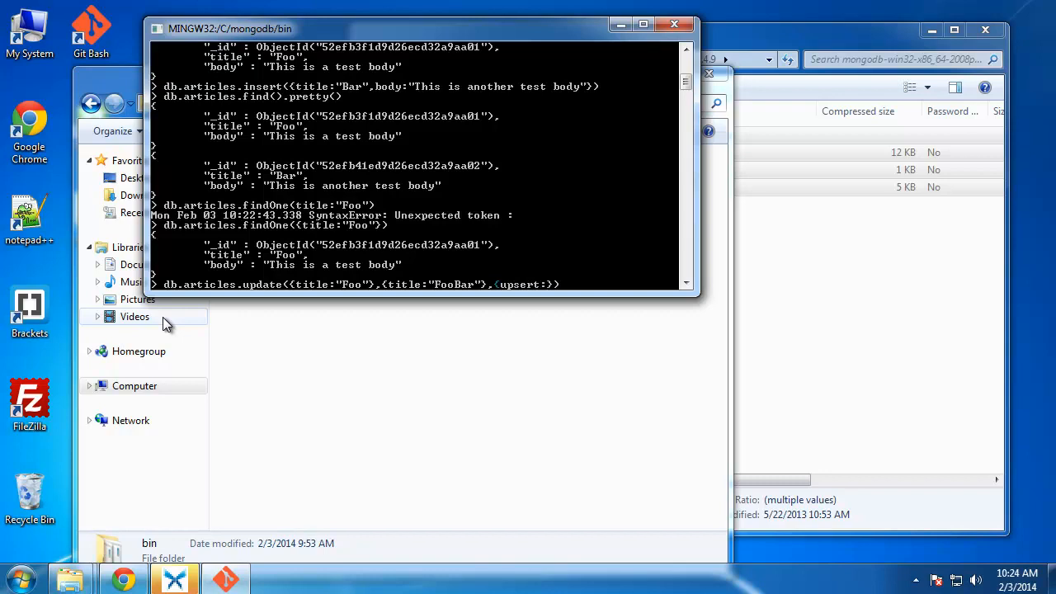
{"action": "type", "text": "true"}
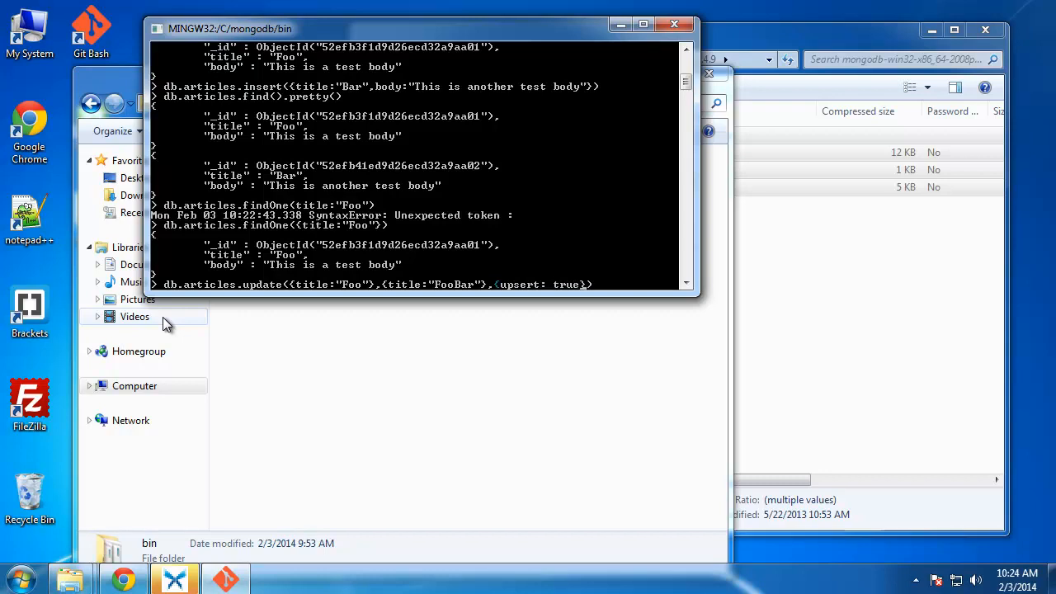
{"action": "mouse_move", "coordinate": [267, 274]}
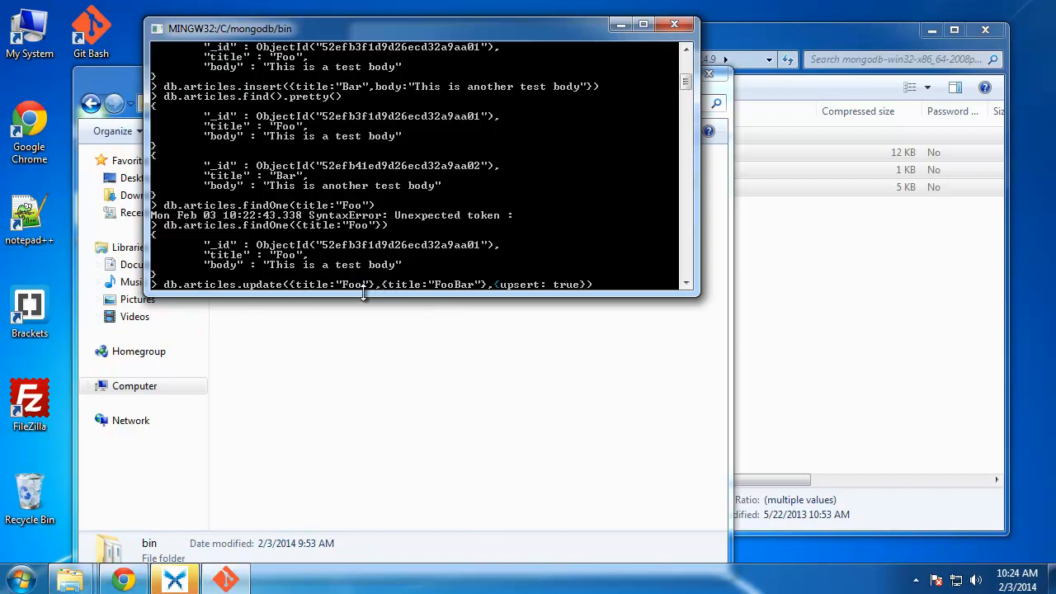
{"action": "mouse_move", "coordinate": [543, 299]}
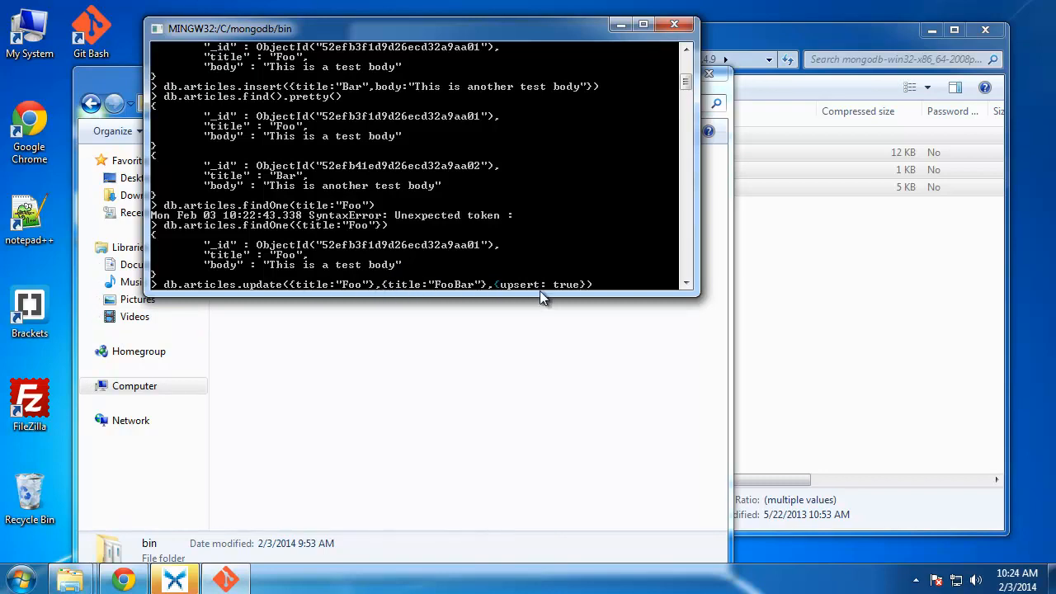
{"action": "mouse_move", "coordinate": [520, 285]}
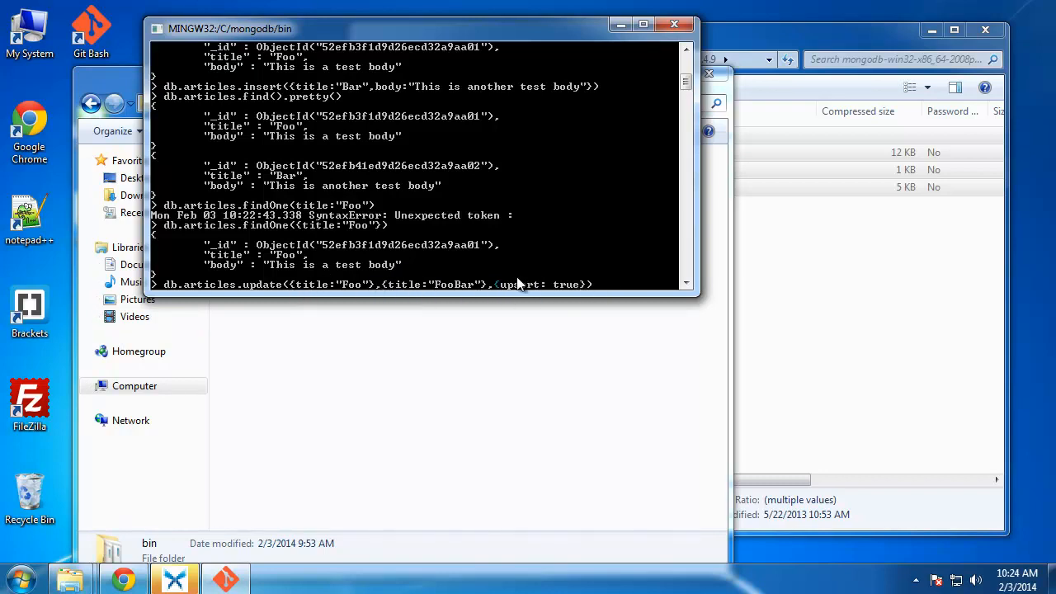
{"action": "mouse_move", "coordinate": [551, 259]}
{"action": "type", "text": "db.articles.find().pretty()"}
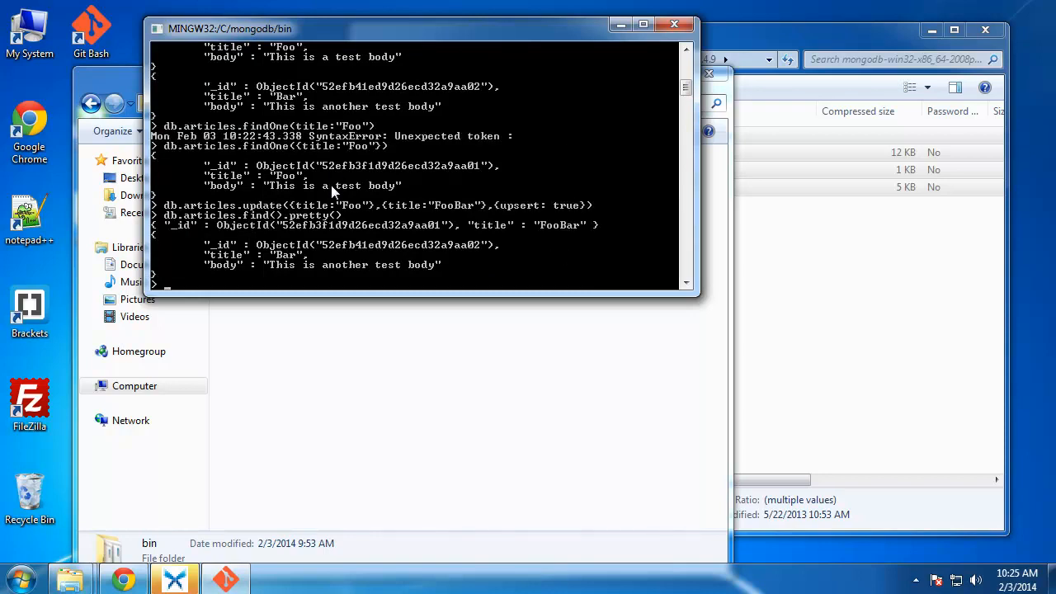
{"action": "mouse_move", "coordinate": [322, 265]}
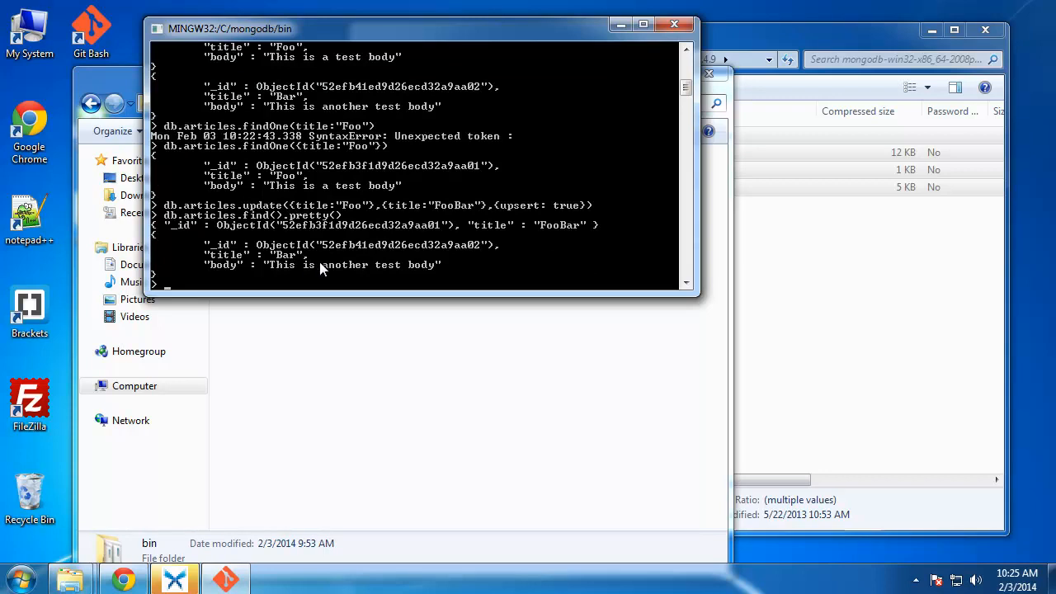
{"action": "mouse_move", "coordinate": [520, 239]}
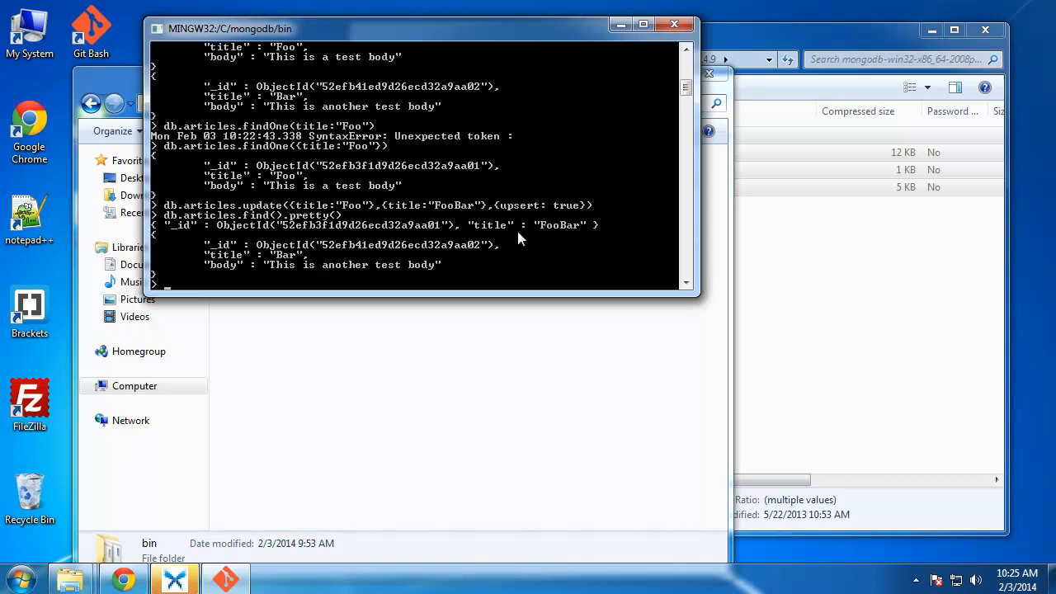
{"action": "mouse_move", "coordinate": [291, 255]}
{"action": "type", "text": "db.articles.find().pretty()"}
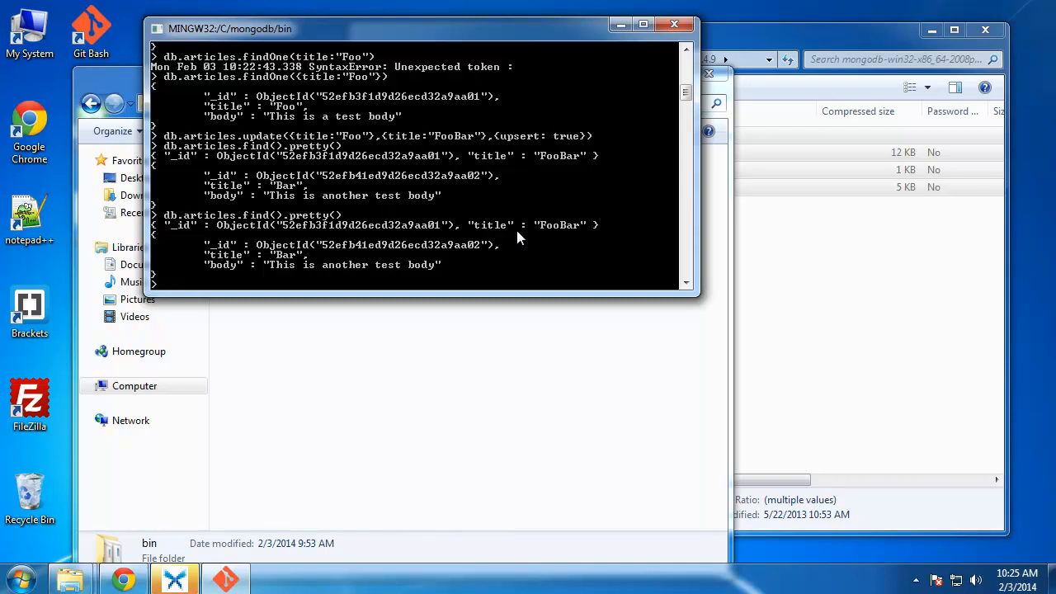
{"action": "mouse_move", "coordinate": [498, 240]}
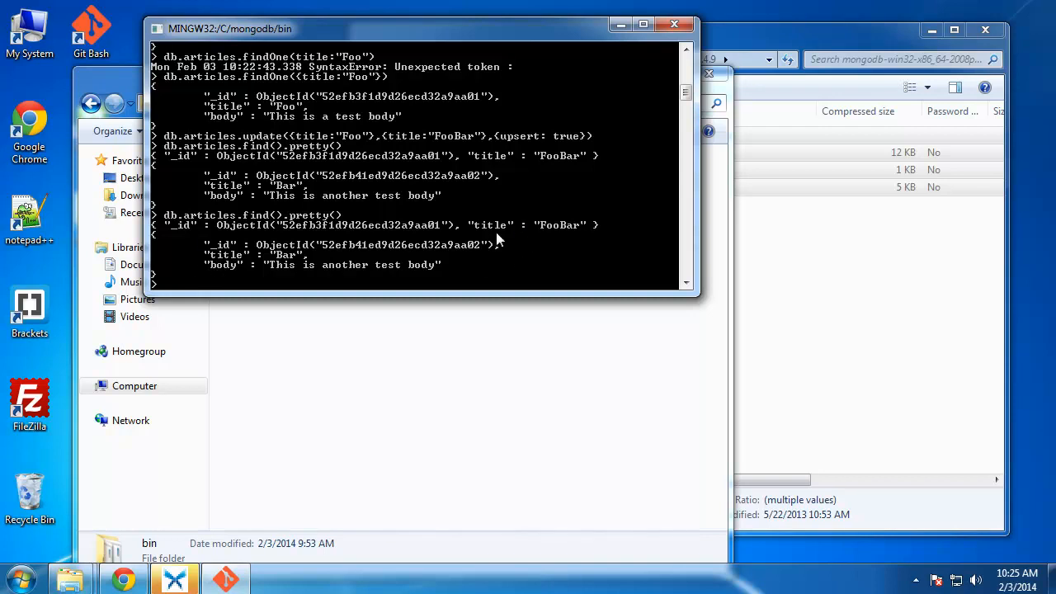
{"action": "mouse_move", "coordinate": [507, 278]}
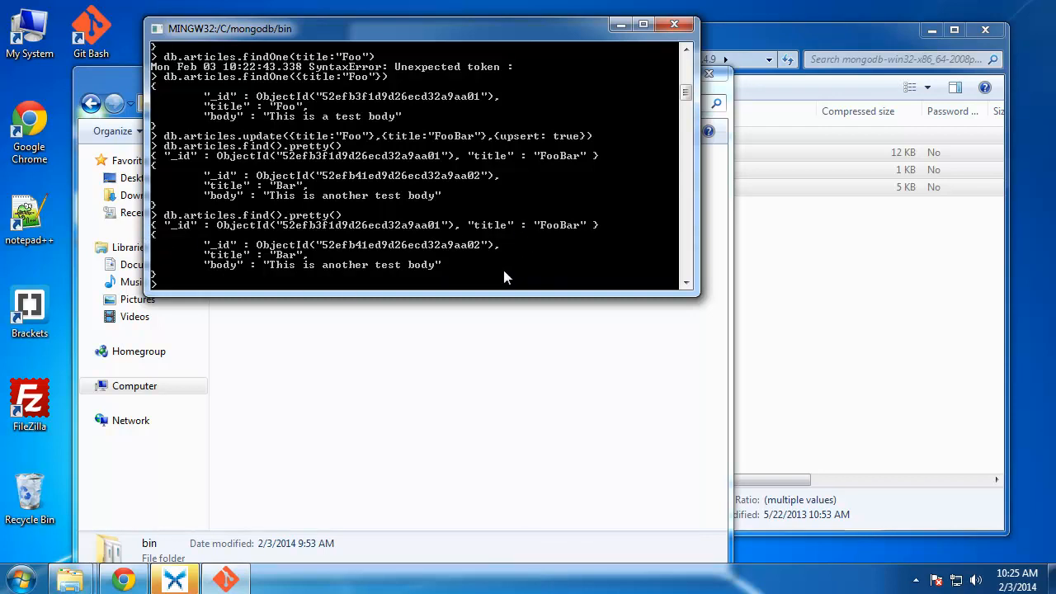
Rerun the upsert update with title FooBar and body "This is another body".
{"action": "type", "text": "db.articles.update({title:\"Foo\"},{title:\"FooBar\"},{upsert: true})"}
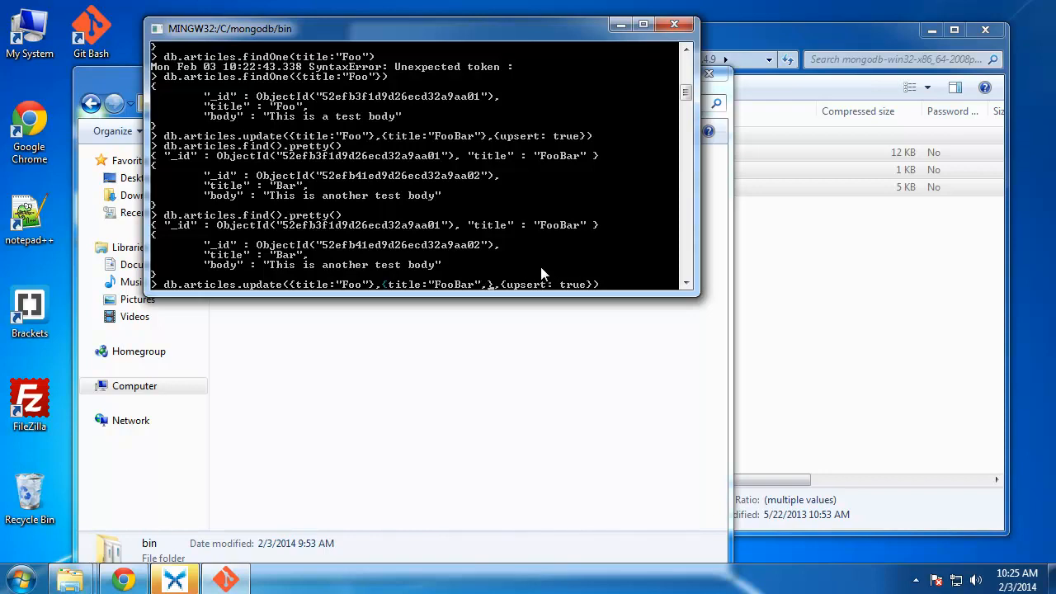
{"action": "type", "text": "body"}
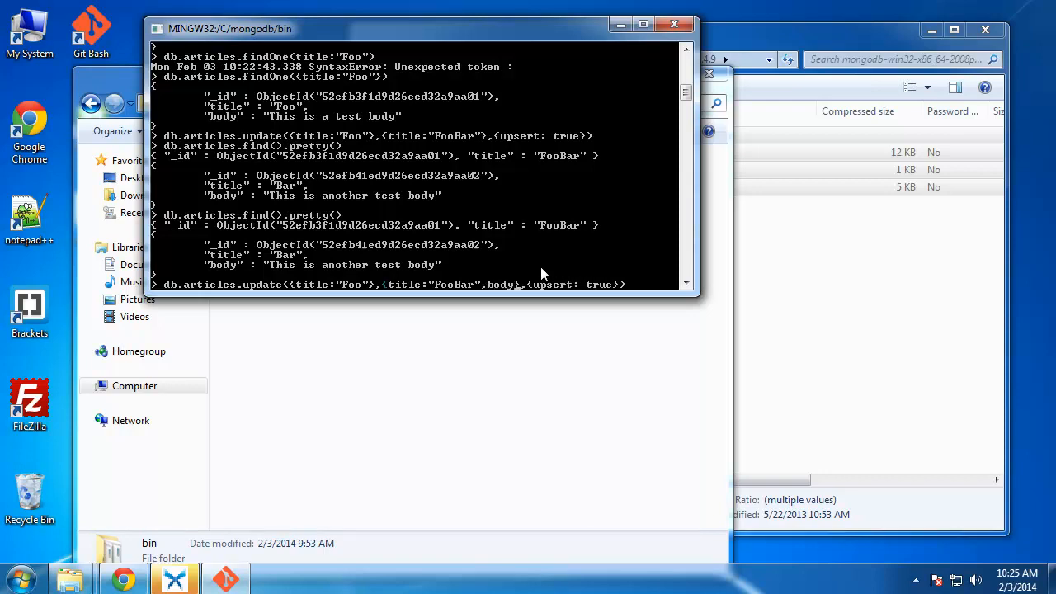
{"action": "type", "text": "\"\""}
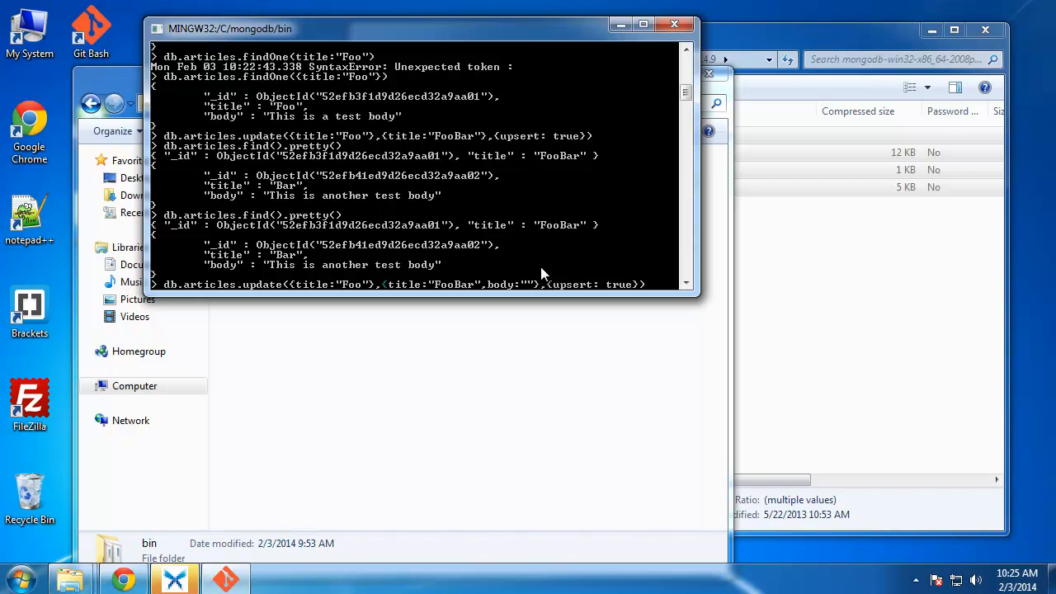
{"action": "type", "text": "This is another body"}
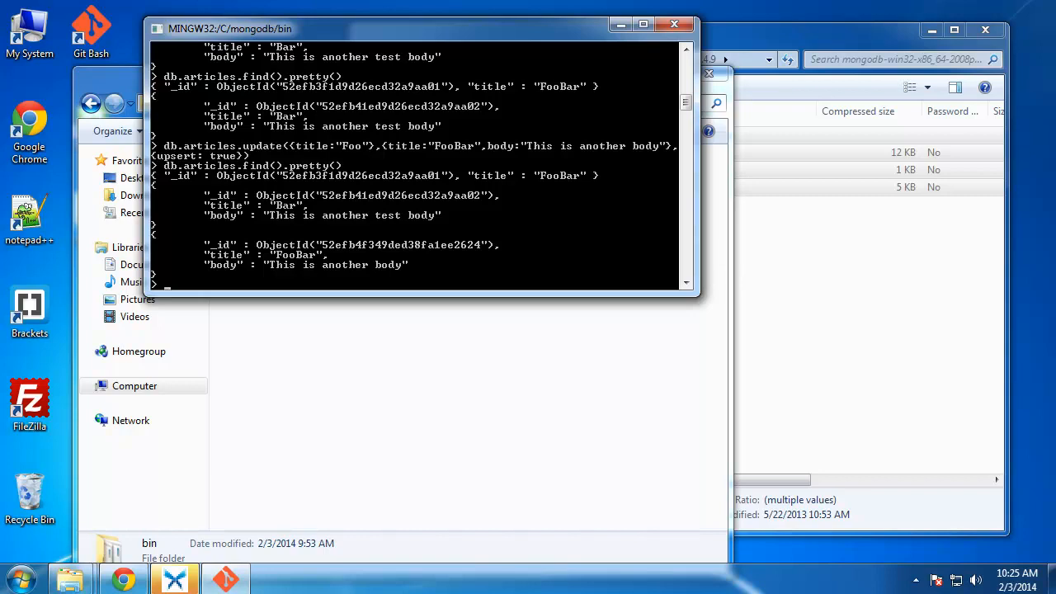
{"action": "mouse_move", "coordinate": [380, 259]}
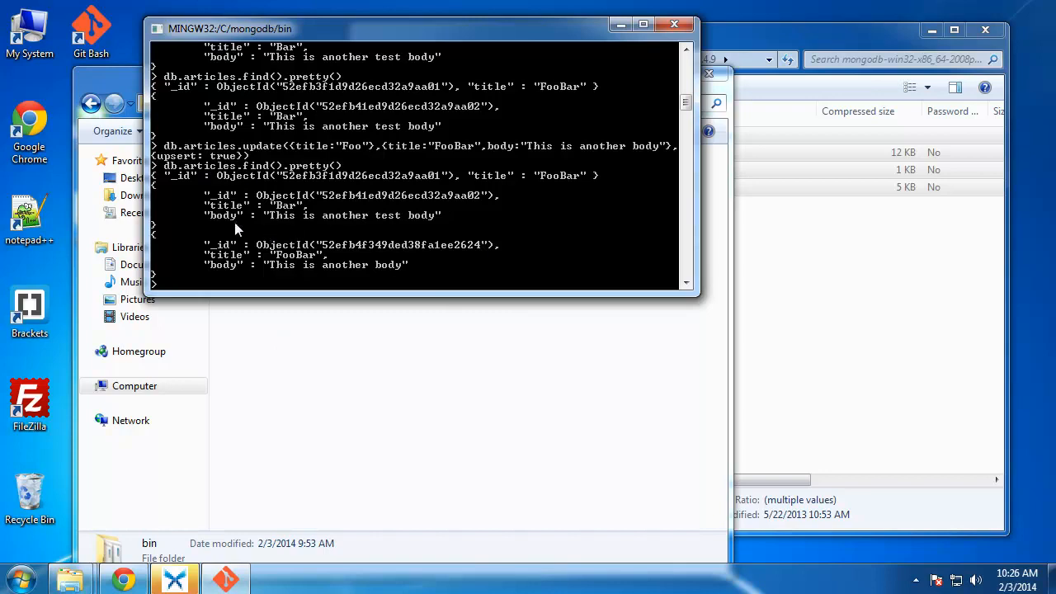
{"action": "mouse_move", "coordinate": [209, 195]}
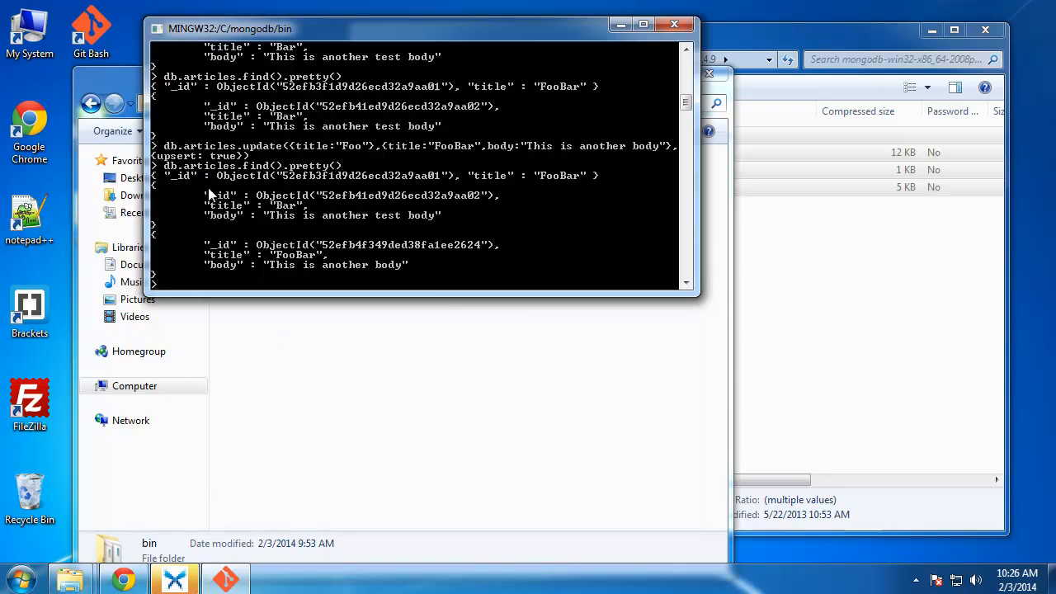
{"action": "mouse_move", "coordinate": [208, 265]}
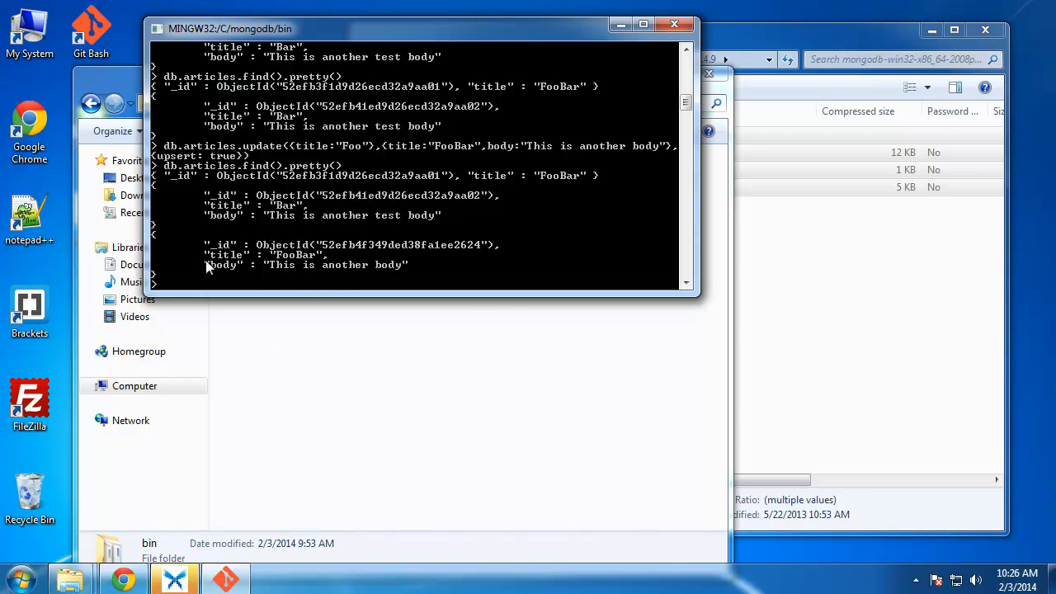
{"action": "mouse_move", "coordinate": [190, 288]}
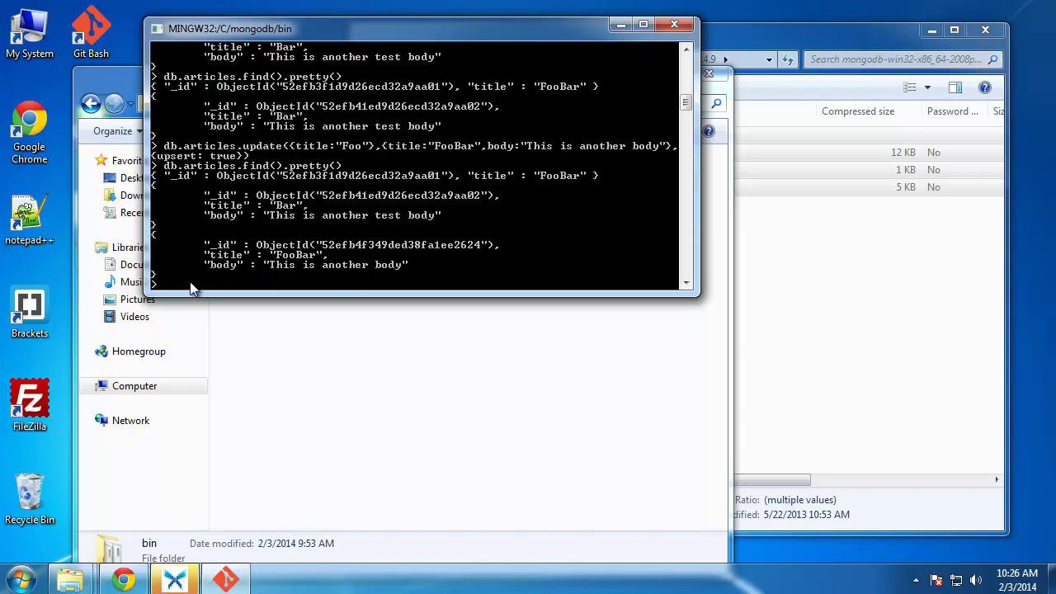
{"action": "type", "text": "db.articles.update({title:\"Foo\"},{title:\"FooBar\"},{upsert: true})"}
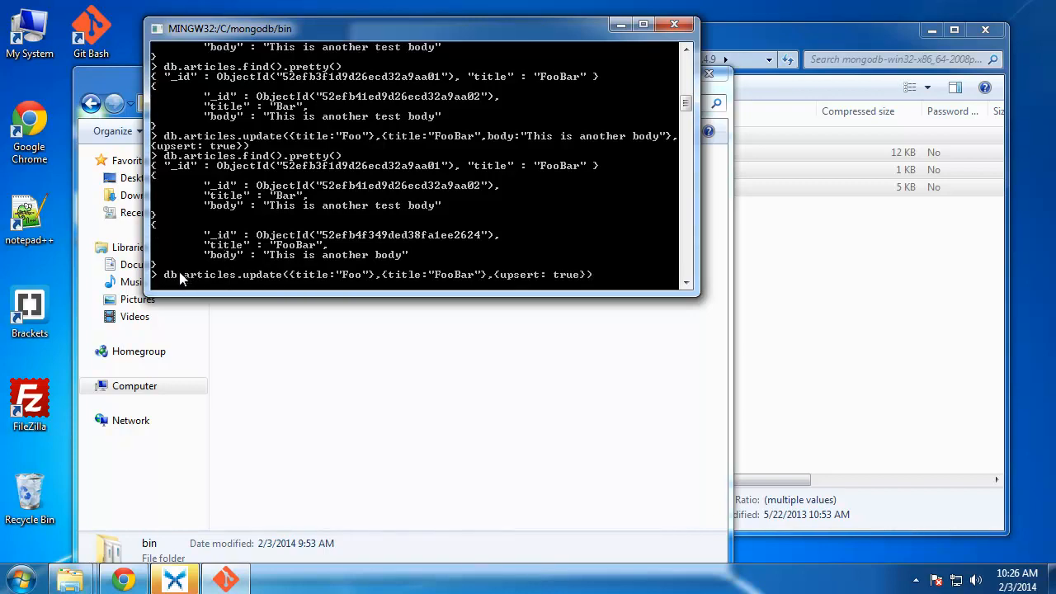
{"action": "type", "text": "use kbase"}
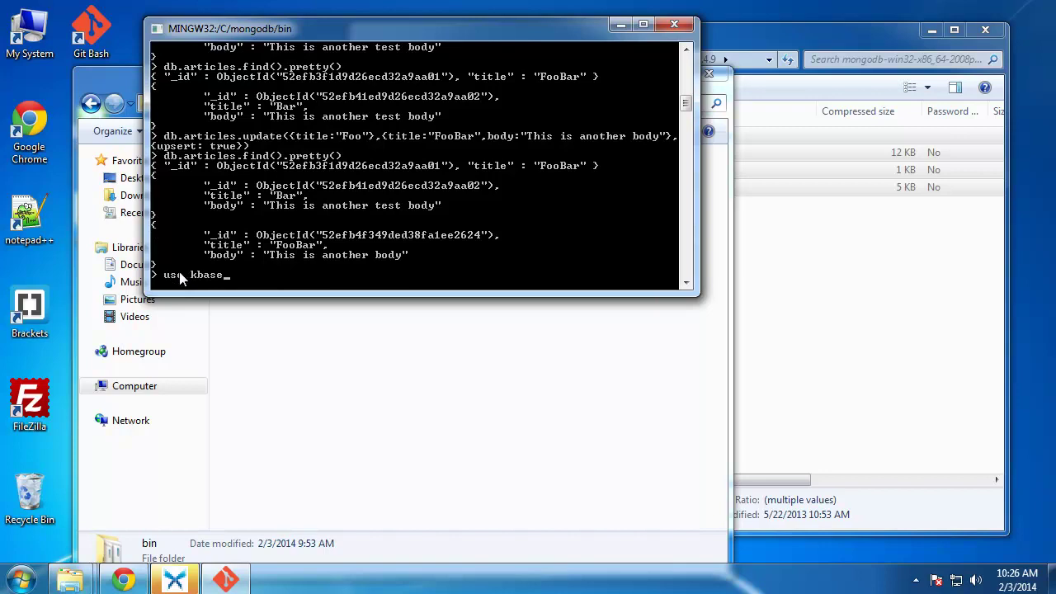
{"action": "type", "text": "db.articles.insert({title:\"Foo\",body:\"This is a test body\"})"}
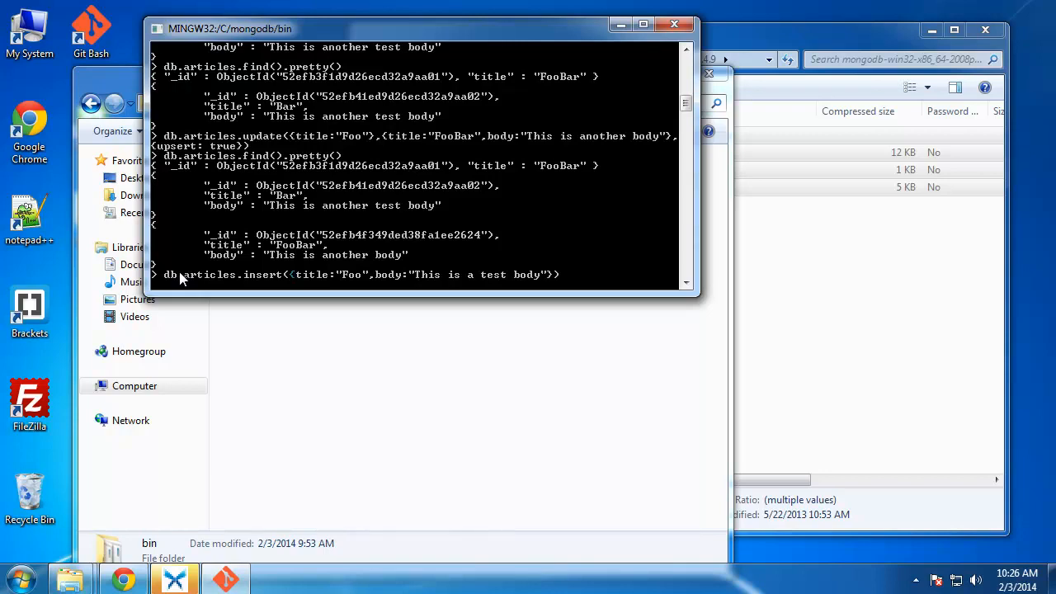
{"action": "type", "text": ")"}
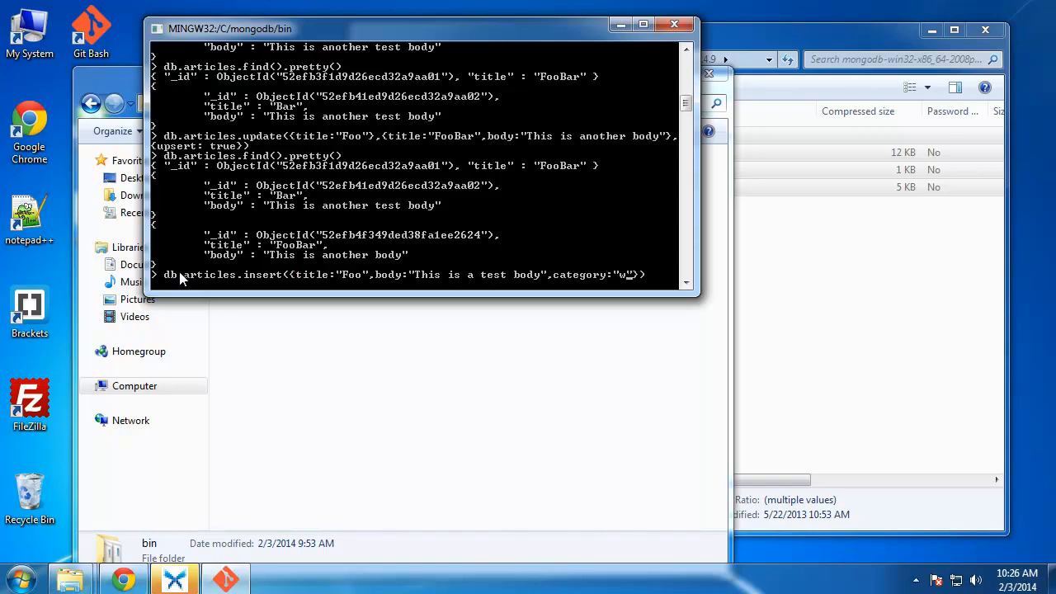
{"action": "type", "text": "eb design"}
{"action": "type", "text": "db.articles.find().pretty()"}
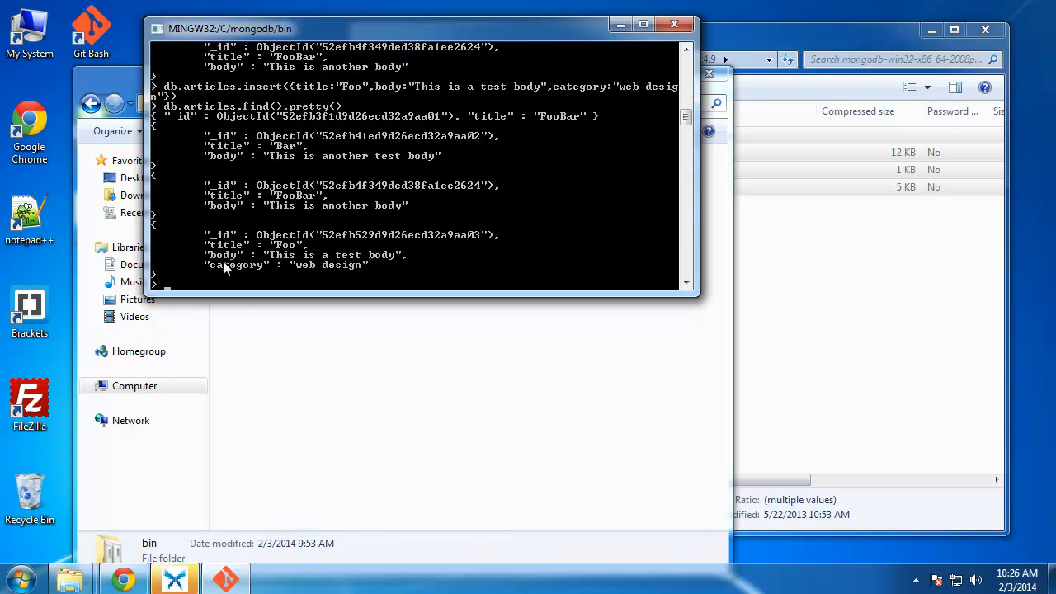
{"action": "mouse_move", "coordinate": [208, 266]}
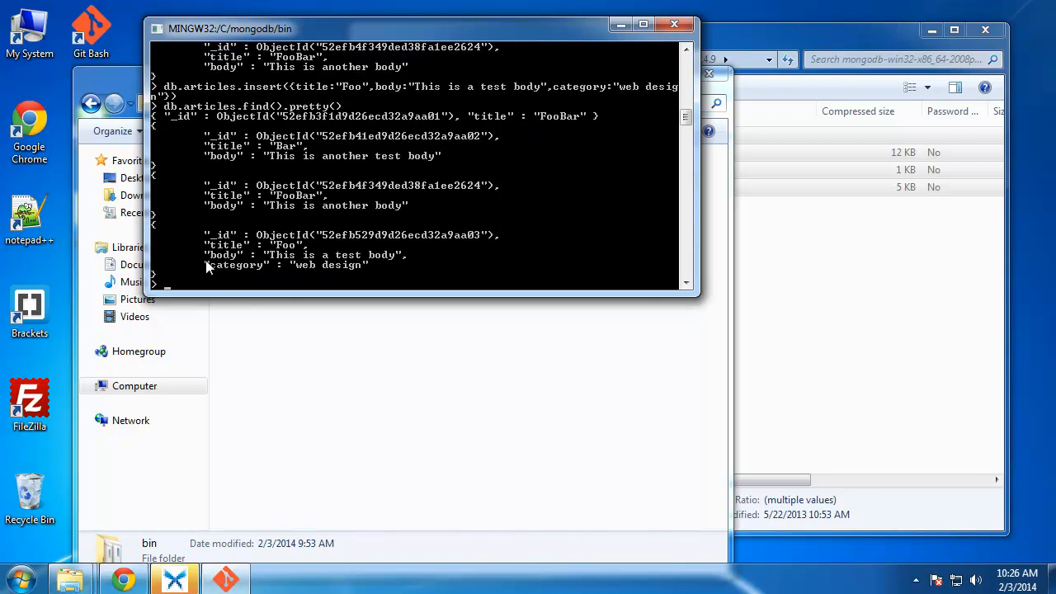
{"action": "mouse_move", "coordinate": [208, 164]}
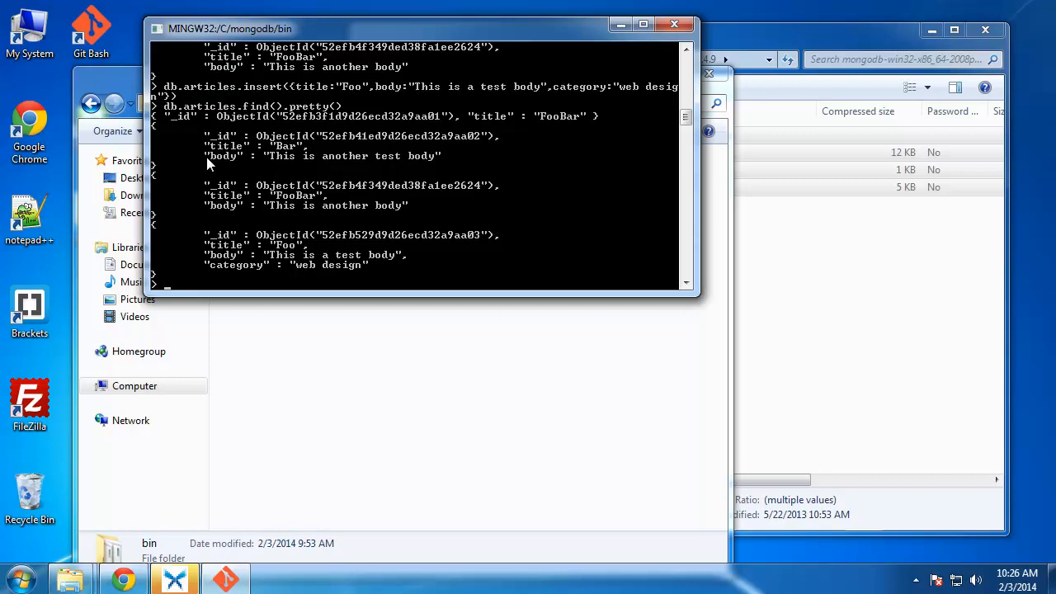
{"action": "mouse_move", "coordinate": [227, 285]}
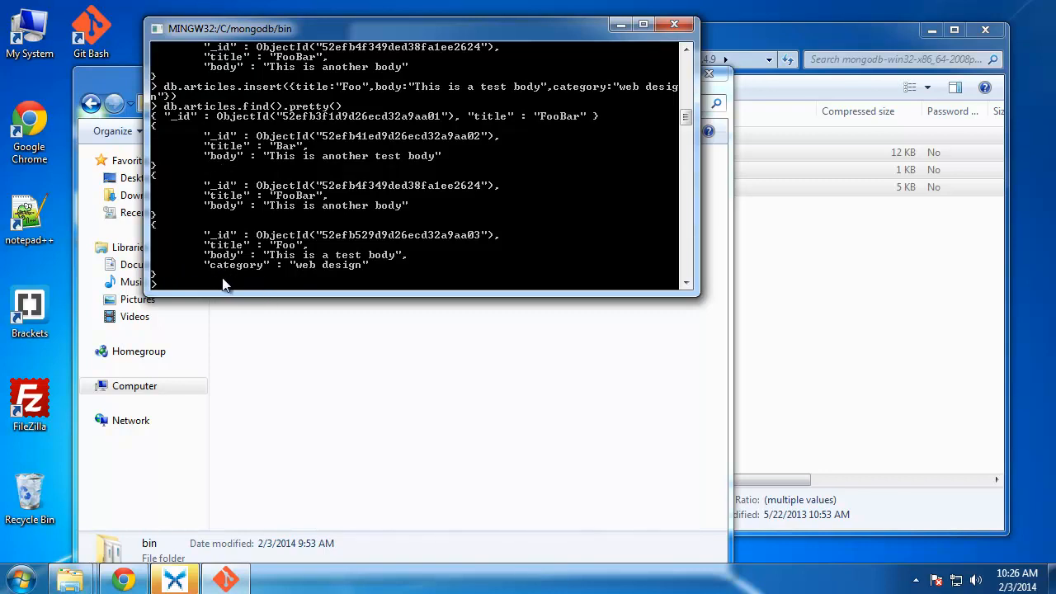
{"action": "mouse_move", "coordinate": [232, 248]}
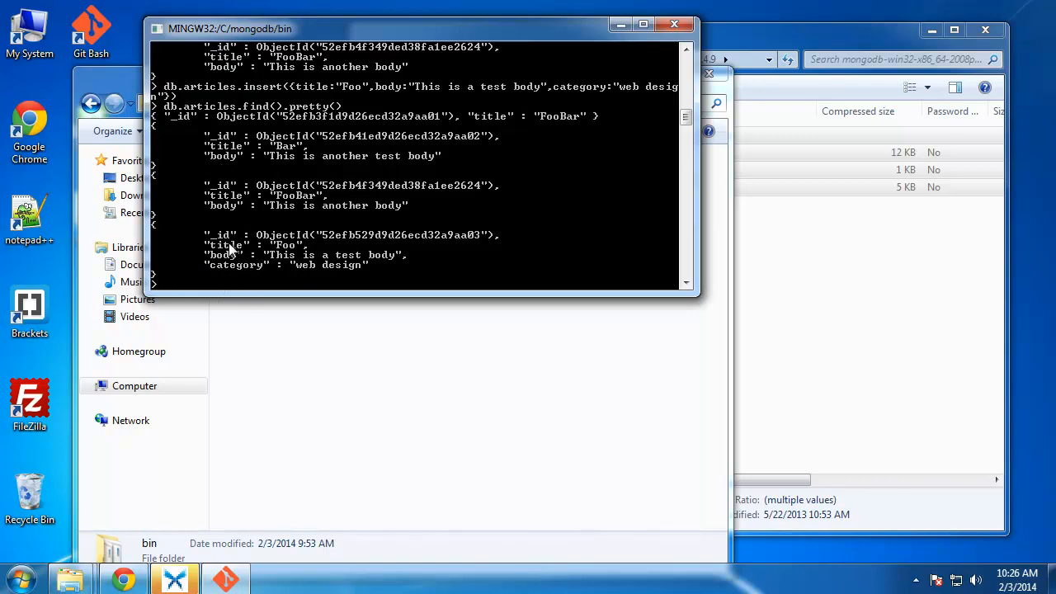
{"action": "mouse_move", "coordinate": [235, 276]}
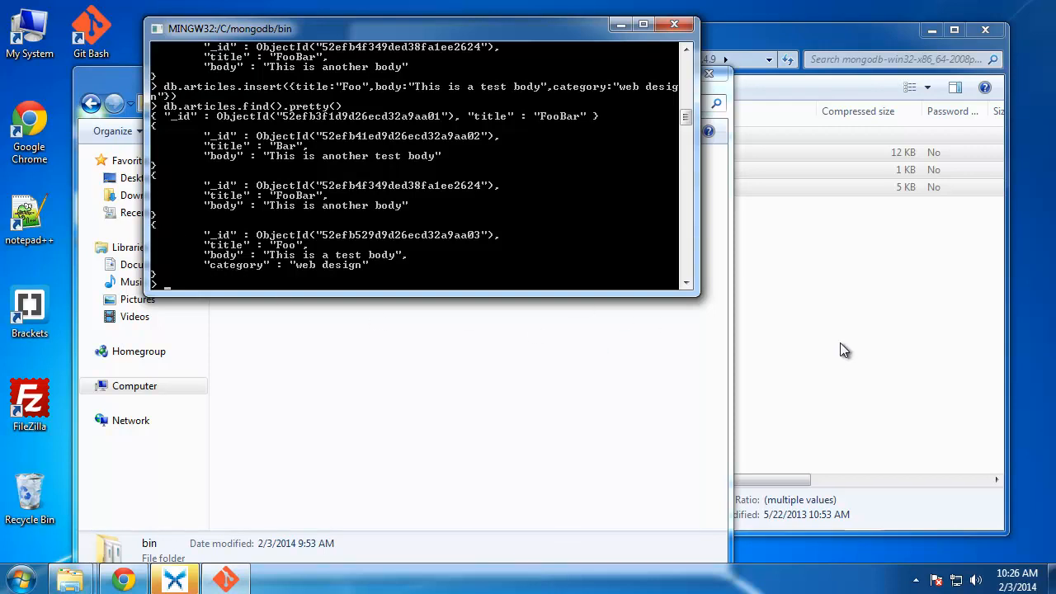
{"action": "mouse_move", "coordinate": [260, 255]}
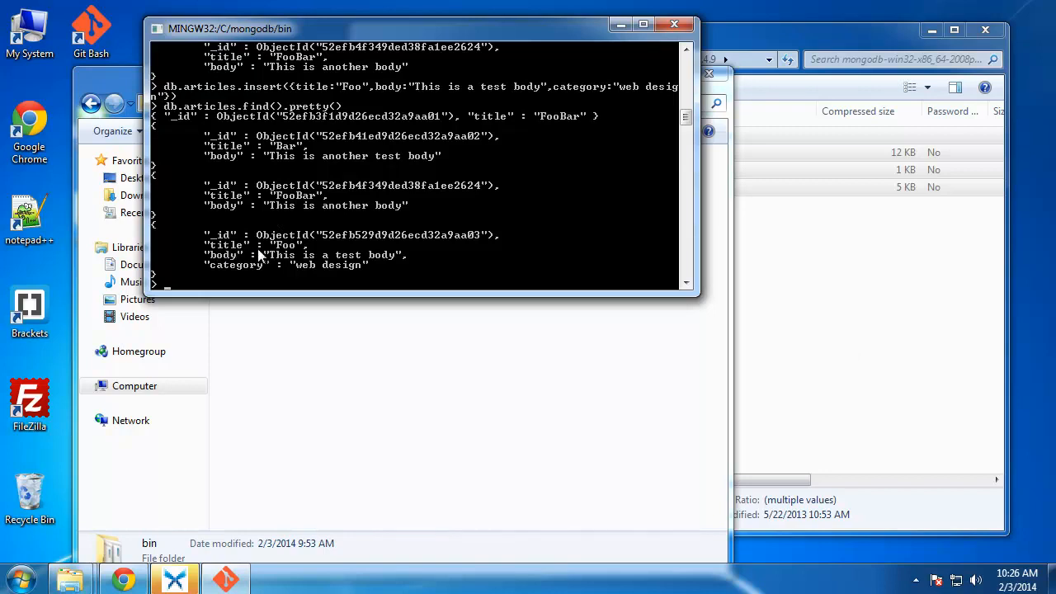
{"action": "mouse_move", "coordinate": [314, 297]}
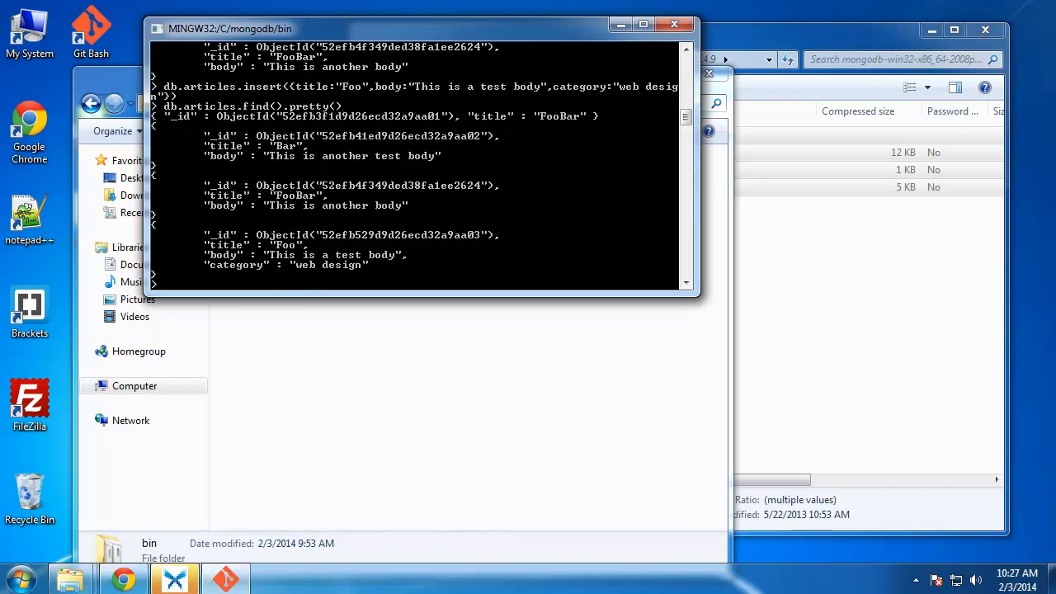
{"action": "mouse_move", "coordinate": [190, 231]}
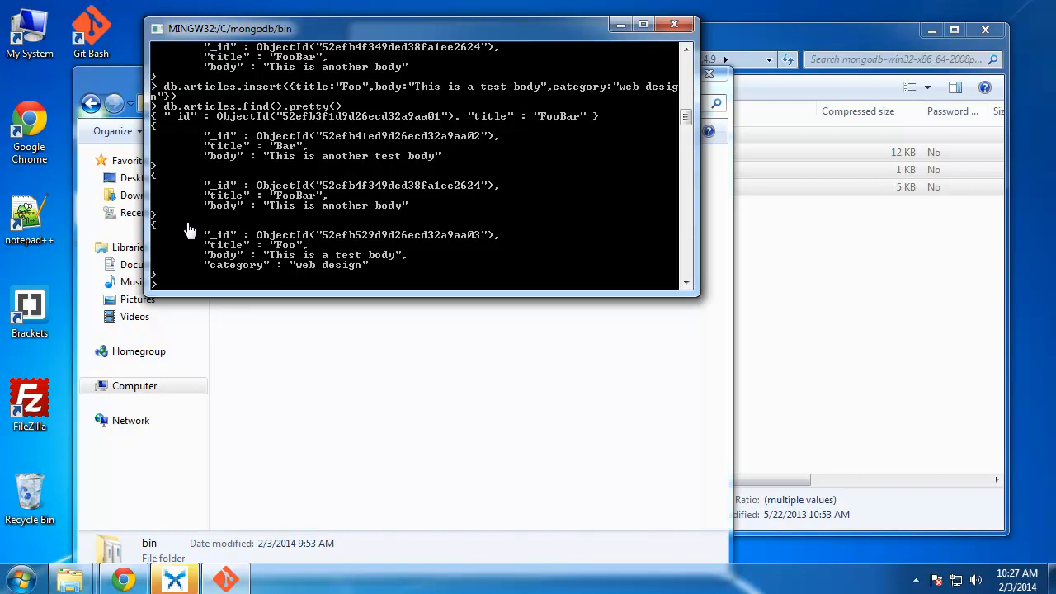
{"action": "mouse_move", "coordinate": [240, 285]}
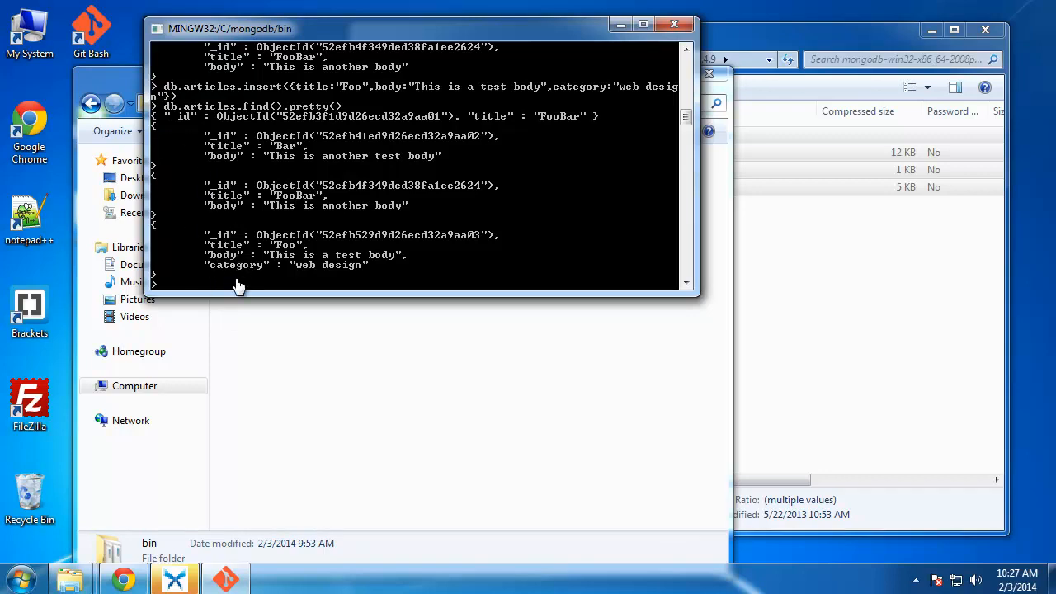
{"action": "mouse_move", "coordinate": [237, 286]}
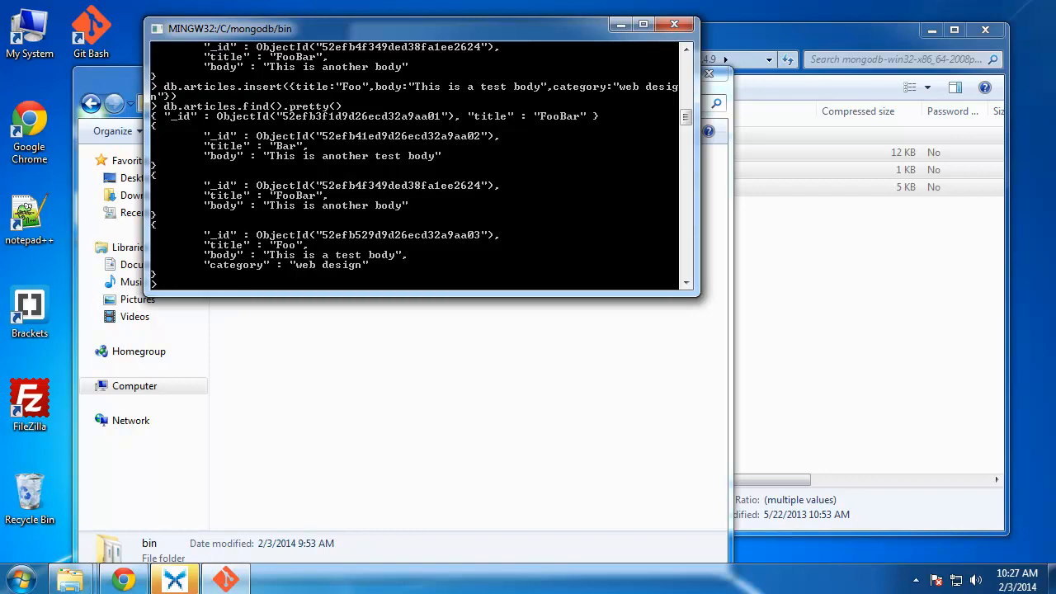
{"action": "mouse_move", "coordinate": [374, 275]}
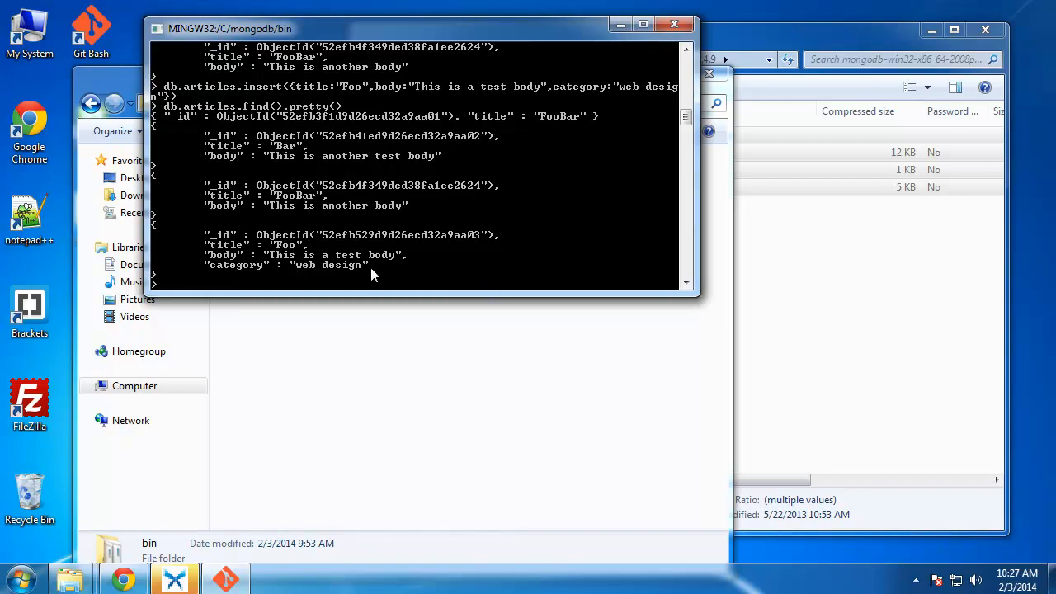
Enter db.articles.remove({title:"Bar"}) to delete the Bar article from the articles collection.
{"action": "type", "text": "db.a"}
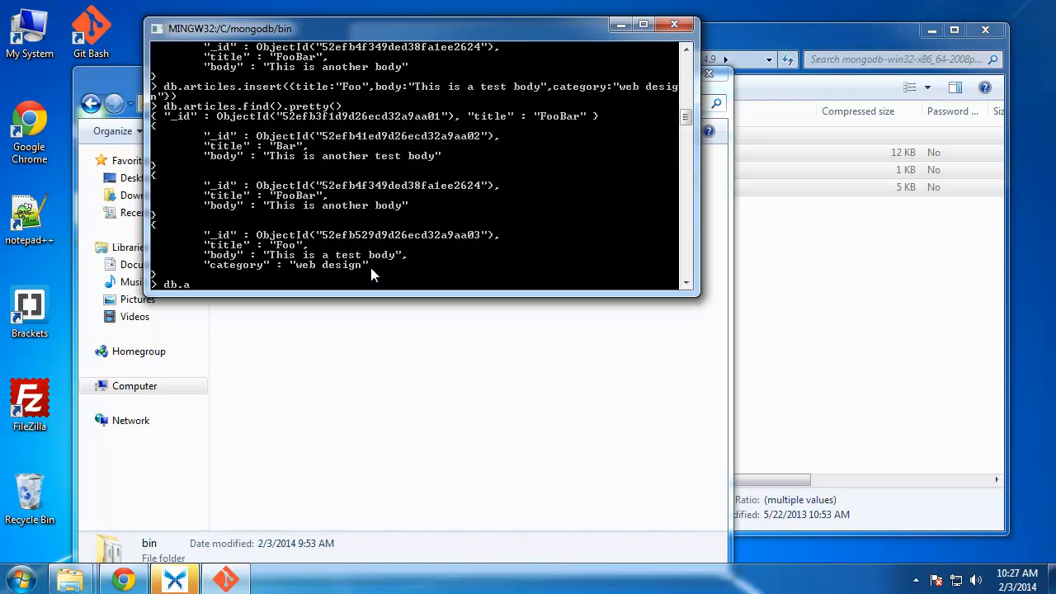
{"action": "type", "text": "rt"}
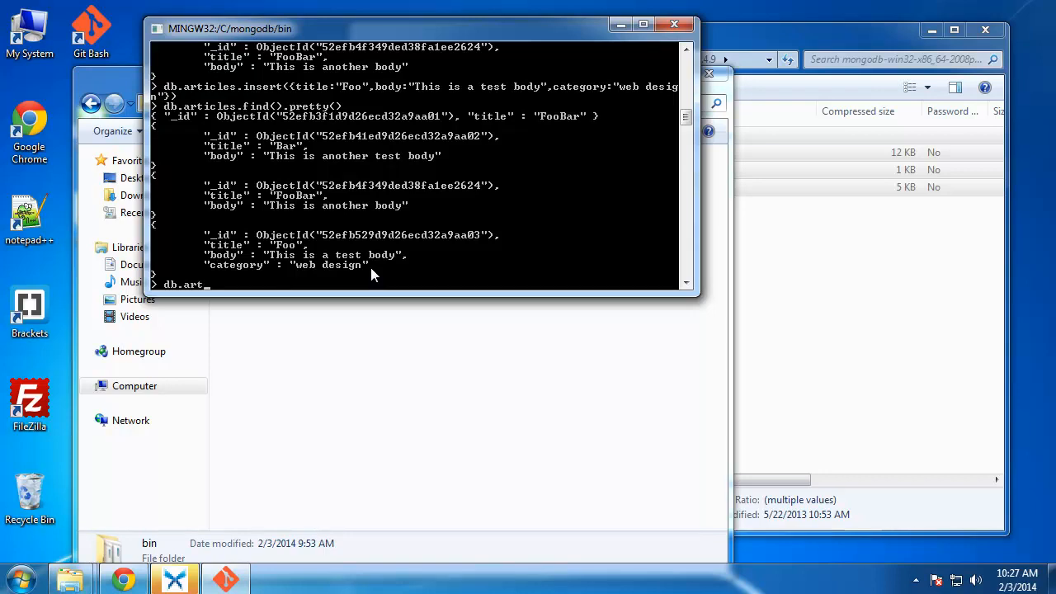
{"action": "type", "text": "icles"}
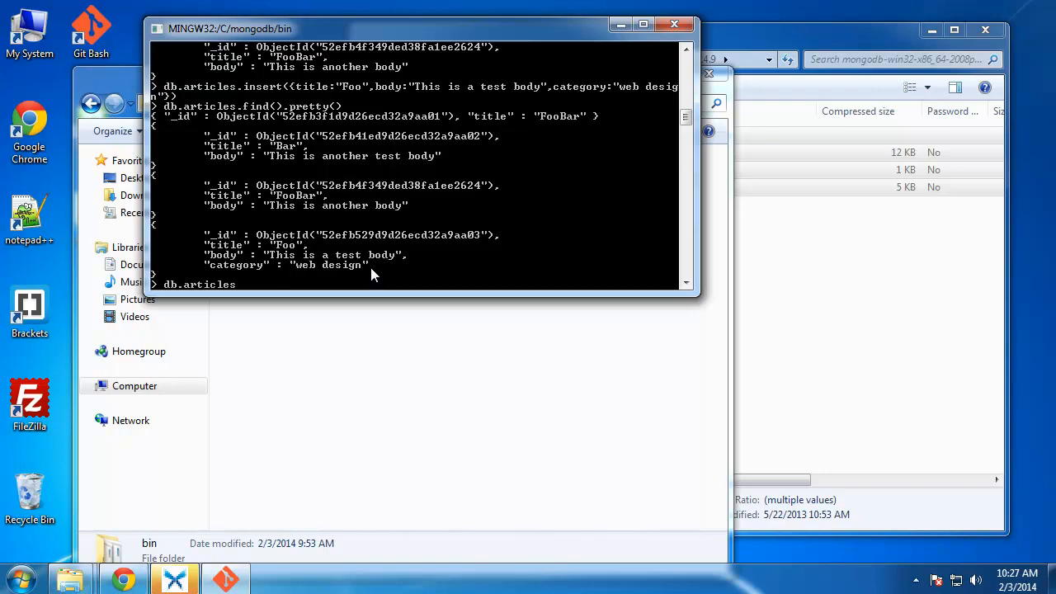
{"action": "type", "text": "re"}
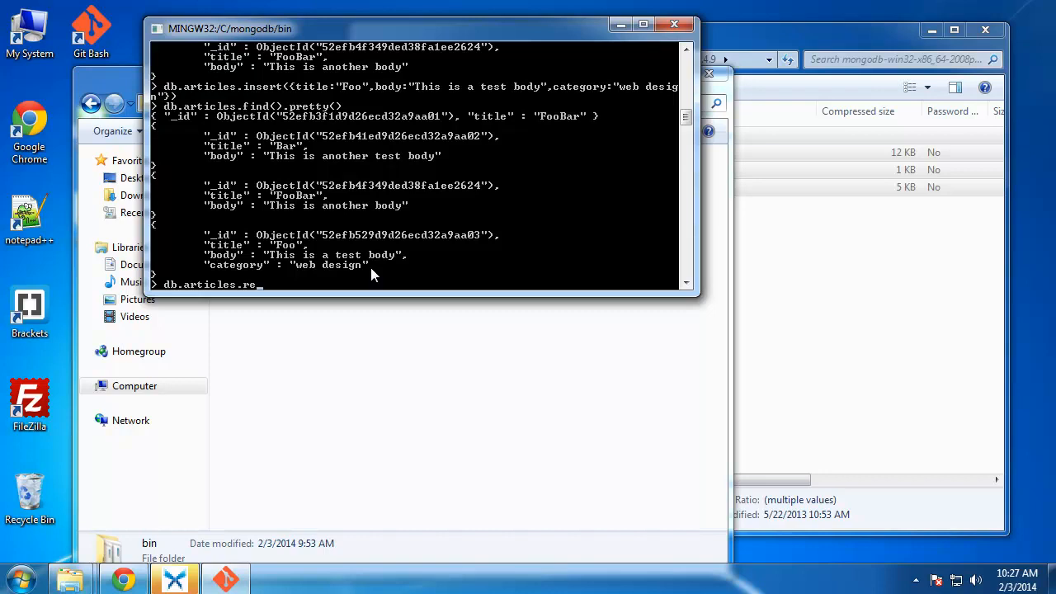
{"action": "type", "text": "move()"}
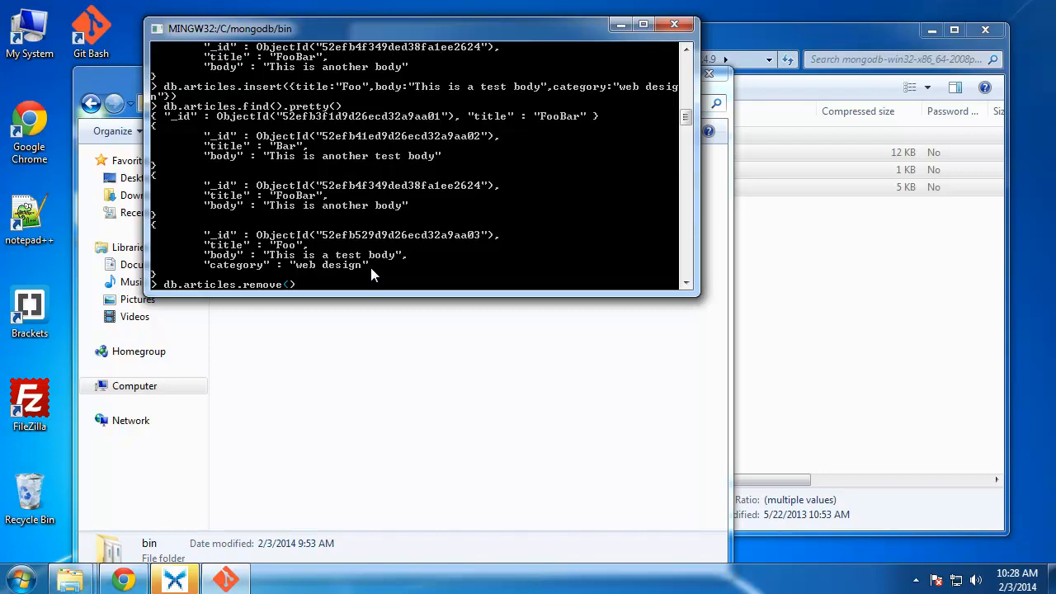
{"action": "type", "text": "{title:\""}
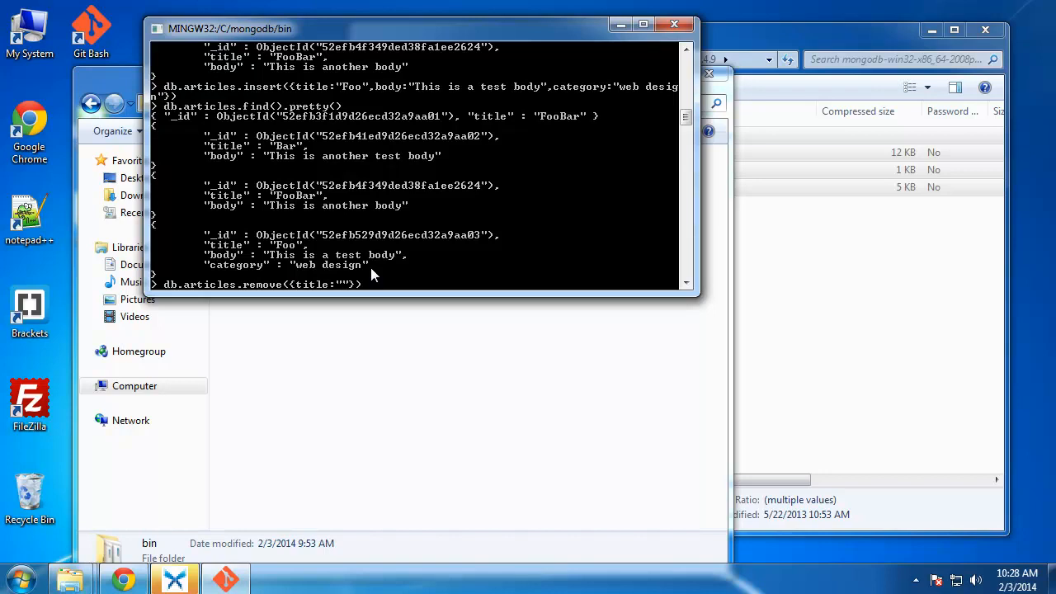
{"action": "type", "text": "Bar"}
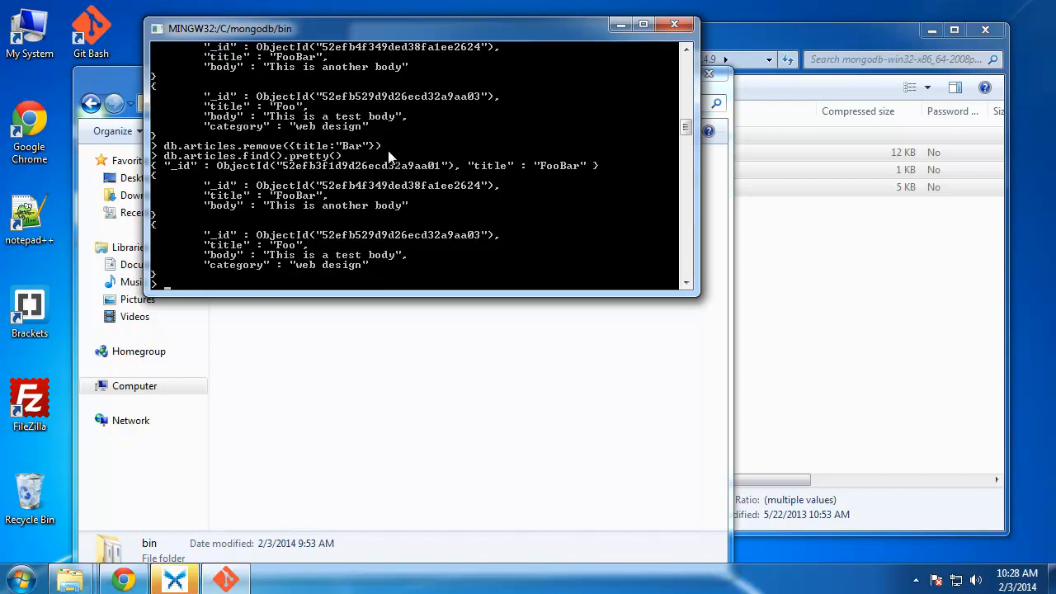
{"action": "mouse_move", "coordinate": [323, 281]}
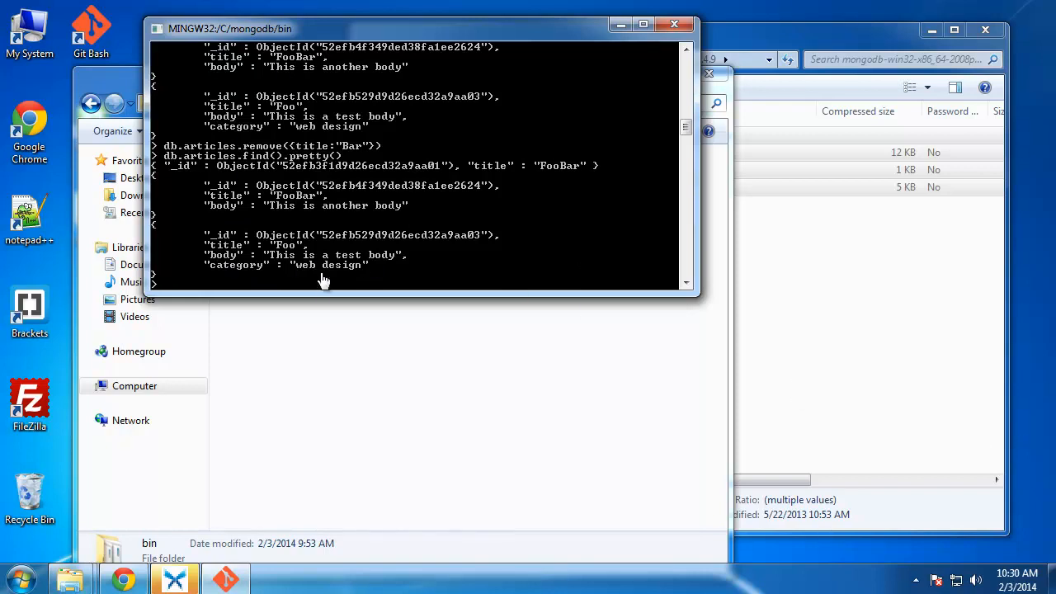
{"action": "mouse_move", "coordinate": [274, 256]}
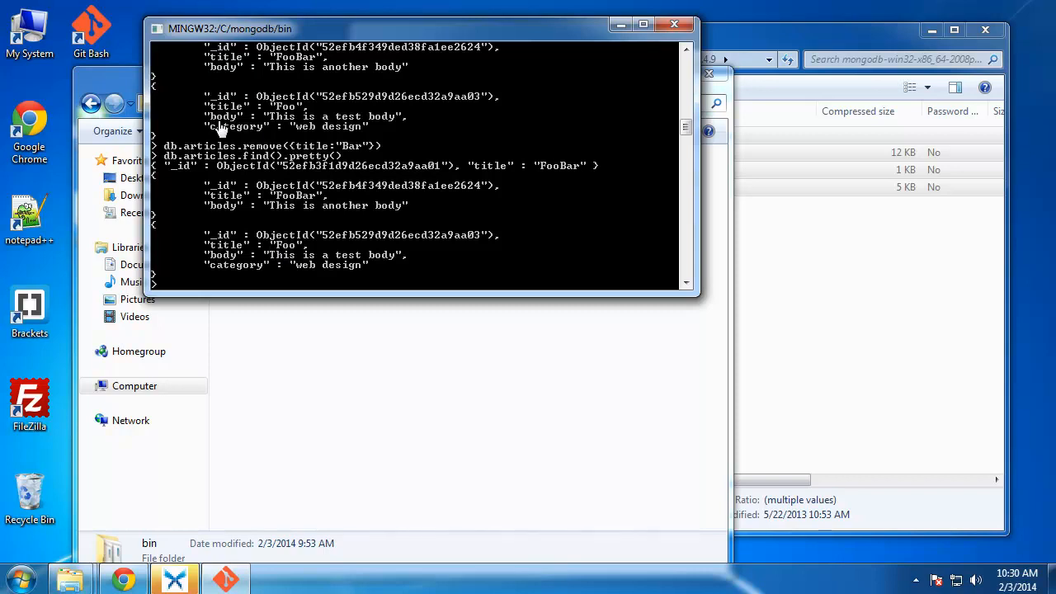
{"action": "mouse_move", "coordinate": [190, 74]}
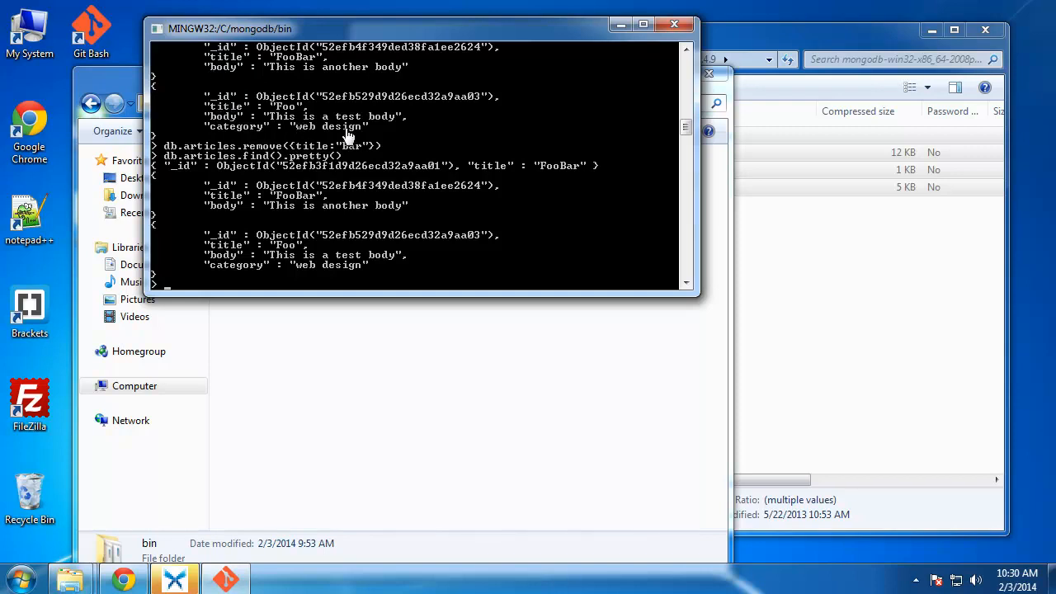
{"action": "mouse_move", "coordinate": [831, 306]}
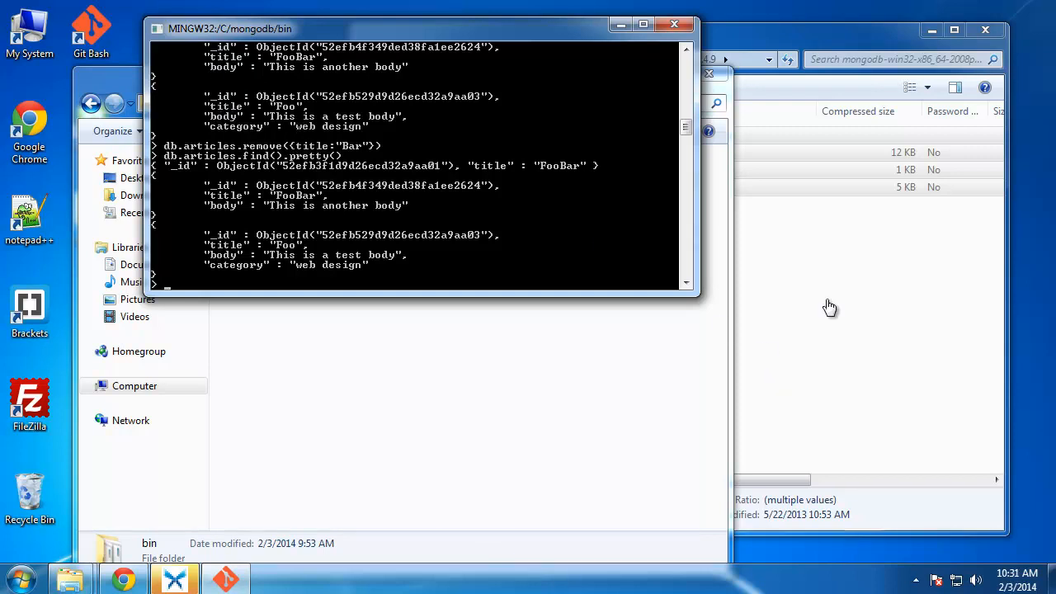
{"action": "mouse_move", "coordinate": [476, 292]}
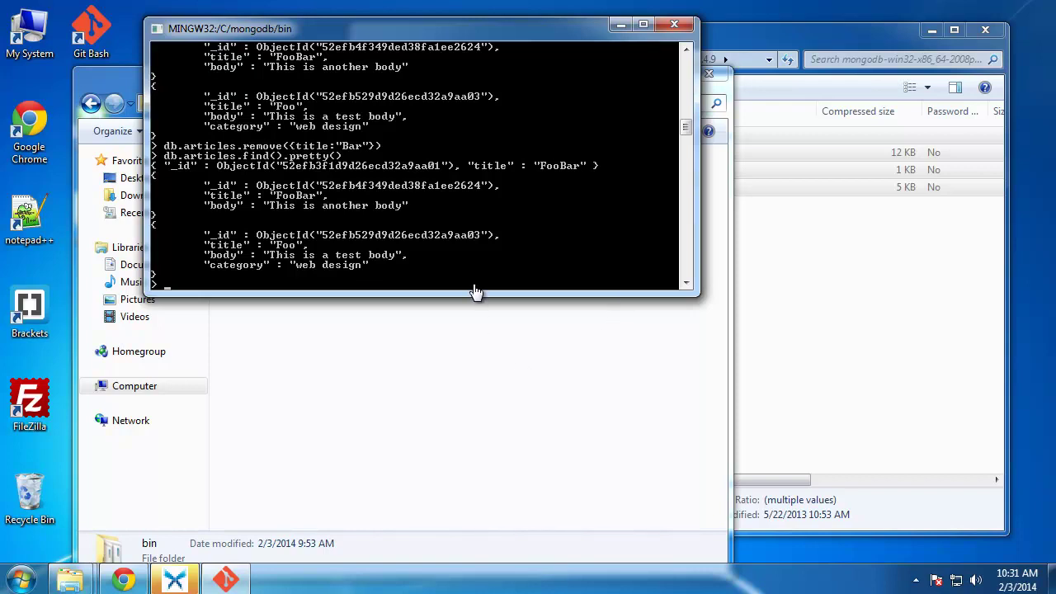
{"action": "mouse_move", "coordinate": [758, 455]}
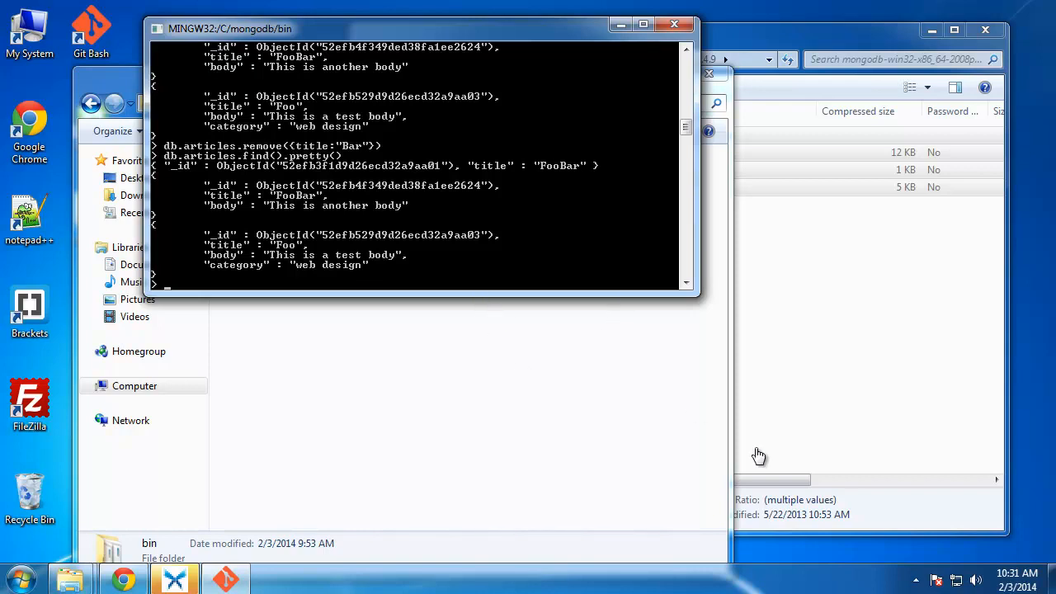